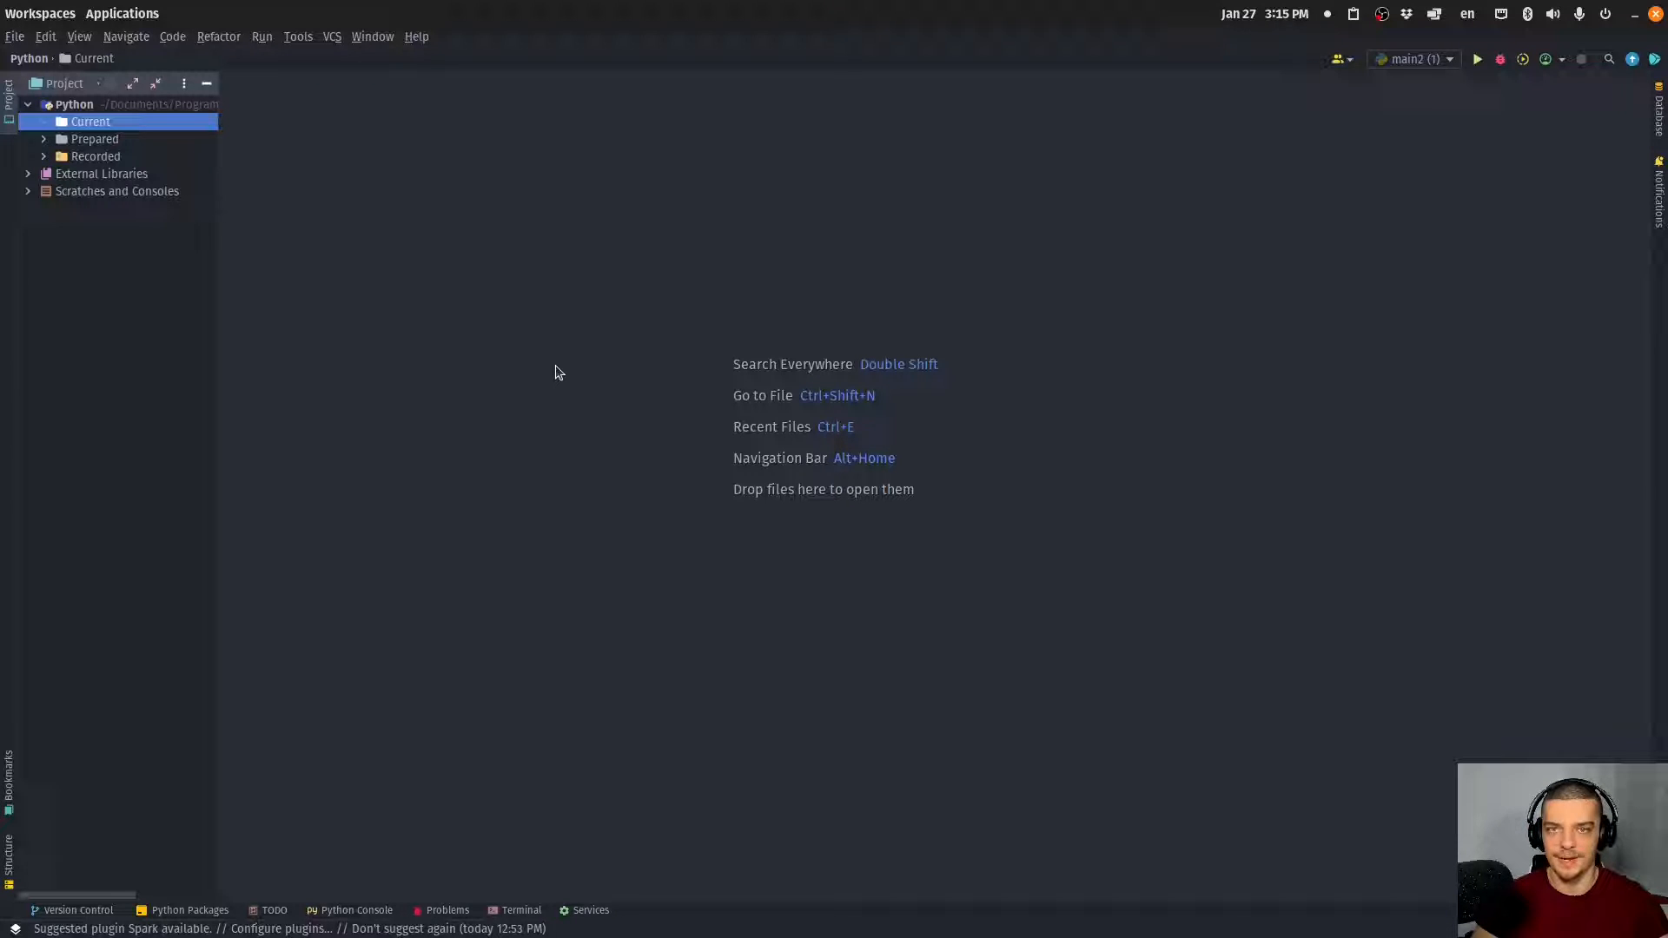
{"action": "mouse_move", "coordinate": [575, 329]}
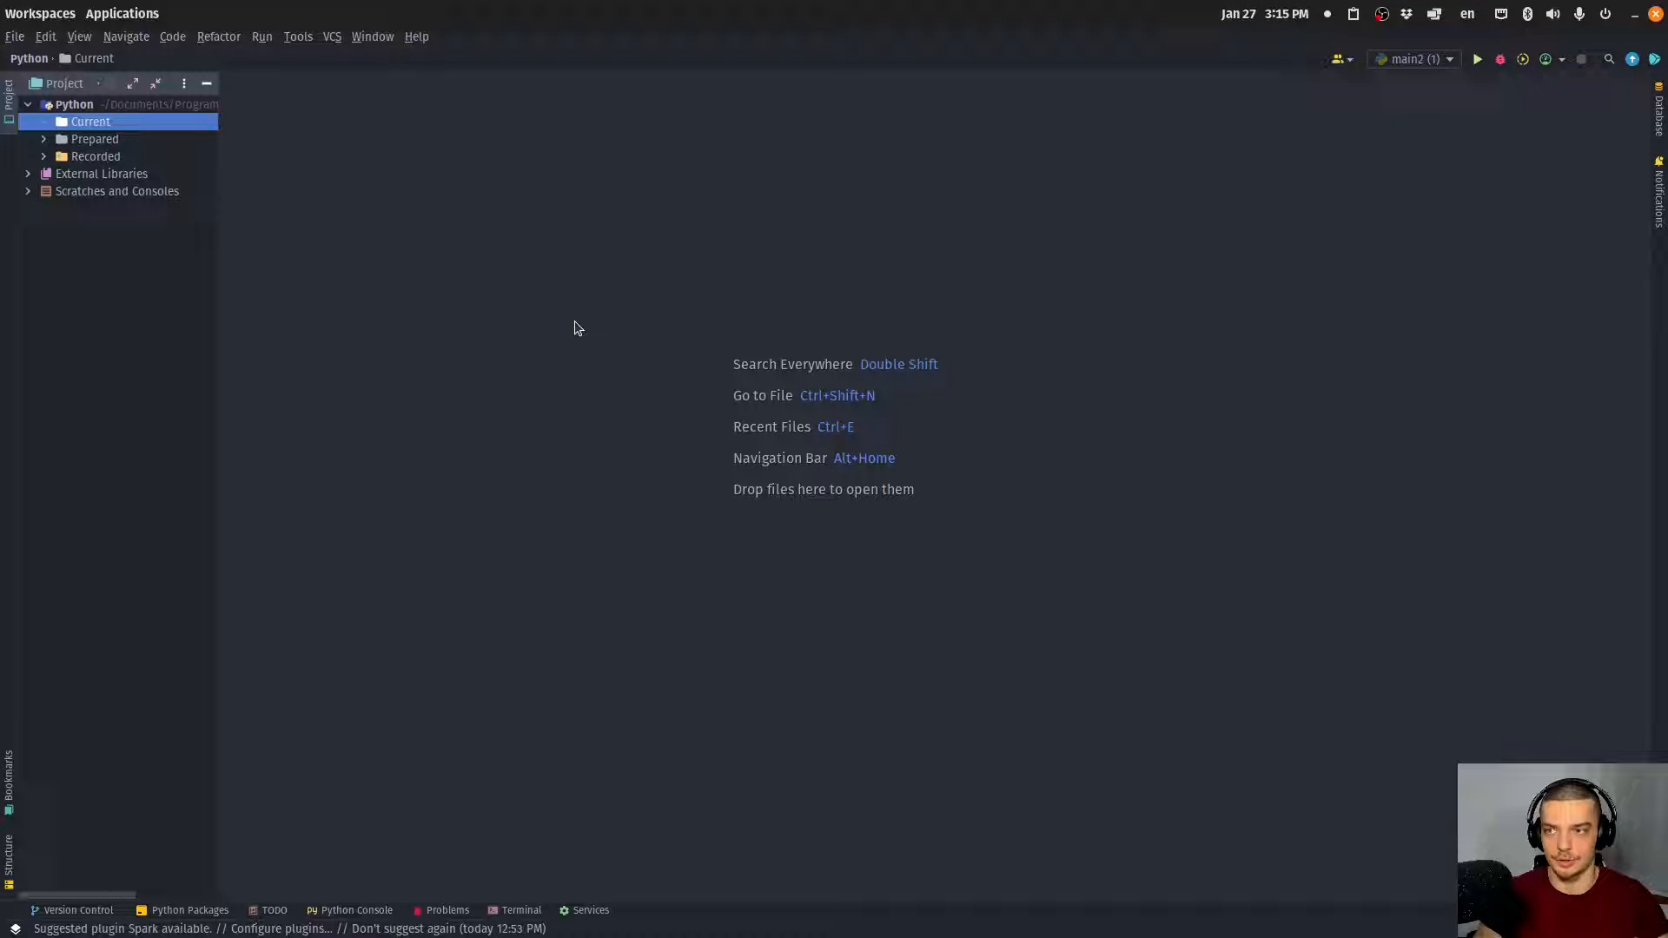
Create main.py in the Current folder and add import random
{"action": "right_click", "coordinate": [90, 121]}
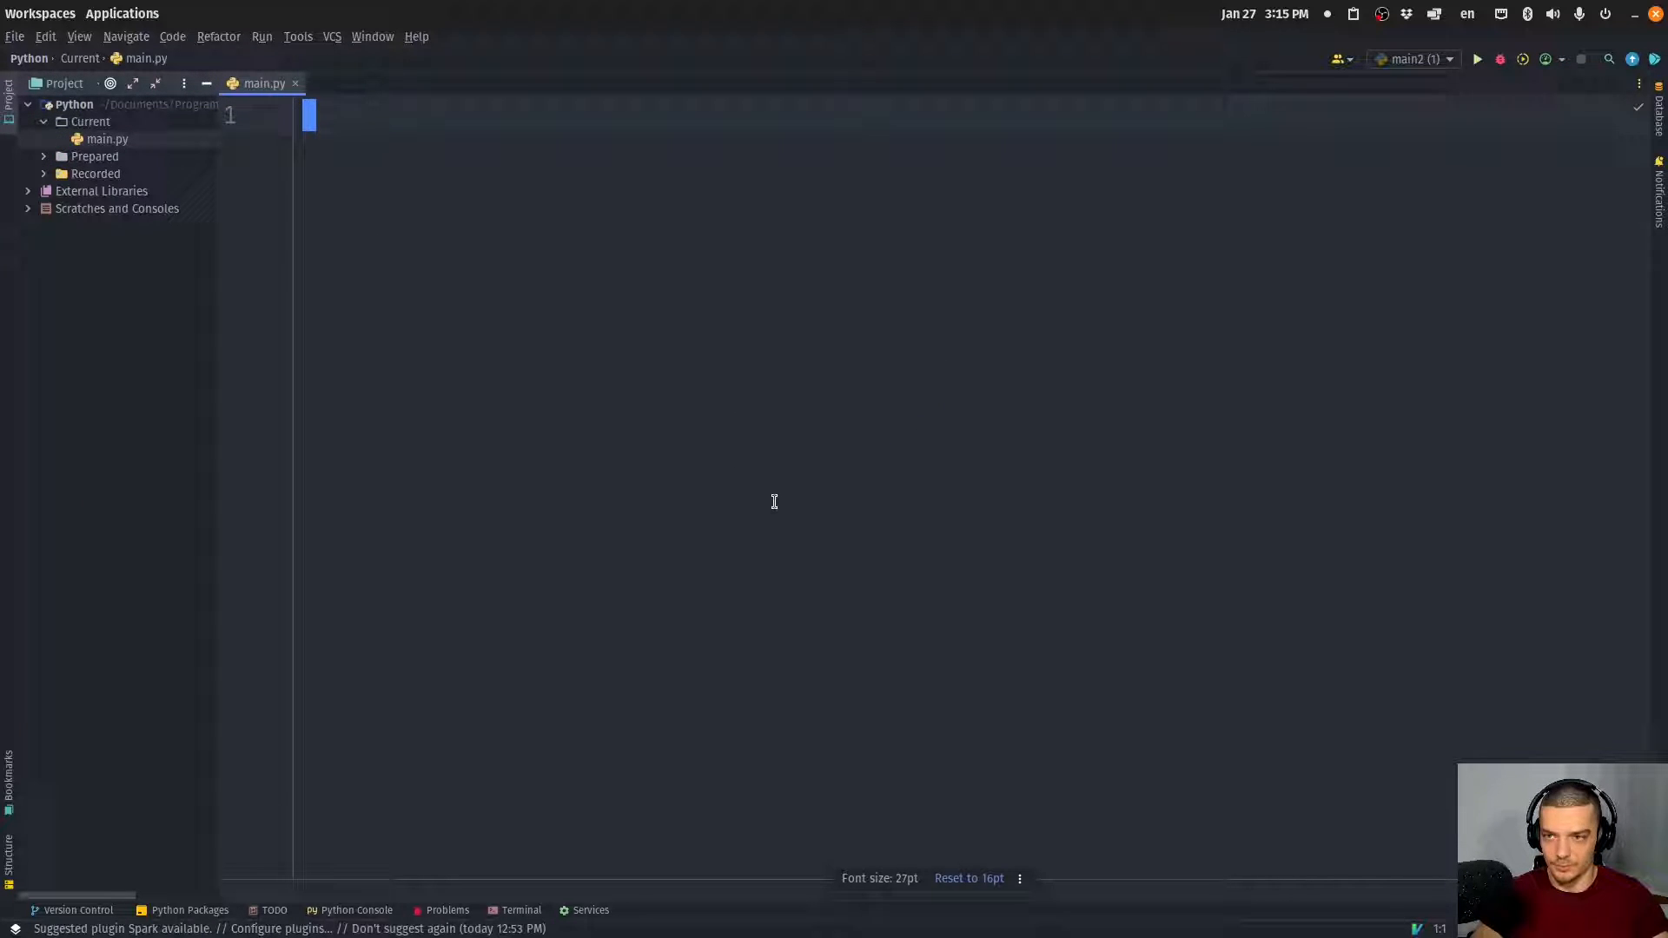
{"action": "type", "text": "import random"}
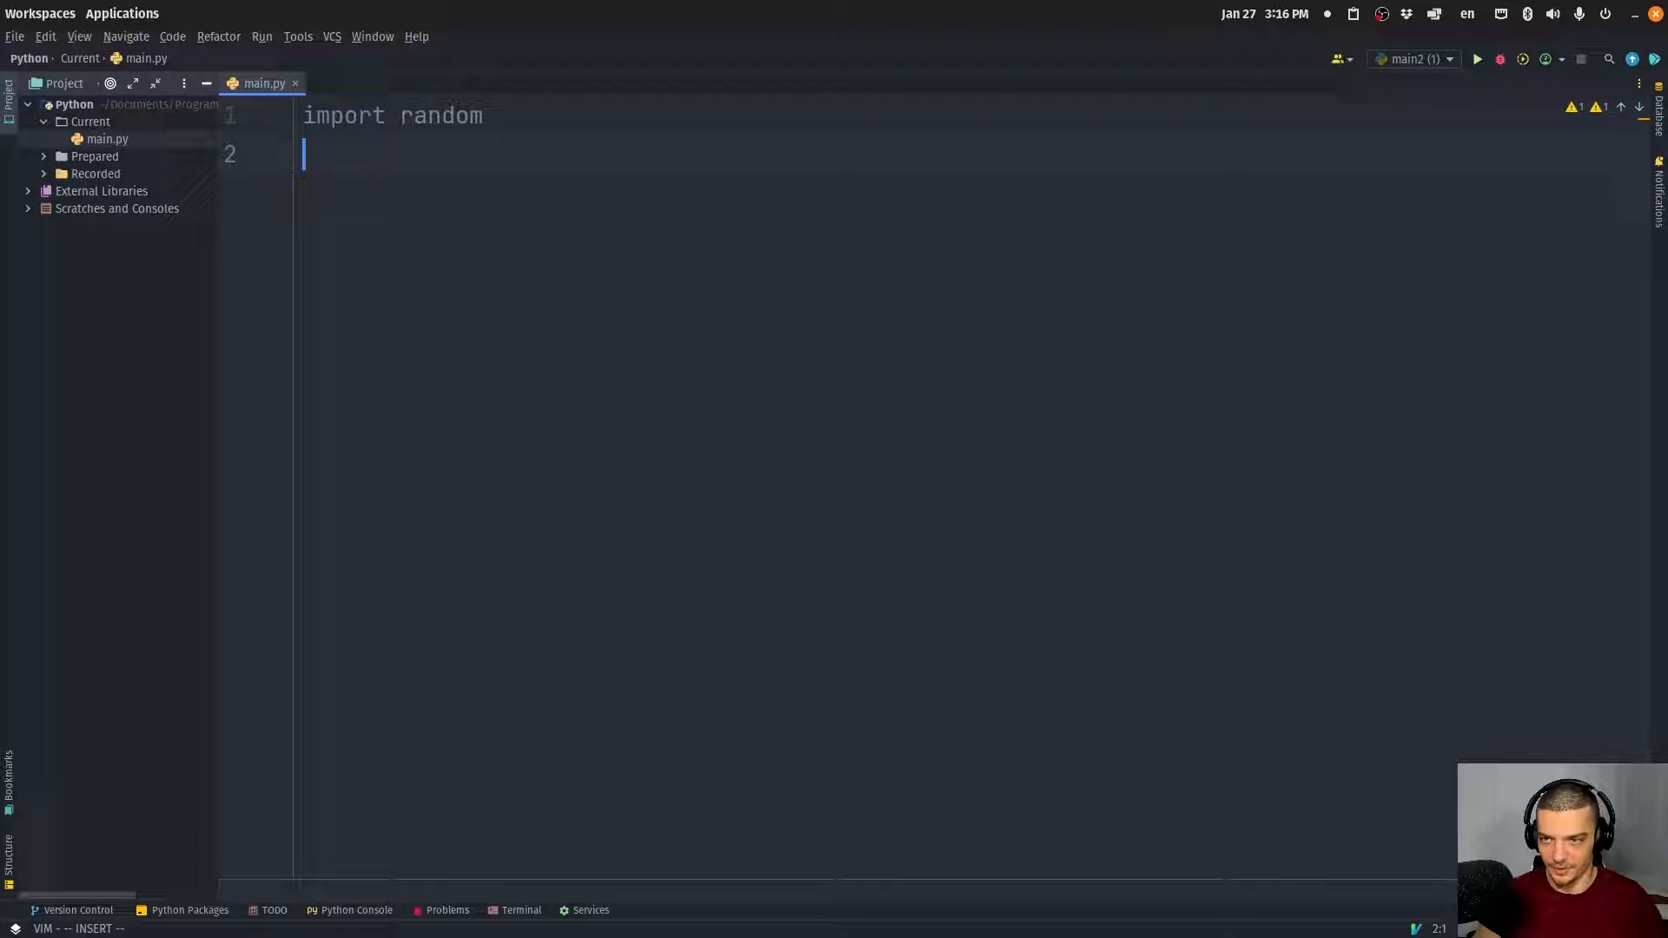
{"action": "key", "text": "enter"}
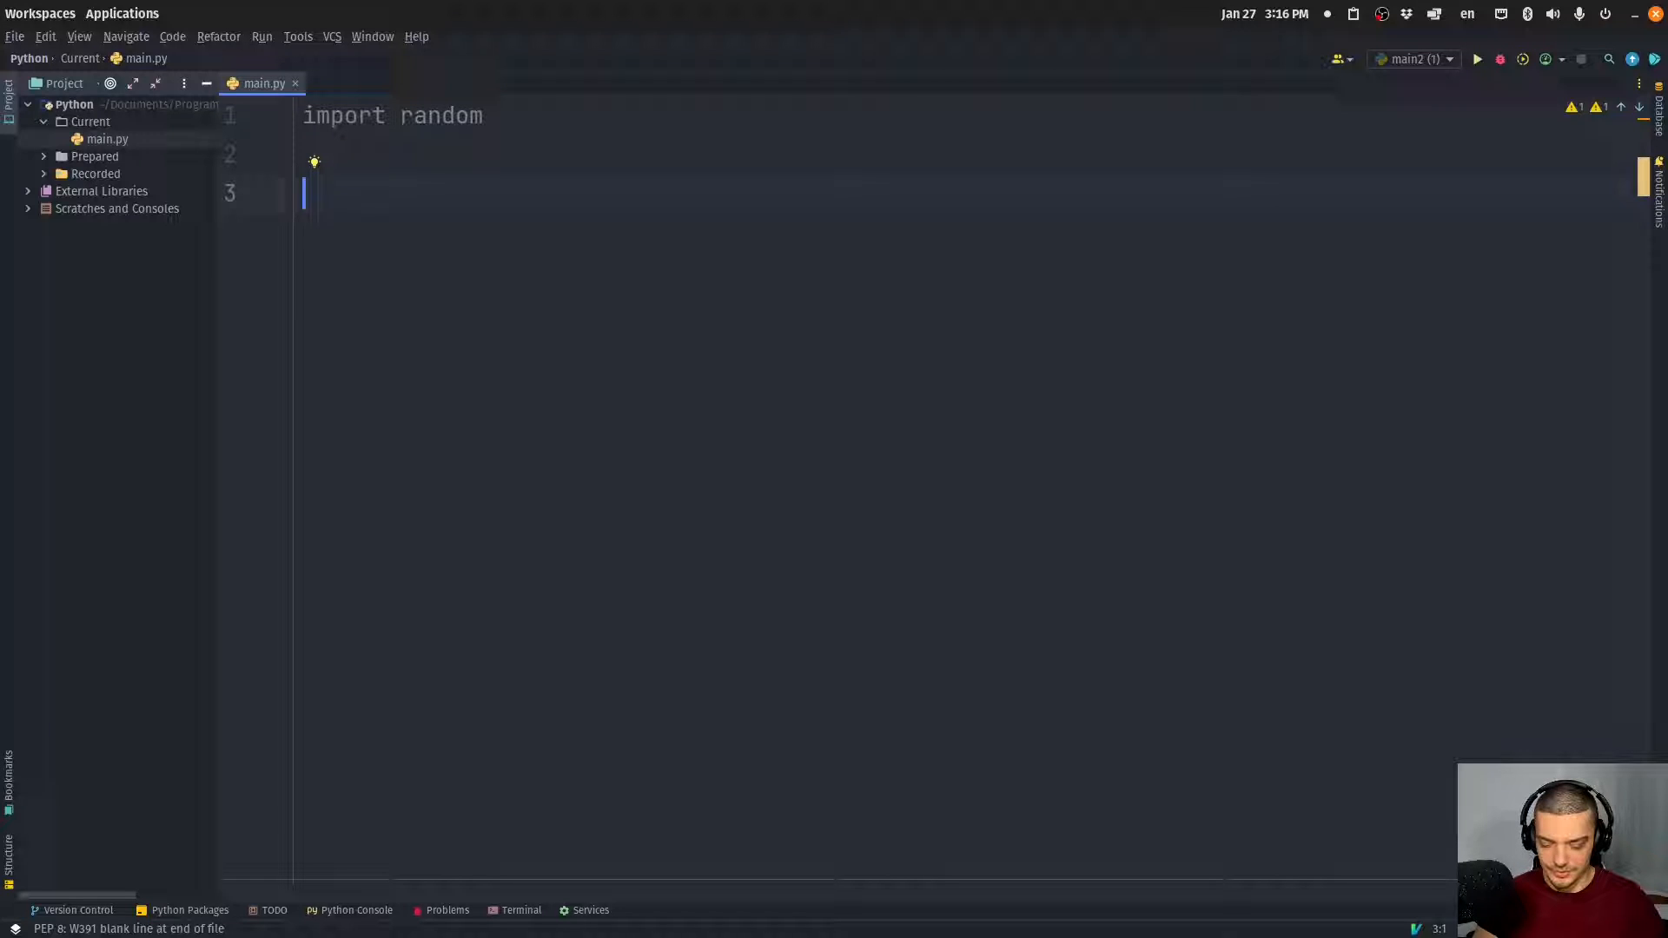
Add done = False and wins, losses, ties = 0, 0, 0
{"action": "type", "text": "done ="}
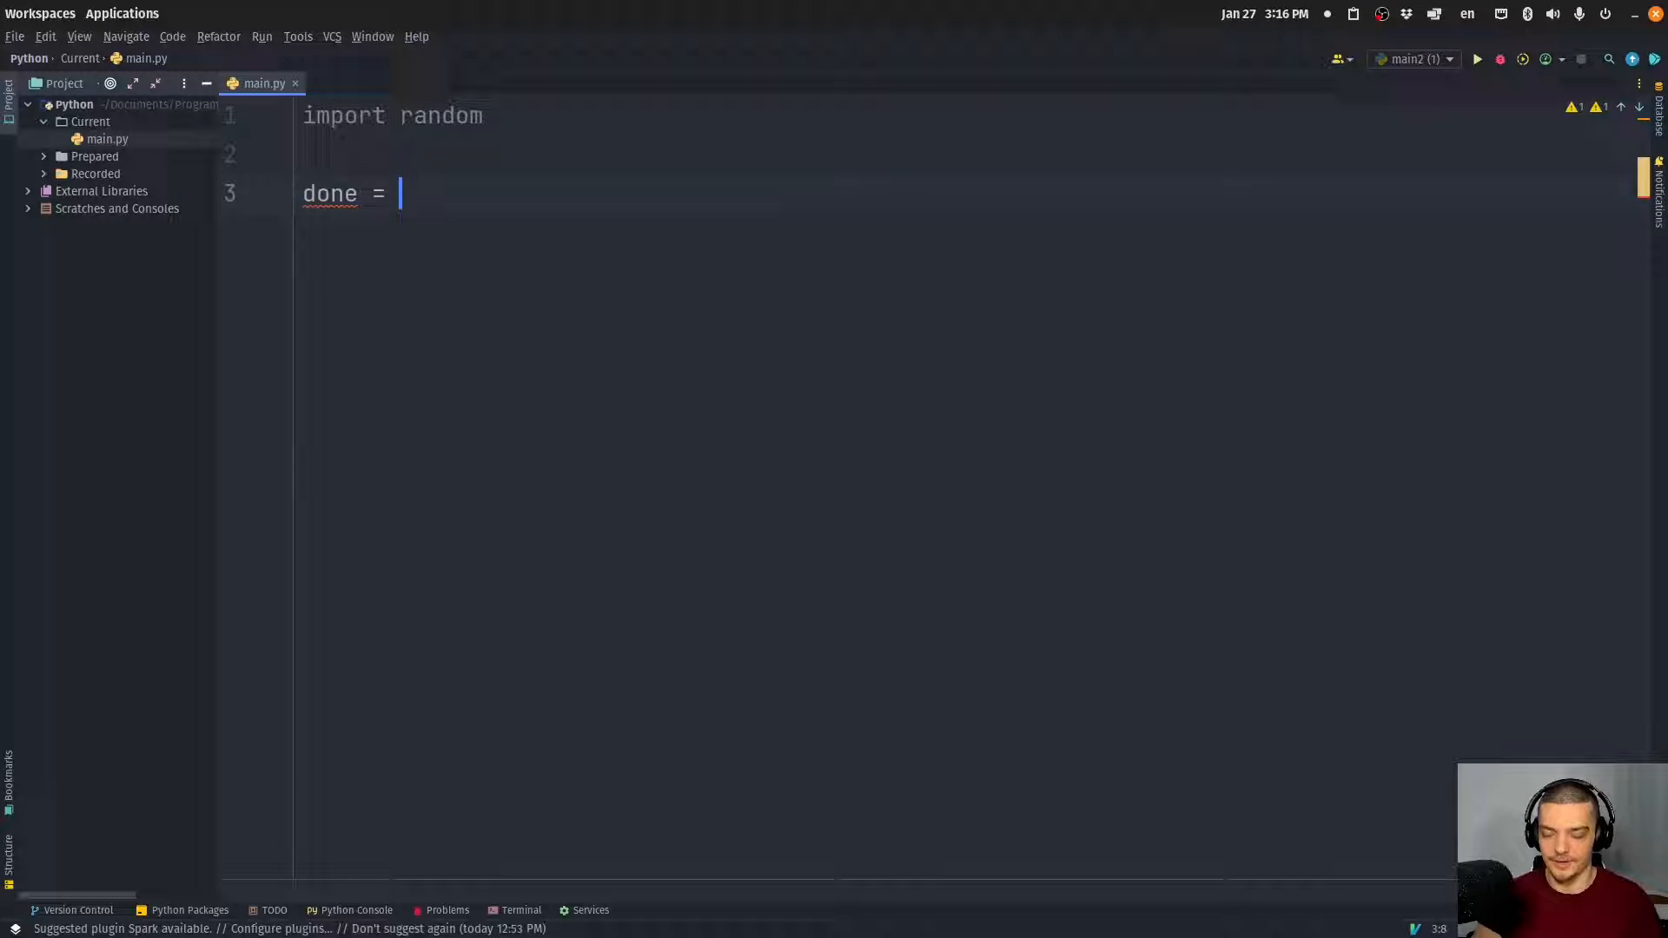
{"action": "type", "text": "False"}
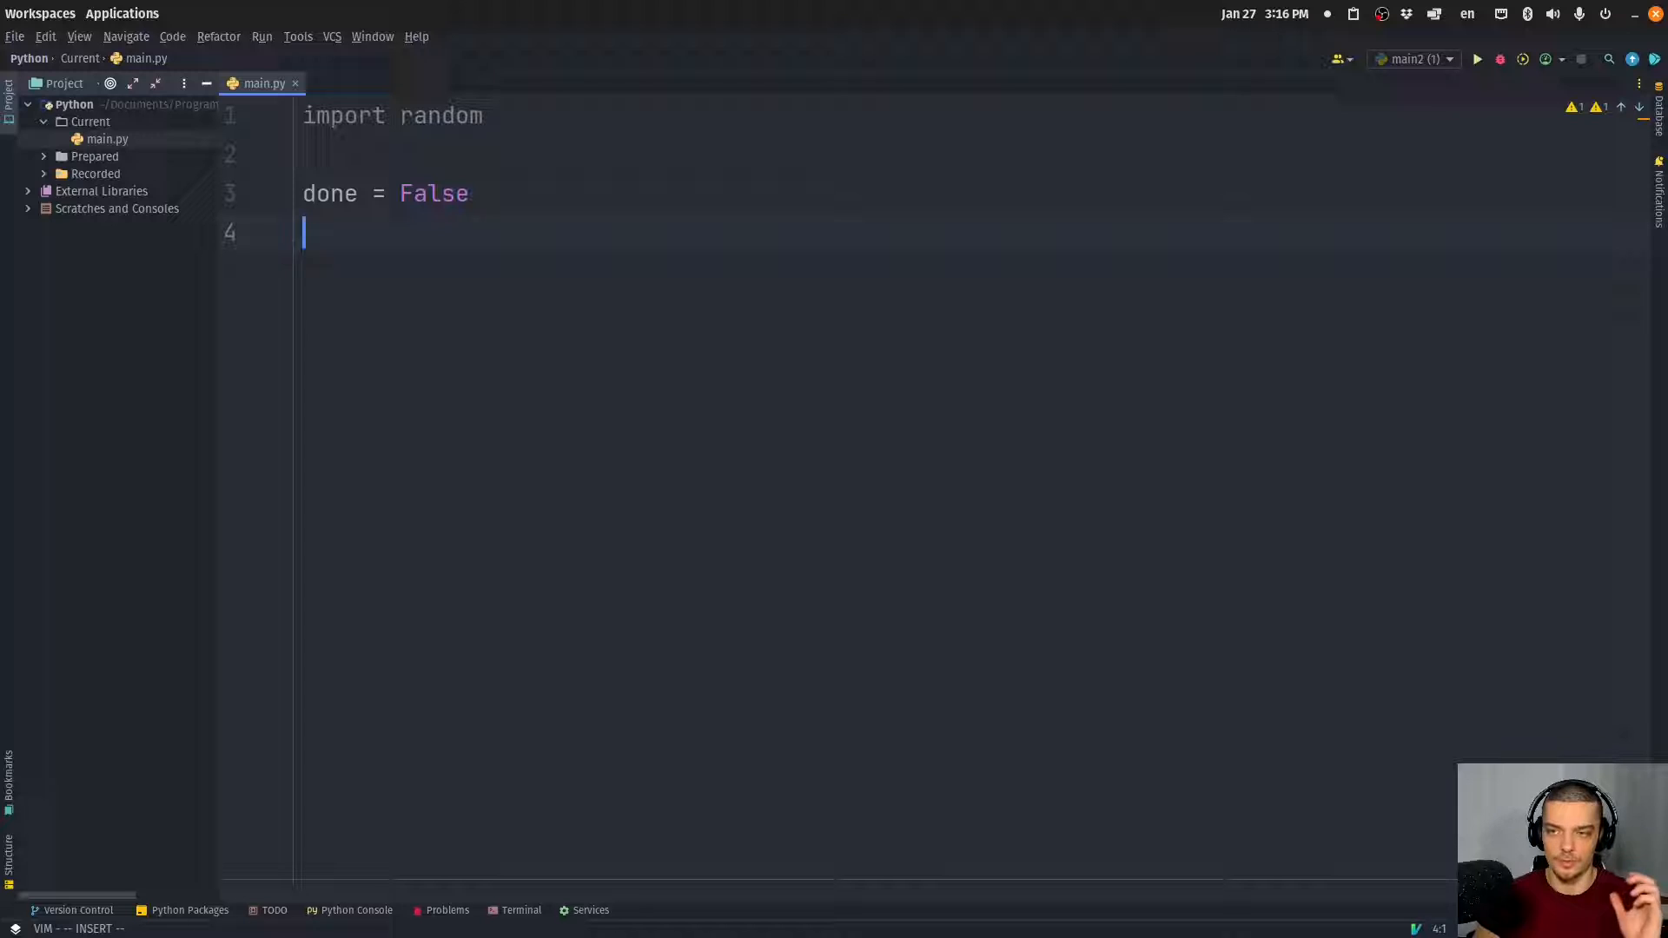
{"action": "type", "text": "wins, losses,"}
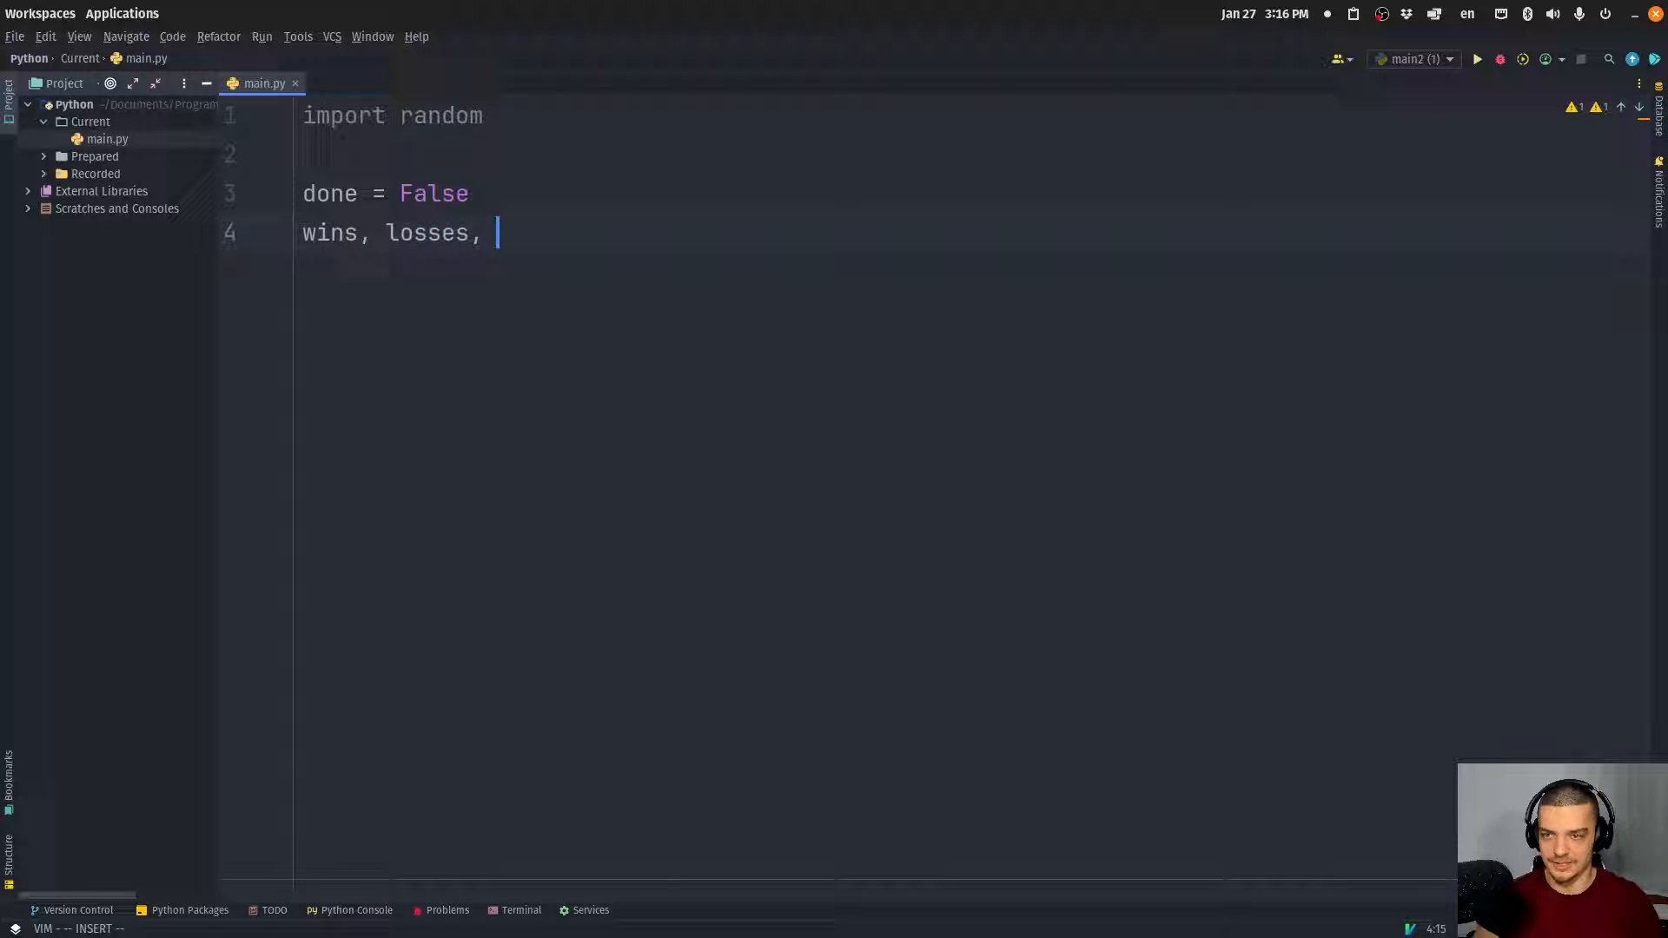
{"action": "type", "text": "ties = 0, 0, 0"}
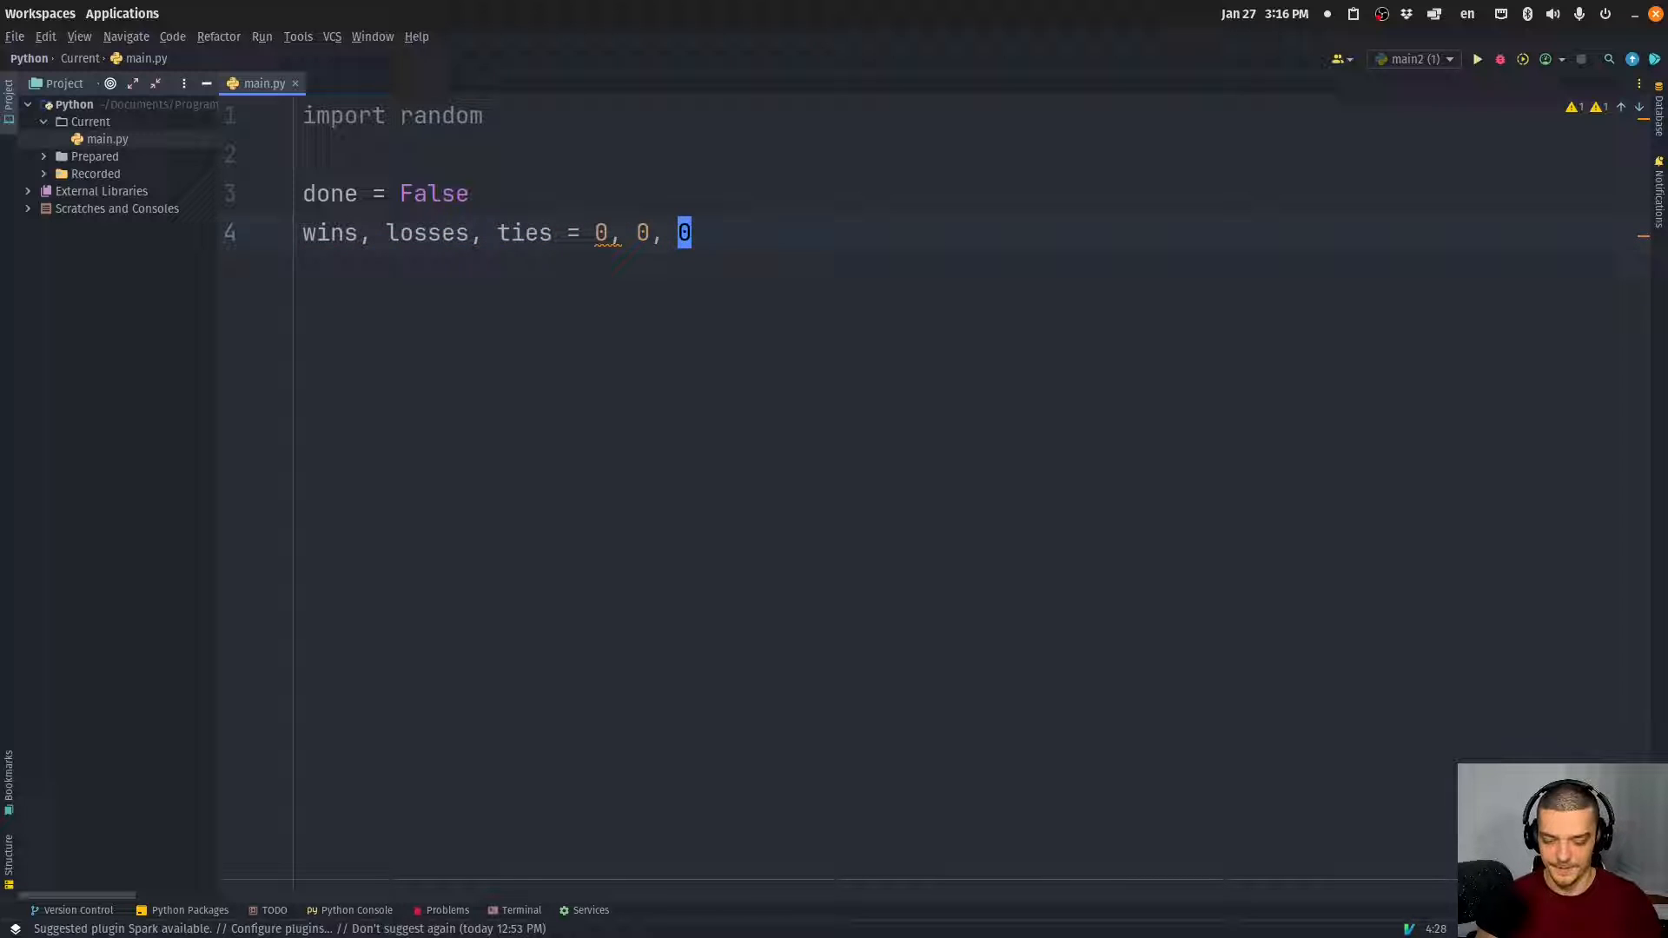
{"action": "key", "text": "Return"}
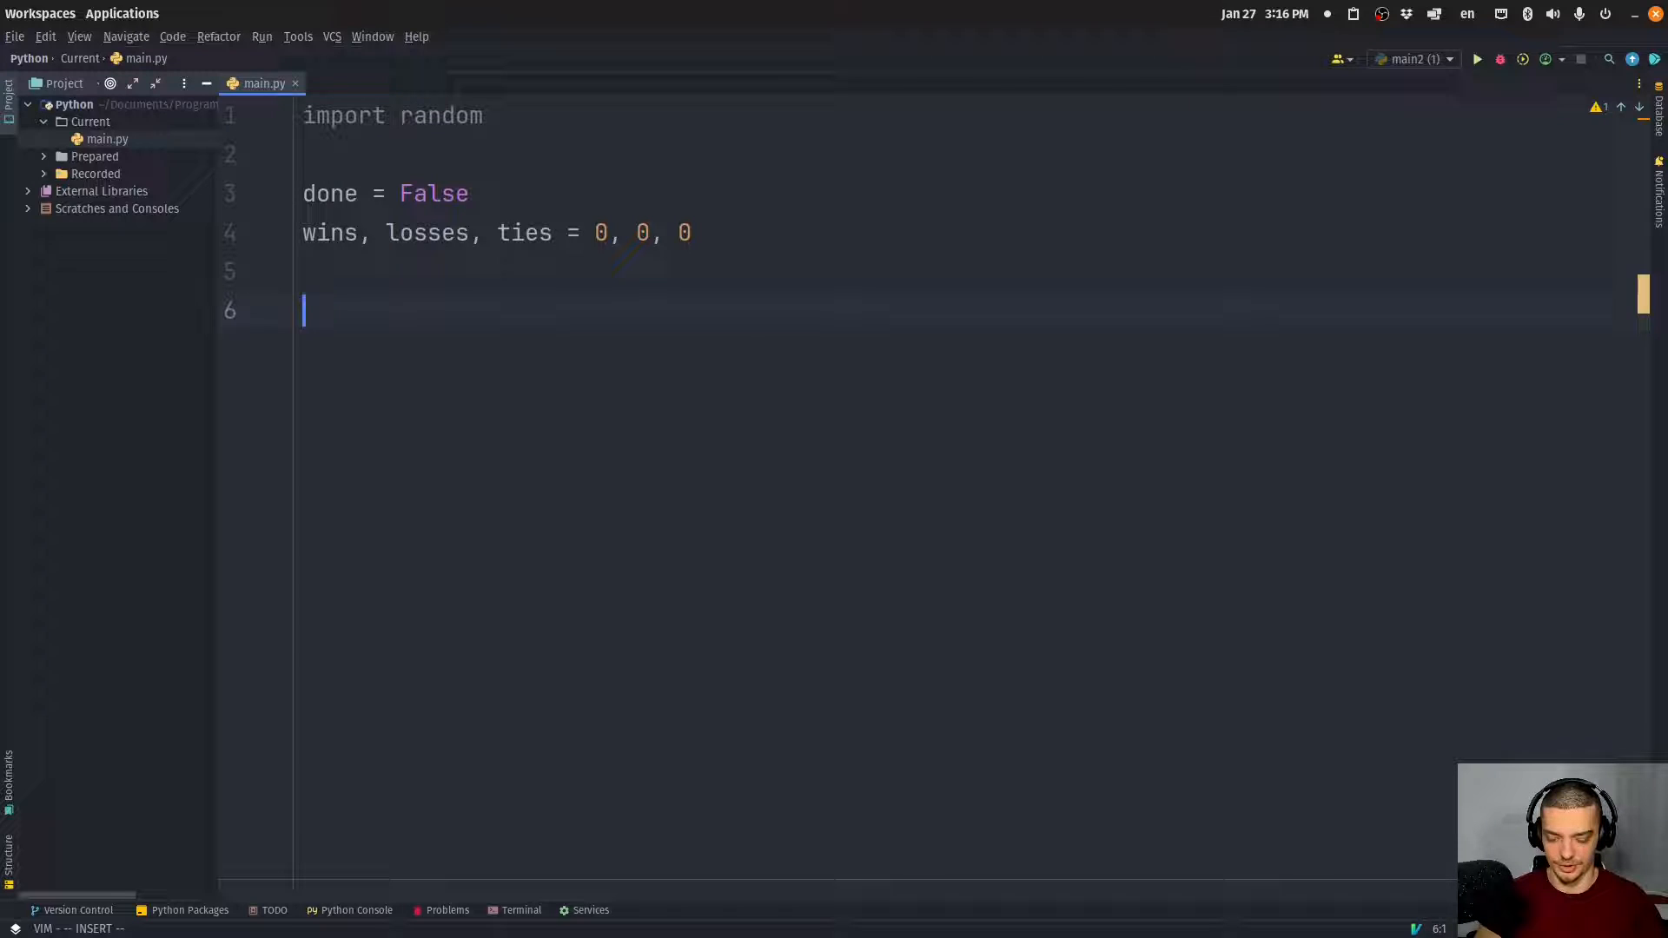
Define names = {'R': 'Rock', 'P': 'Paper', 'S': 'Scissors'}
{"action": "type", "text": "names = {}"}
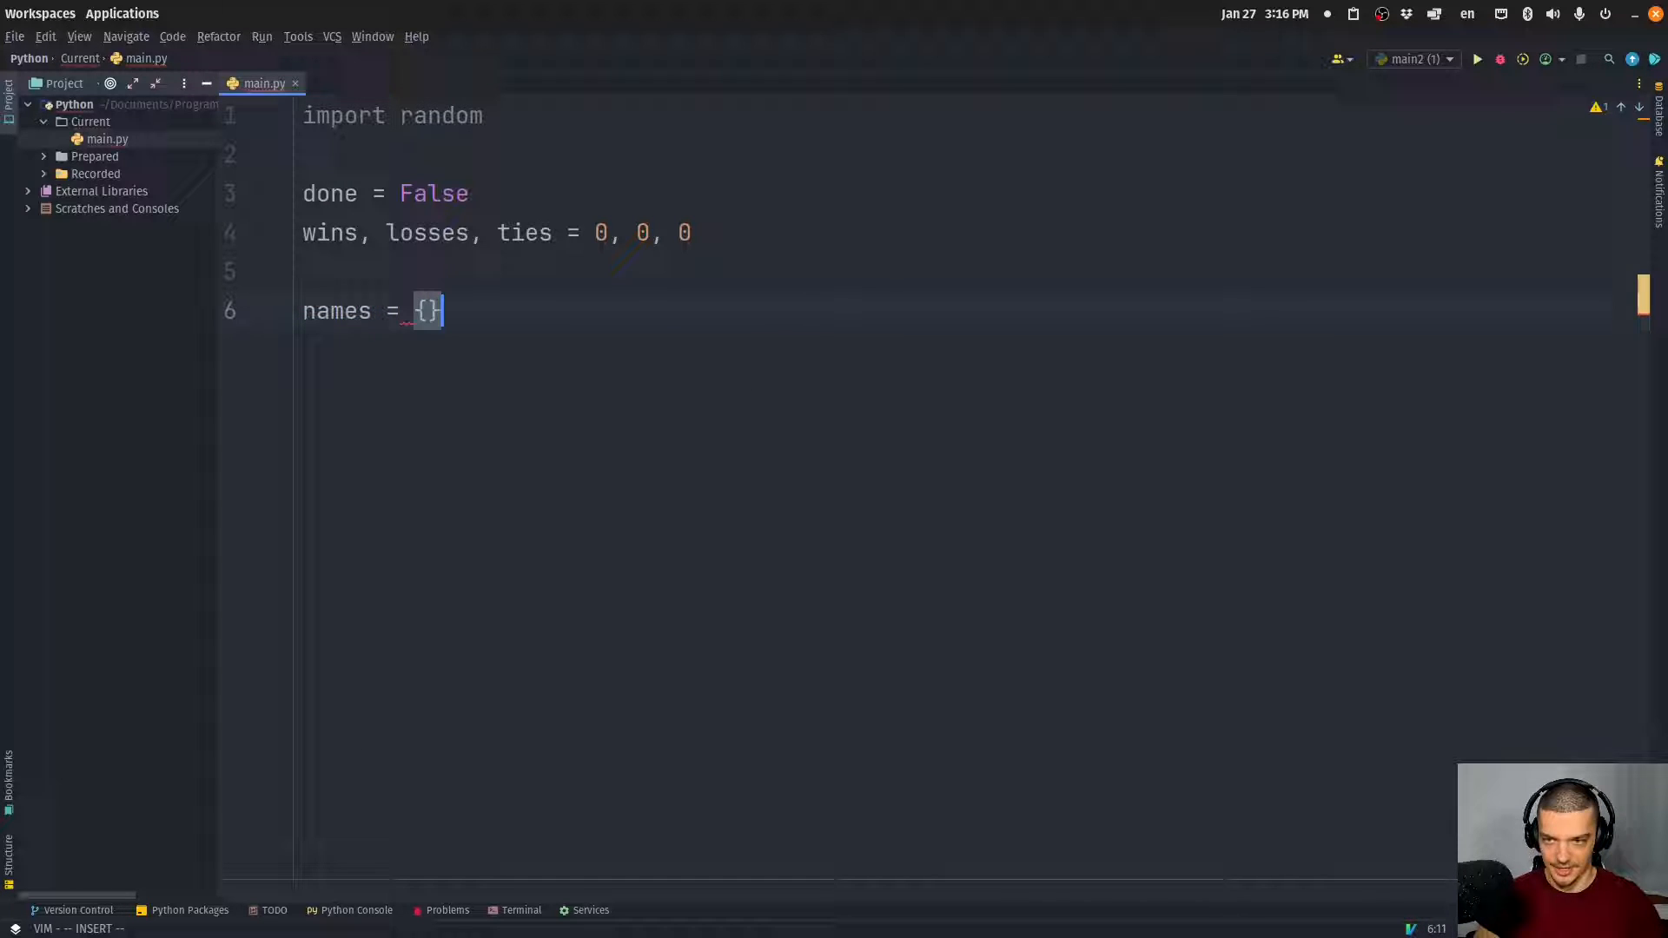
{"action": "type", "text": "''"}
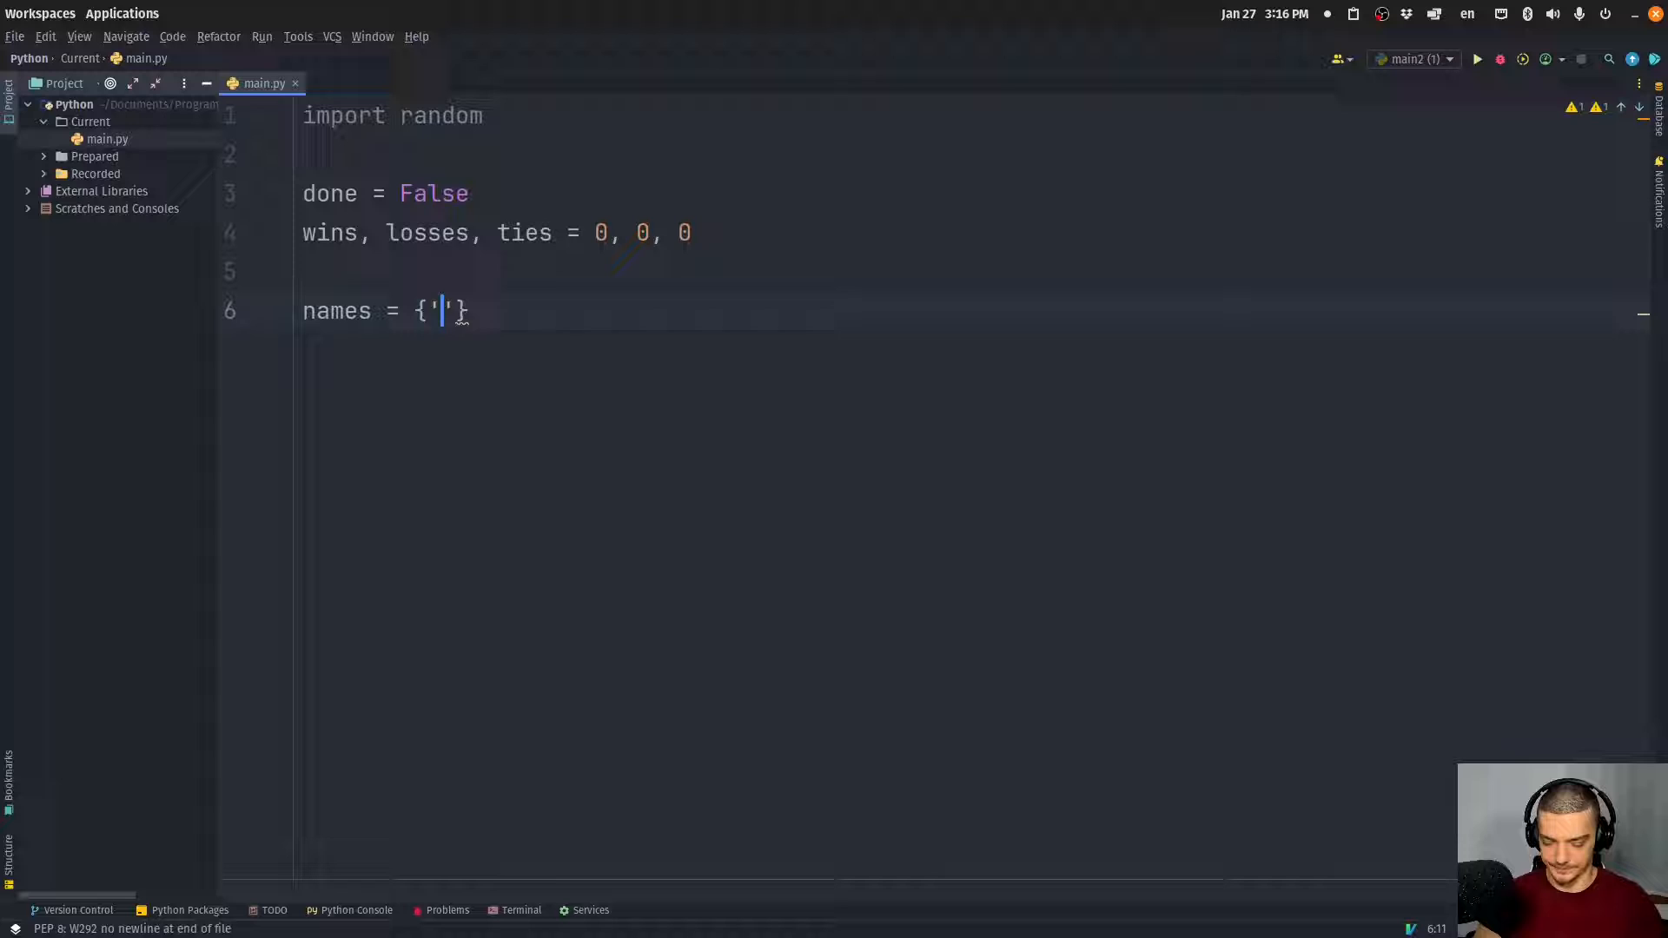
{"action": "type", "text": "R':"}
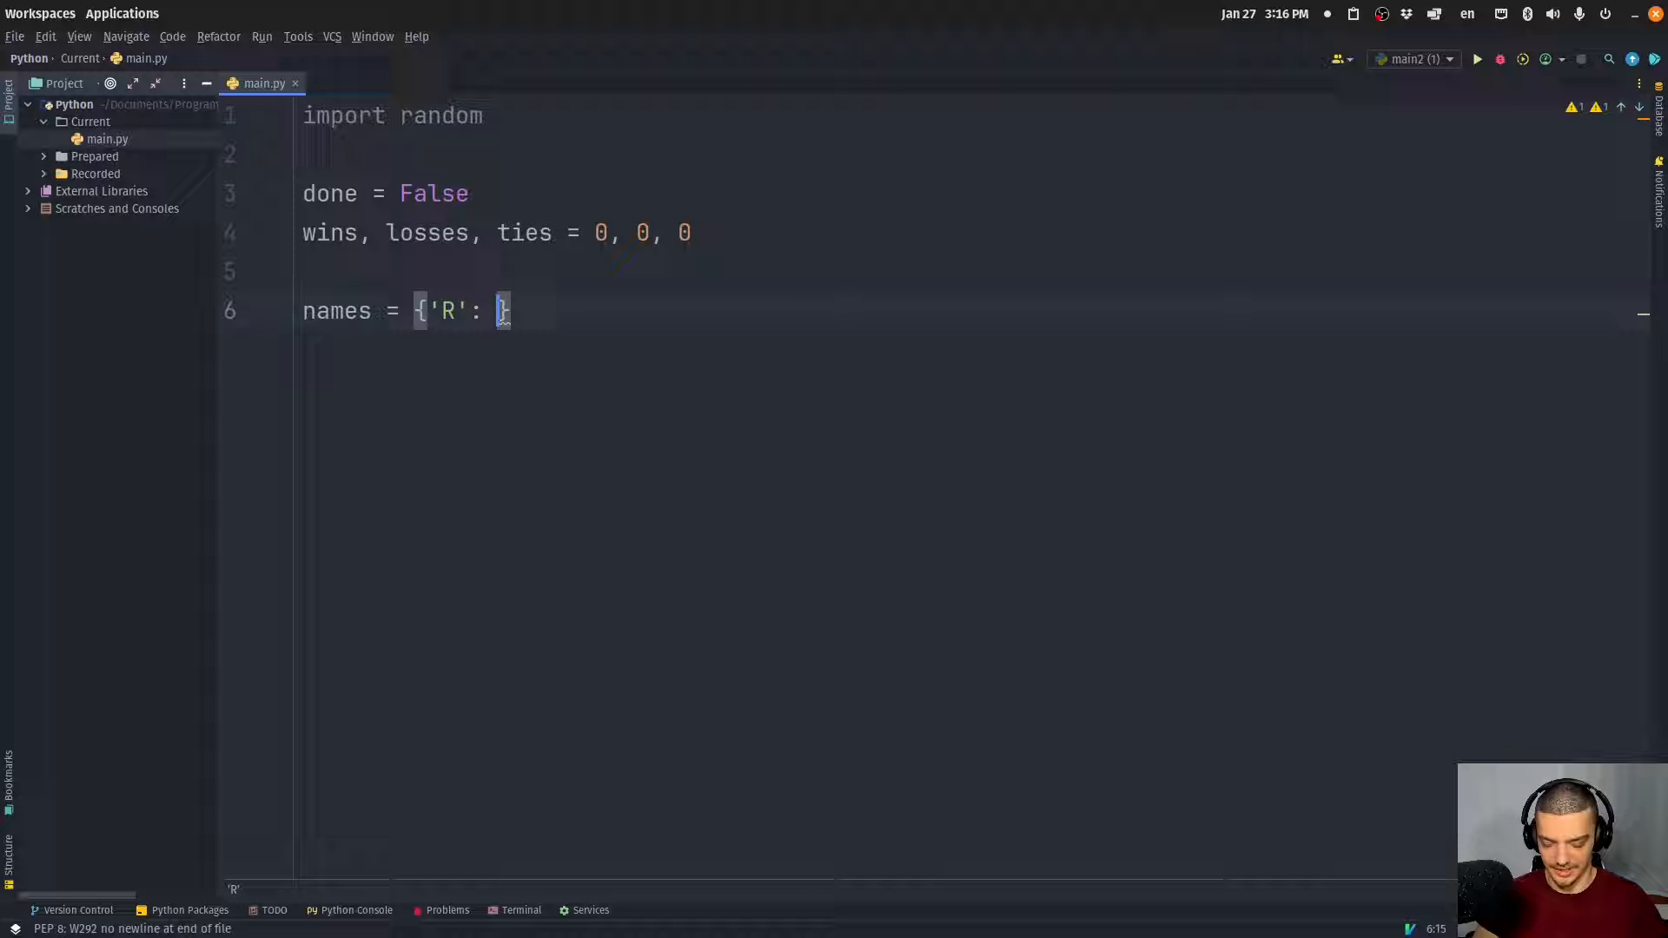
{"action": "type", "text": "Ro"}
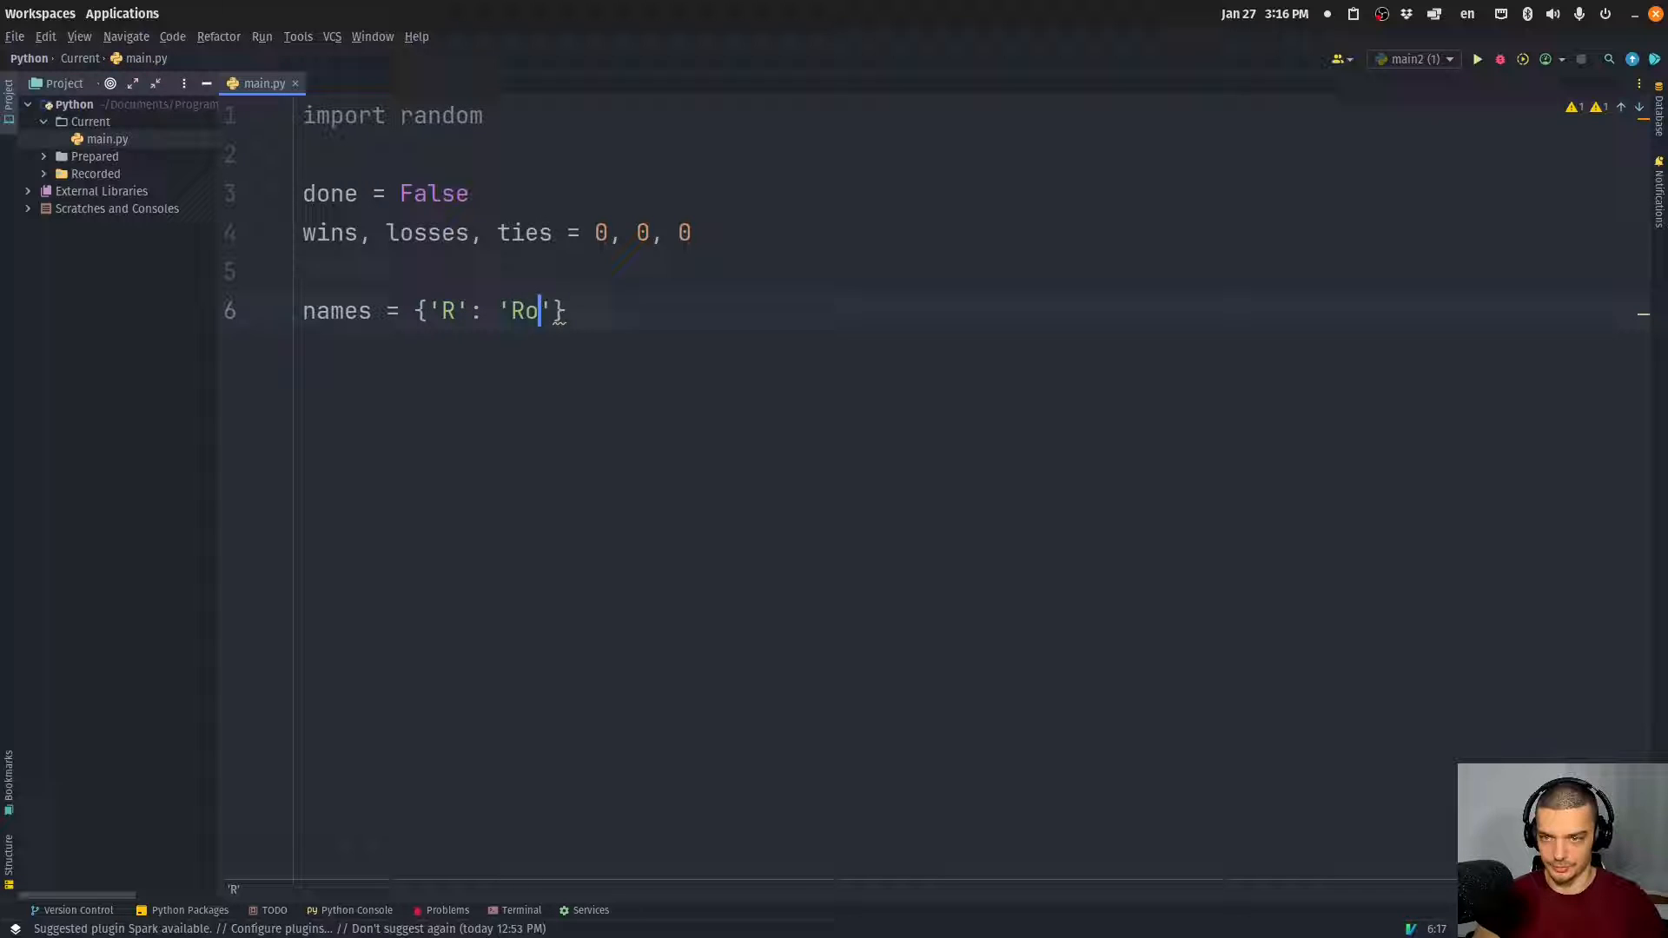
{"action": "type", "text": "ck', 'P'"}
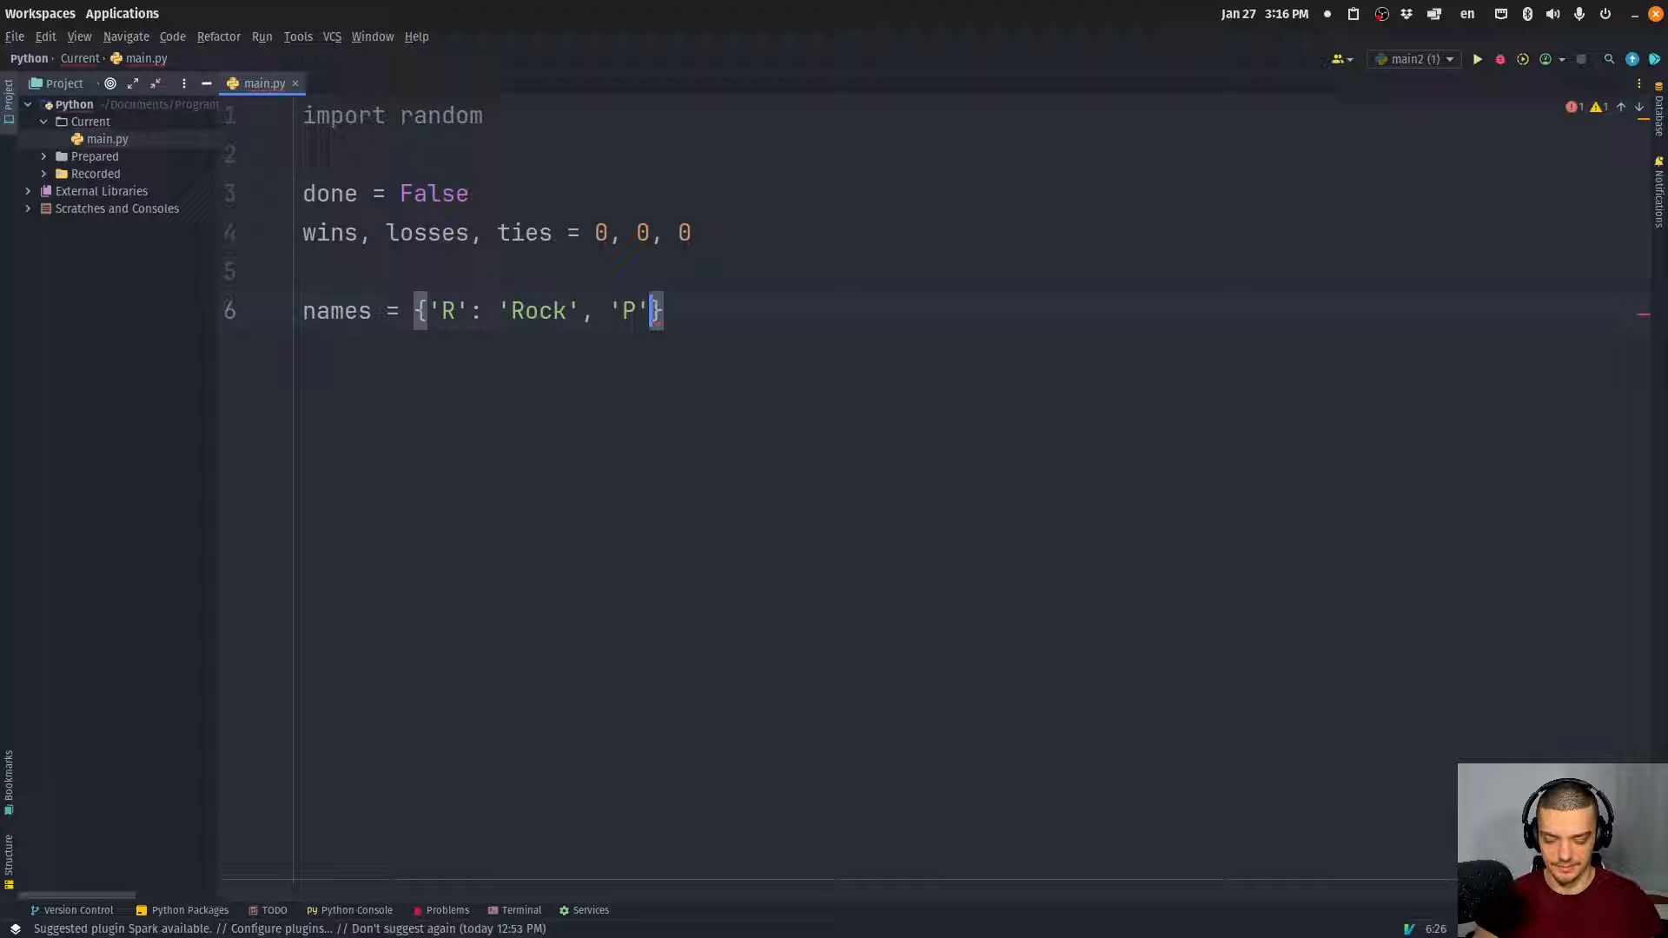
{"action": "type", "text": ": 'Paper'"}
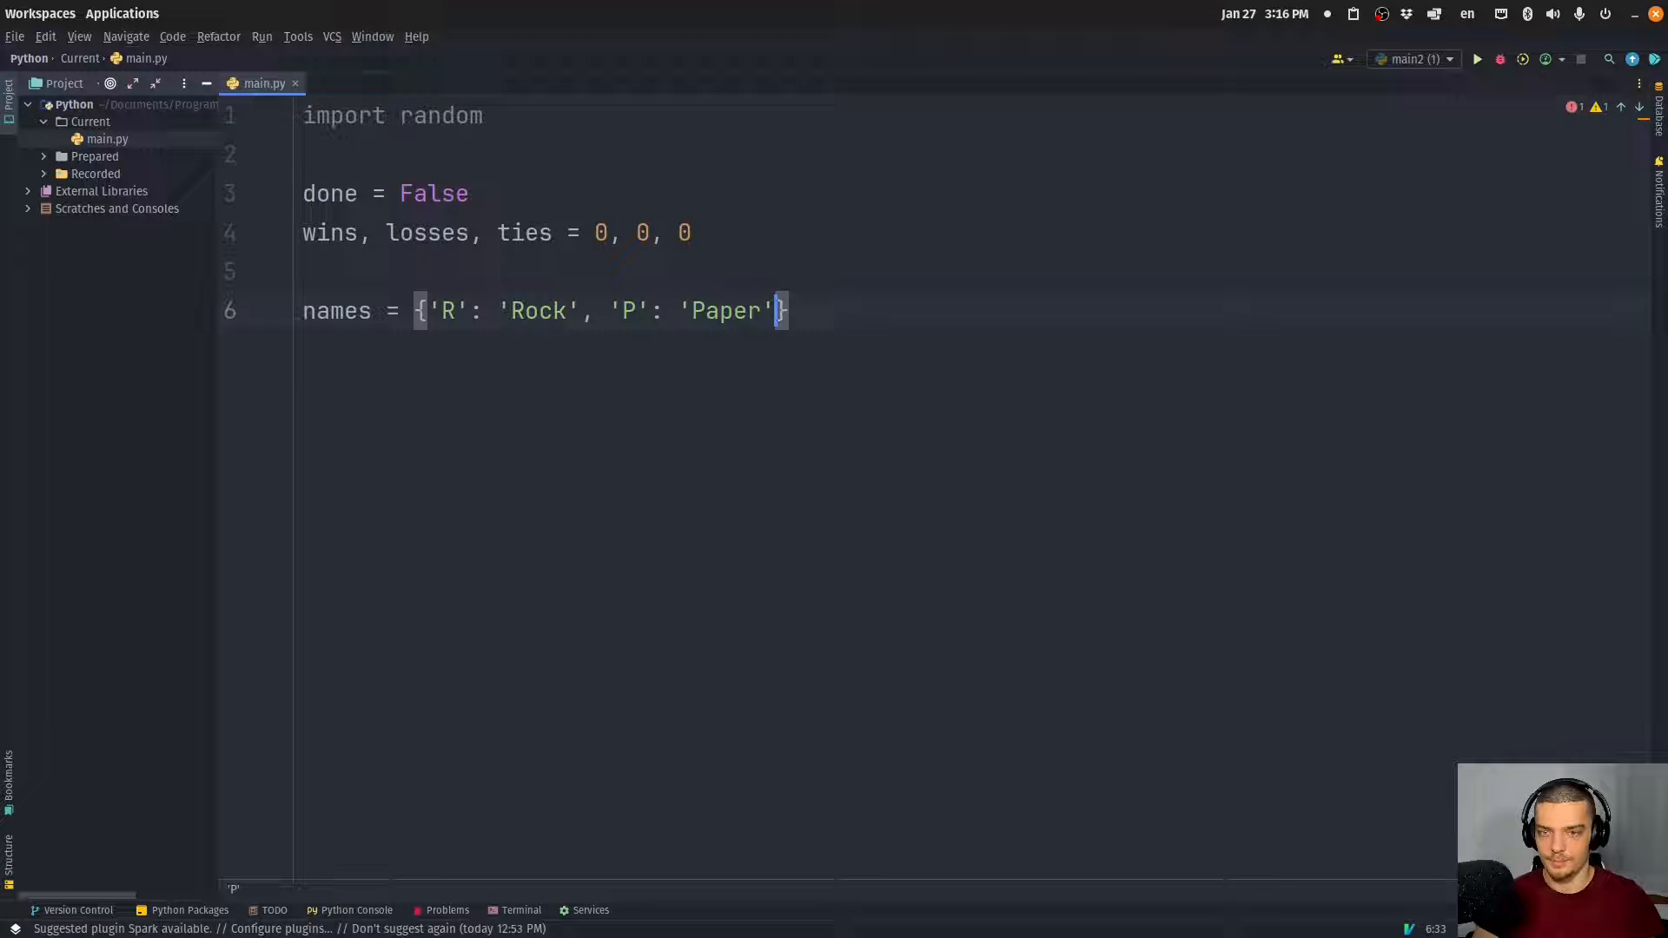
{"action": "type", "text": ", 'S': 'Scios"}
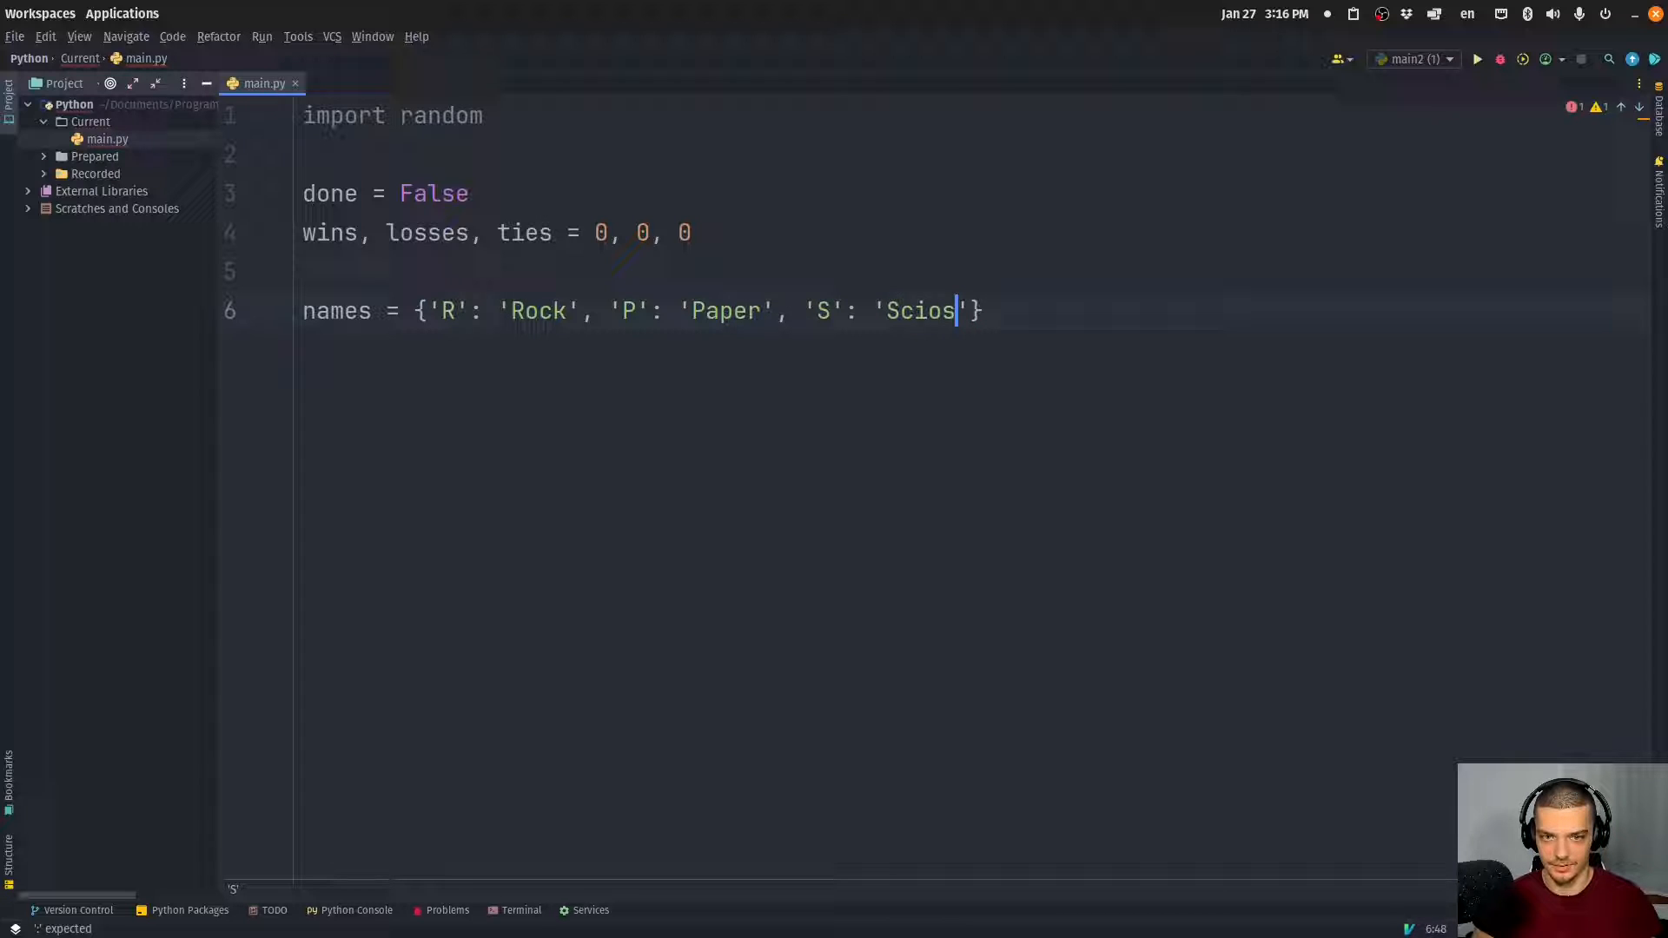
{"action": "type", "text": "sors"}
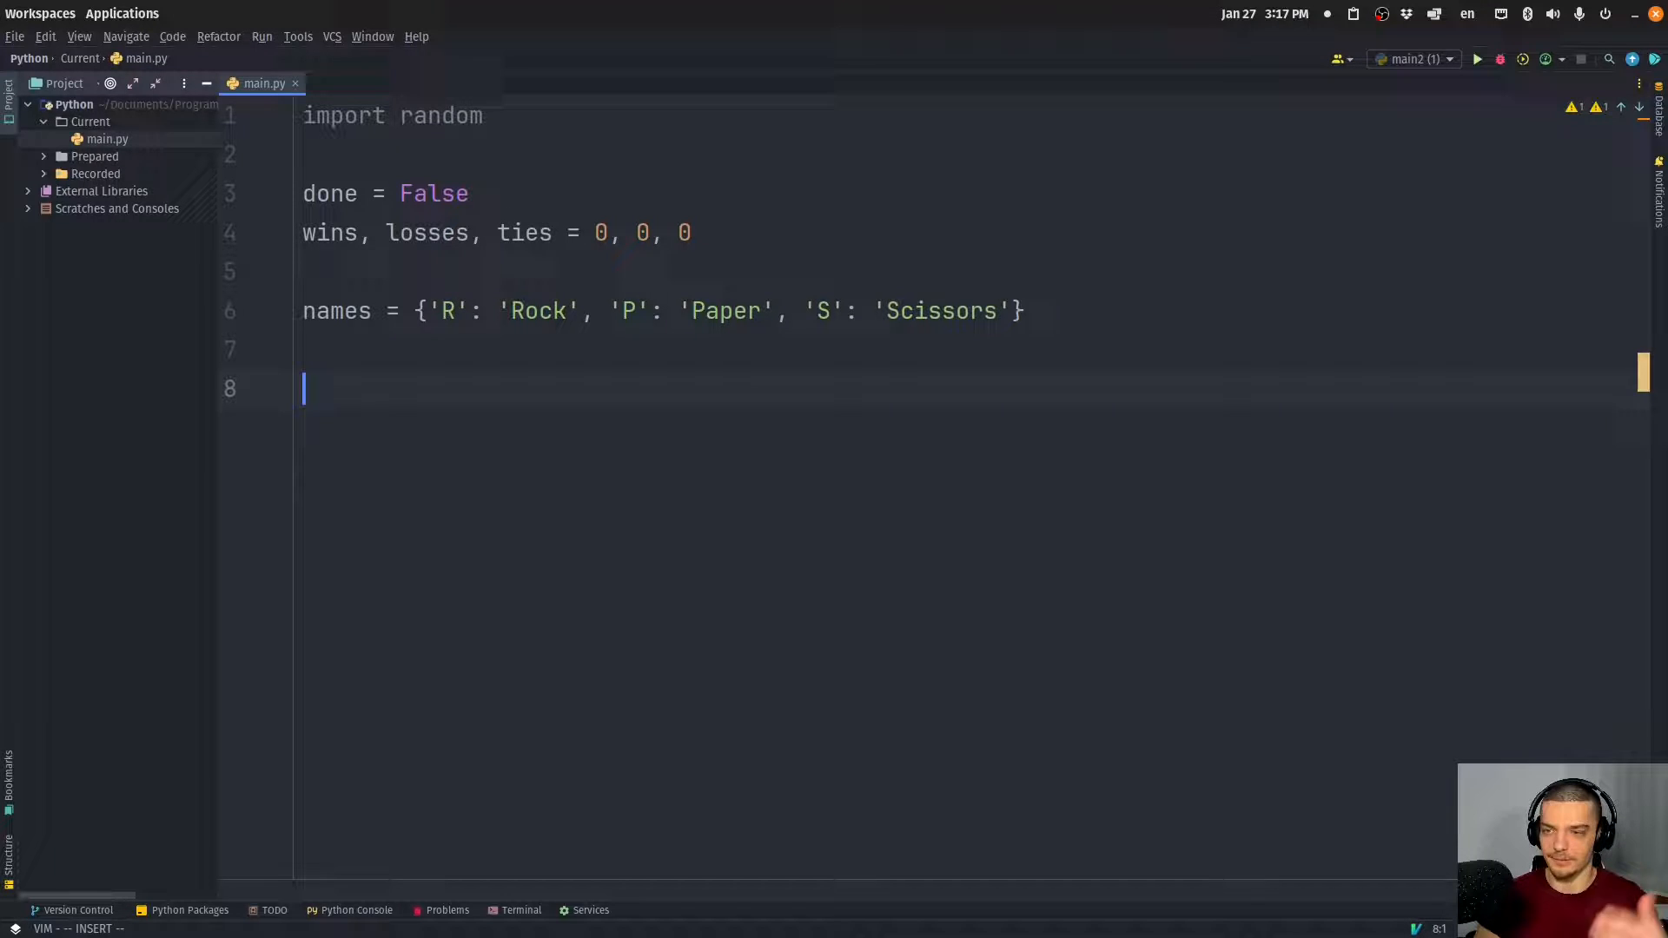
Write the while not done loop with choice = input('Please choose your next move (R, P, S) (Q to Quit): ')
{"action": "type", "text": "while not done:"}
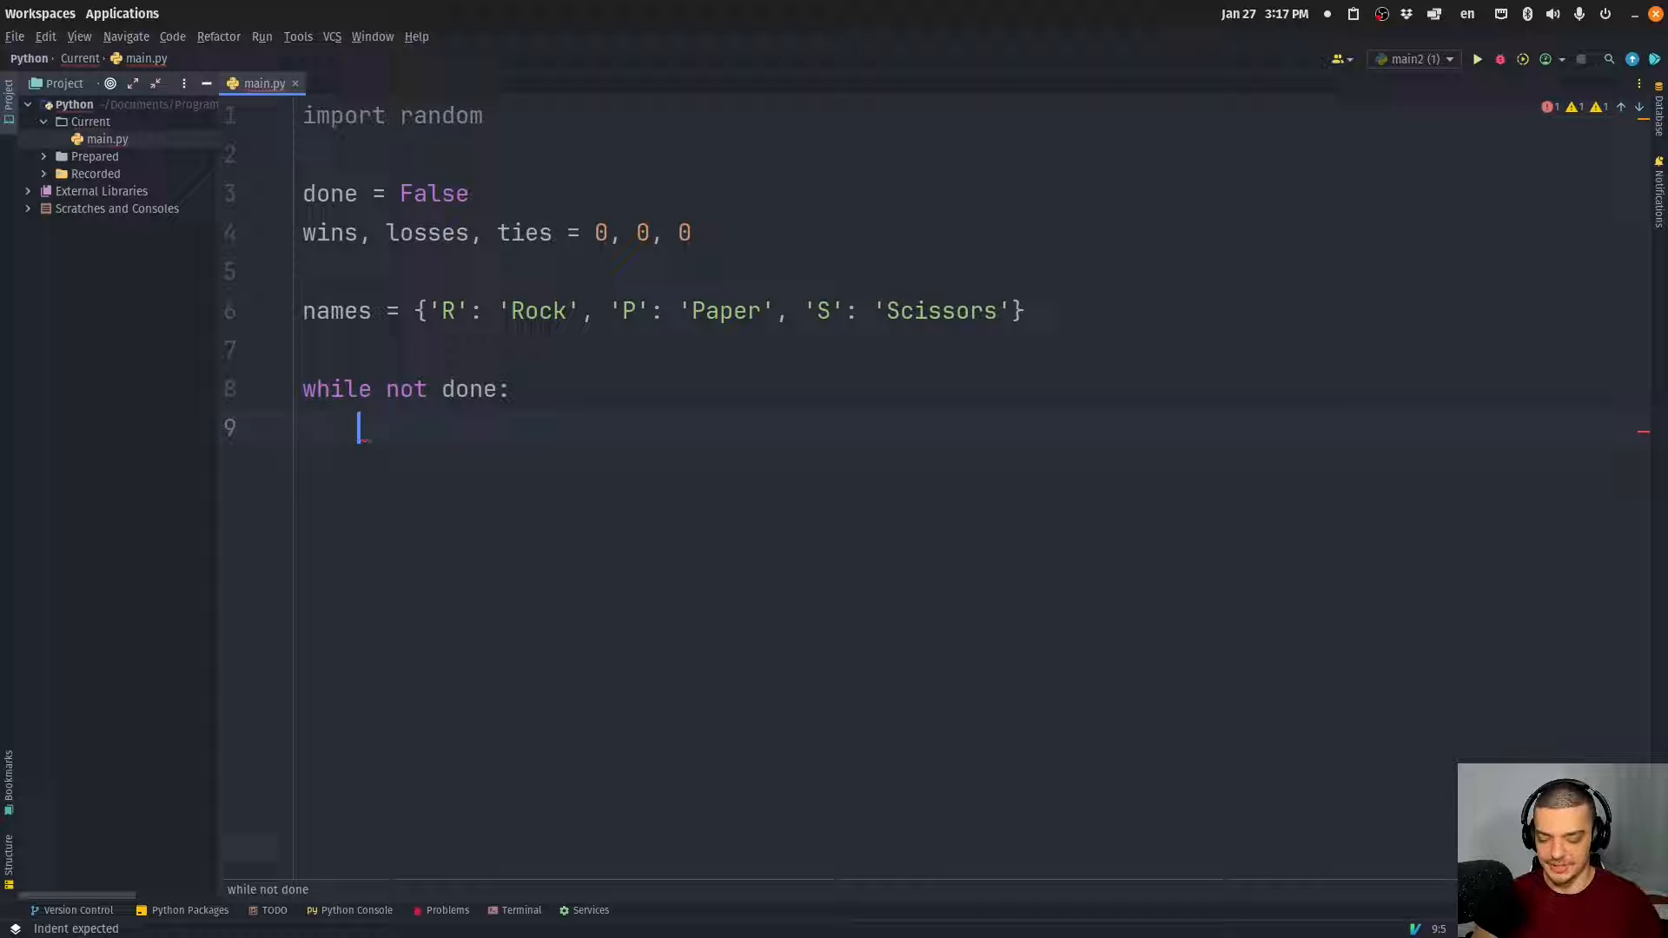
{"action": "type", "text": "choice ="}
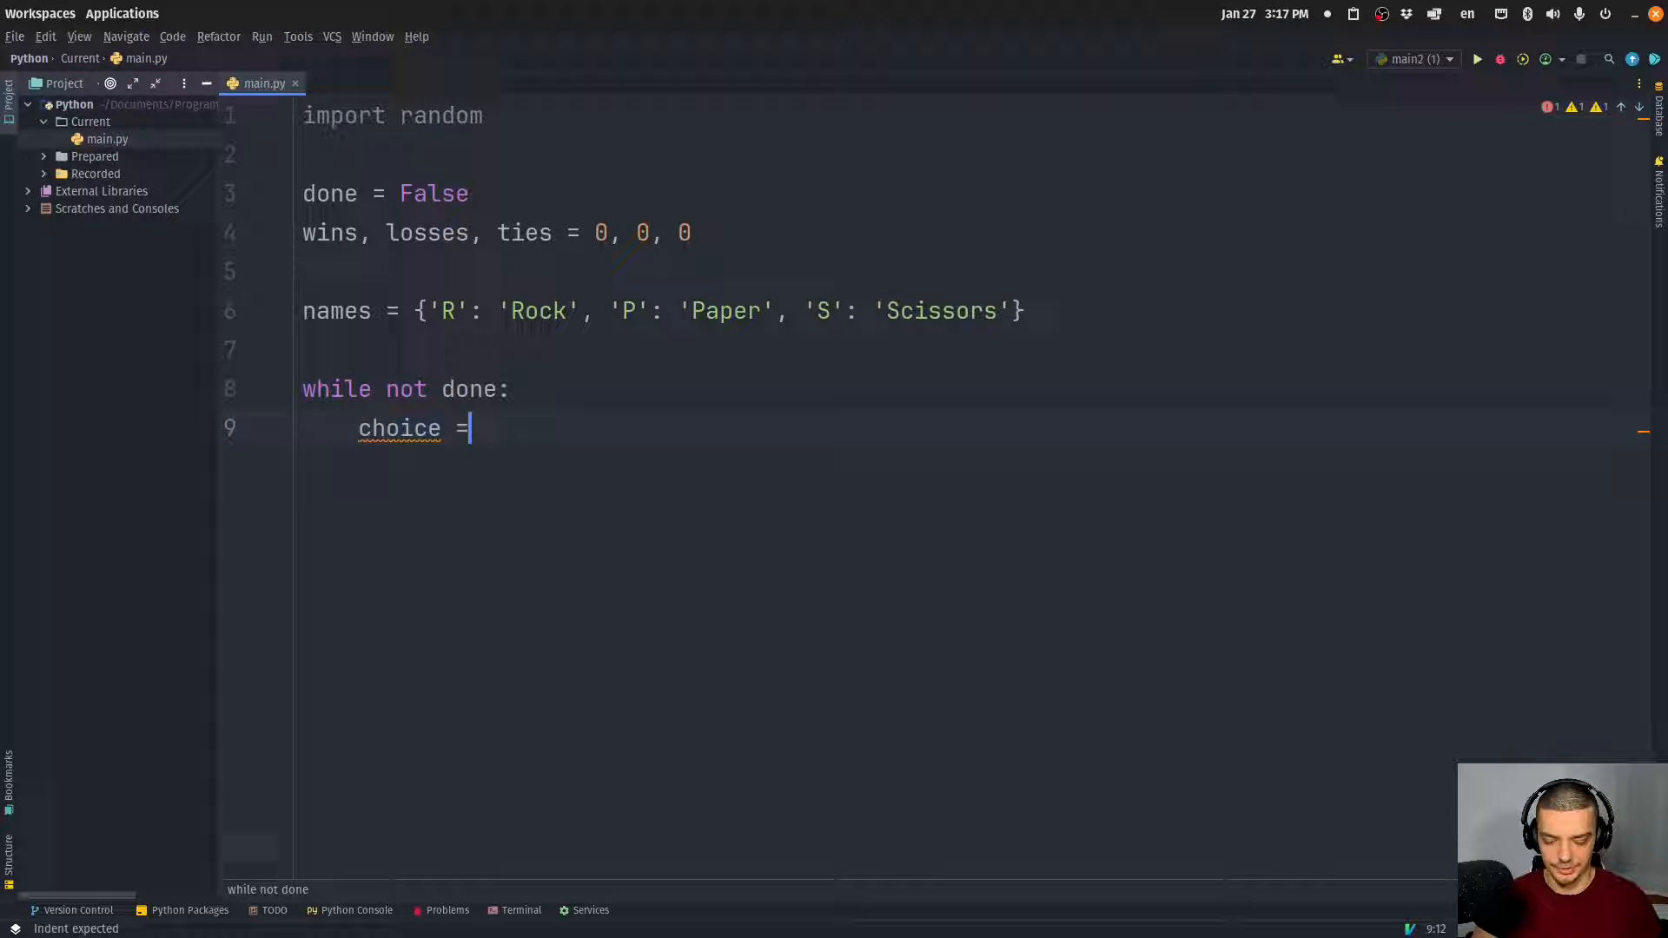
{"action": "type", "text": "input('"}
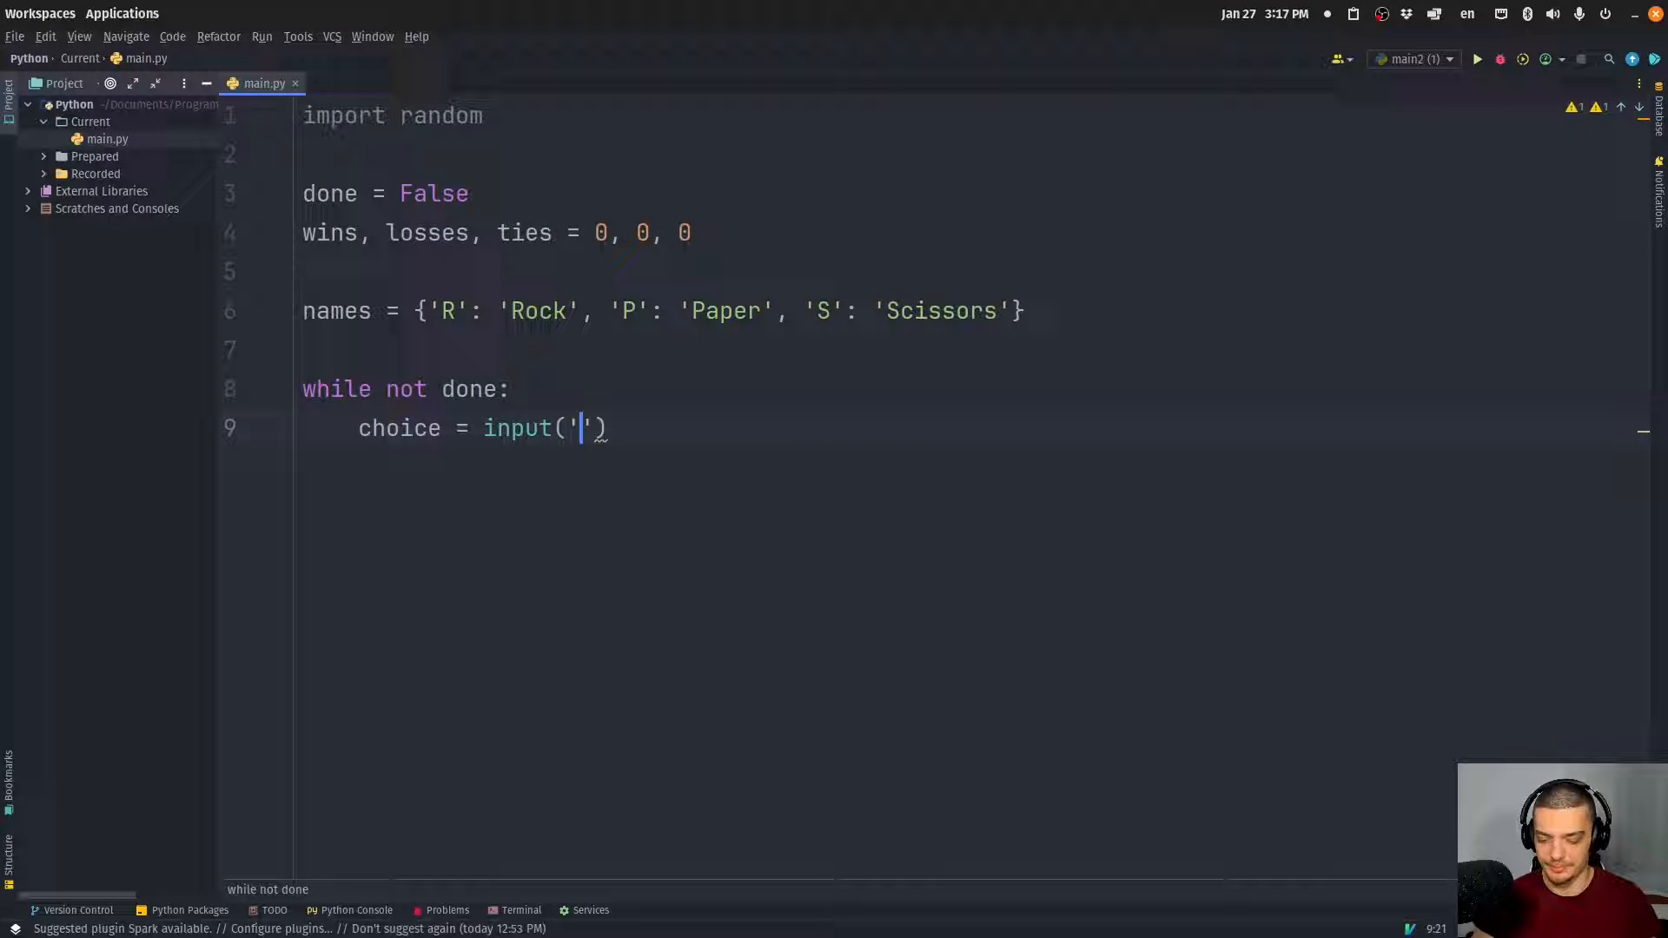
{"action": "type", "text": "P"}
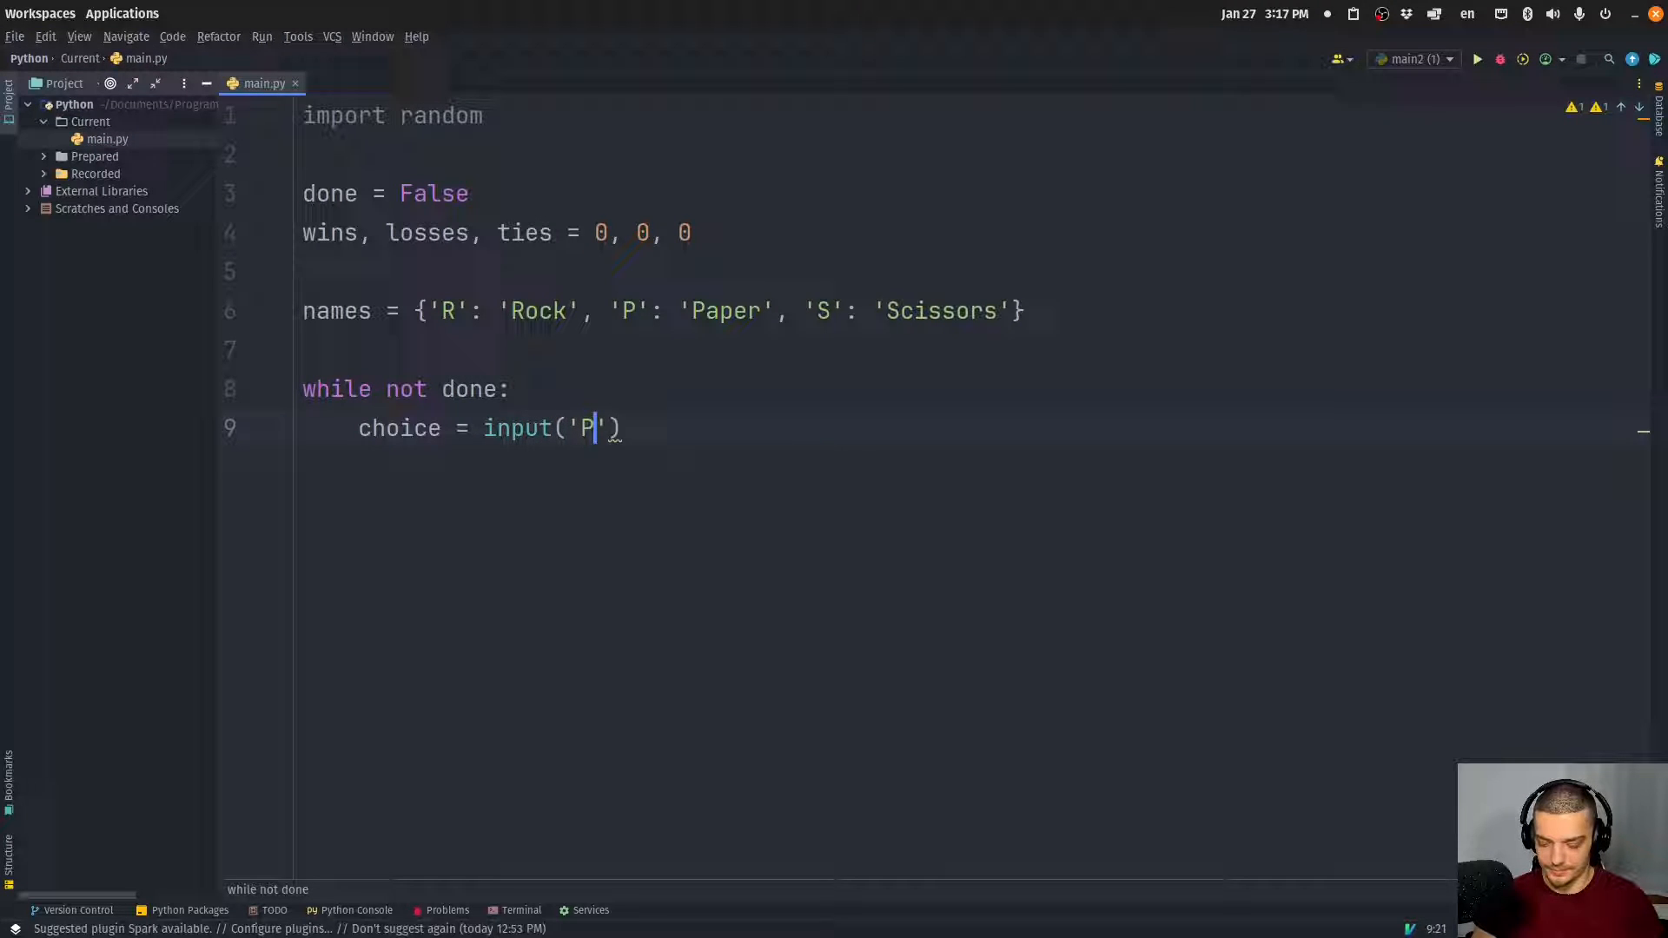
{"action": "type", "text": "lease provide"}
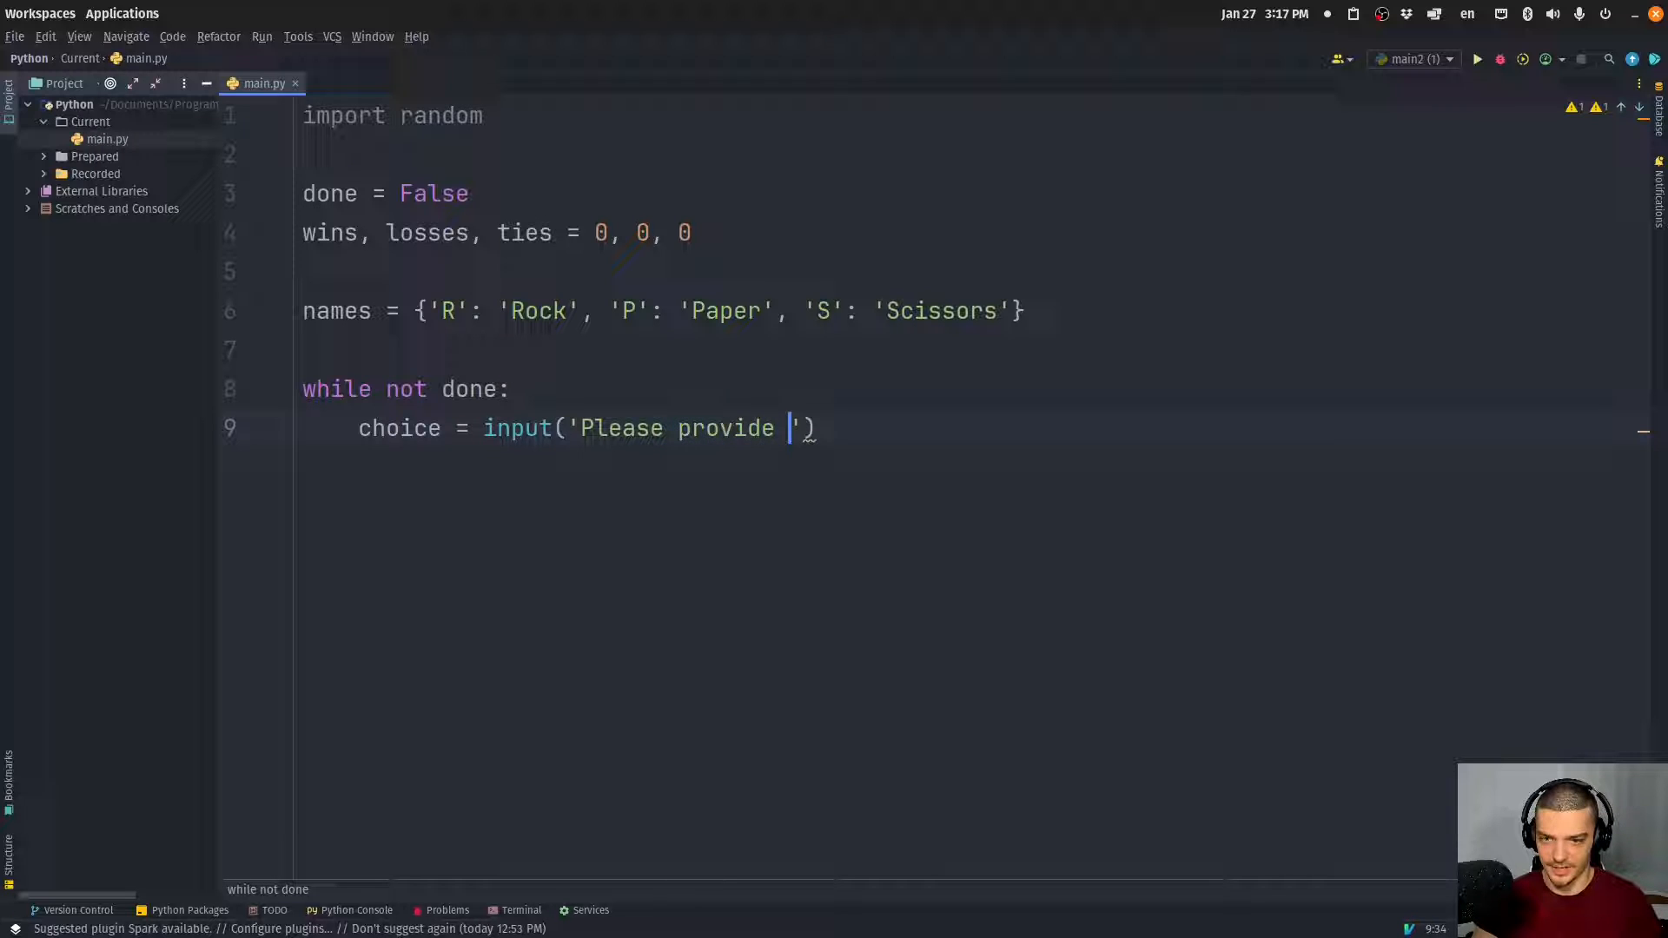
{"action": "type", "text": "your nex"}
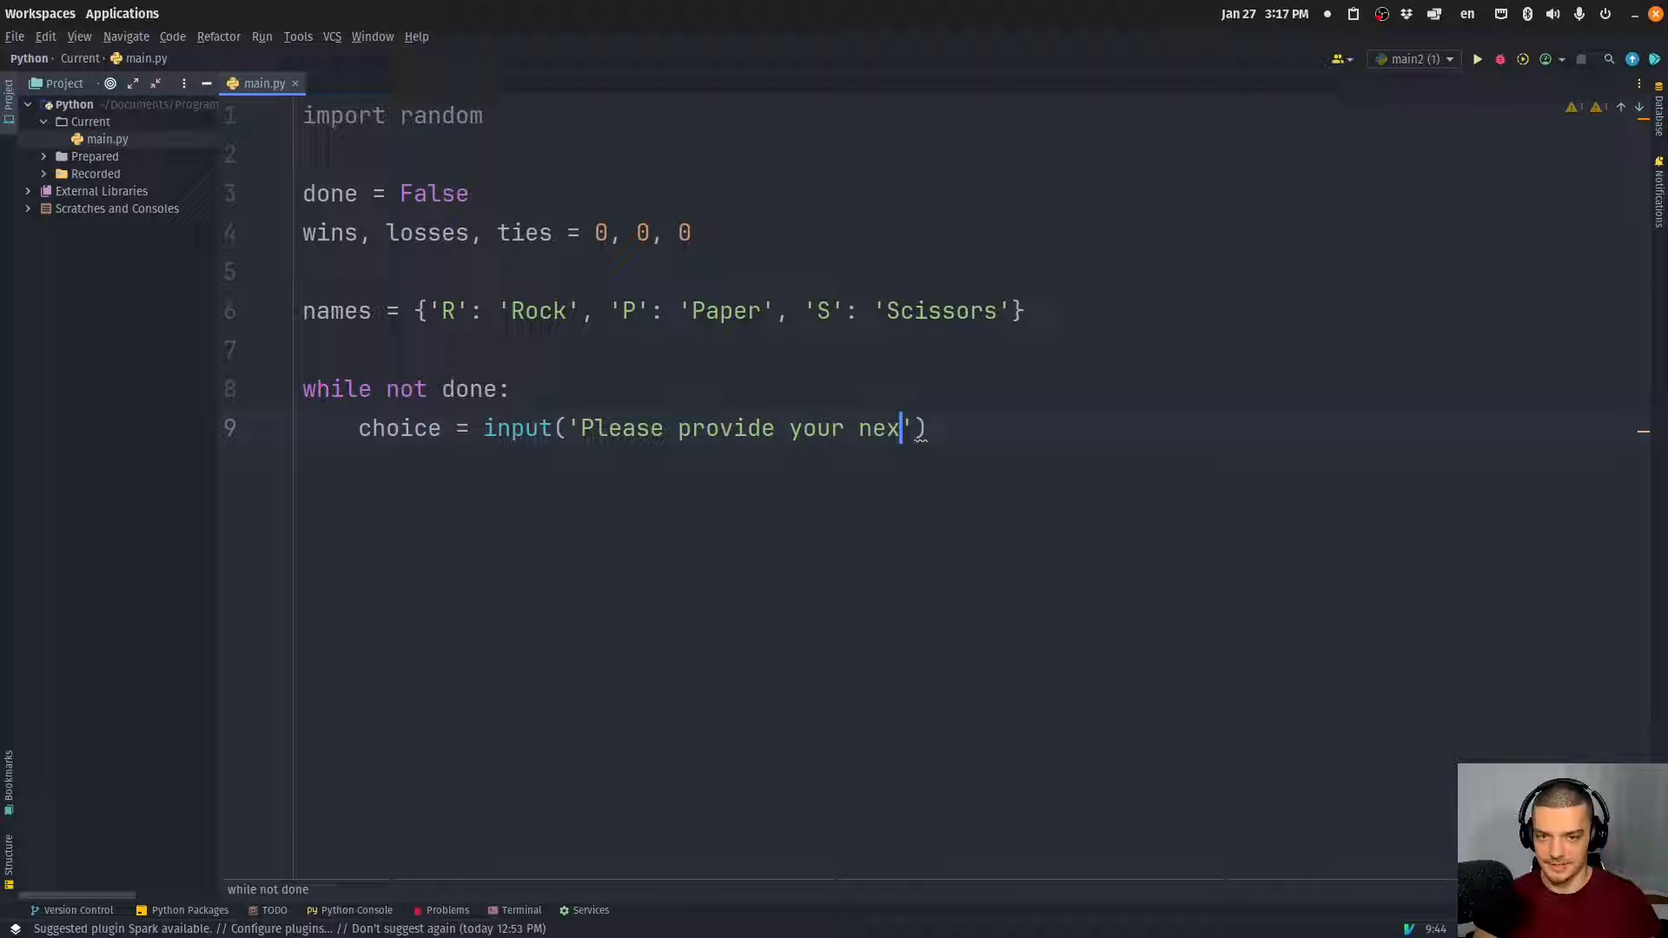
{"action": "key", "text": "Backspace"}
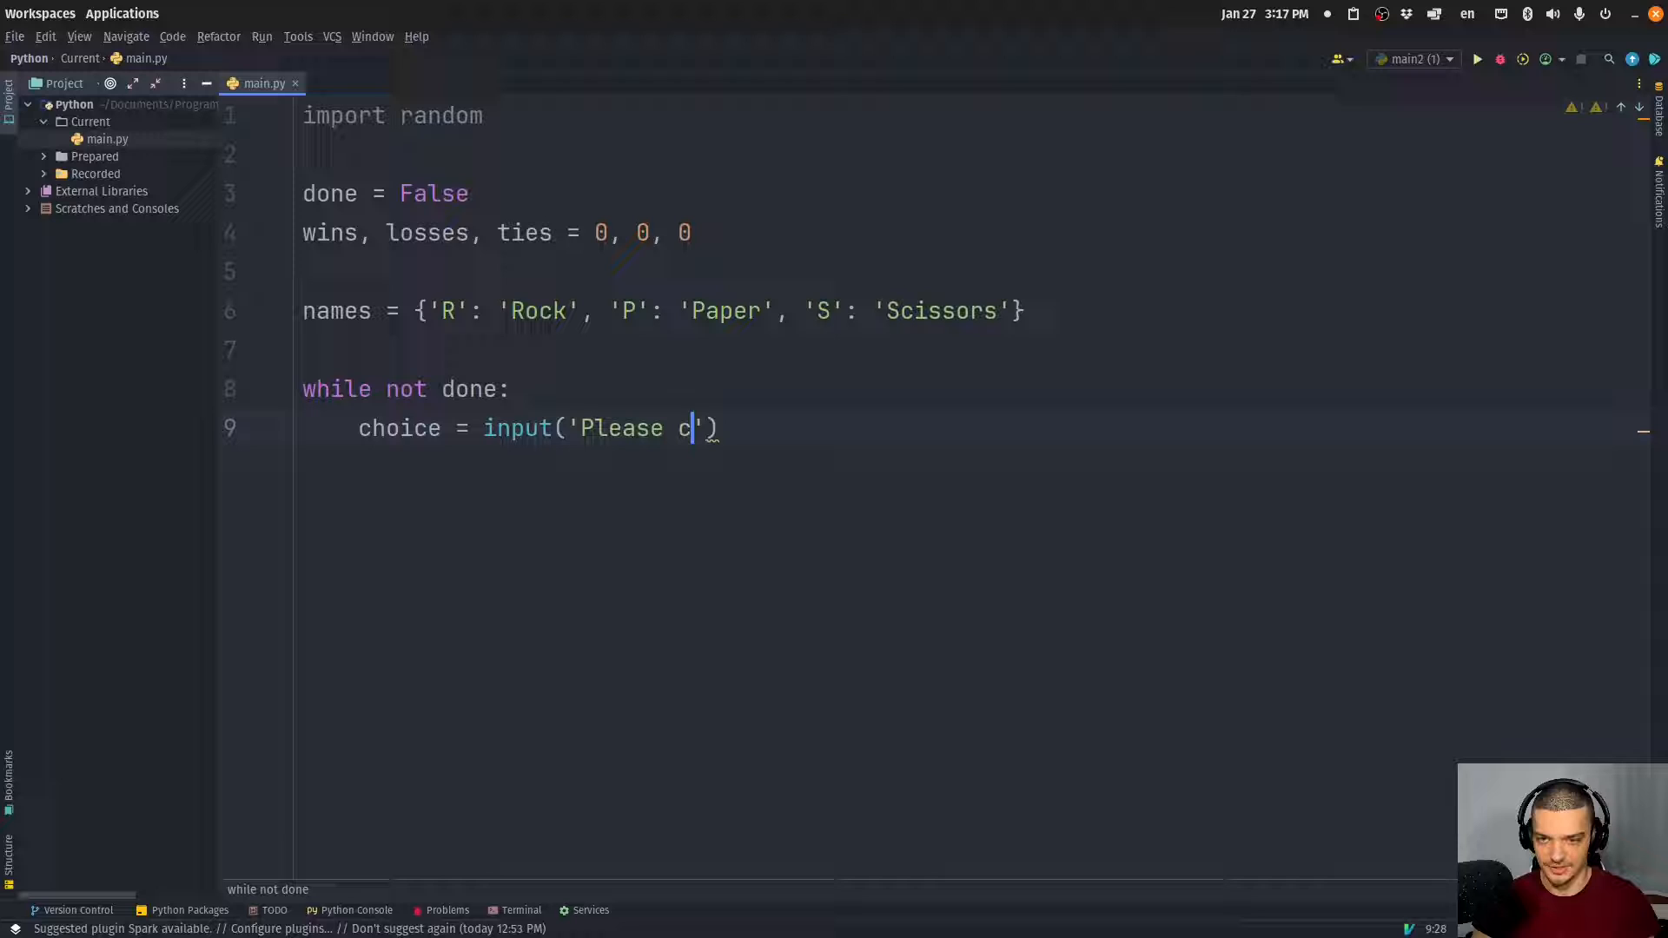
{"action": "type", "text": "hoose your next move (R, P, S) ("}
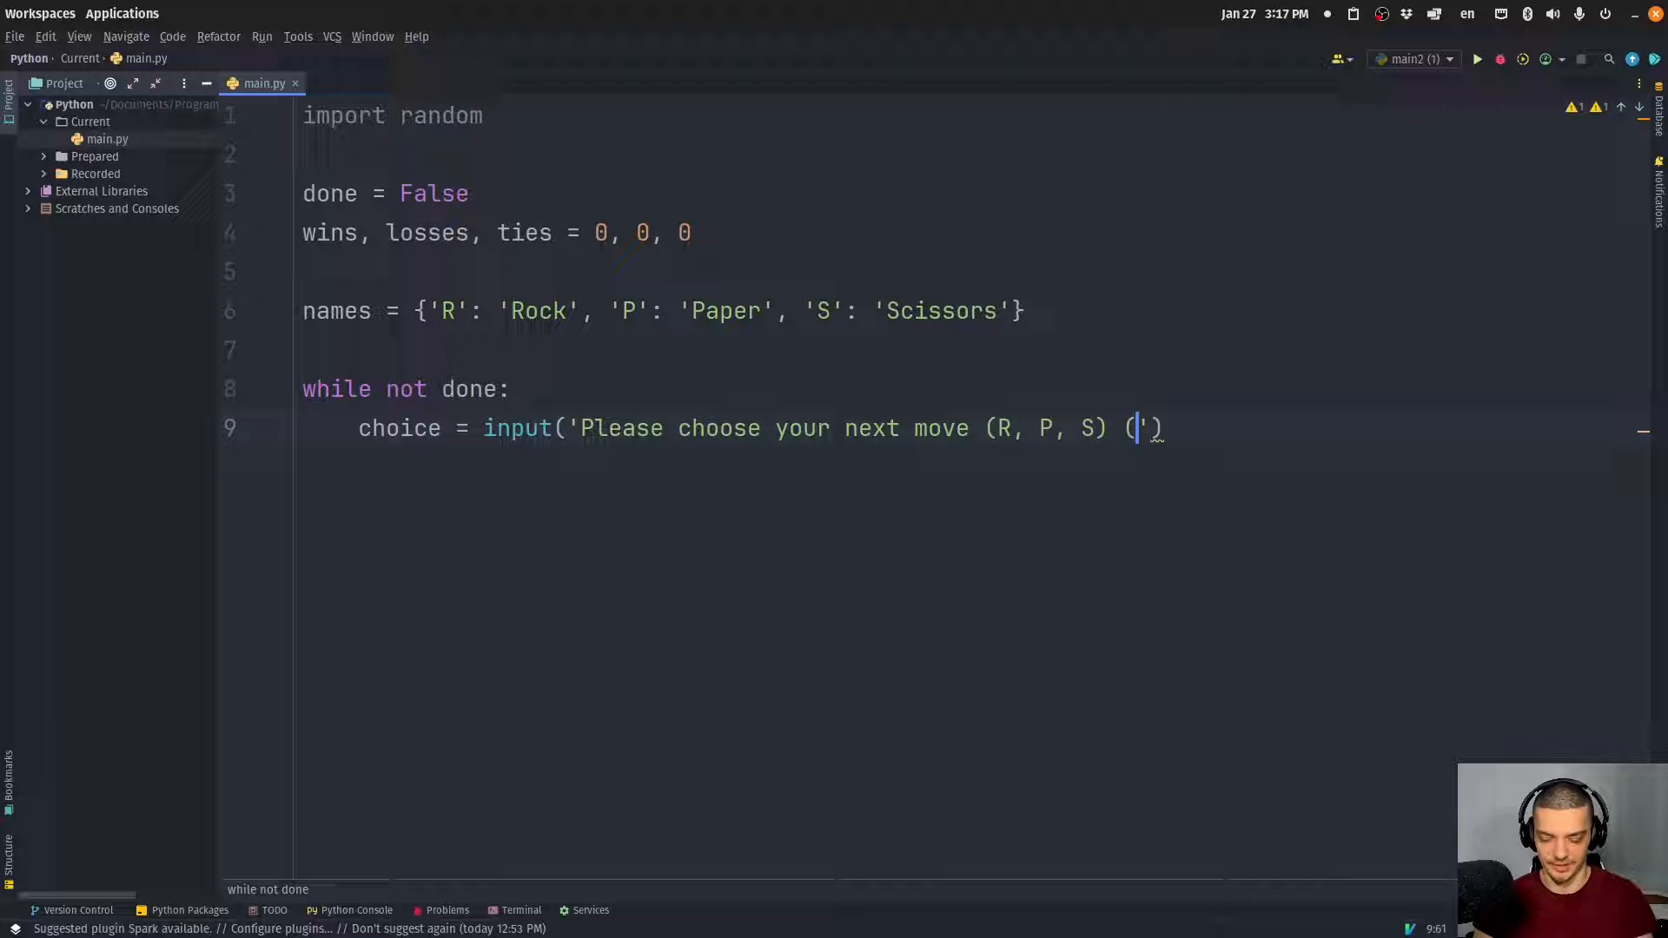
{"action": "type", "text": "Q to Quit):"}
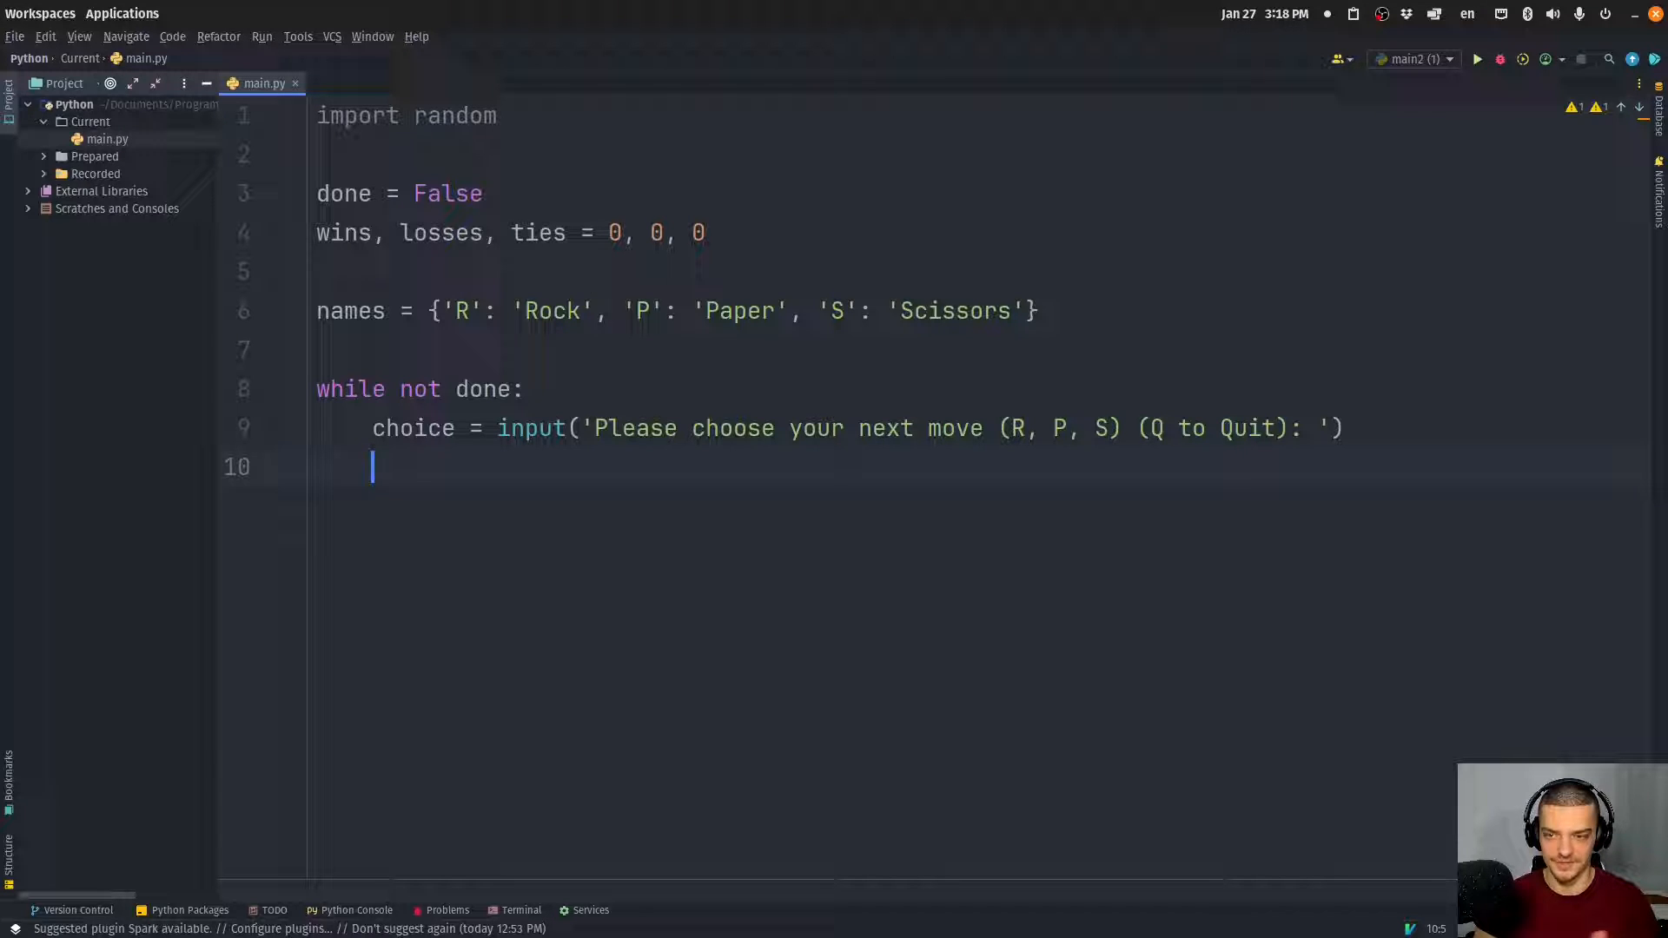
Add cpu_choice = random.choice(['R', 'P', 'S']) inside the loop
{"action": "type", "text": "cpu_c"}
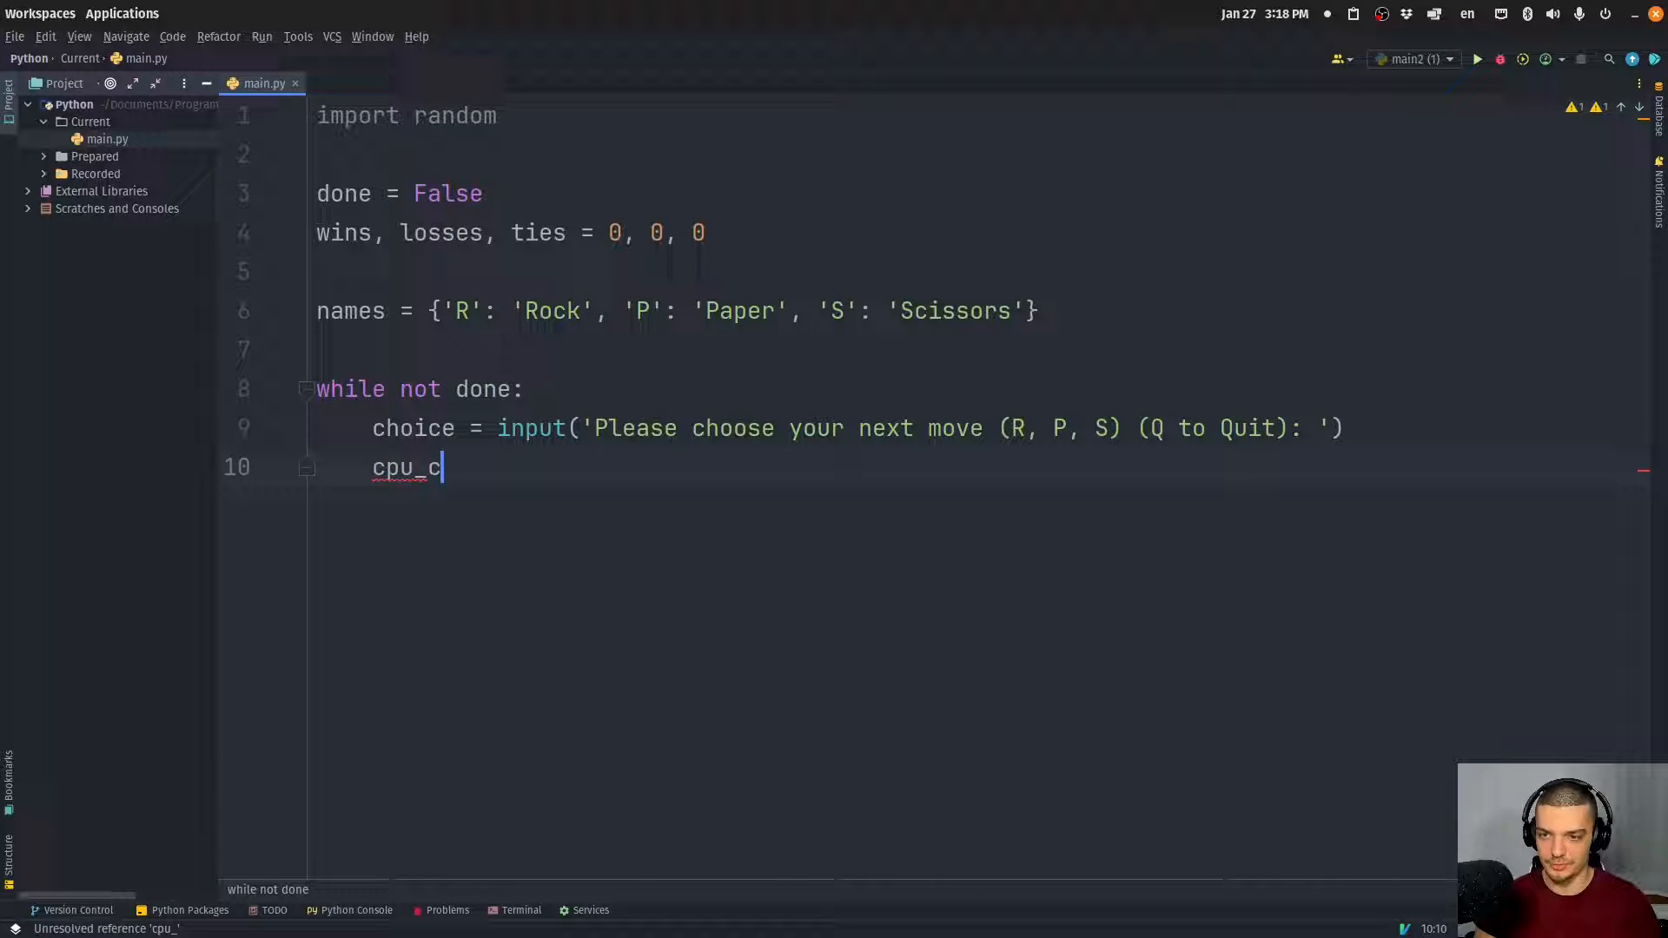
{"action": "type", "text": "hoice ="}
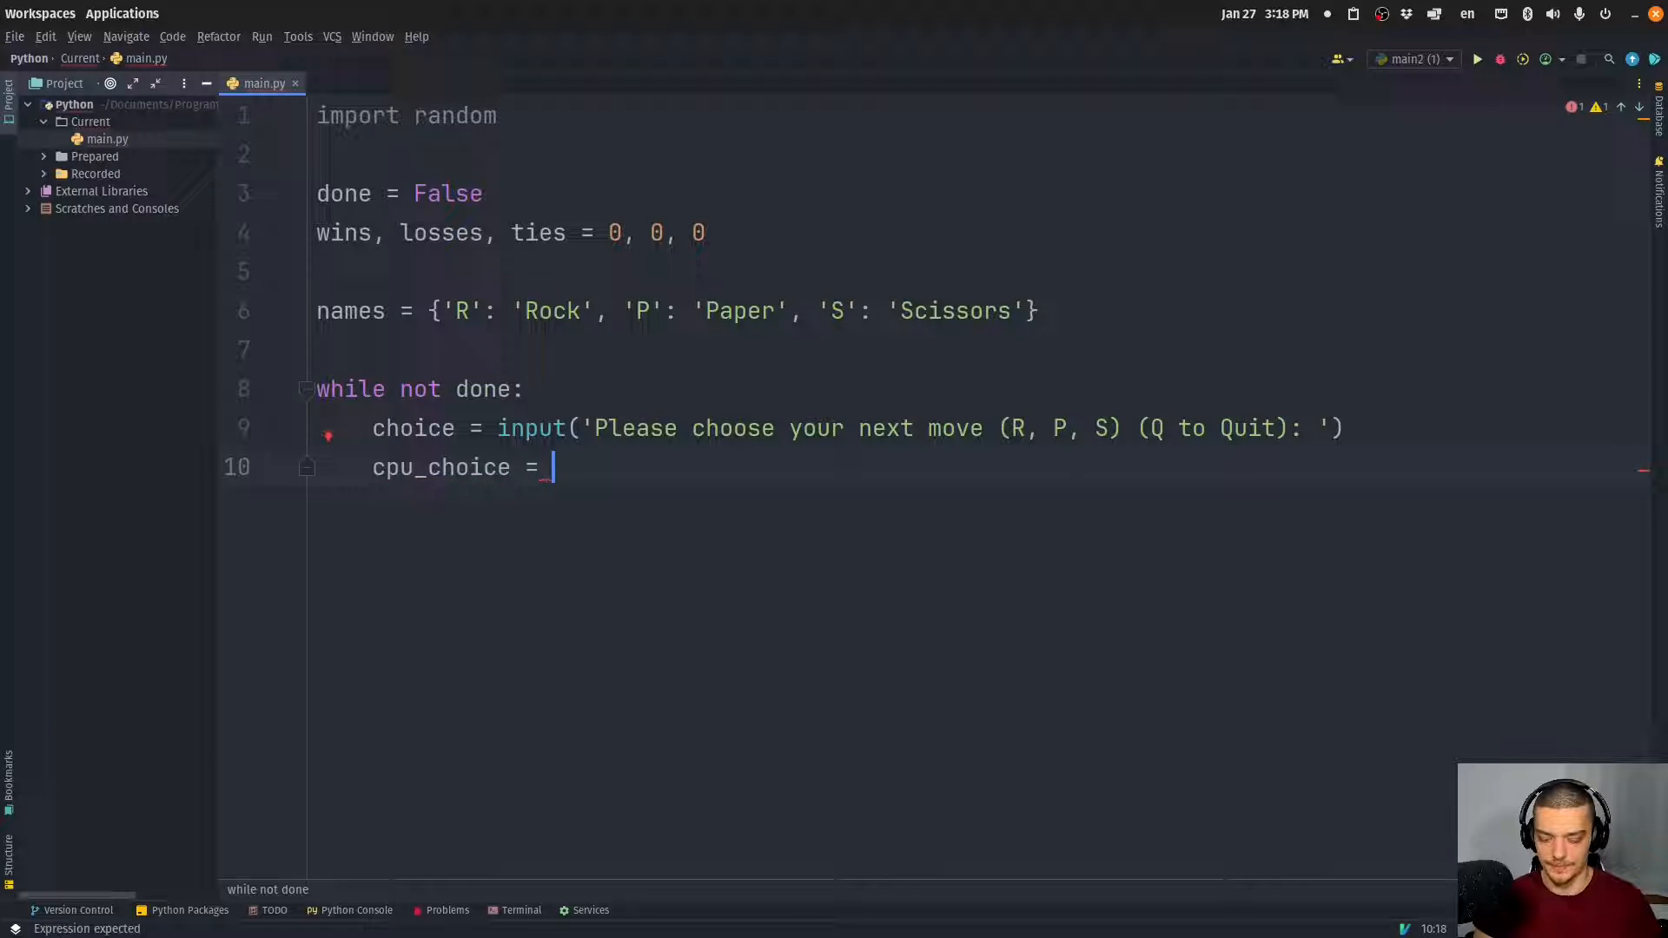
{"action": "type", "text": "random.choice(['"}
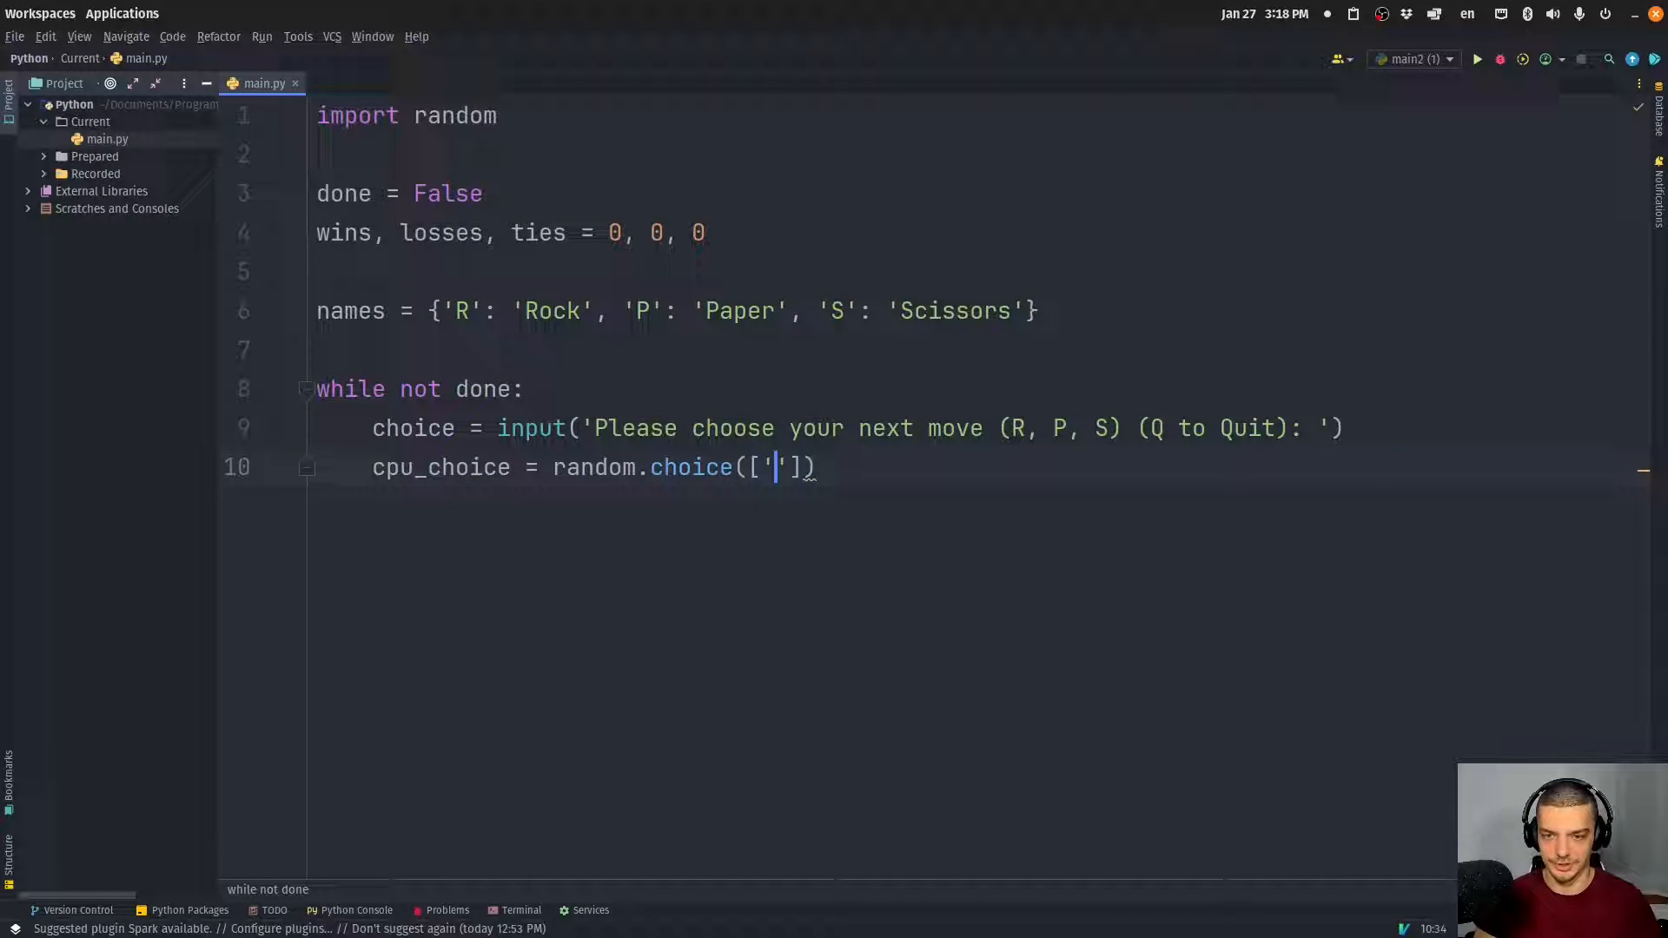
{"action": "type", "text": "R', 'P', 'S"}
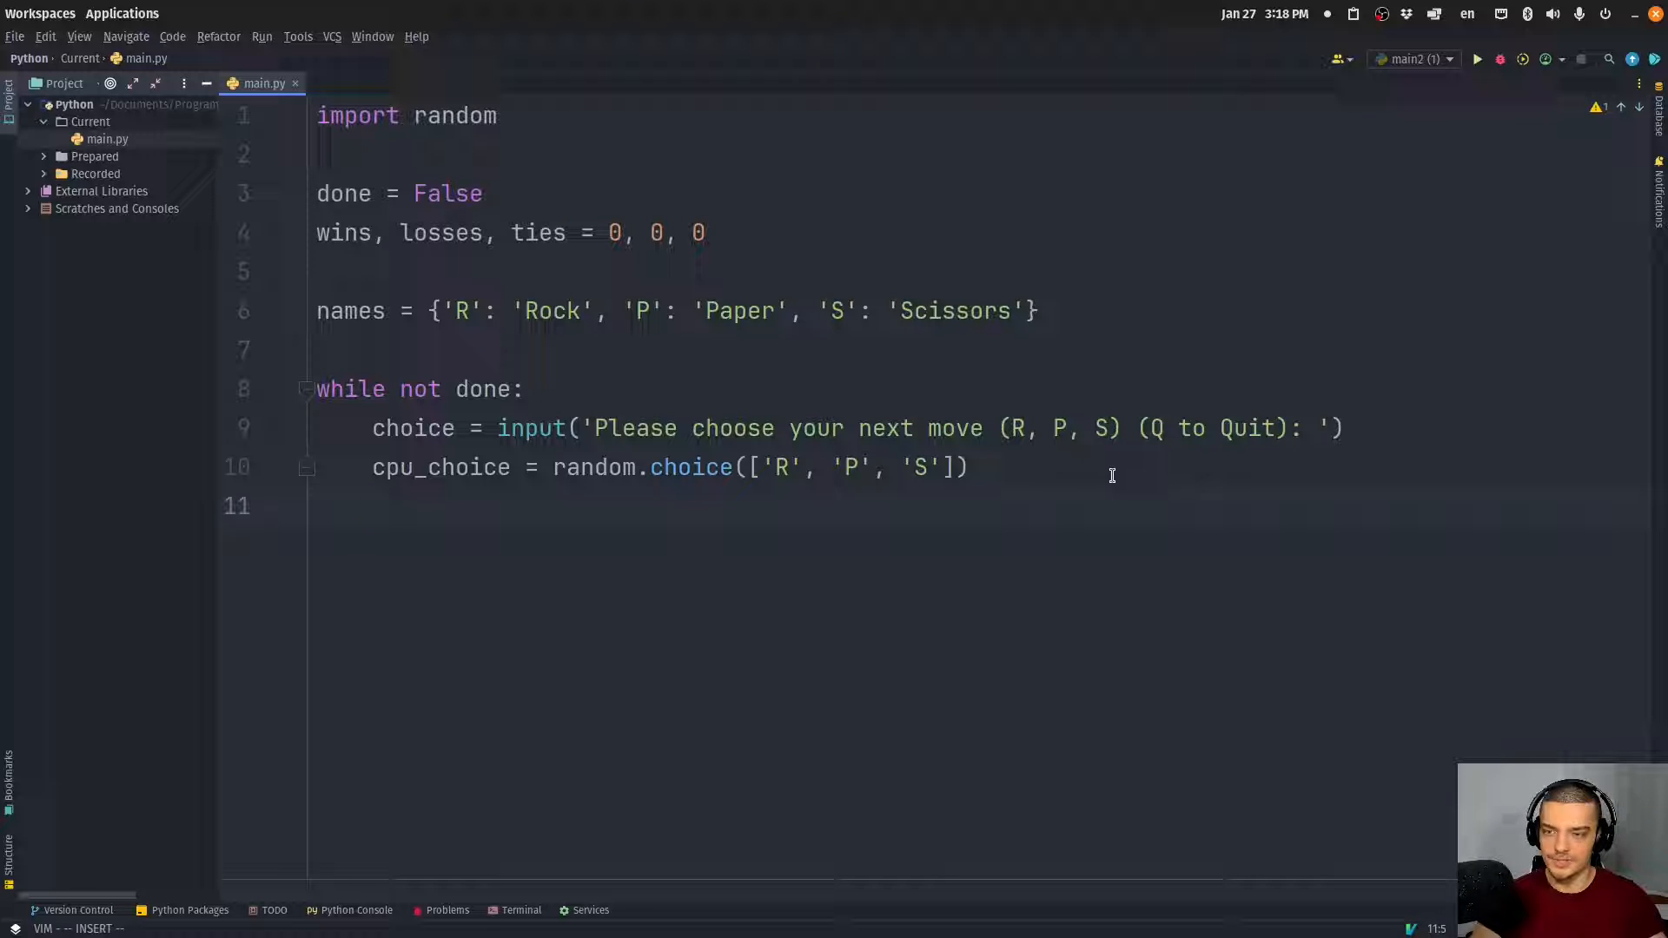
Add the if choice == cpu_choice branch printing 'It's a tie! You both chose {names[choice]}'
{"action": "type", "text": "if choice == cpu_choice:"}
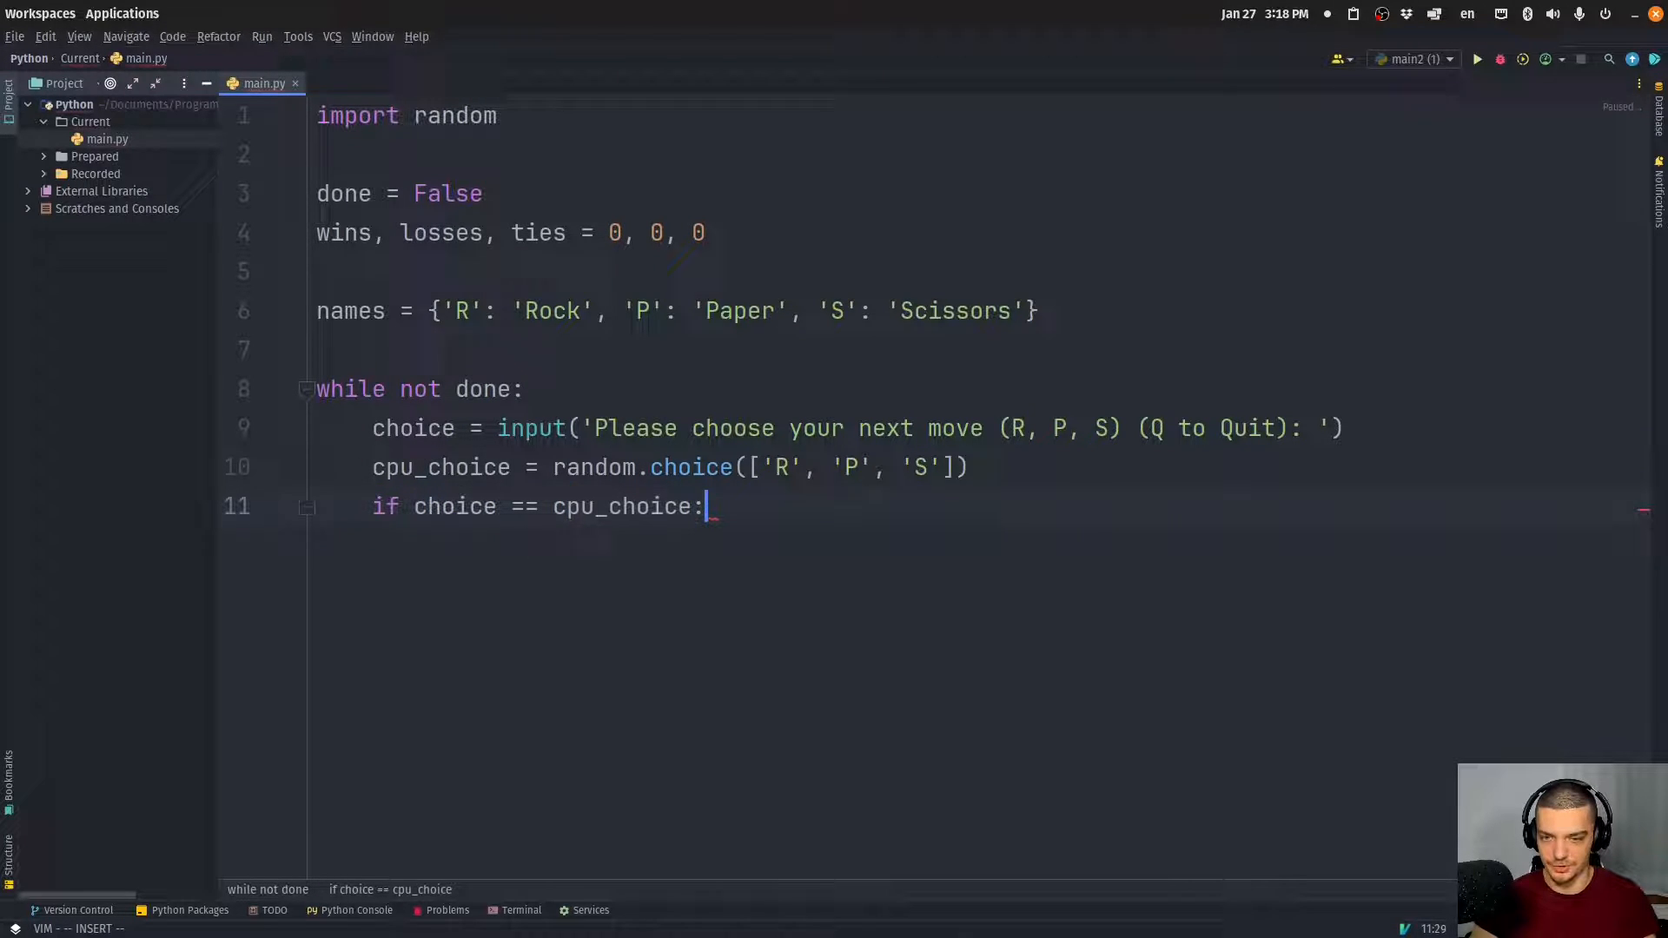
{"action": "type", "text": "print("}
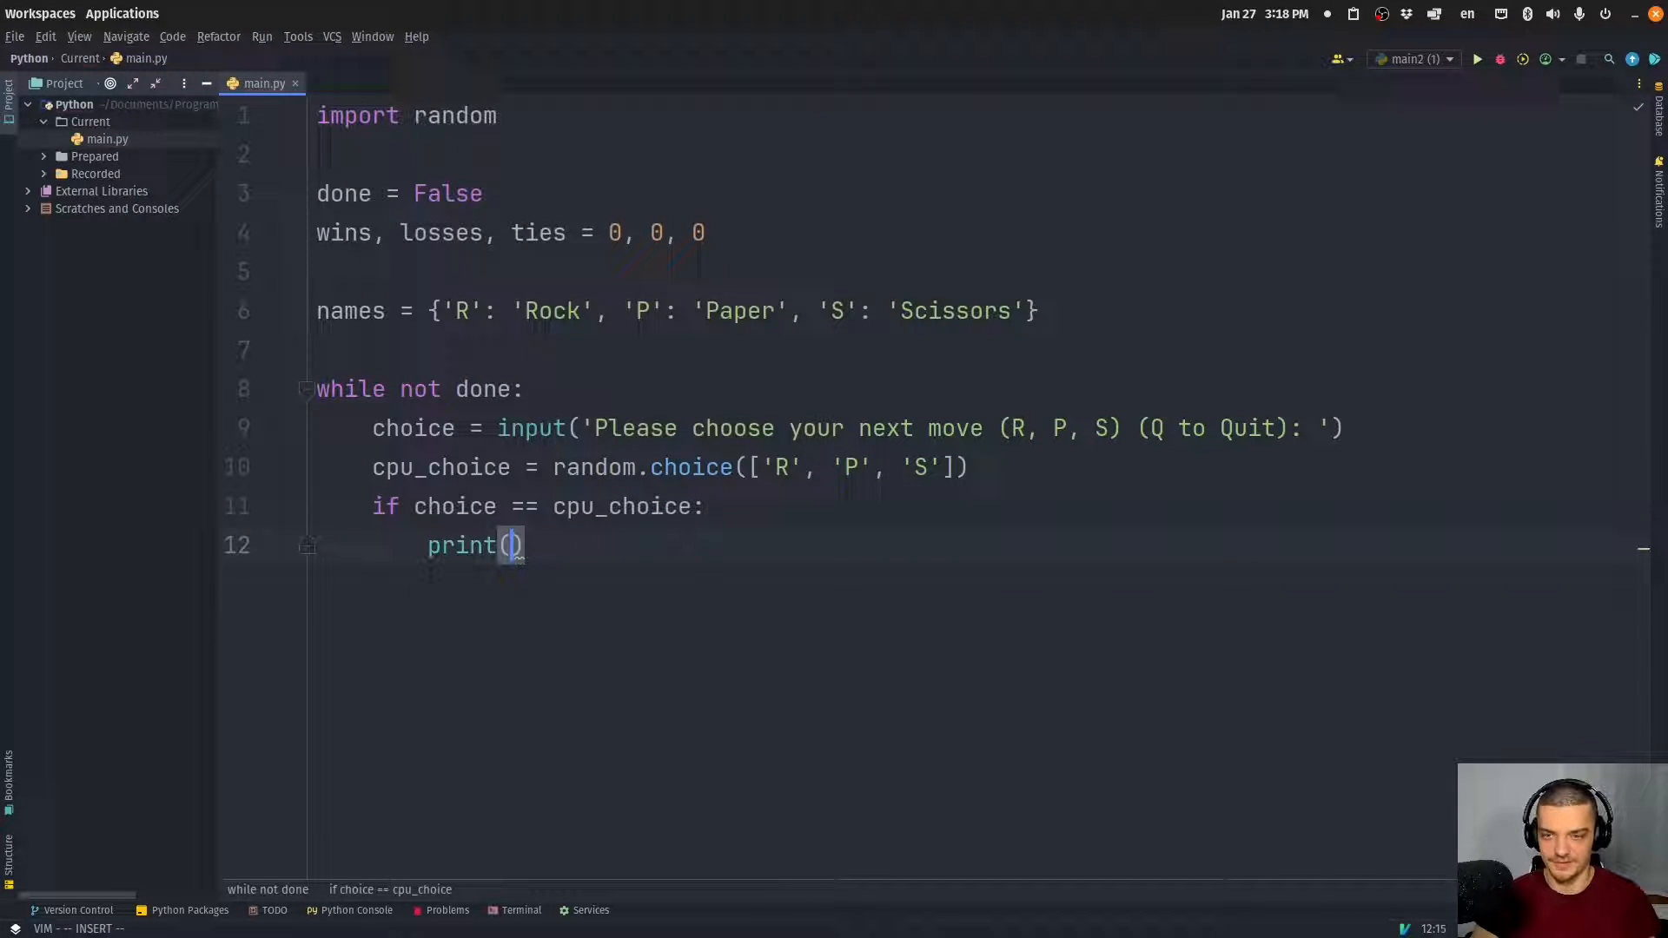
{"action": "type", "text": "''"}
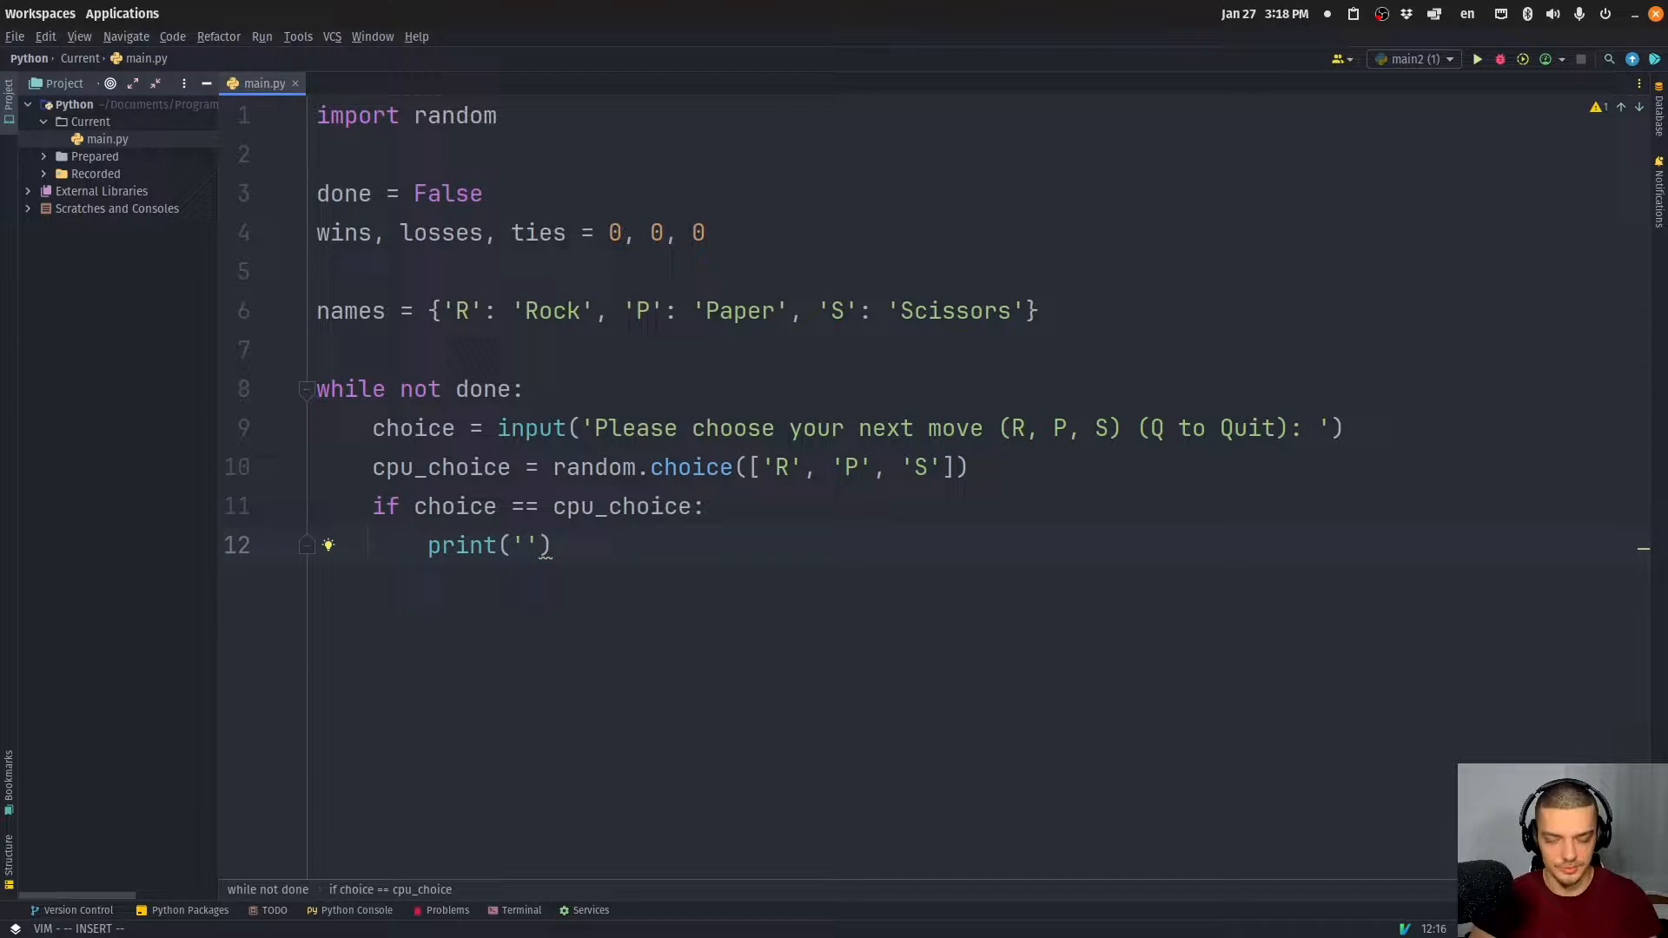
{"action": "type", "text": "It"}
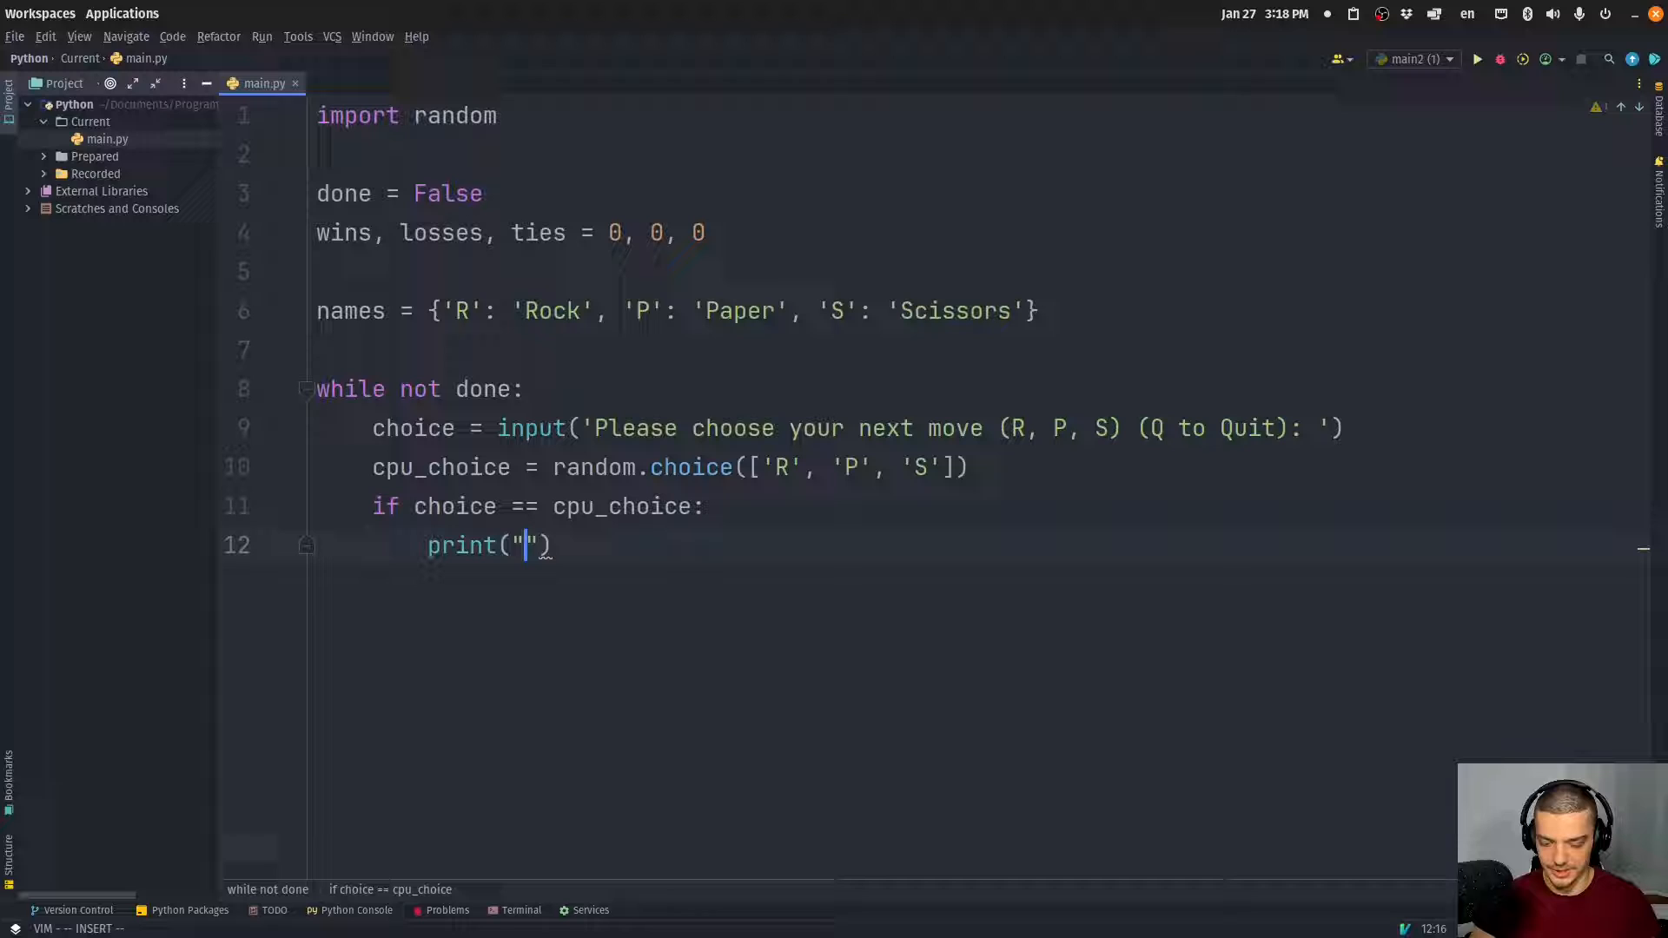
{"action": "type", "text": "It's a tie"}
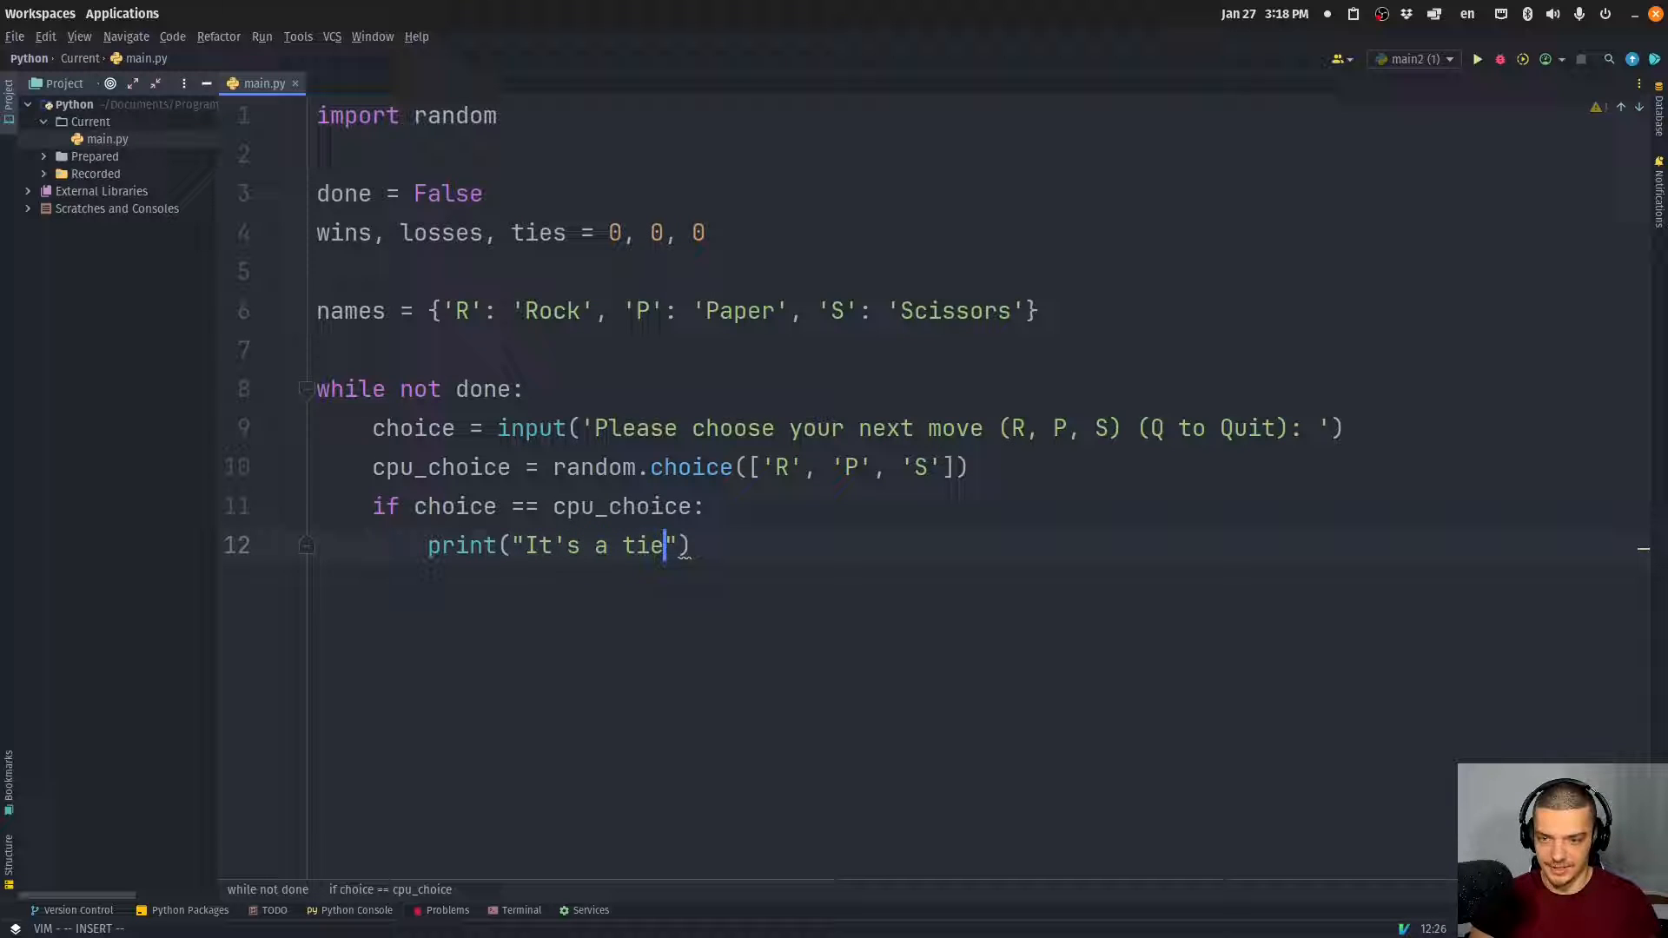
{"action": "type", "text": "! You c"}
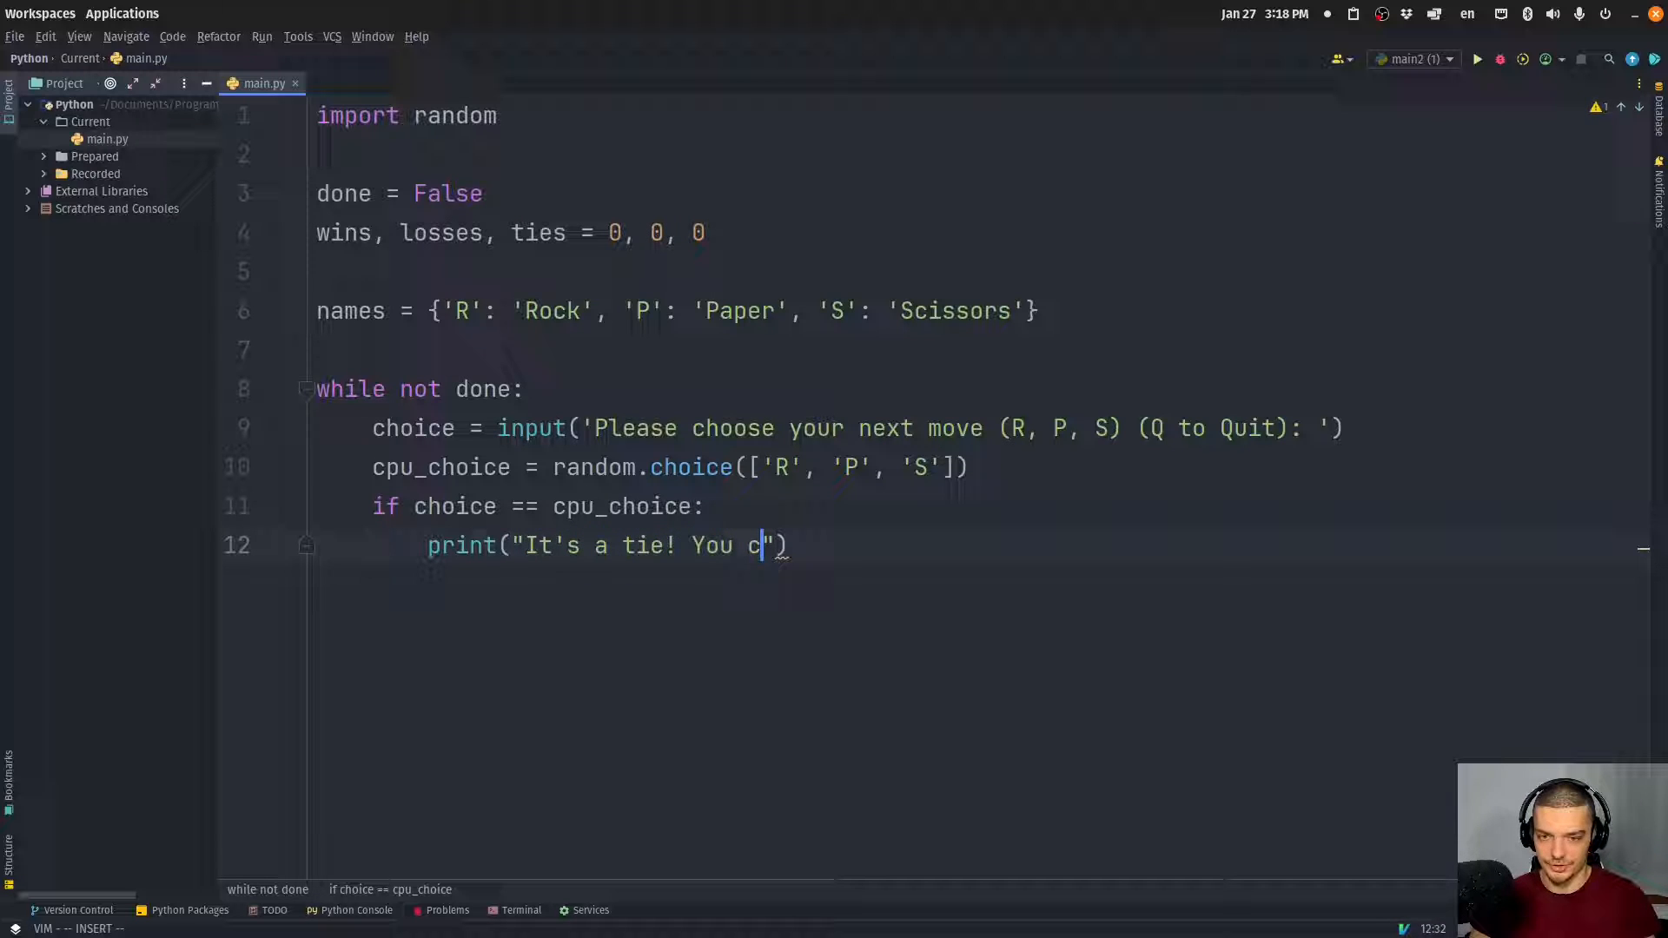
{"action": "type", "text": "both chose"}
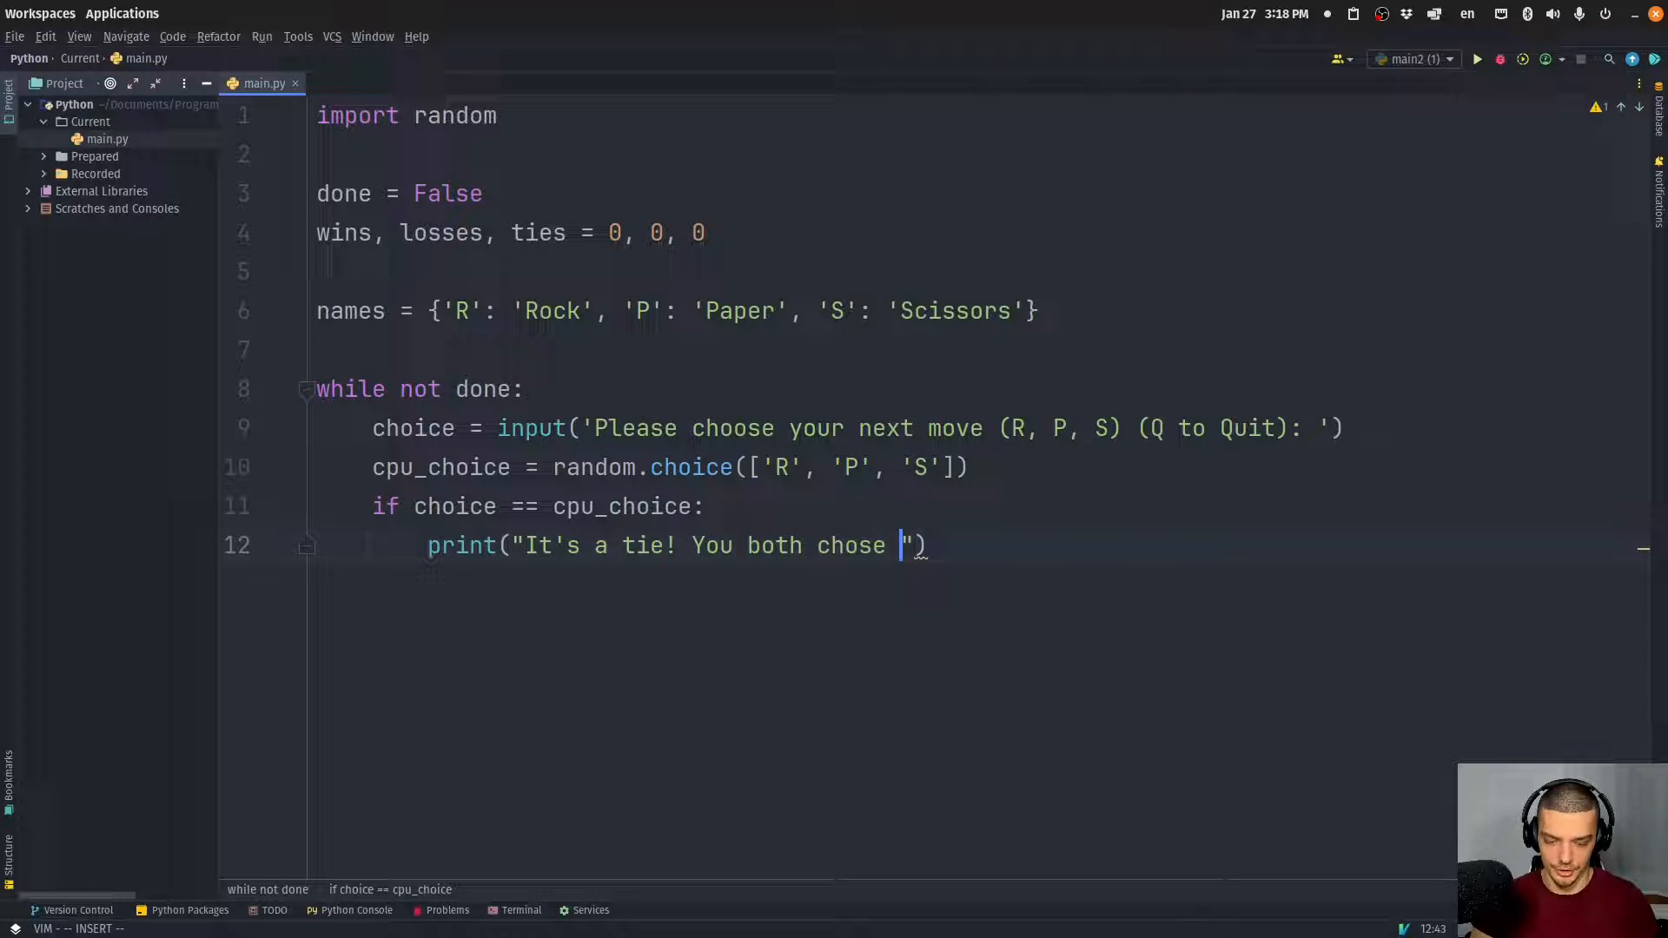
{"action": "type", "text": "{"}
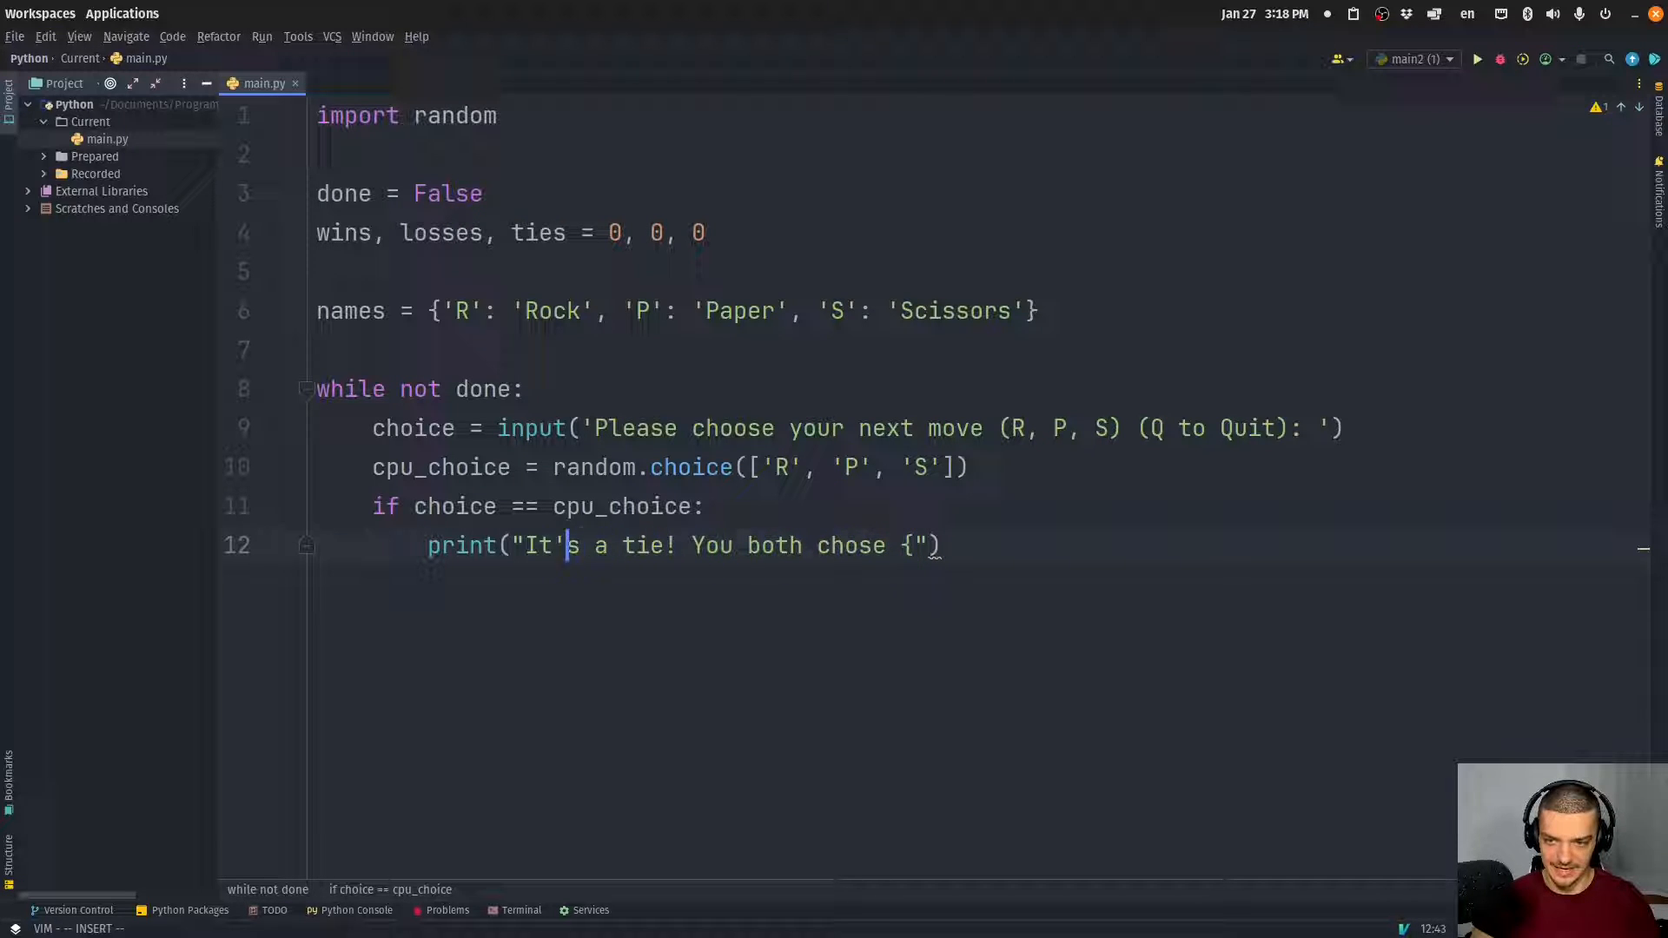
{"action": "type", "text": "f"}
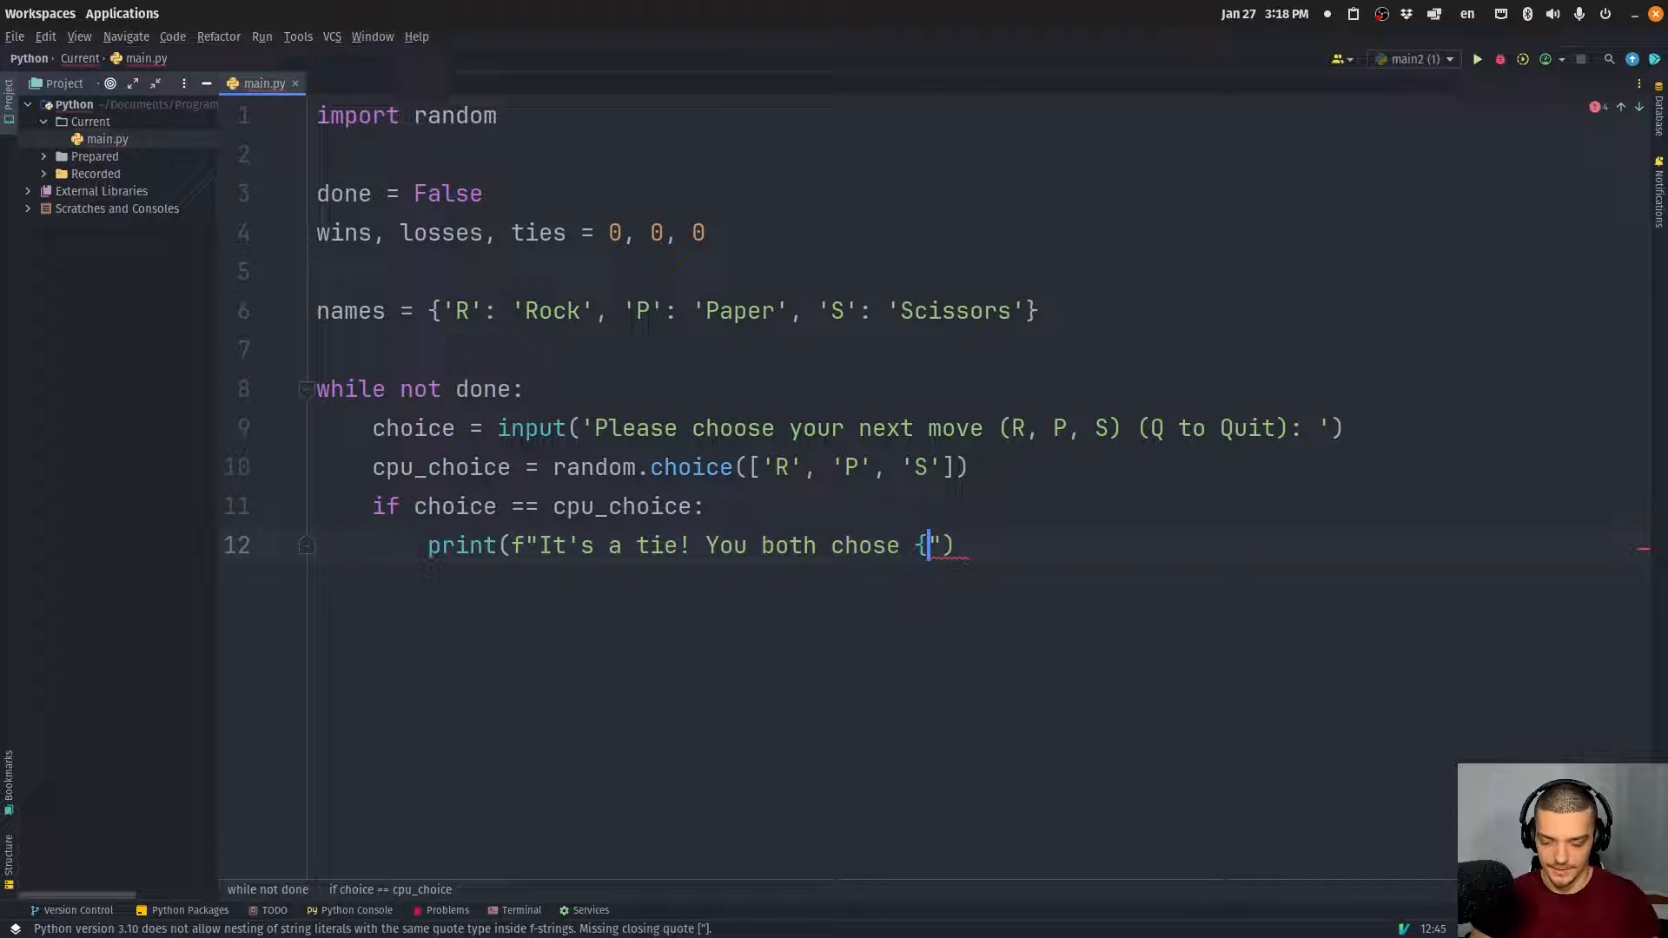
{"action": "type", "text": "choice\""}
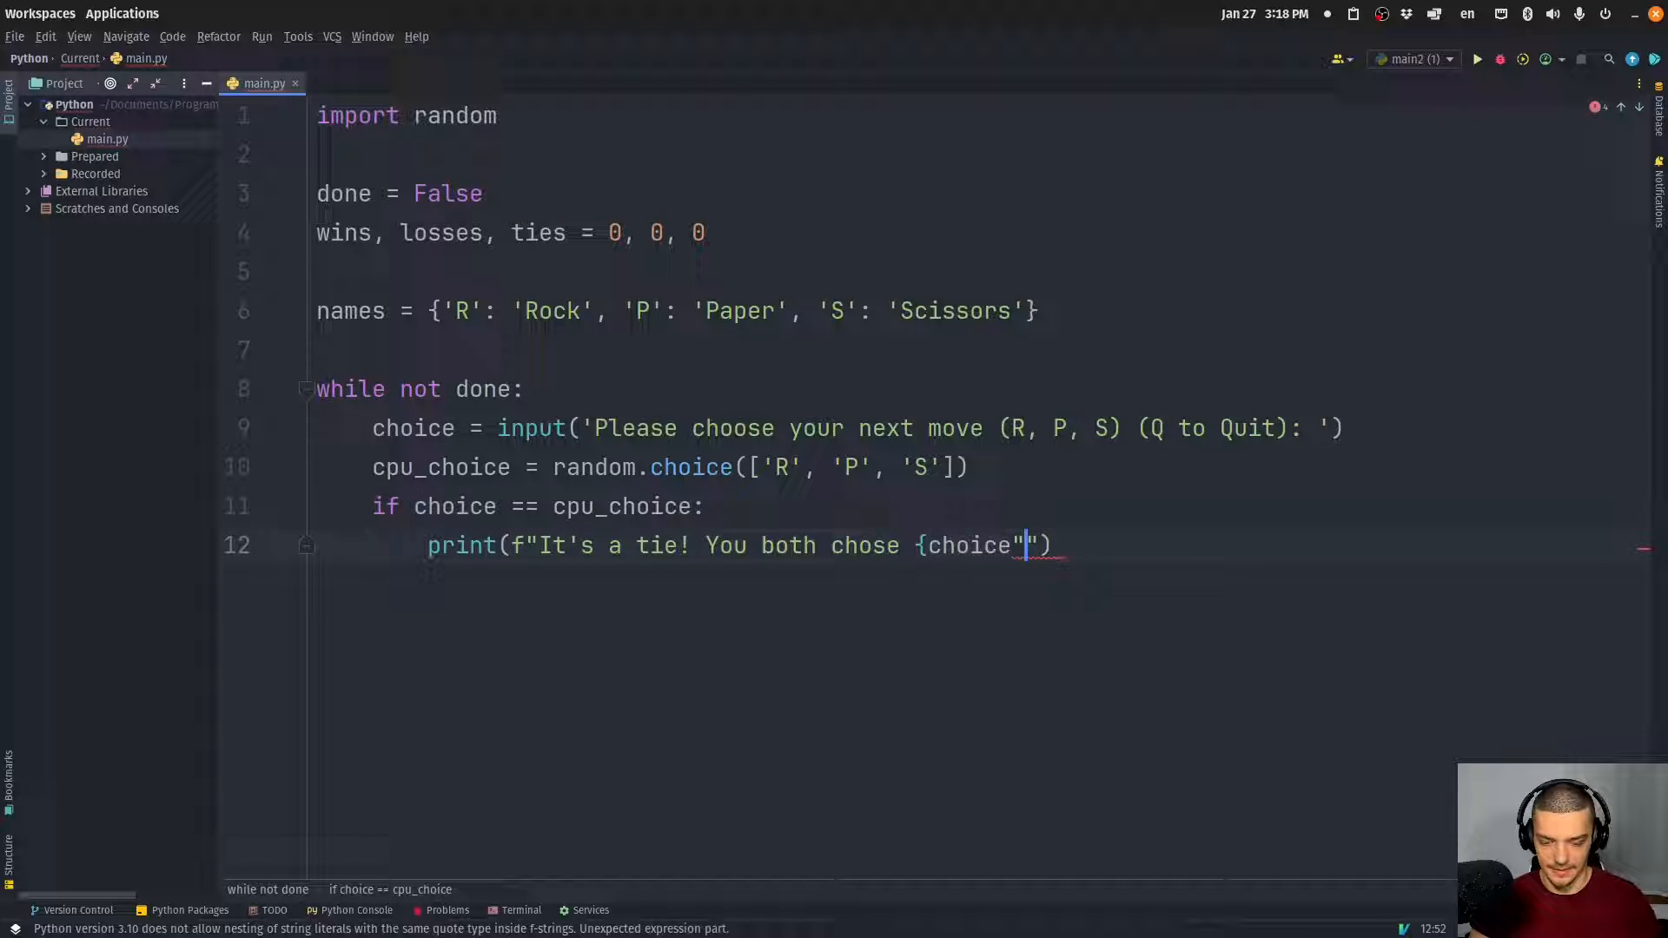
{"action": "key", "text": "BackSpace"}
{"action": "type", "text": "}"}
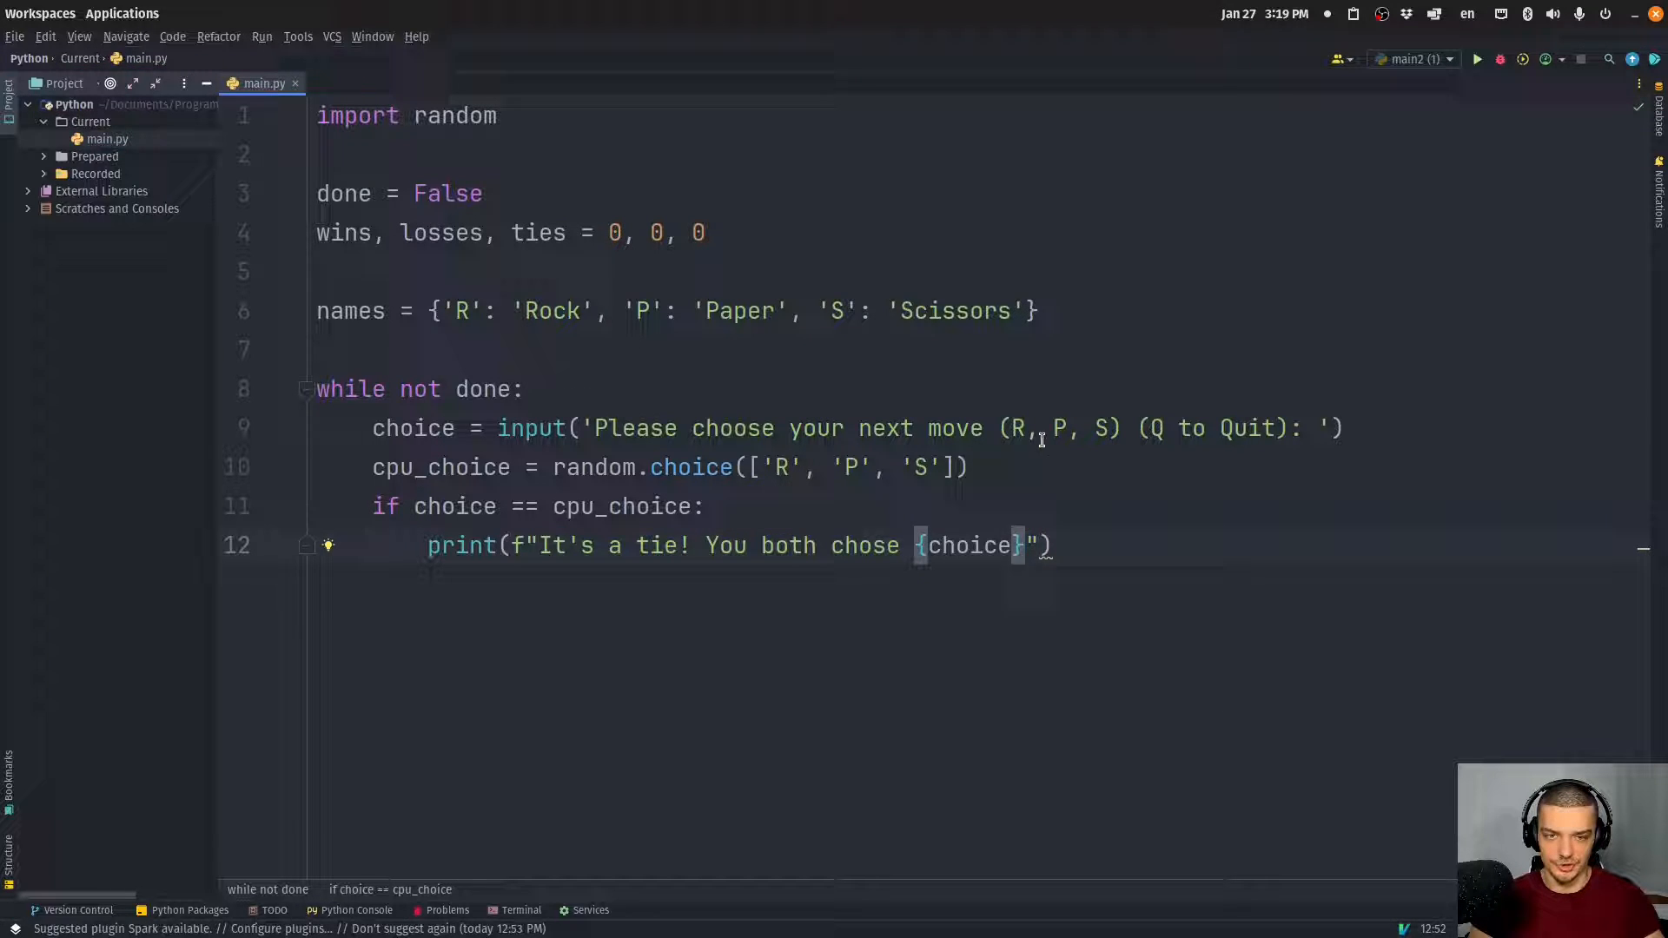
{"action": "mouse_move", "coordinate": [1378, 740]}
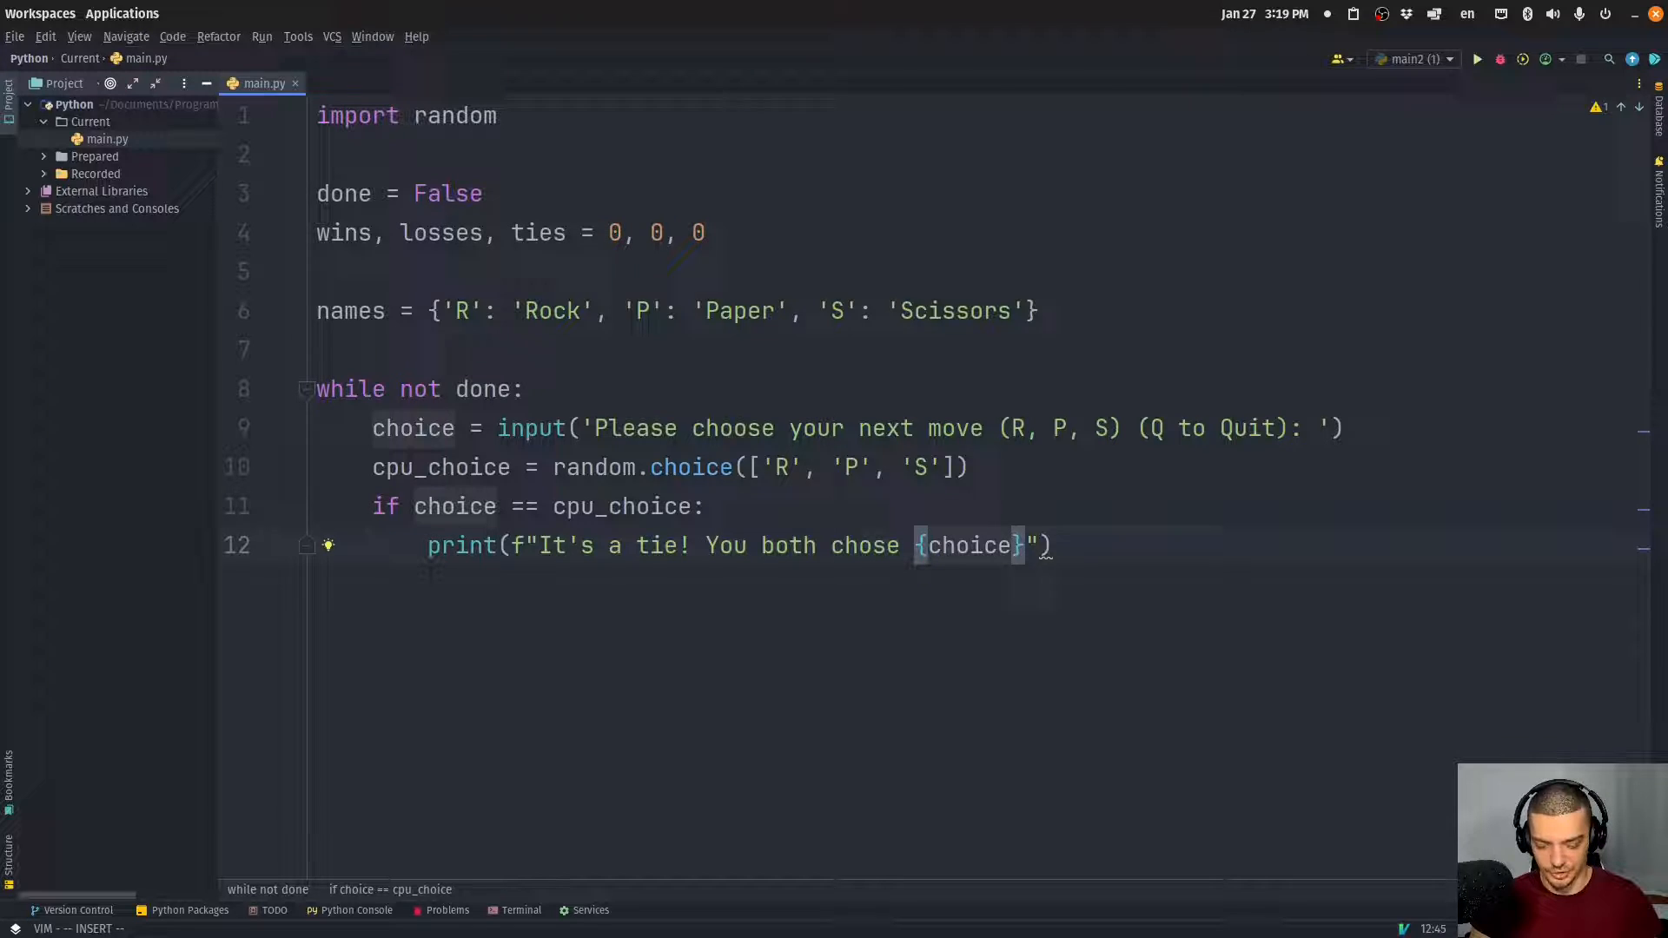
{"action": "type", "text": "names["}
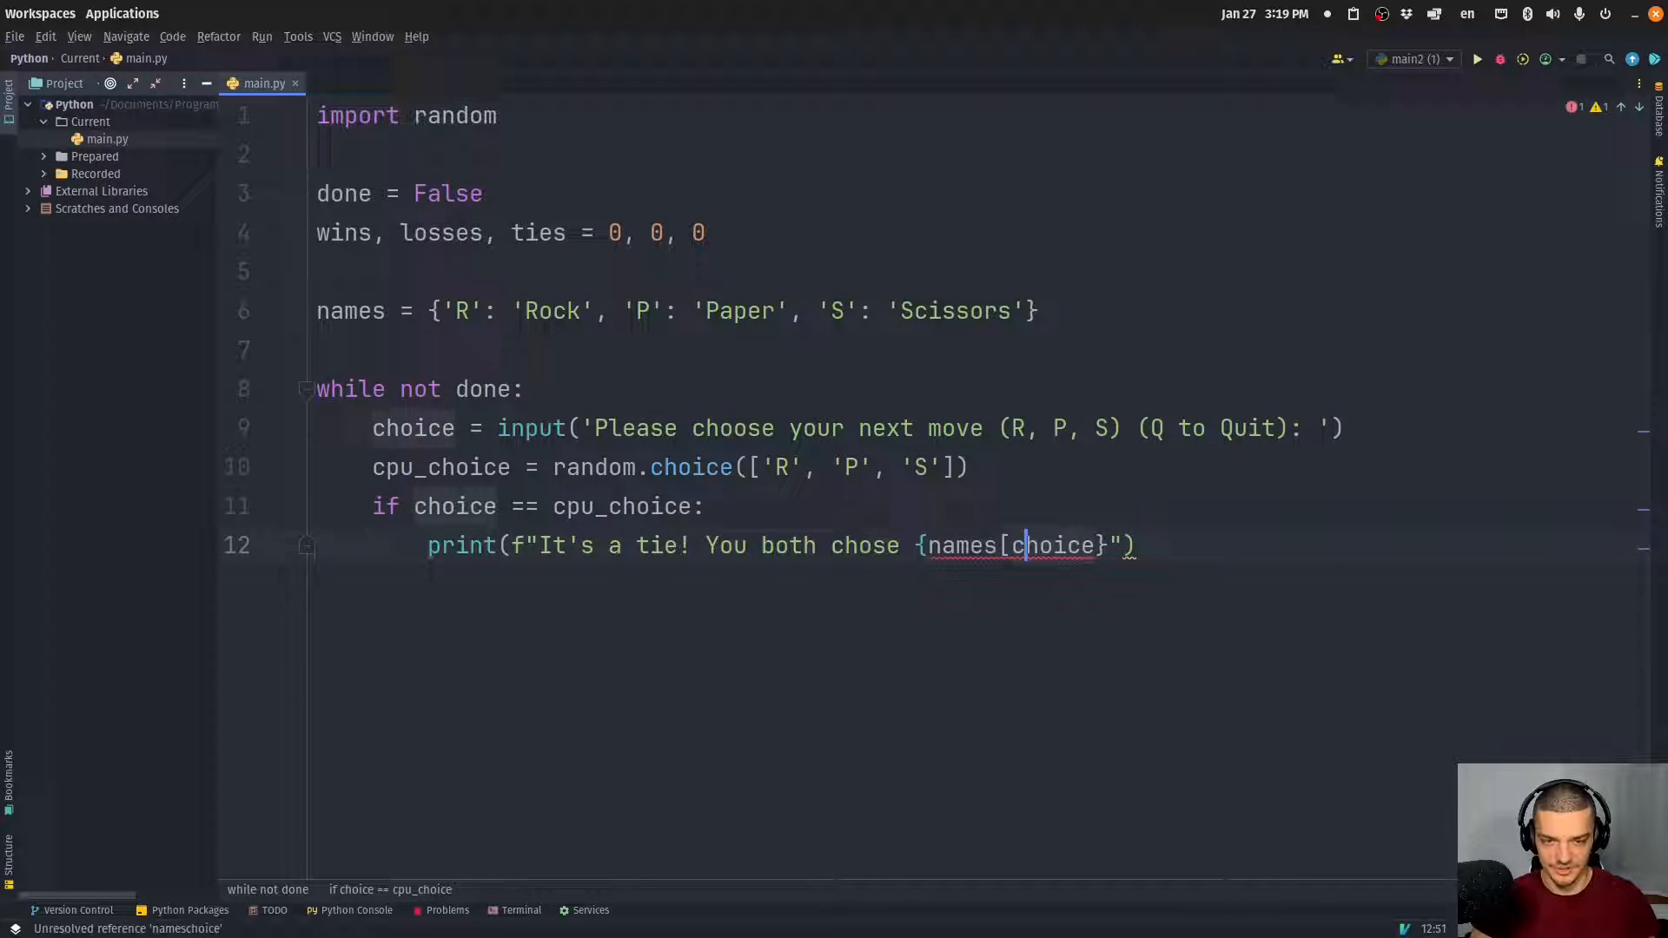
{"action": "type", "text": "]"}
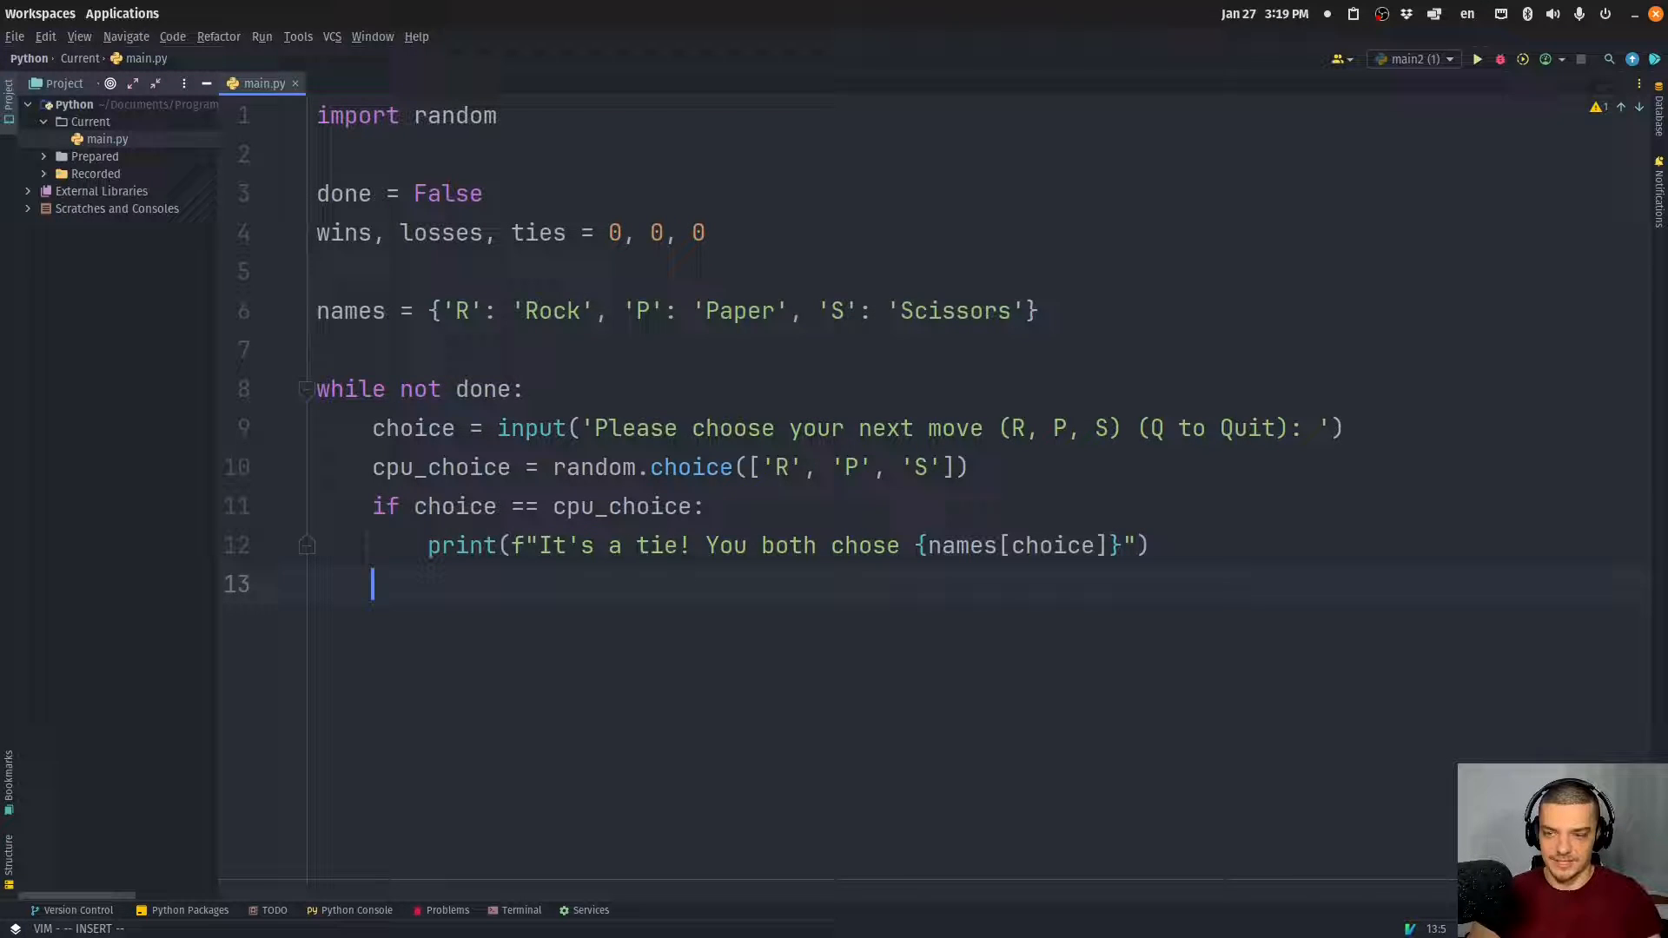
Add empty elif branches for choice 'R', 'P' and 'S' with pass
{"action": "type", "text": "elif choice == '"}
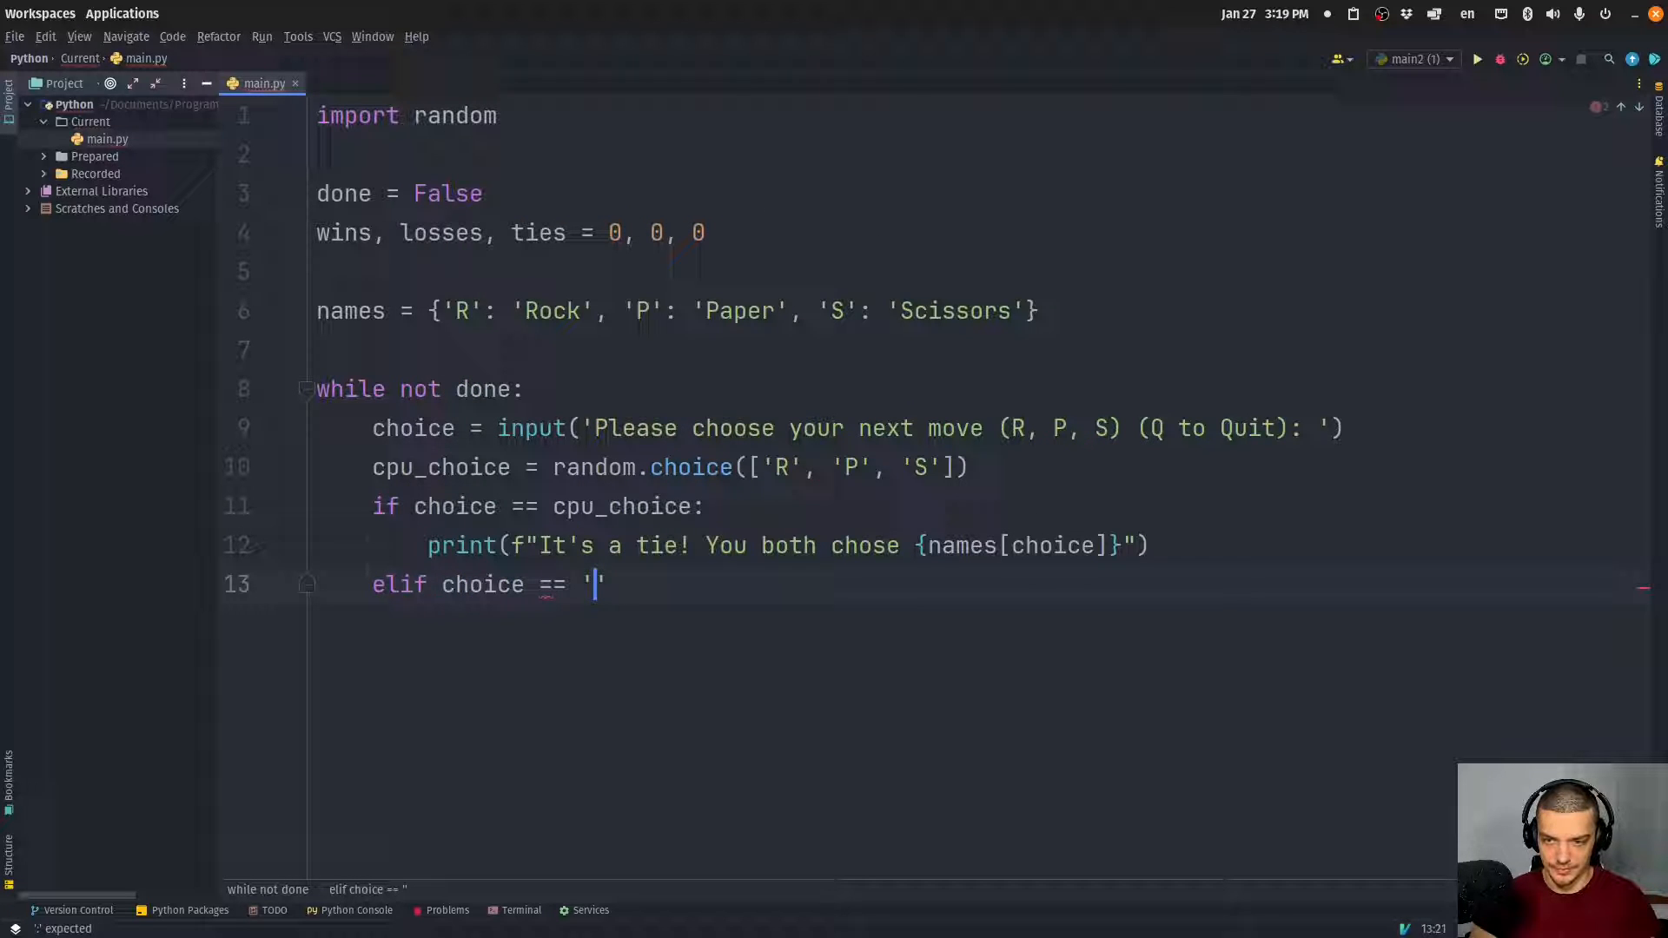
{"action": "type", "text": "R':"}
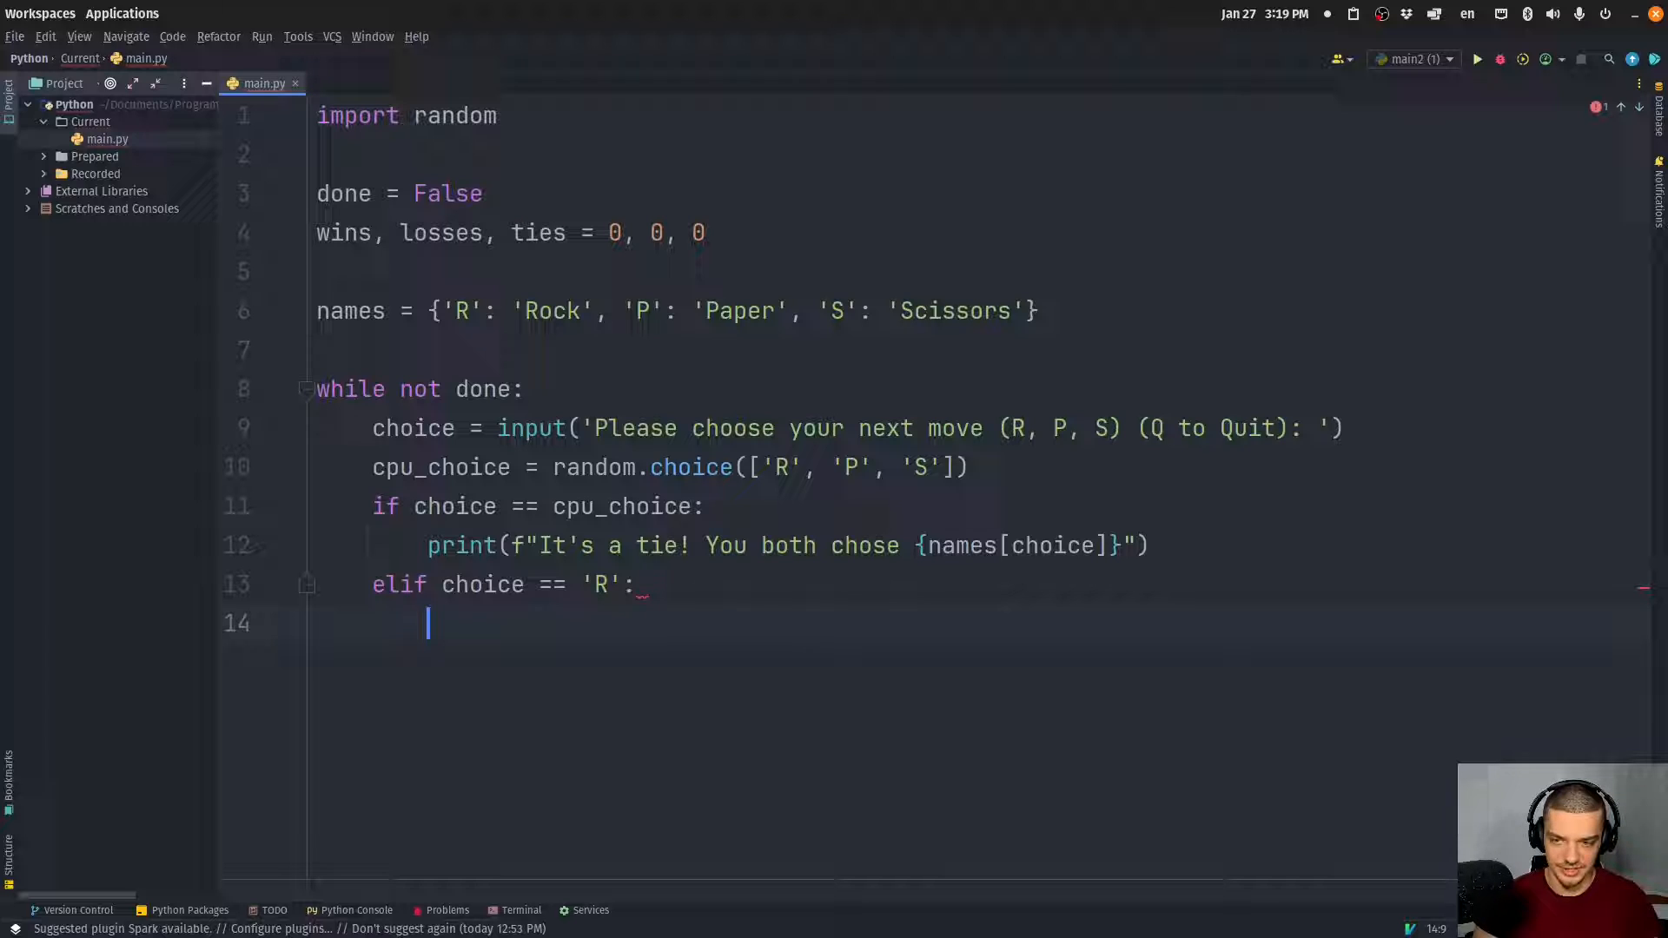
{"action": "mouse_move", "coordinate": [763, 528]}
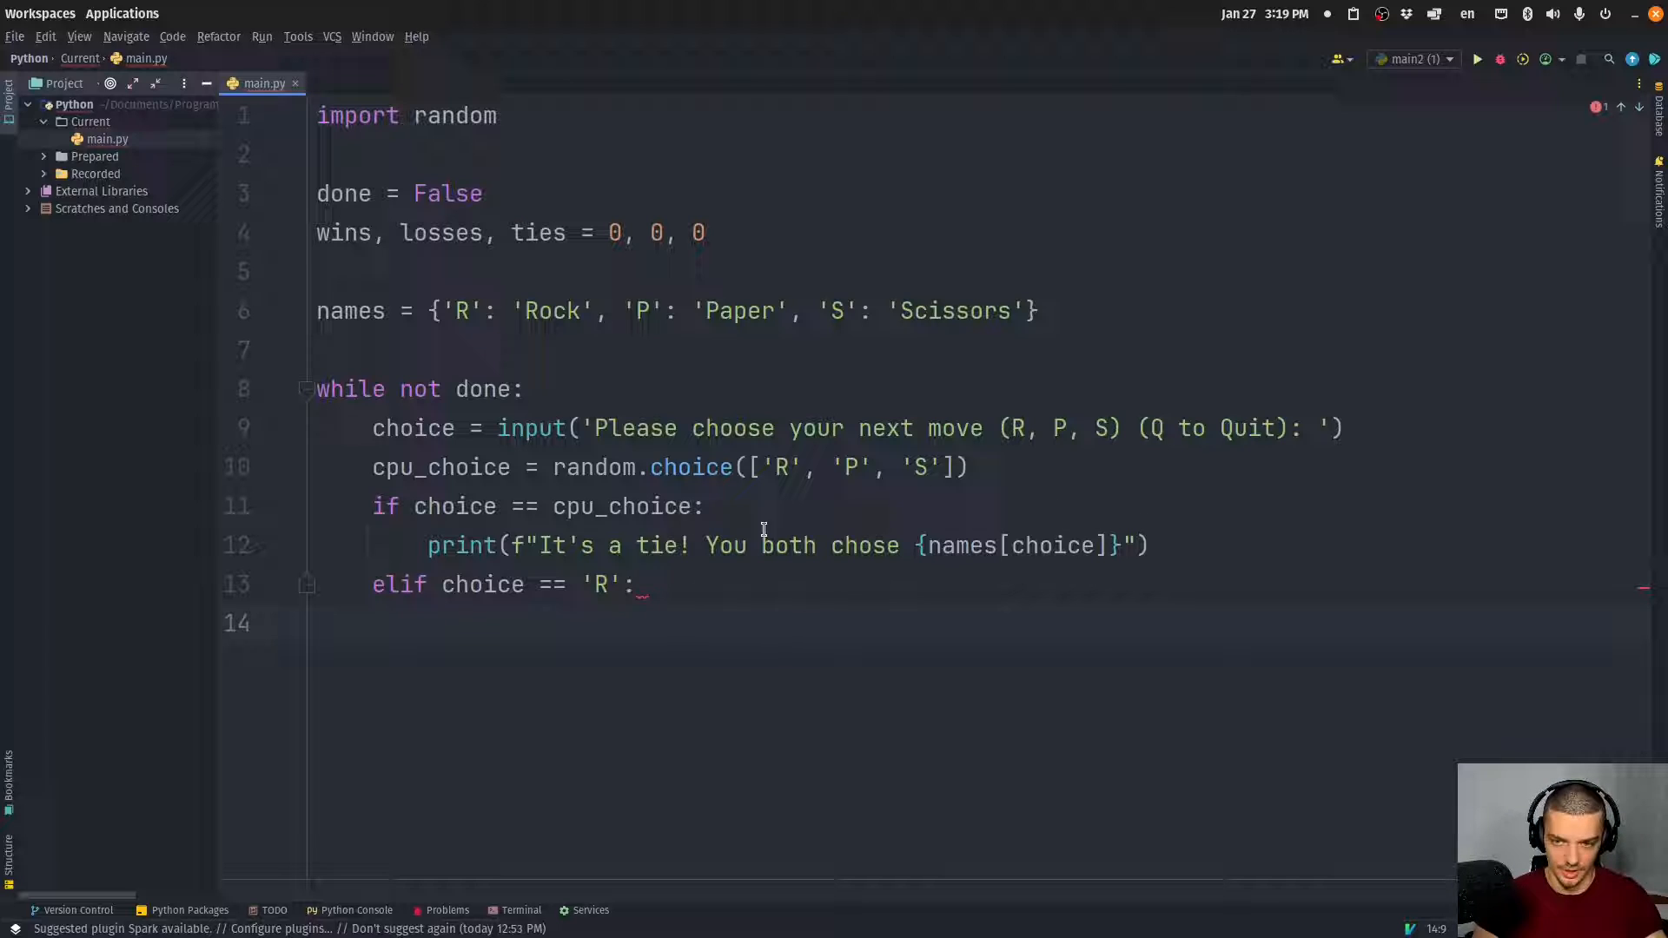
{"action": "type", "text": "pass"}
{"action": "type", "text": "elif choice"}
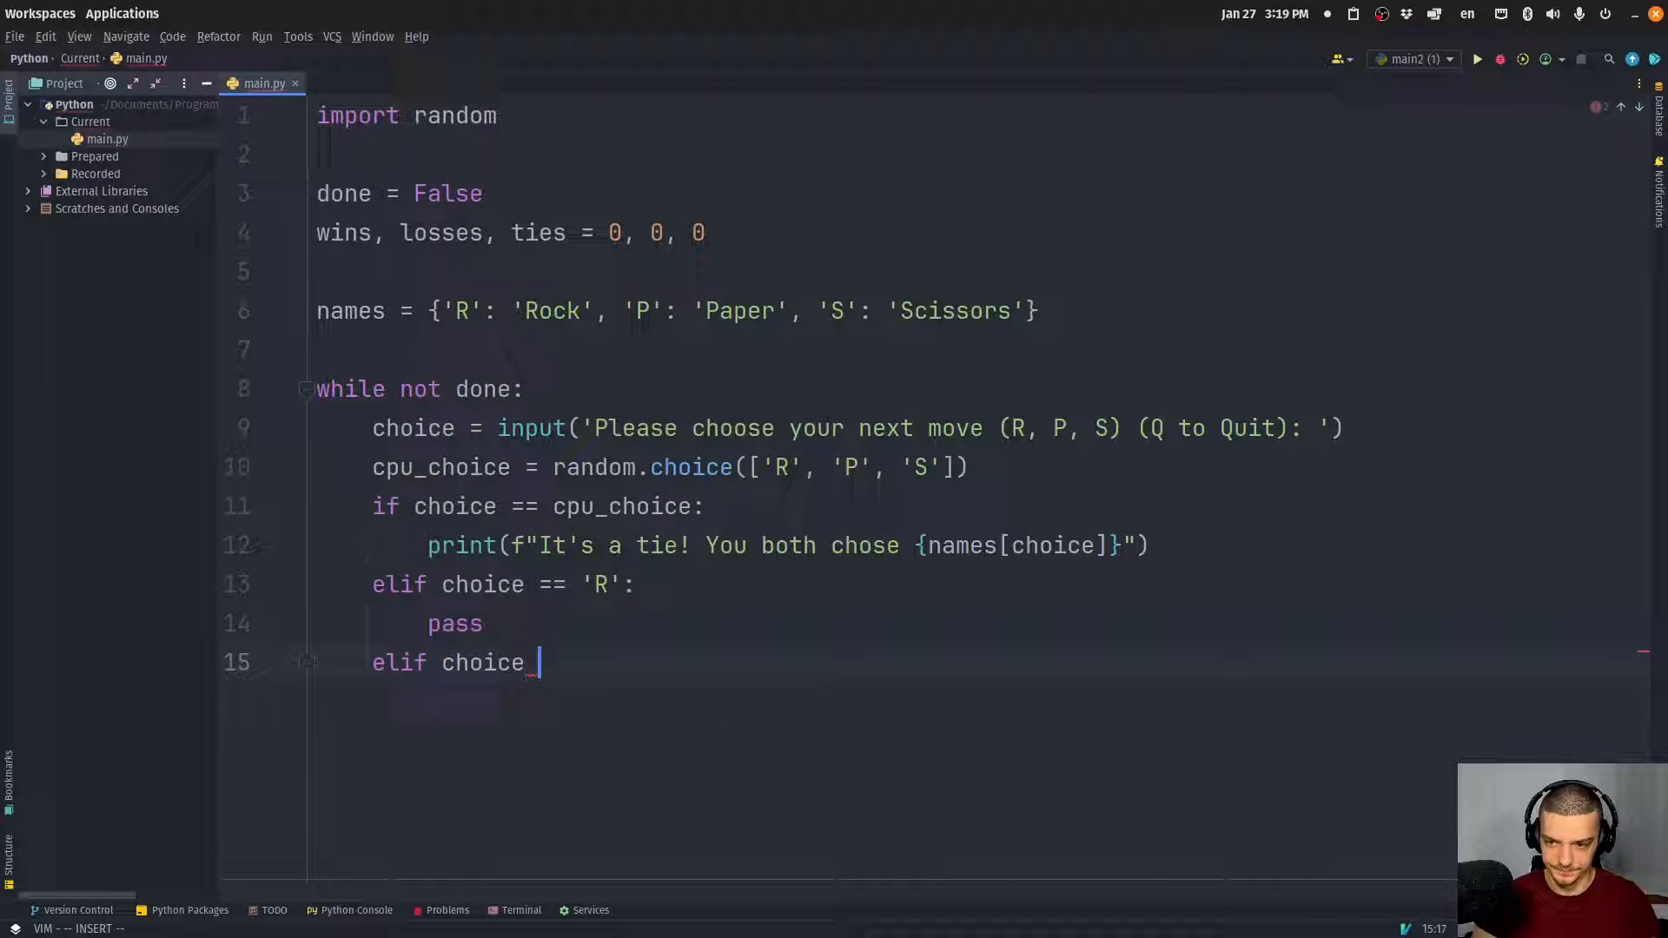
{"action": "type", "text": "== 'P':"}
{"action": "type", "text": "elif choice"}
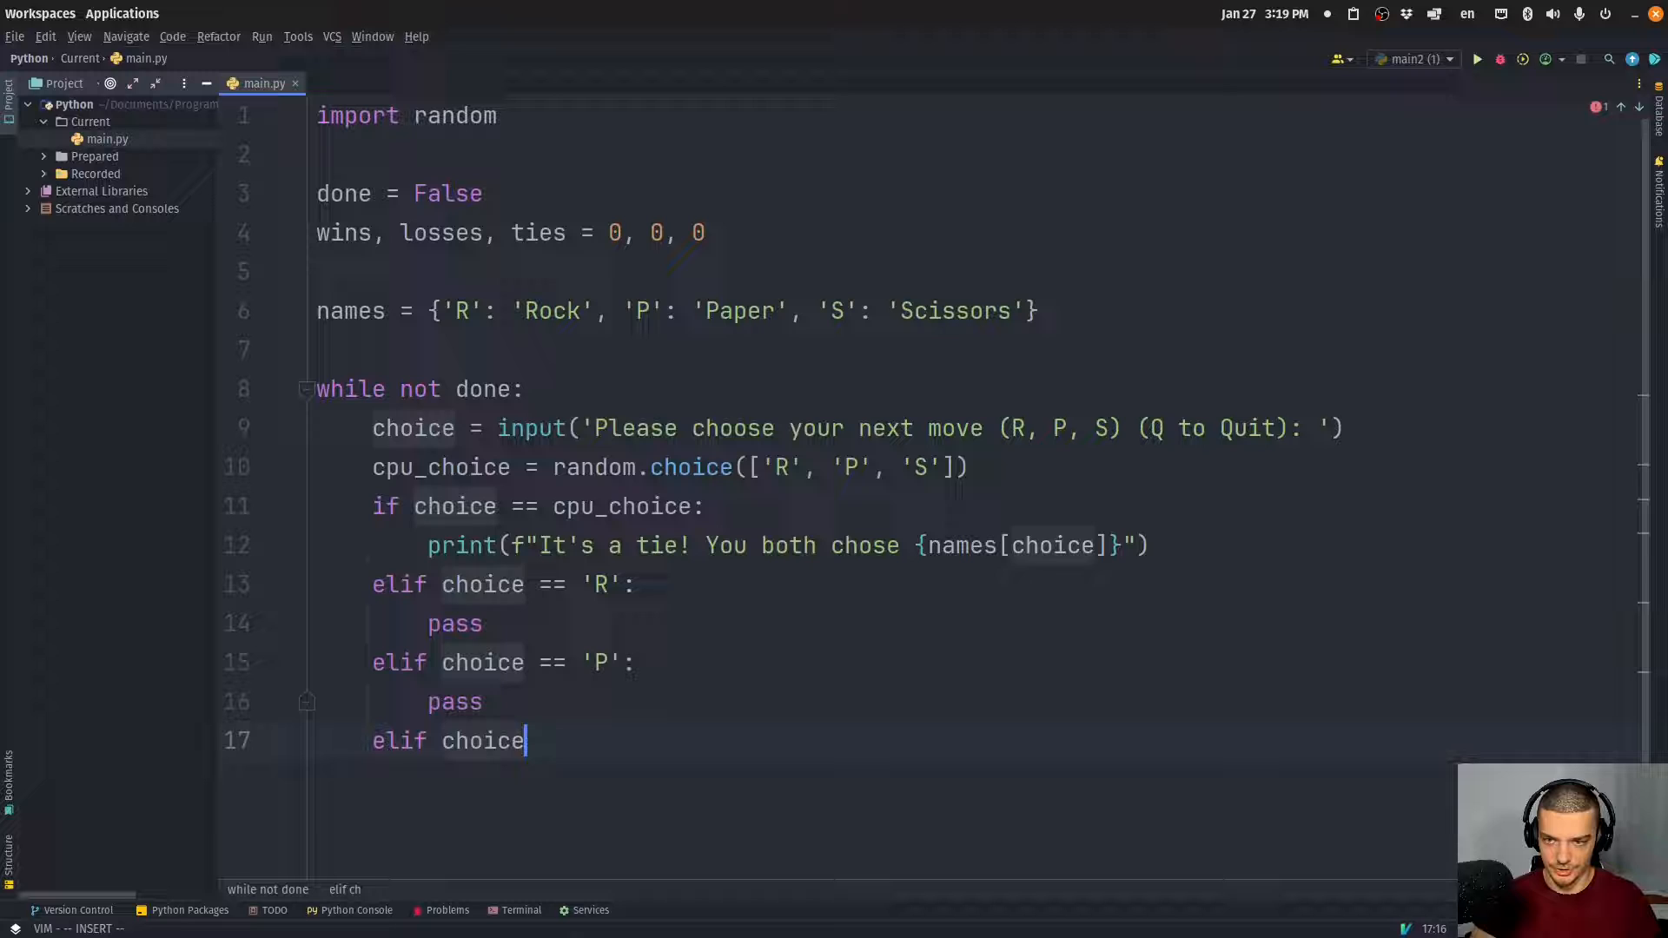
{"action": "type", "text": "== 'S':"}
{"action": "type", "text": "pass"}
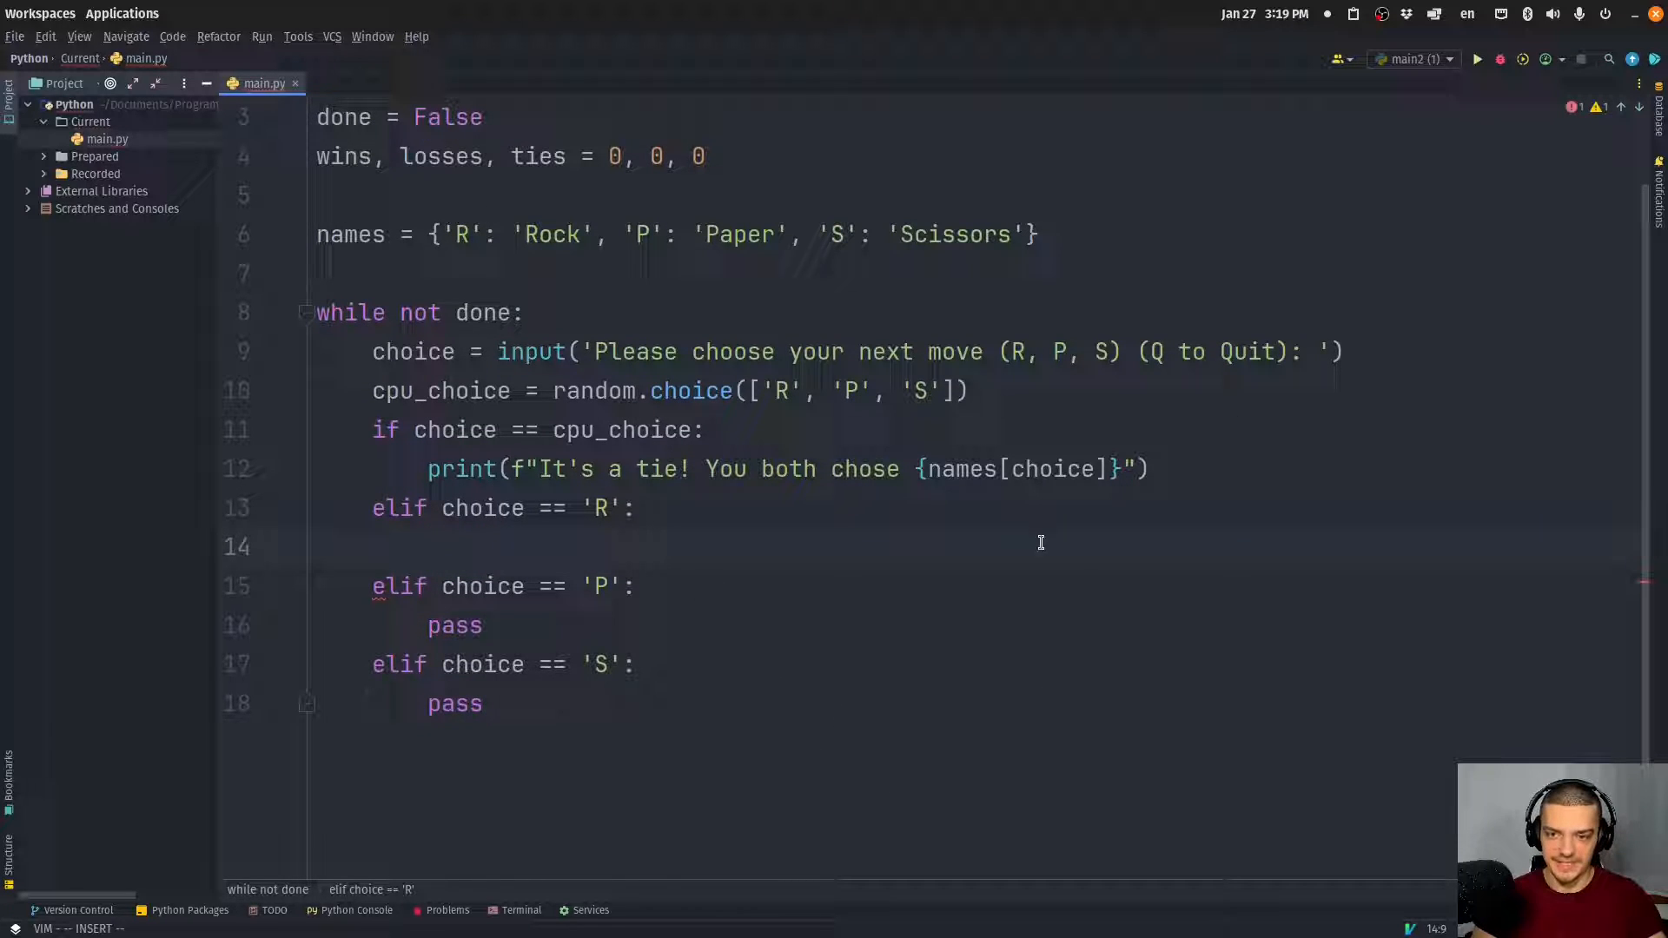
{"action": "mouse_move", "coordinate": [883, 429]}
{"action": "type", "text": "if c"}
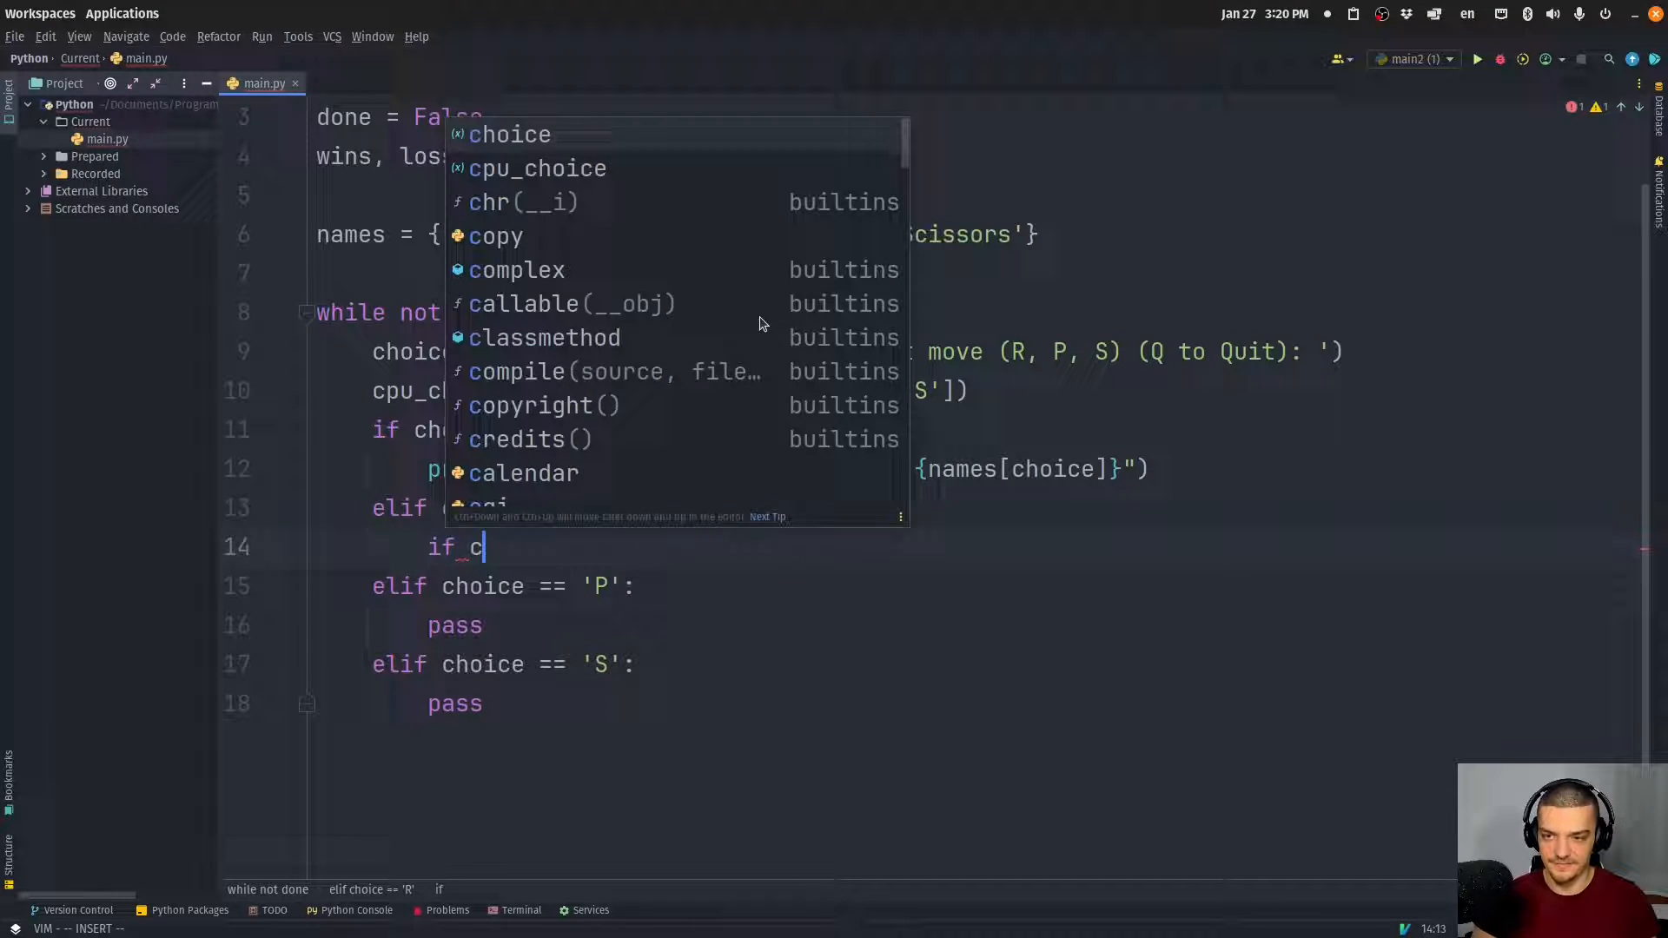
In the 'R' branch, print a CPU-wins f-string with both move names when cpu_choice == 'P'
{"action": "type", "text": "pu_choice =="}
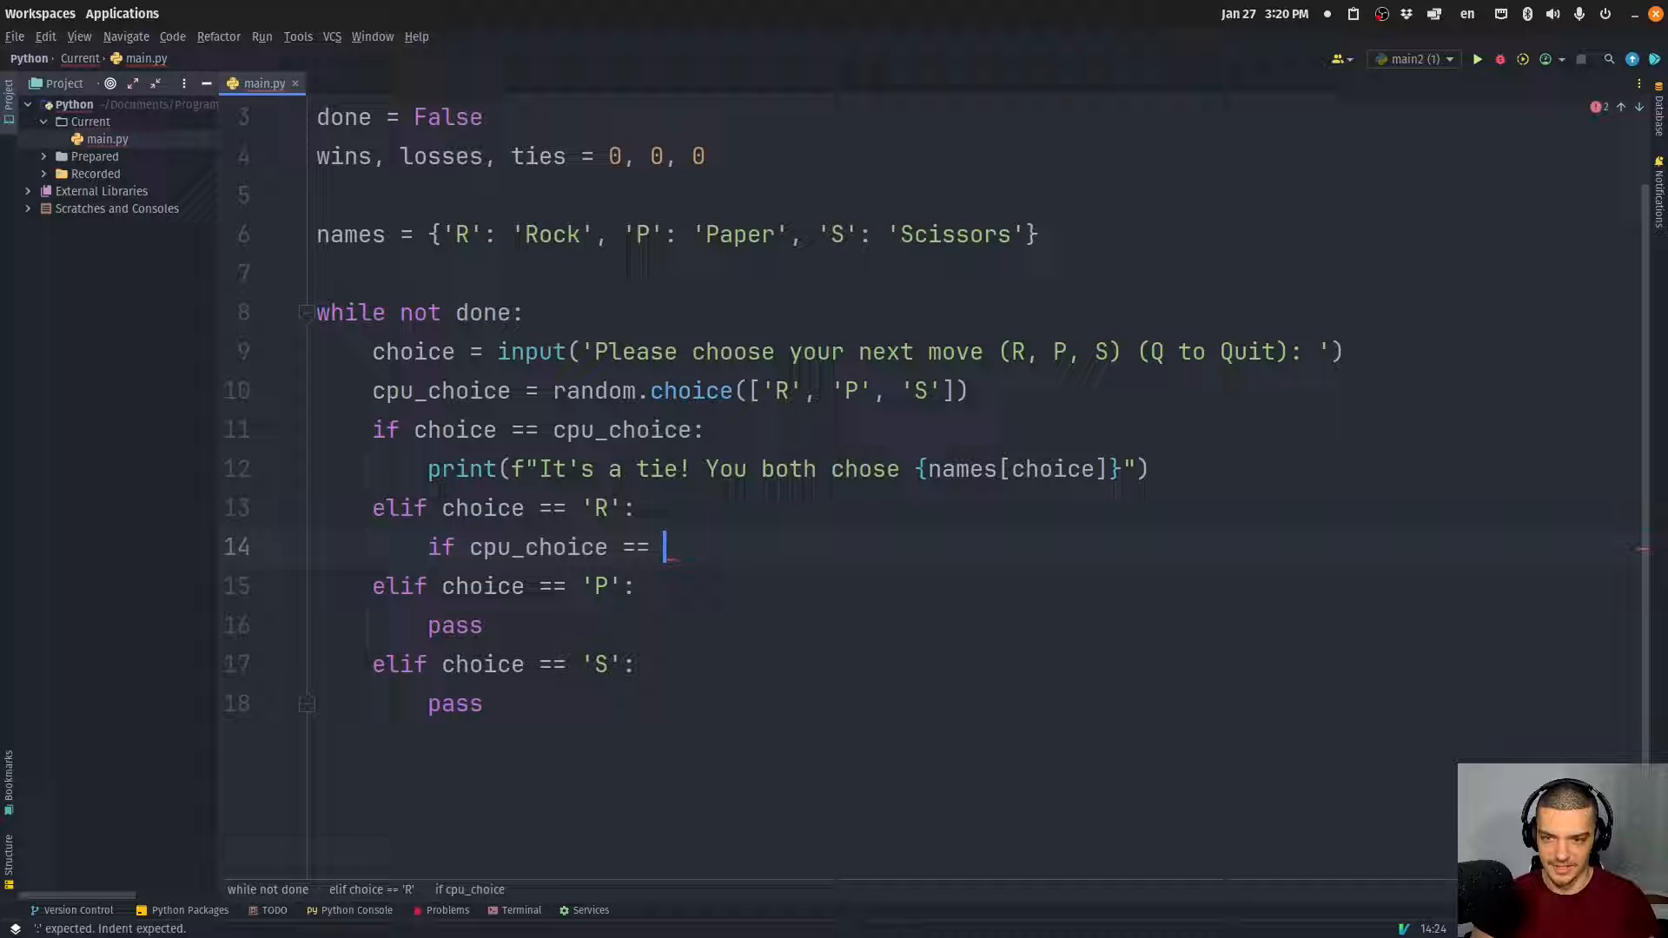
{"action": "type", "text": "'P':"}
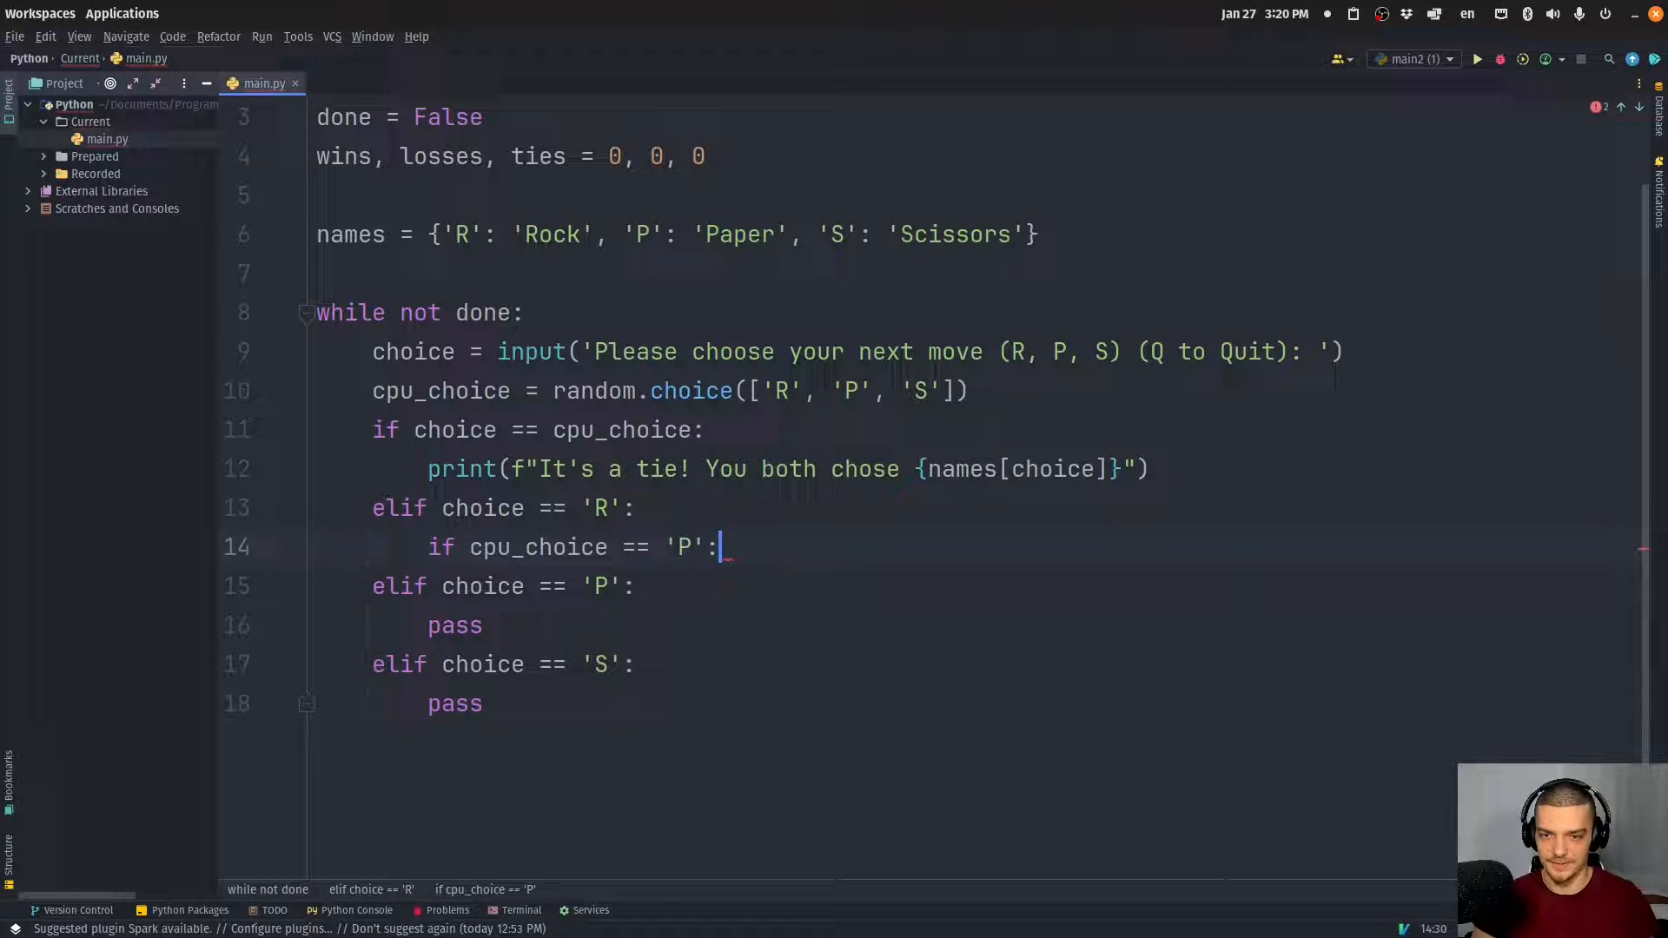
{"action": "type", "text": "print('C')"}
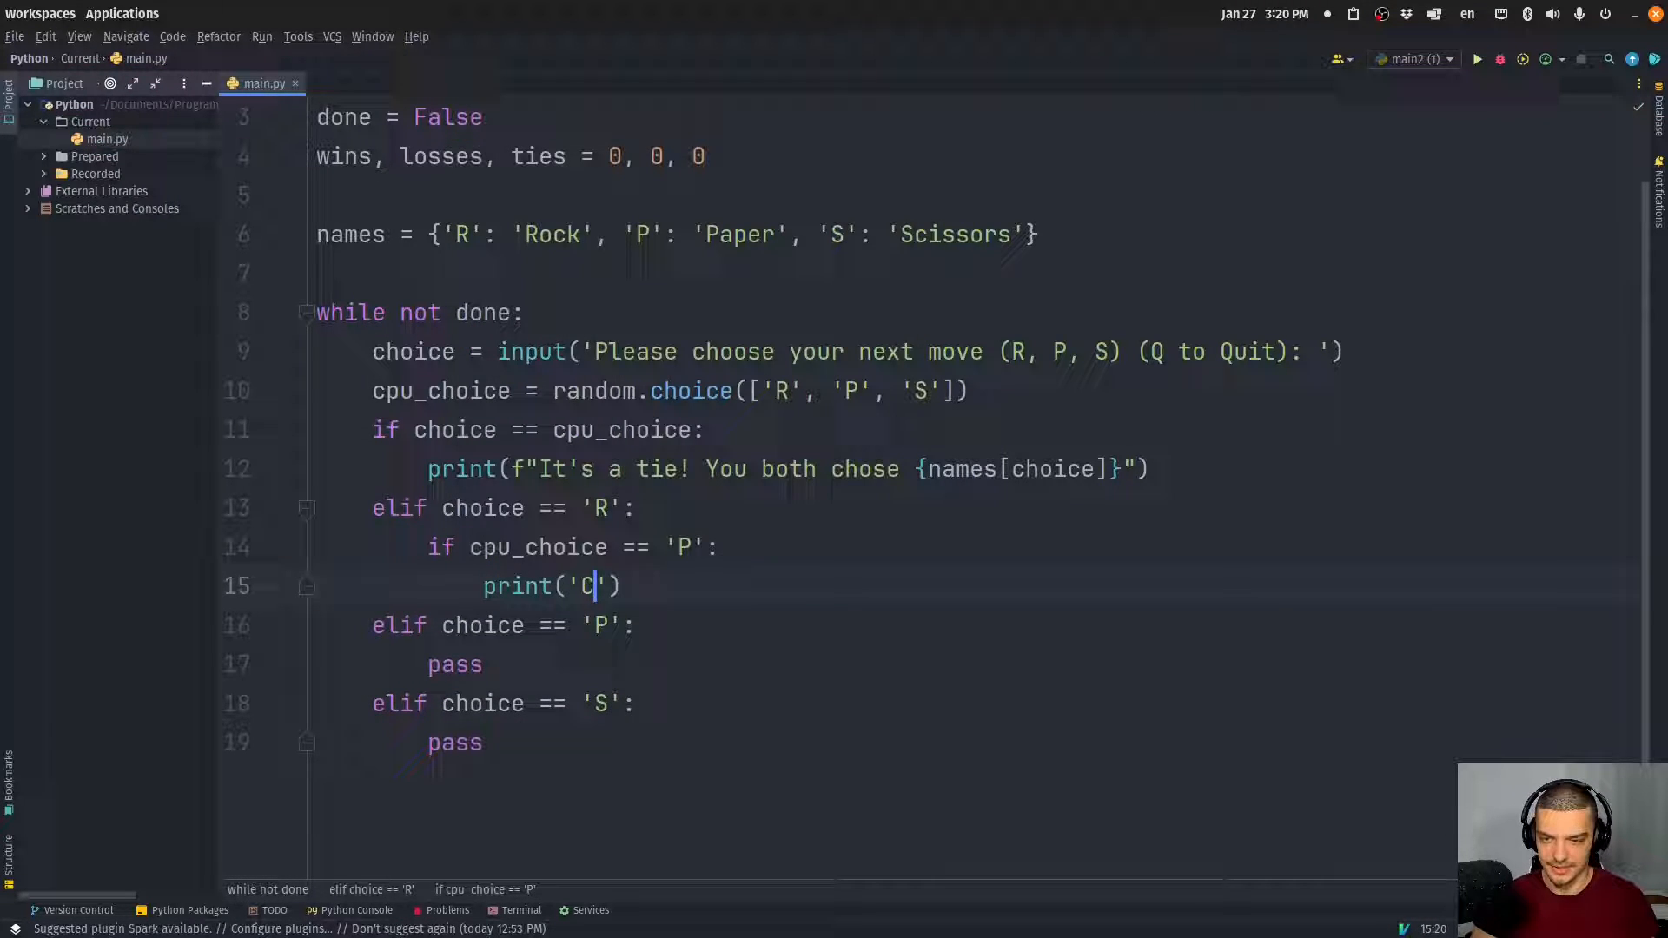
{"action": "type", "text": "PU Wins!"}
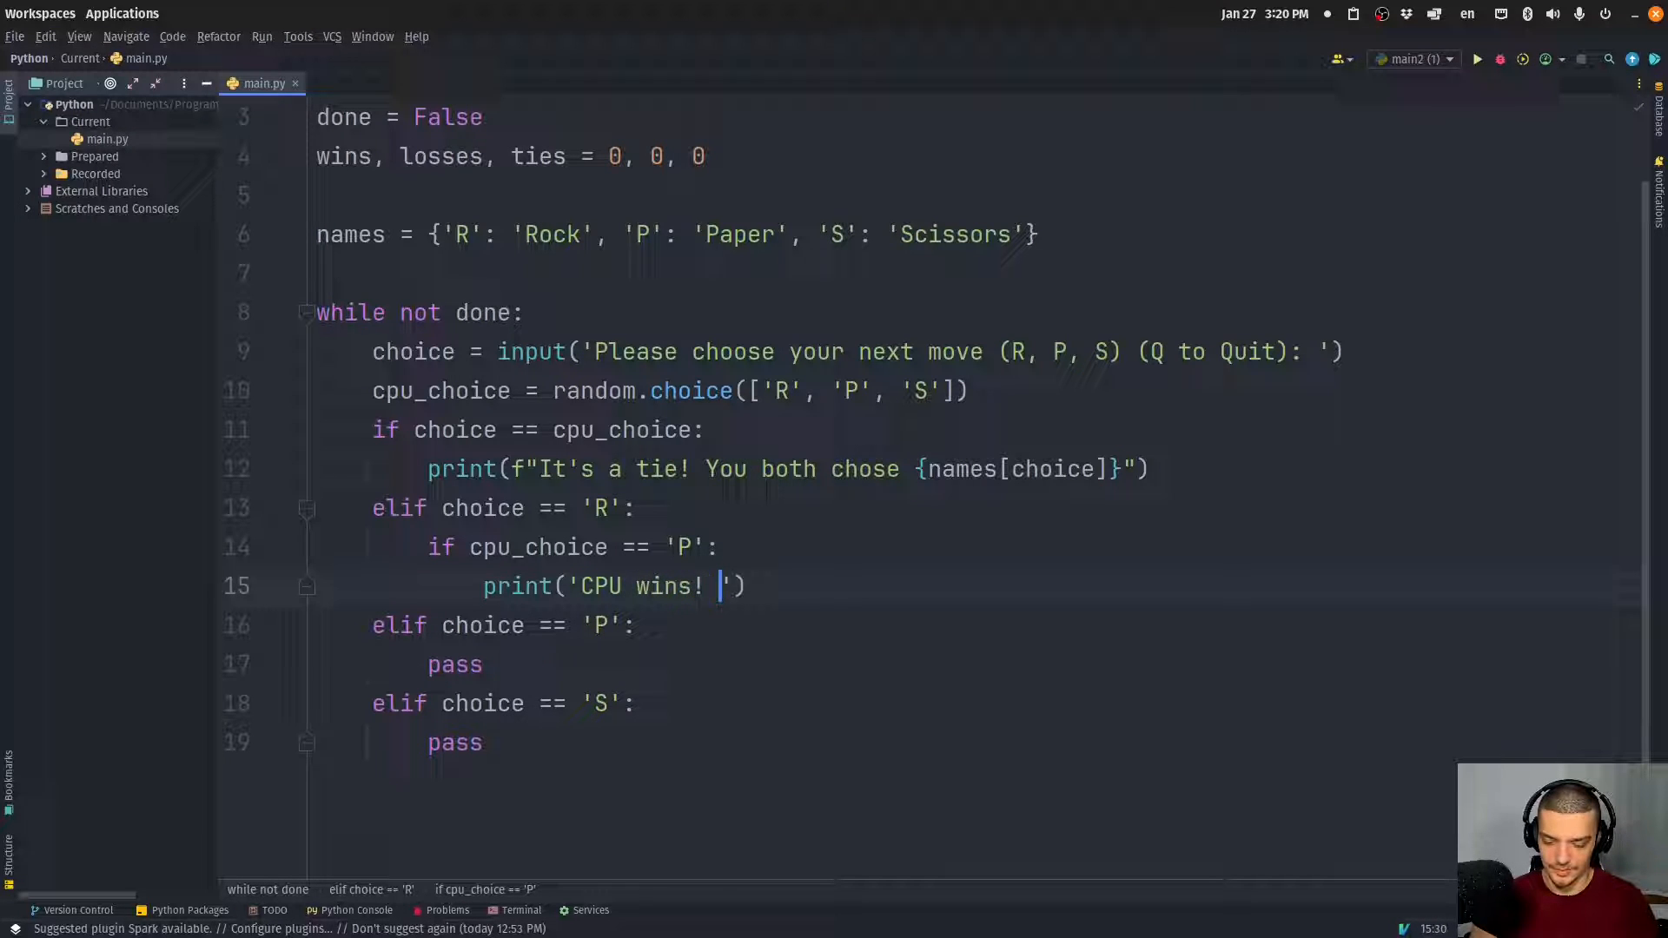
{"action": "type", "text": "You chose {names["}
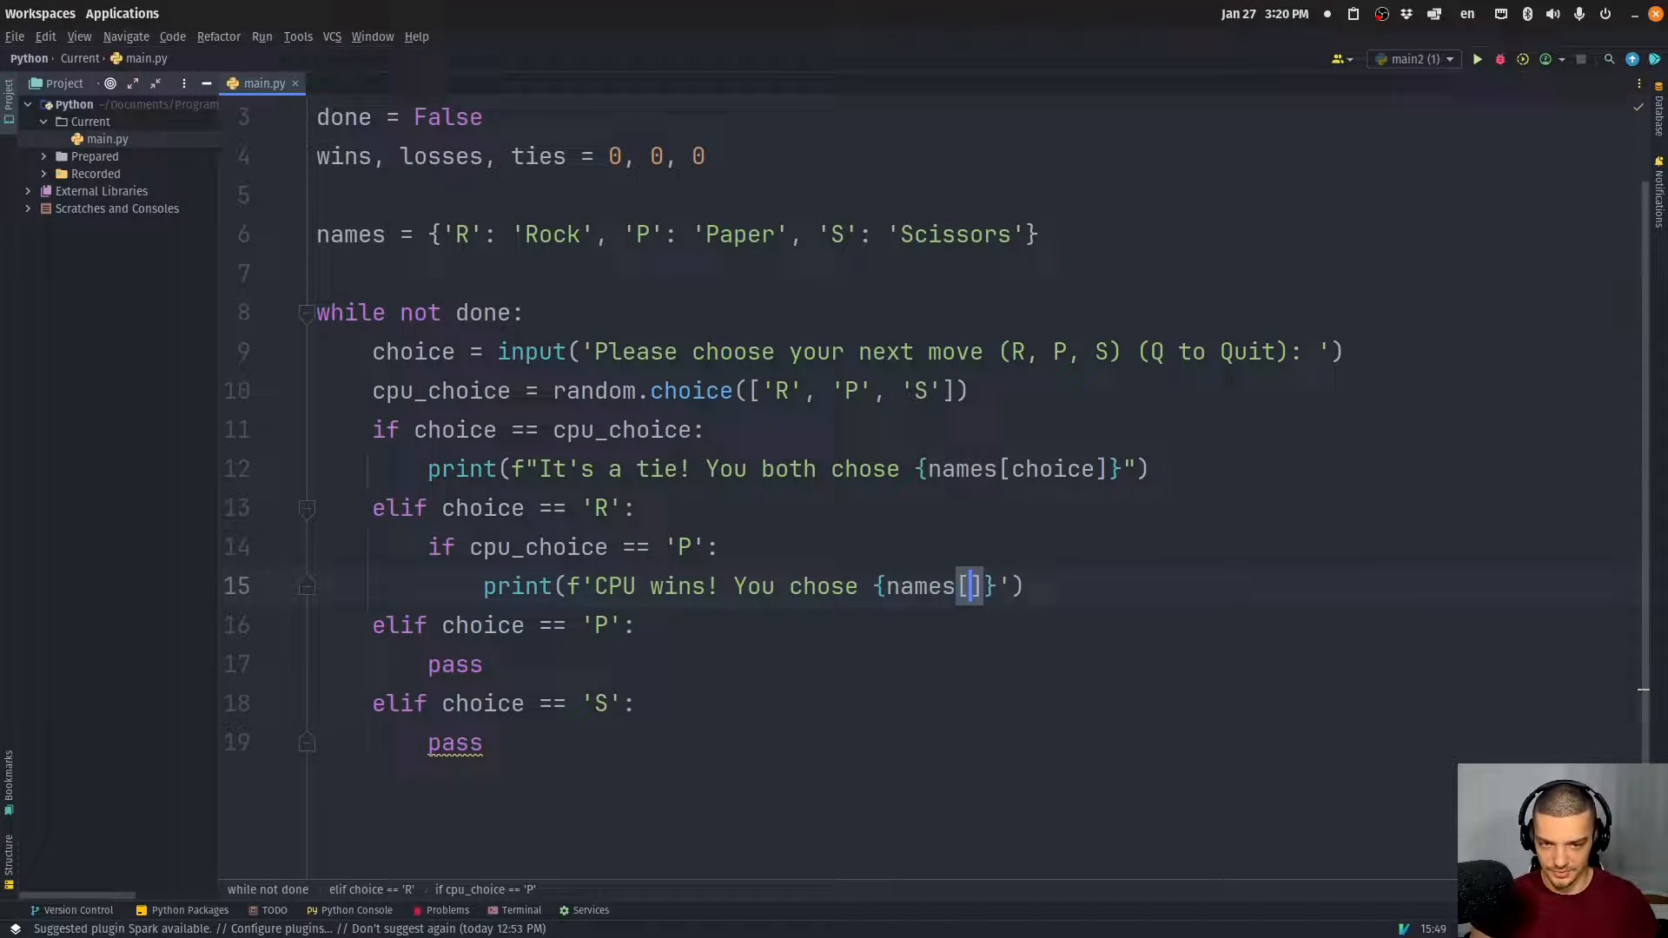
{"action": "type", "text": "choice"}
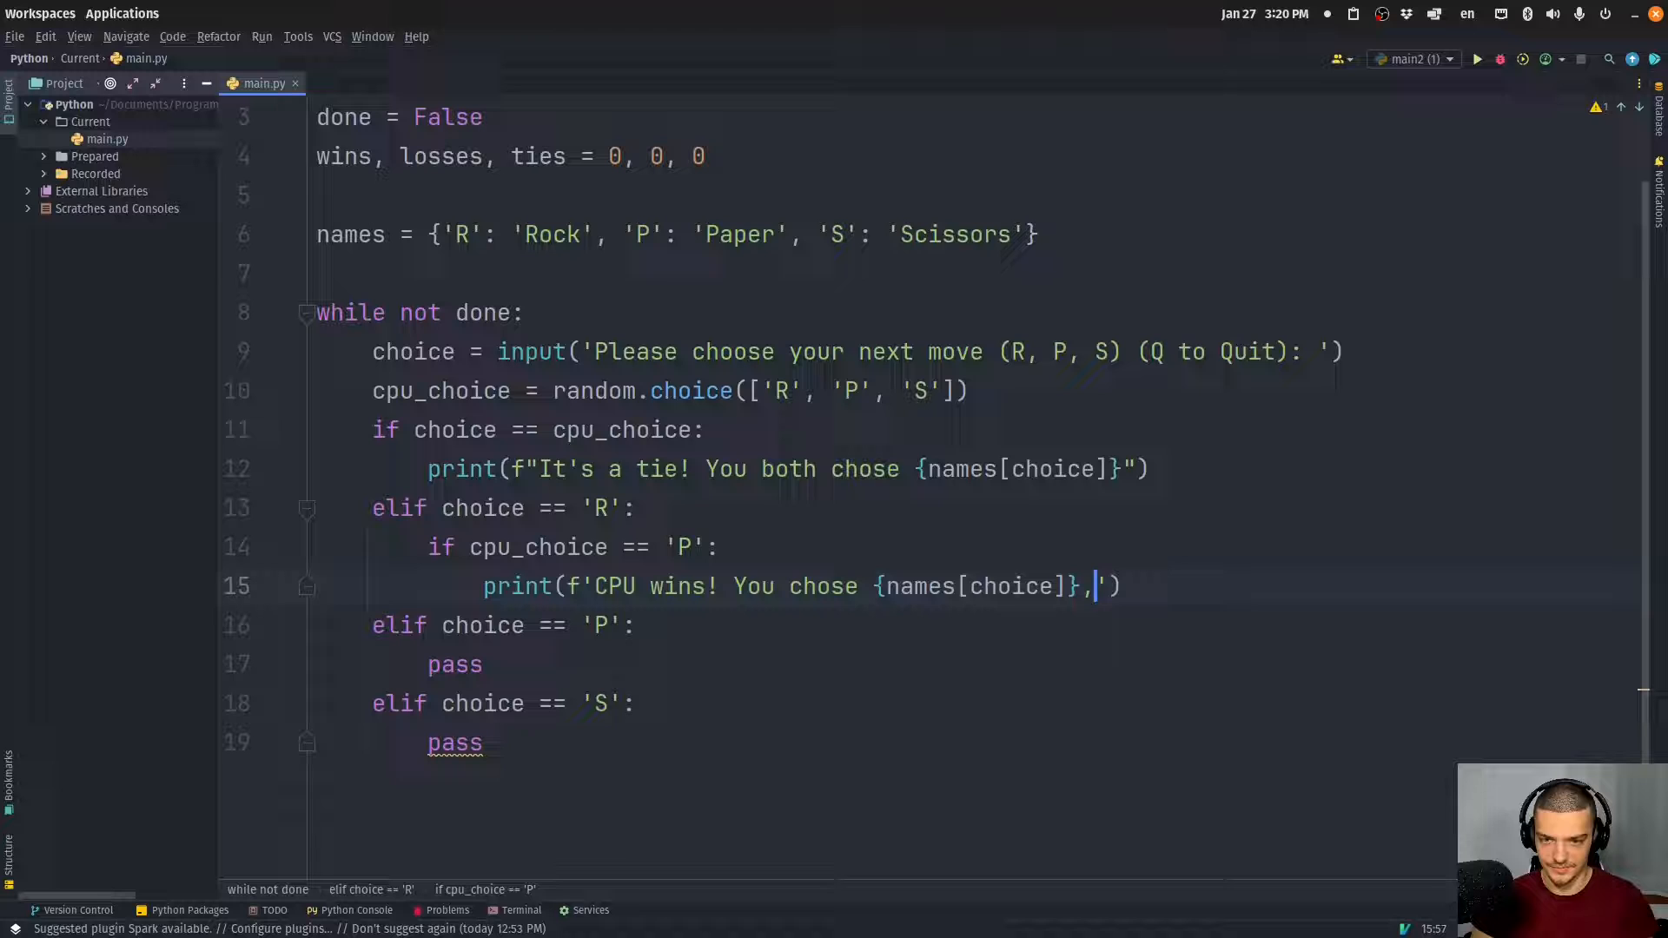
{"action": "type", "text": "the CPU chos"}
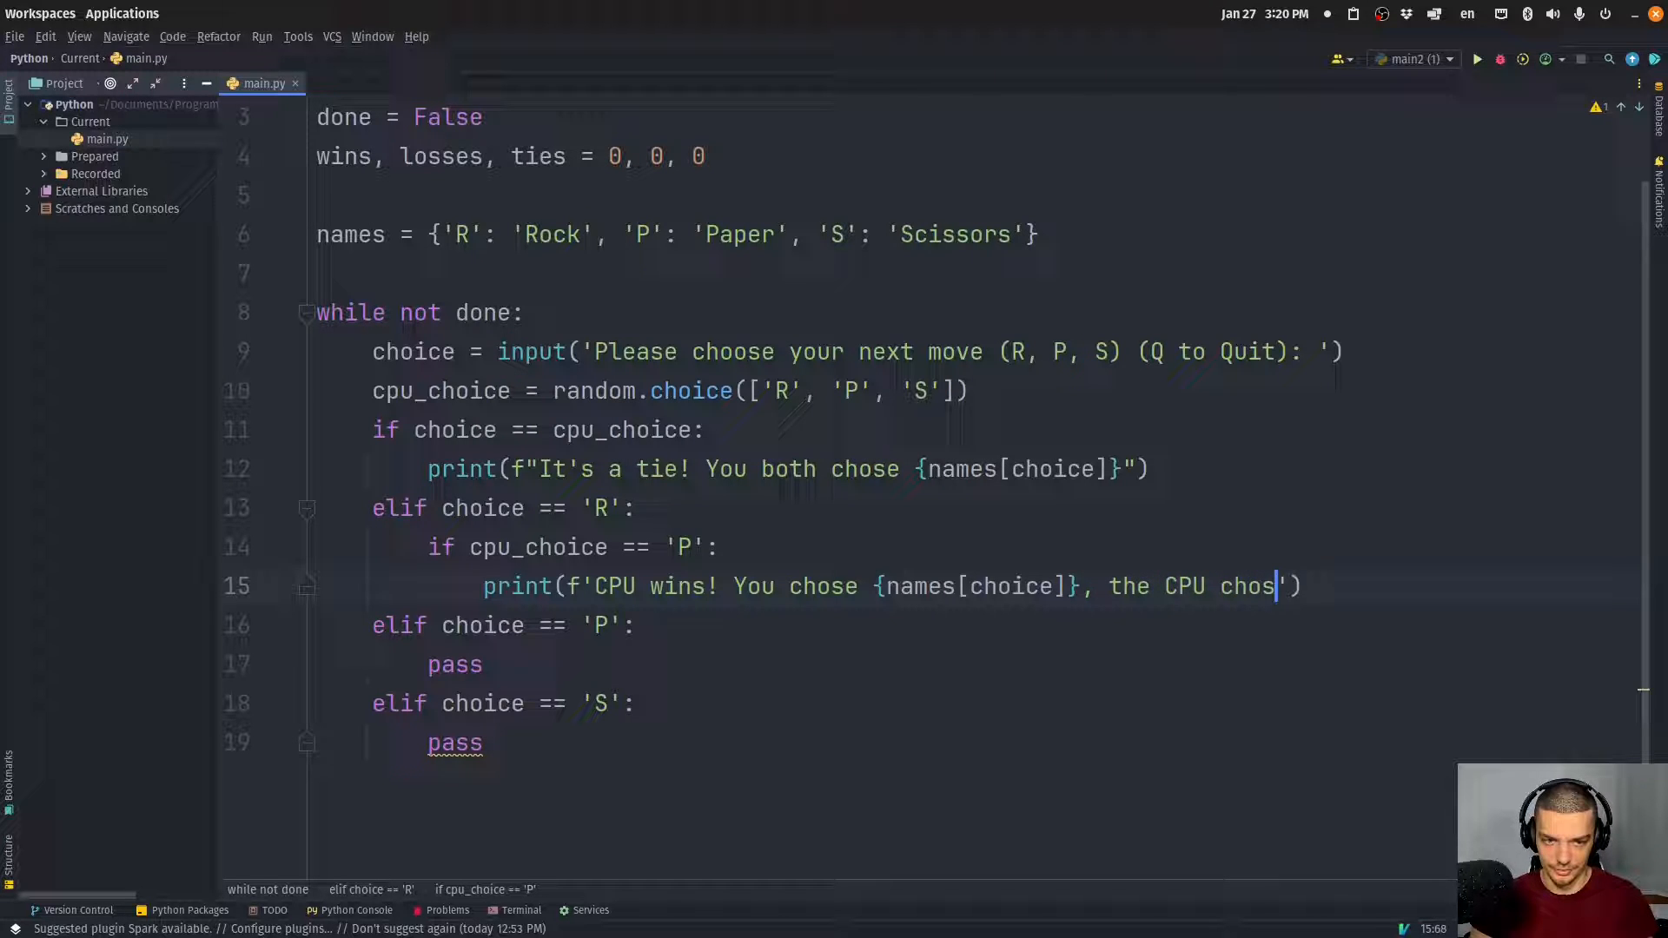
{"action": "type", "text": "{names[cpu_choice]}."}
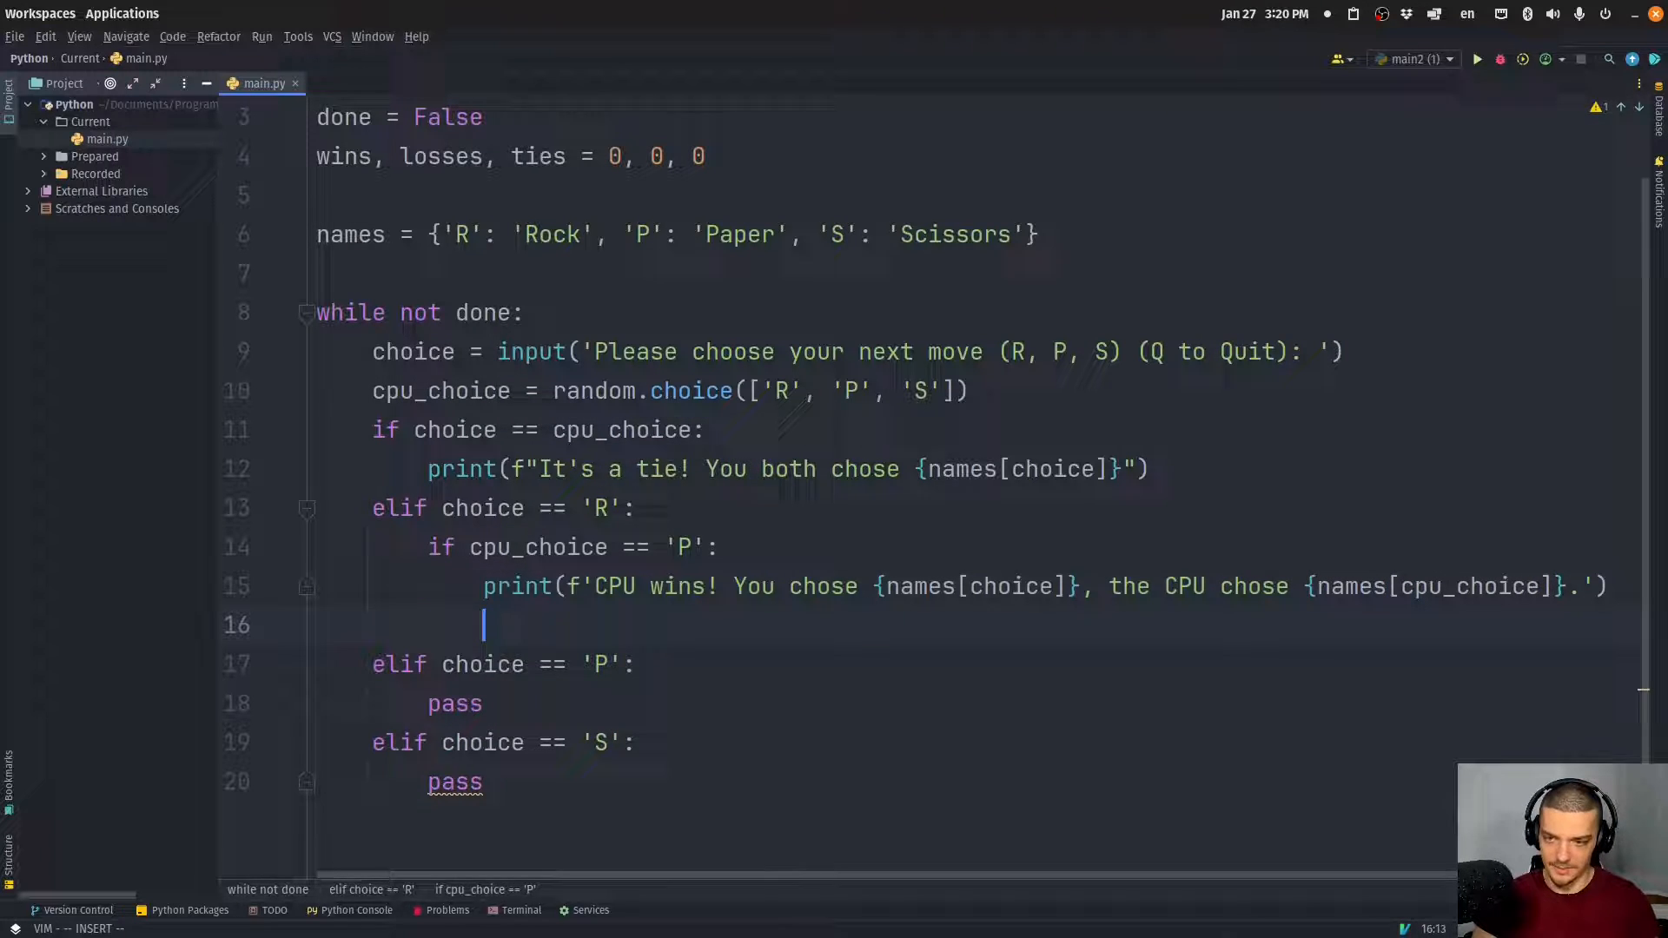
Add an else branch printing the You-win message with both move names
{"action": "type", "text": "else:"}
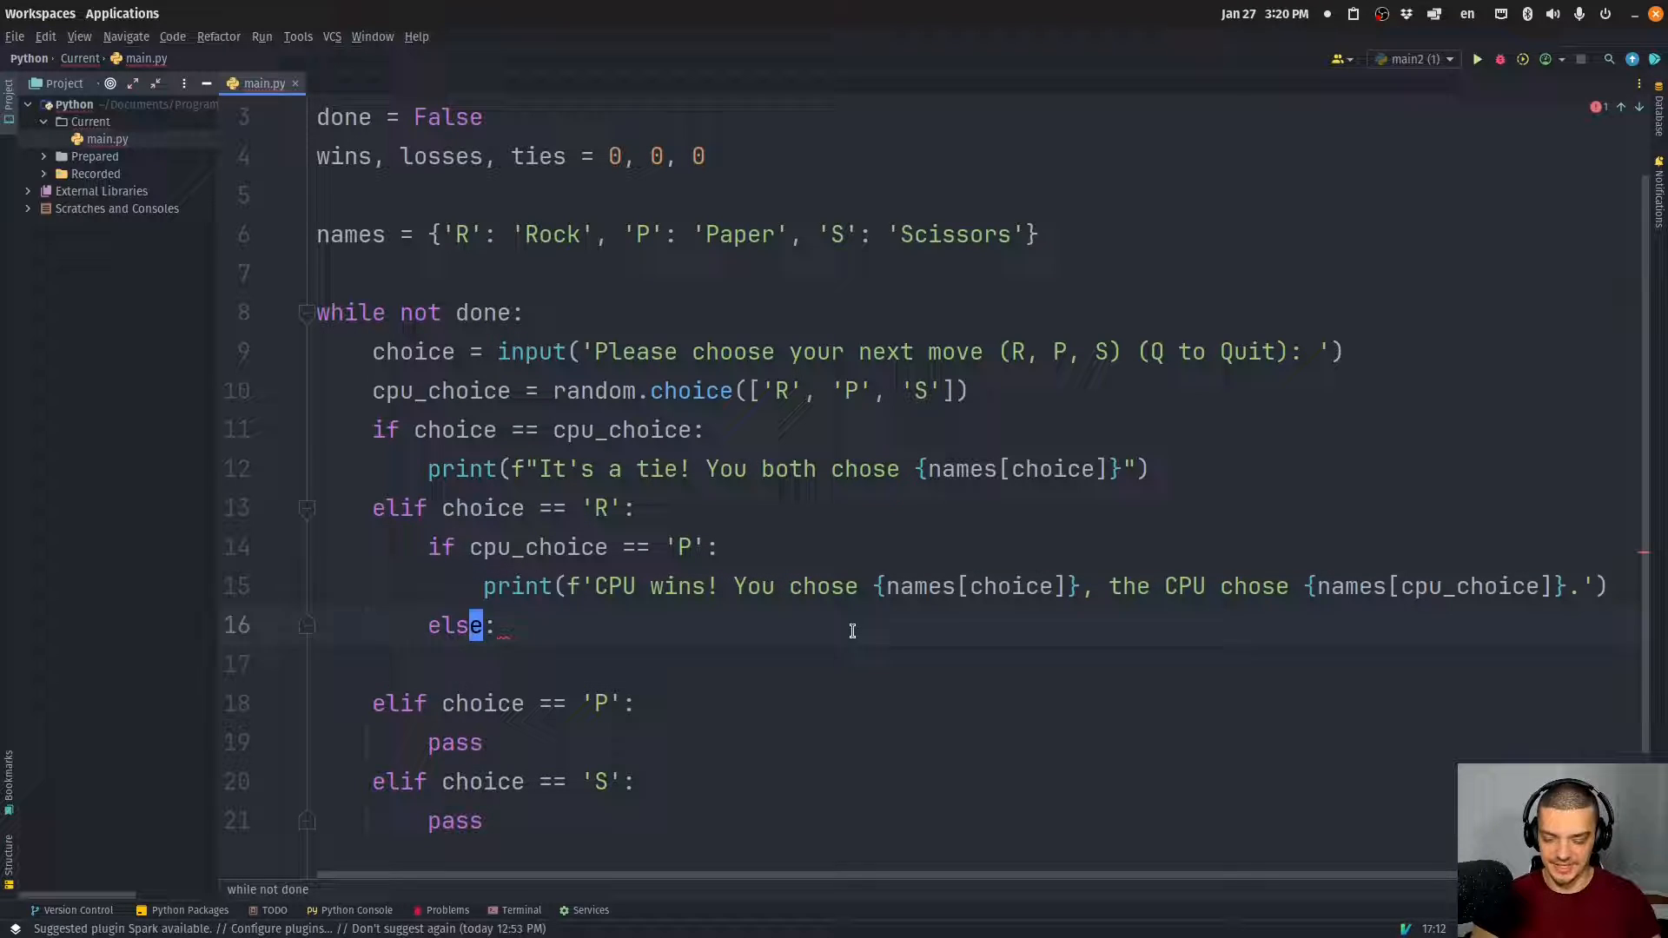
{"action": "type", "text": "print(f'CPU wins! You chose {names[choice]}, the CPU chose {names[cpu_choice]}.')"}
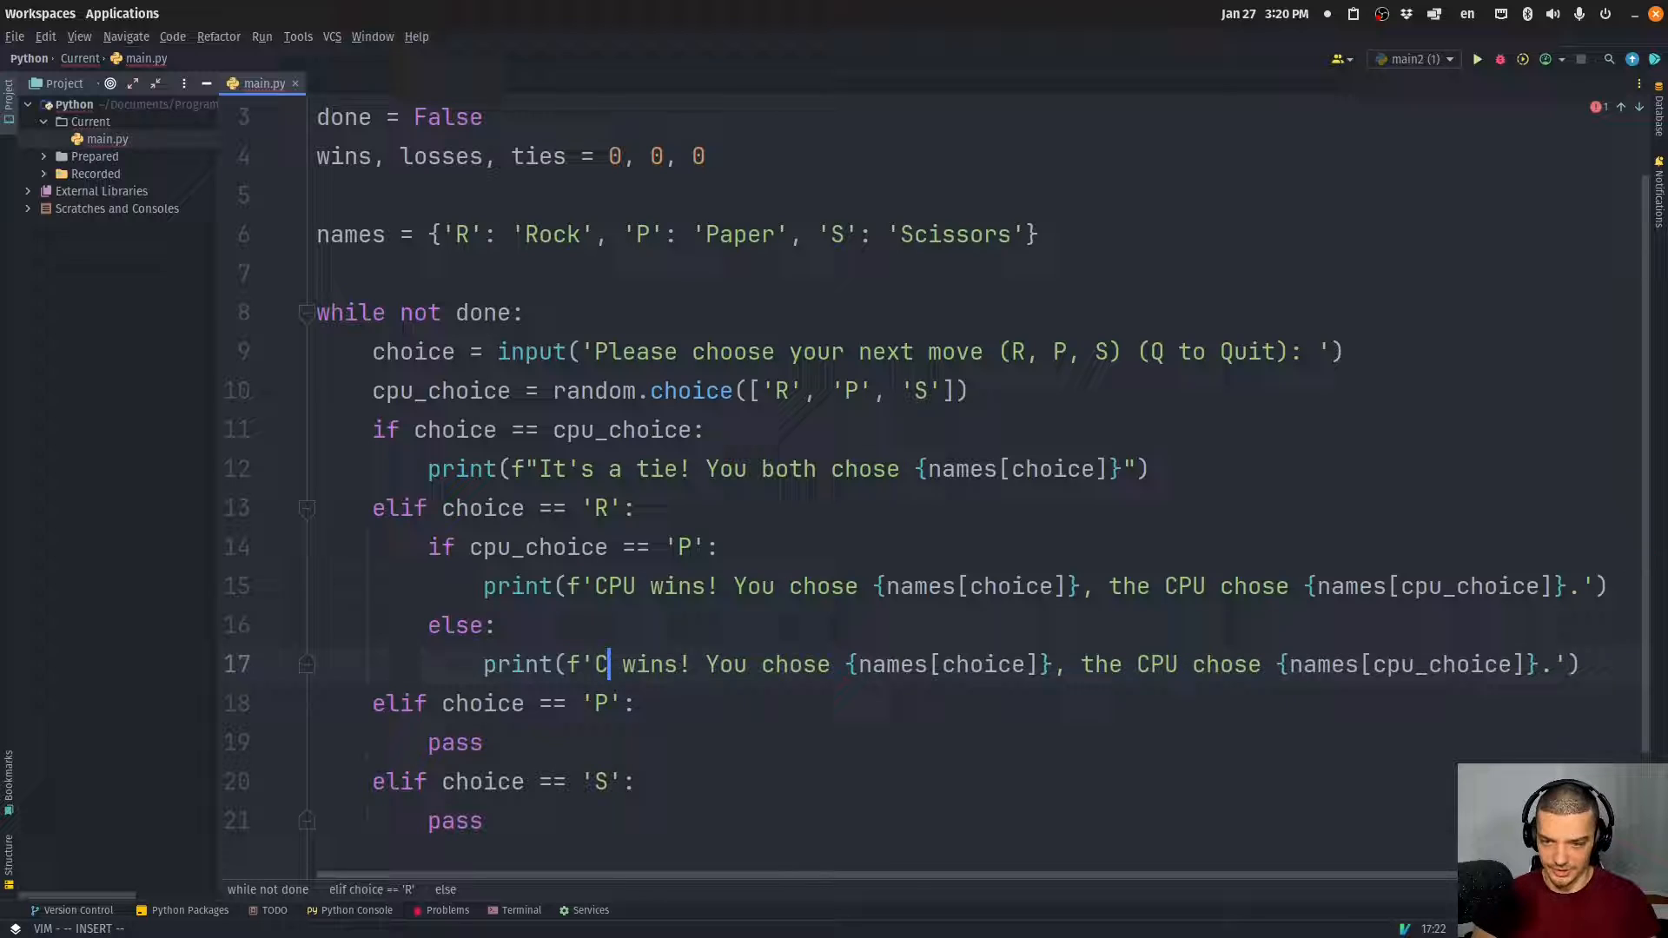
{"action": "type", "text": "You win"}
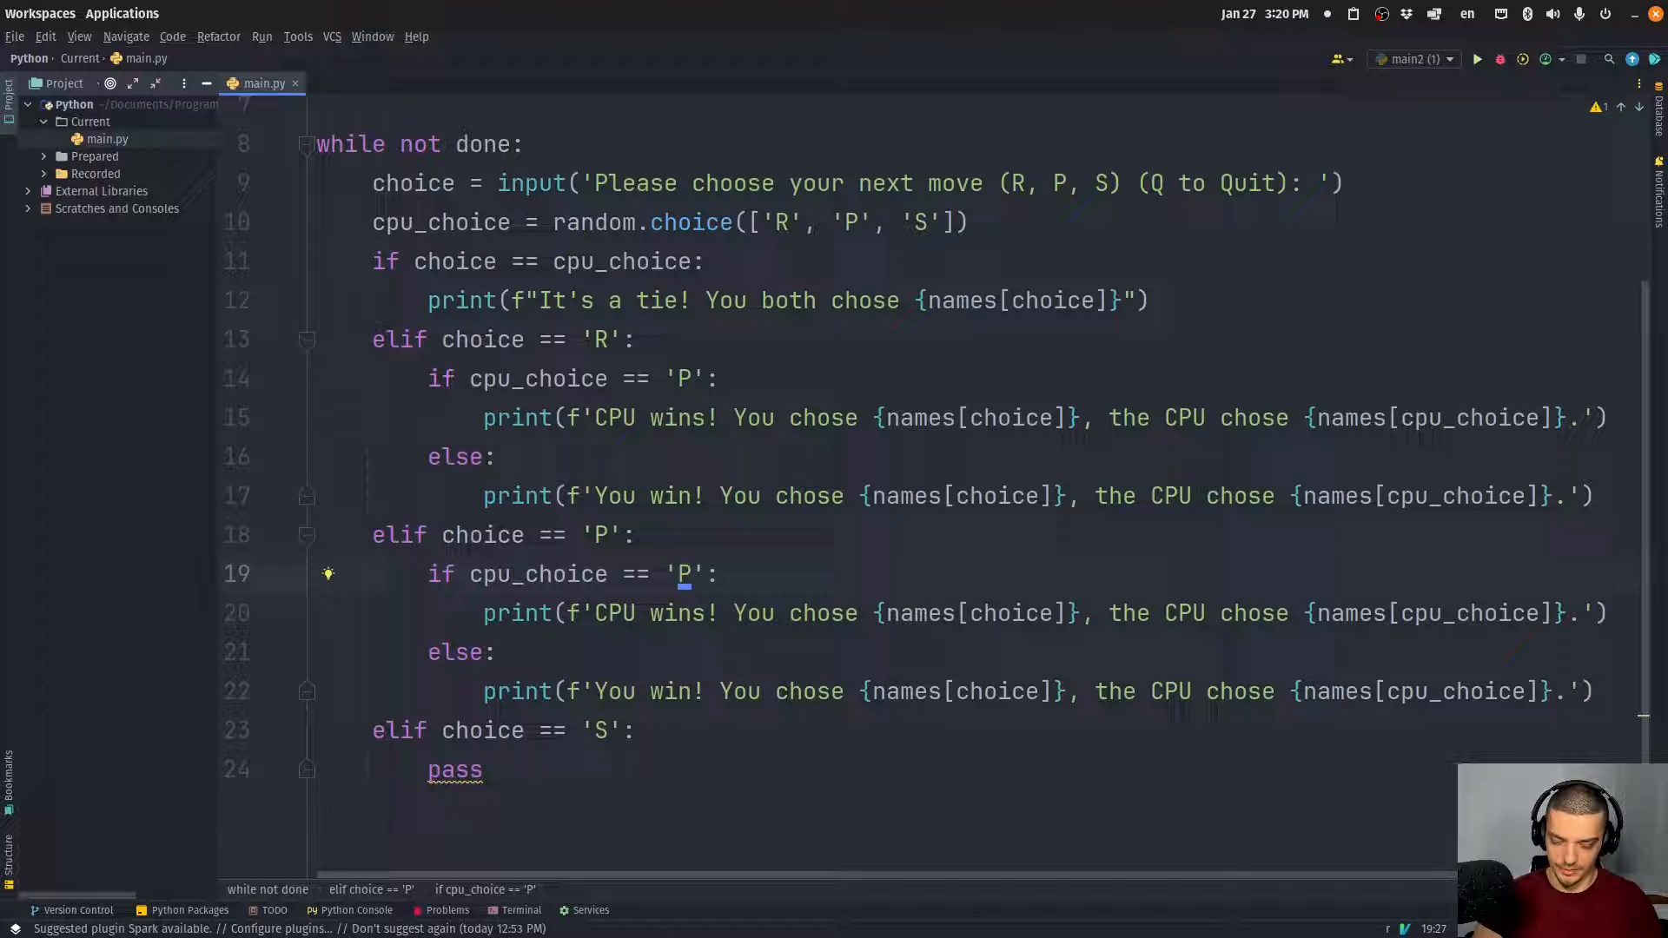
Fill the 'P' and 'S' branches with CPU checks 'S' and 'R', then start elif choice == 'Q'
{"action": "type", "text": "S"}
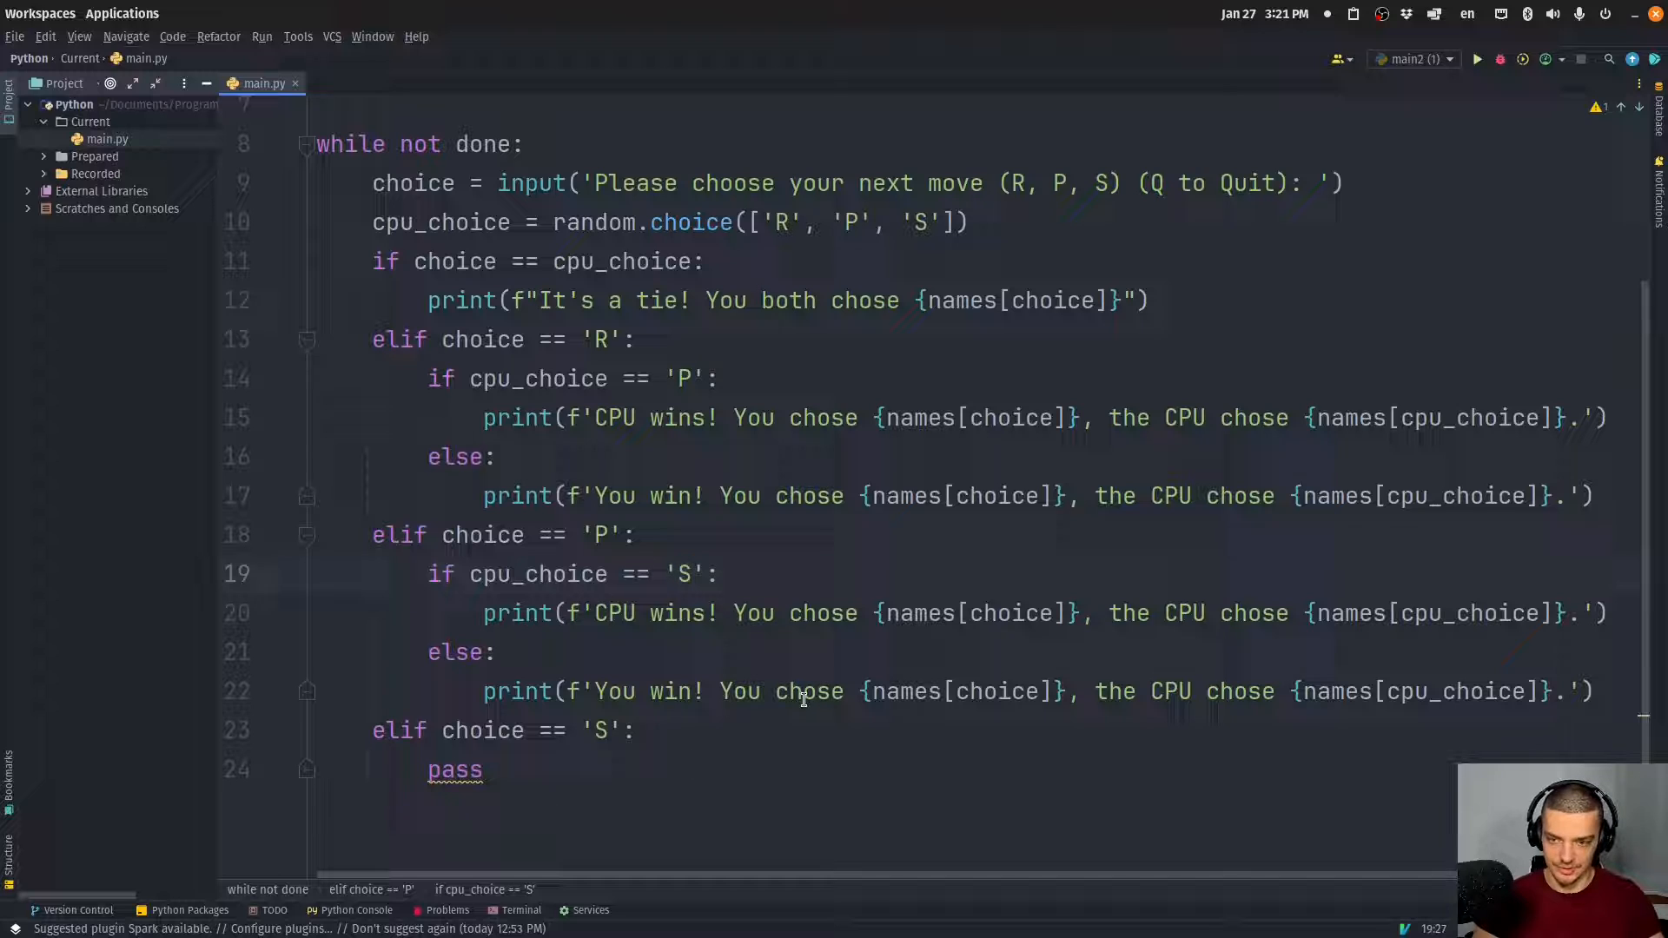
{"action": "left_click", "coordinate": [429, 652]}
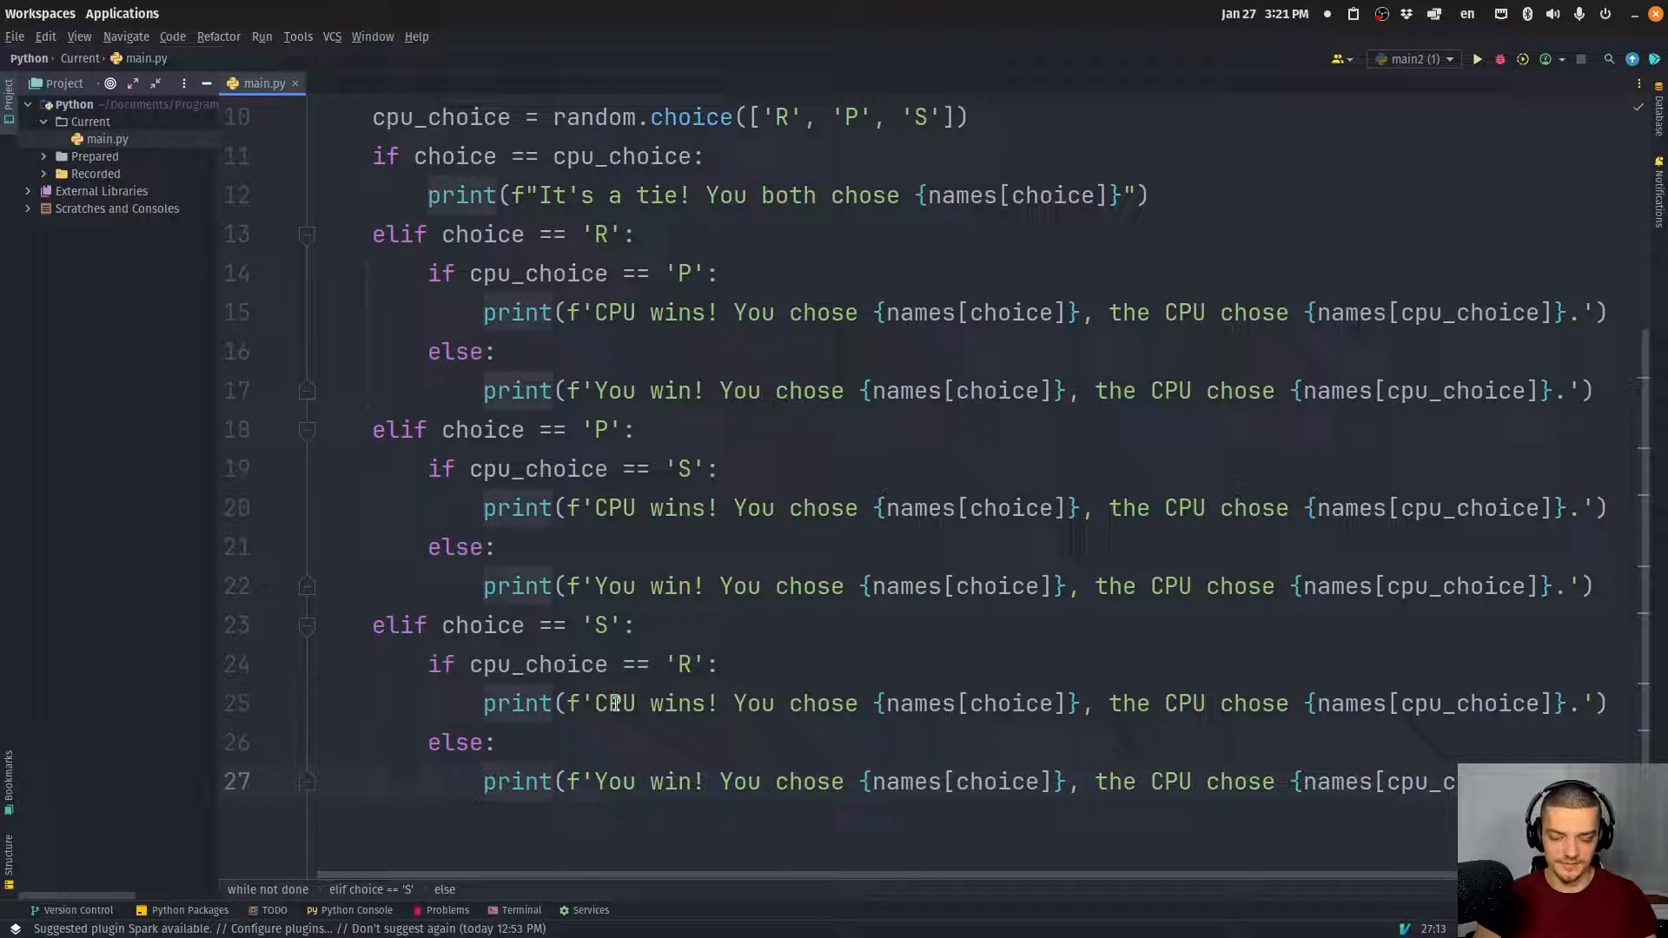
{"action": "type", "text": "els"}
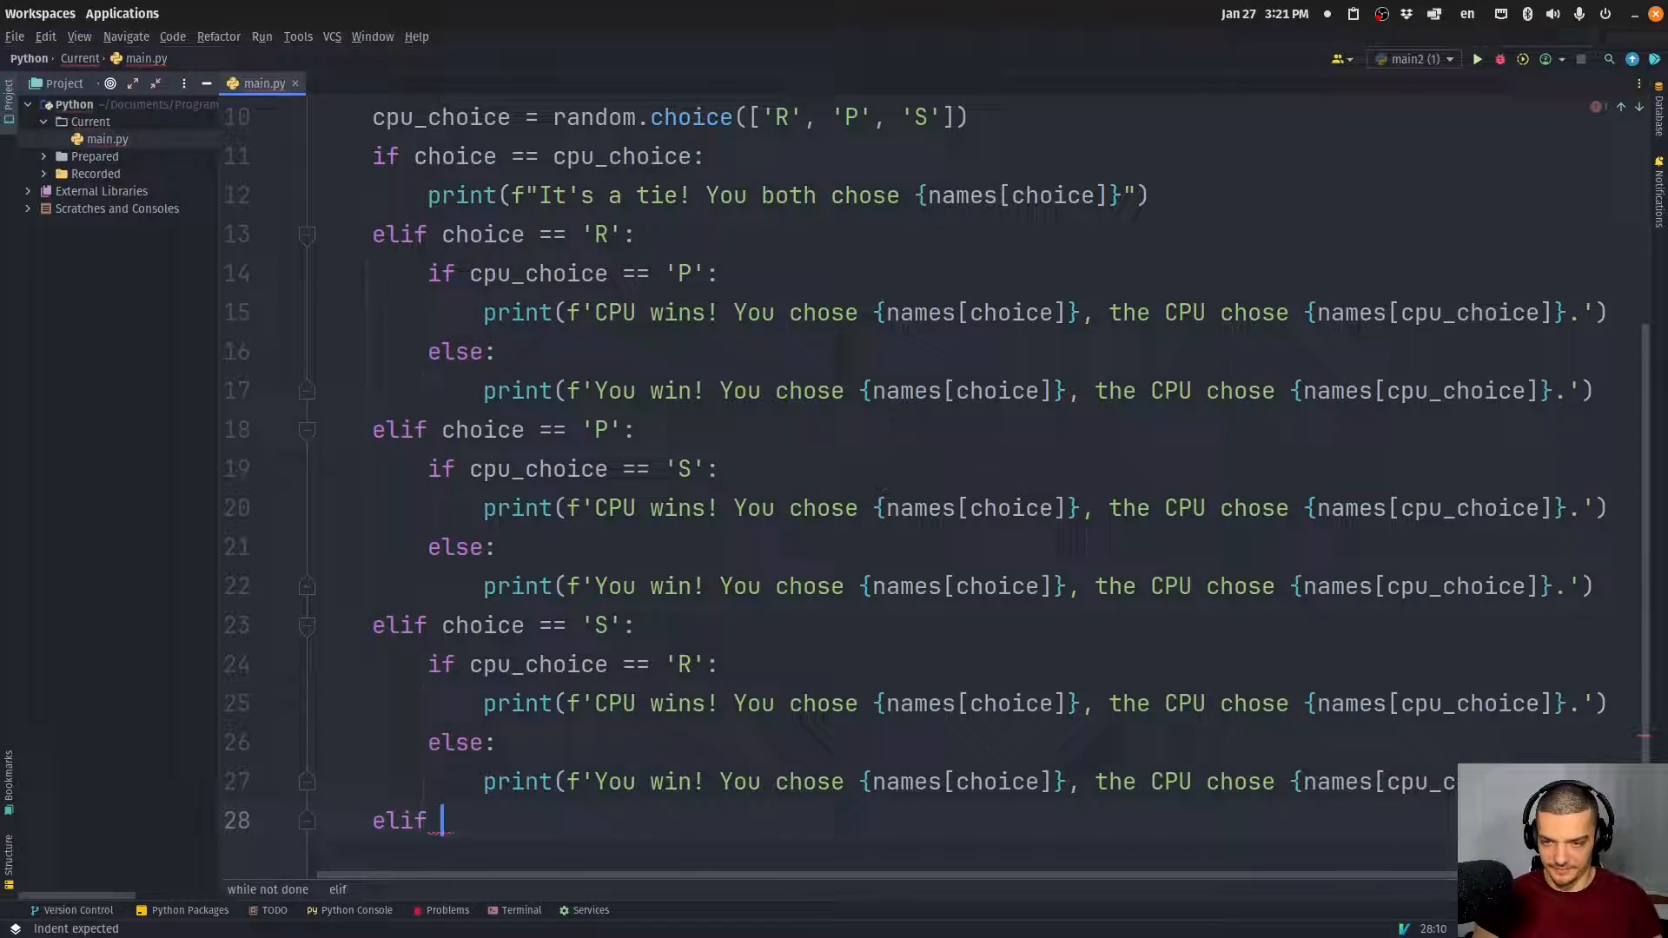
{"action": "type", "text": "choice"}
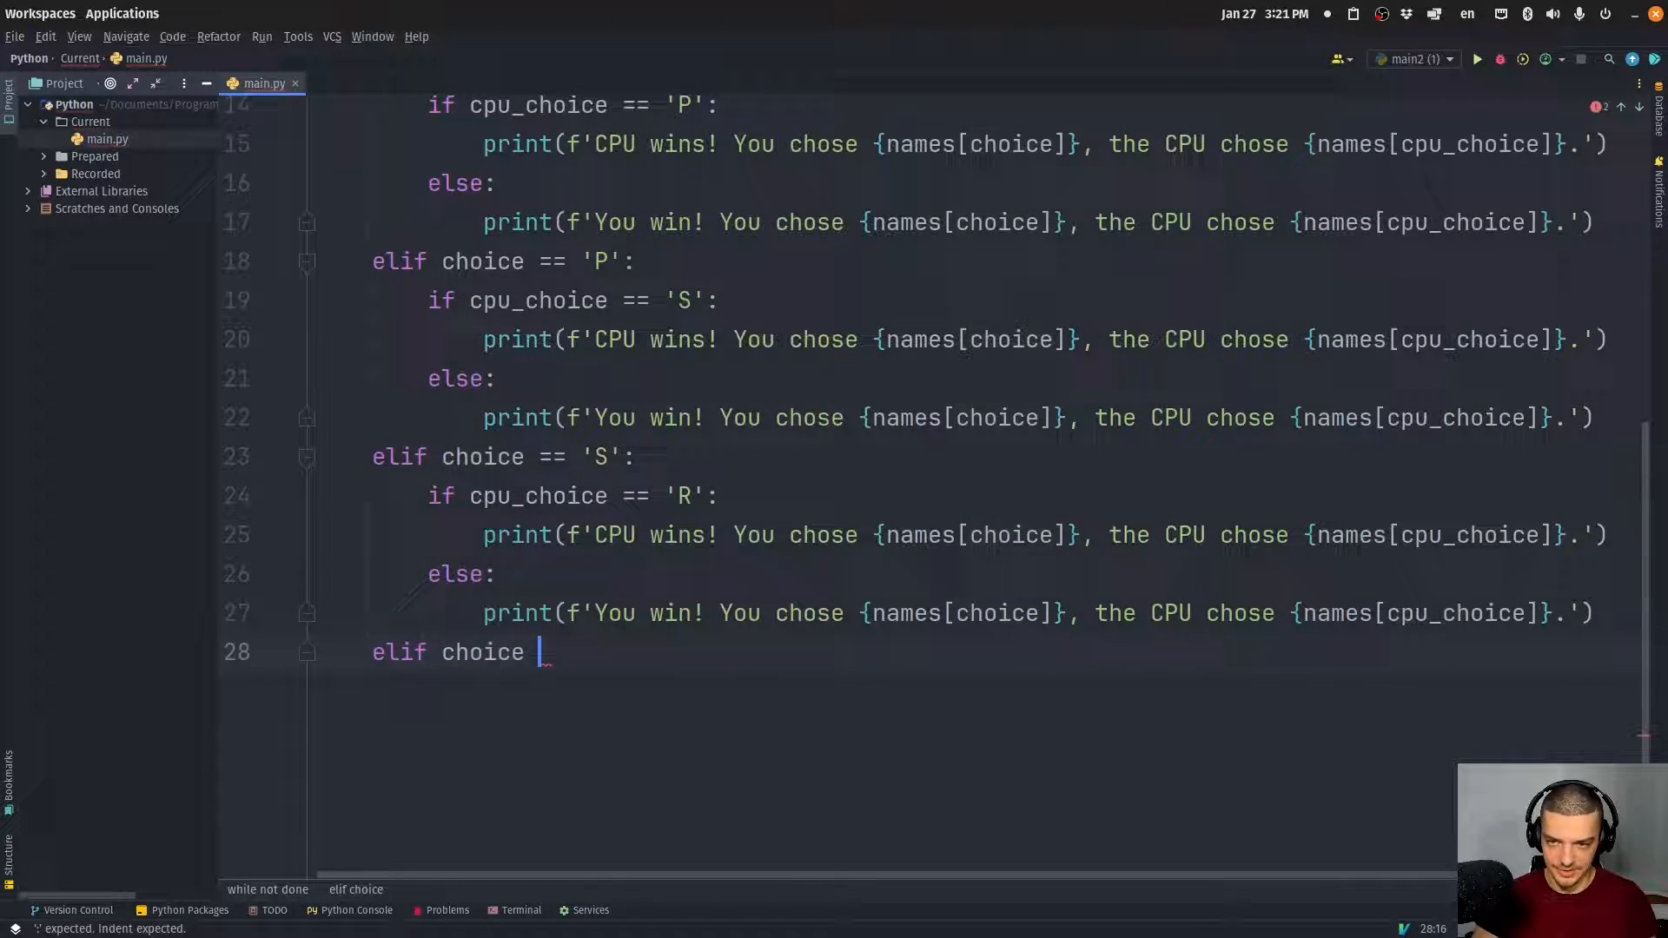
{"action": "type", "text": "== 'Q'"}
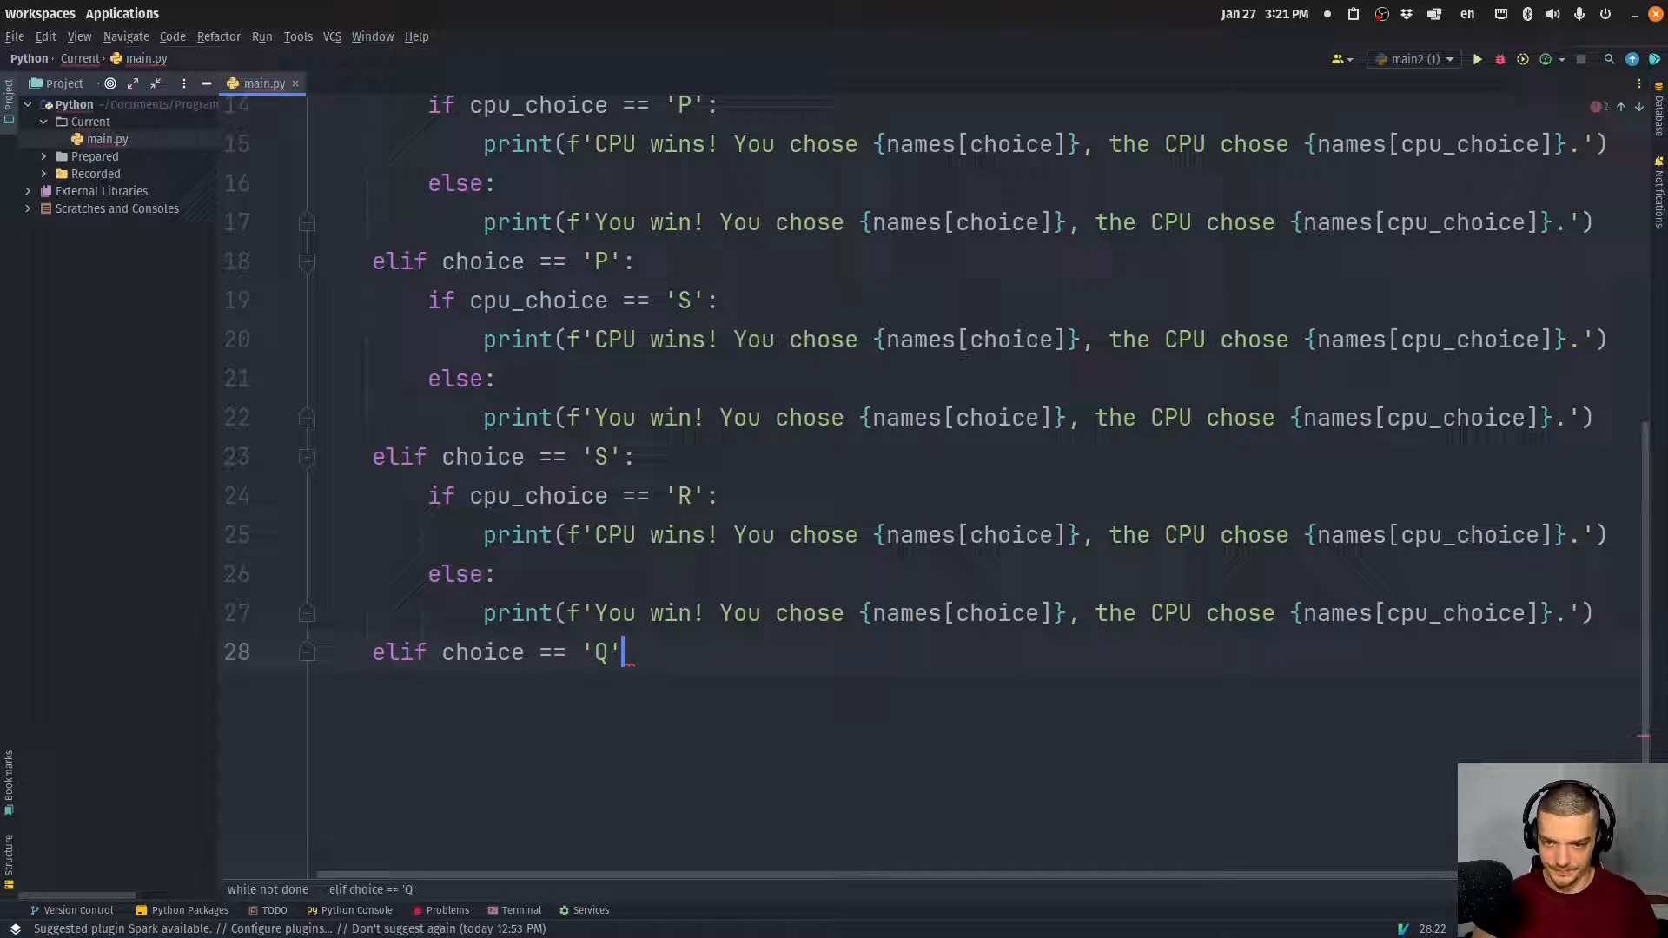
{"action": "type", "text": "p"}
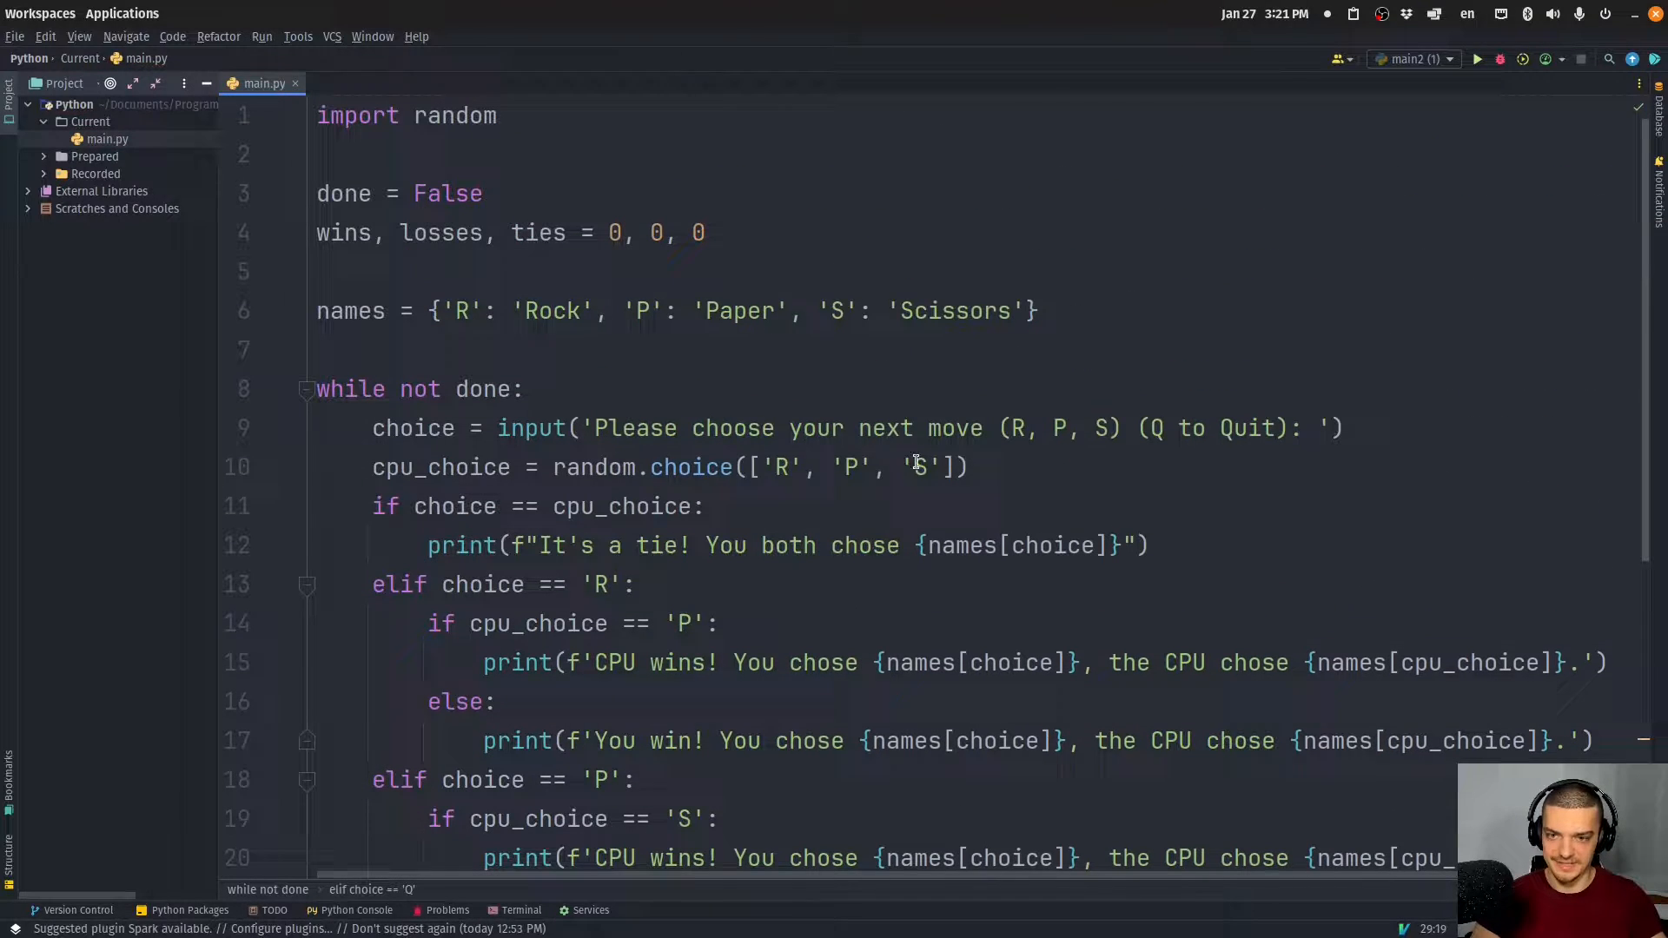
Add ties += 1, wins += 1 and losses += 1 under the prints, done = True for Q, and start the else
{"action": "scroll", "scroll_direction": "down", "scroll_amount": 3}
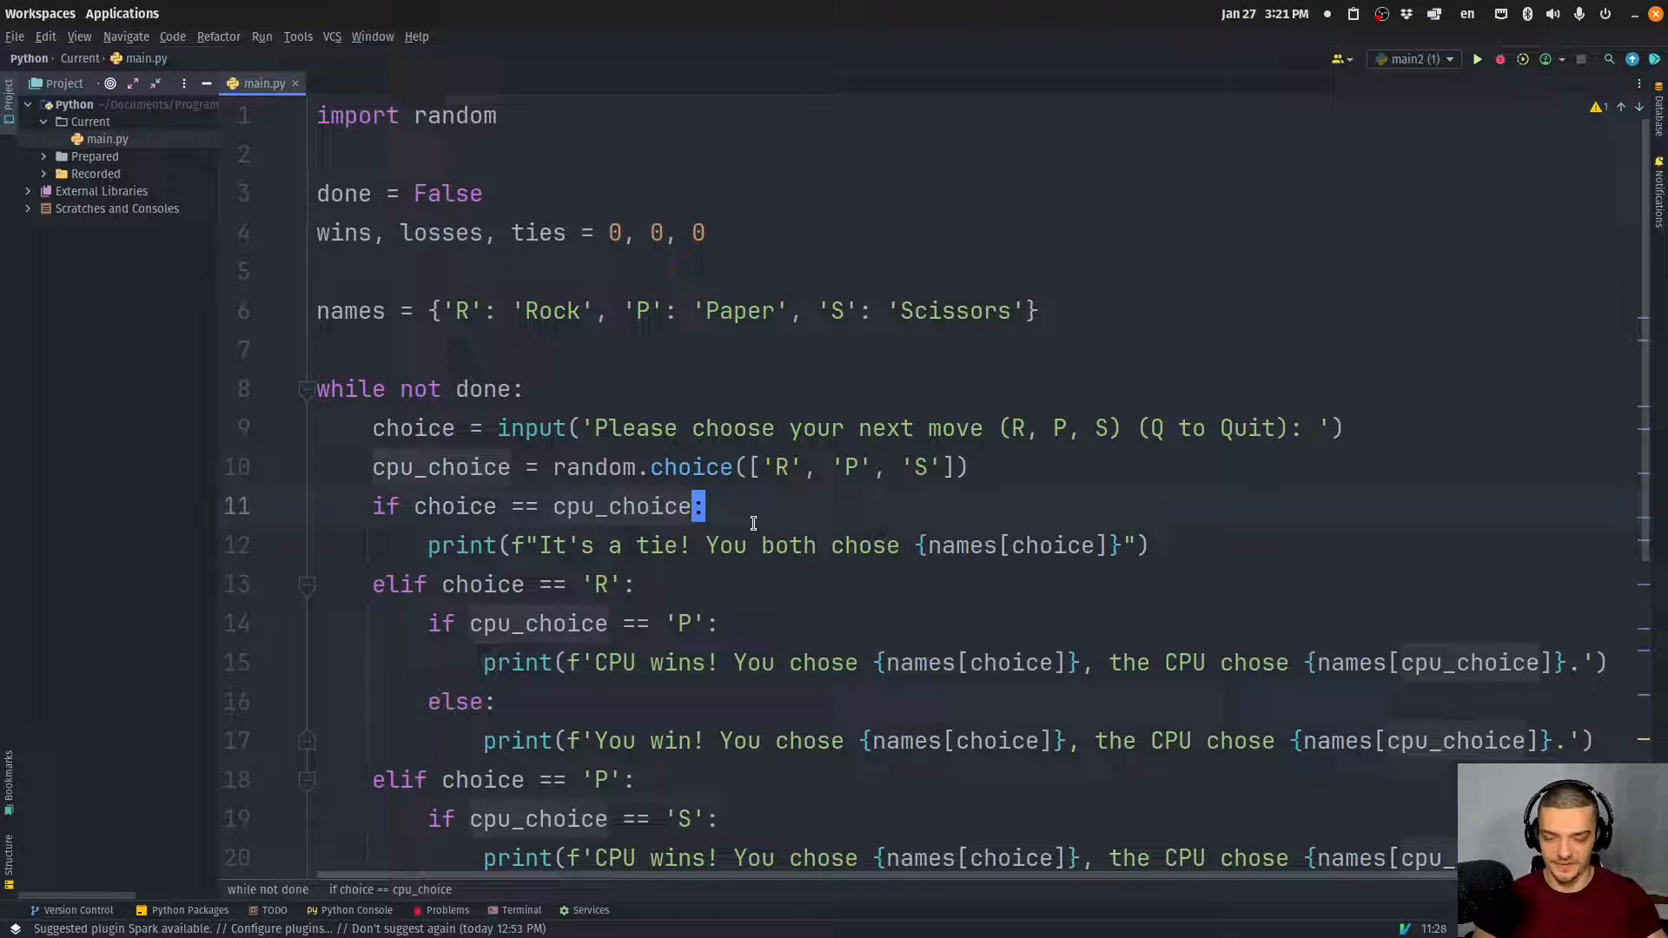
{"action": "type", "text": "ties += 1"}
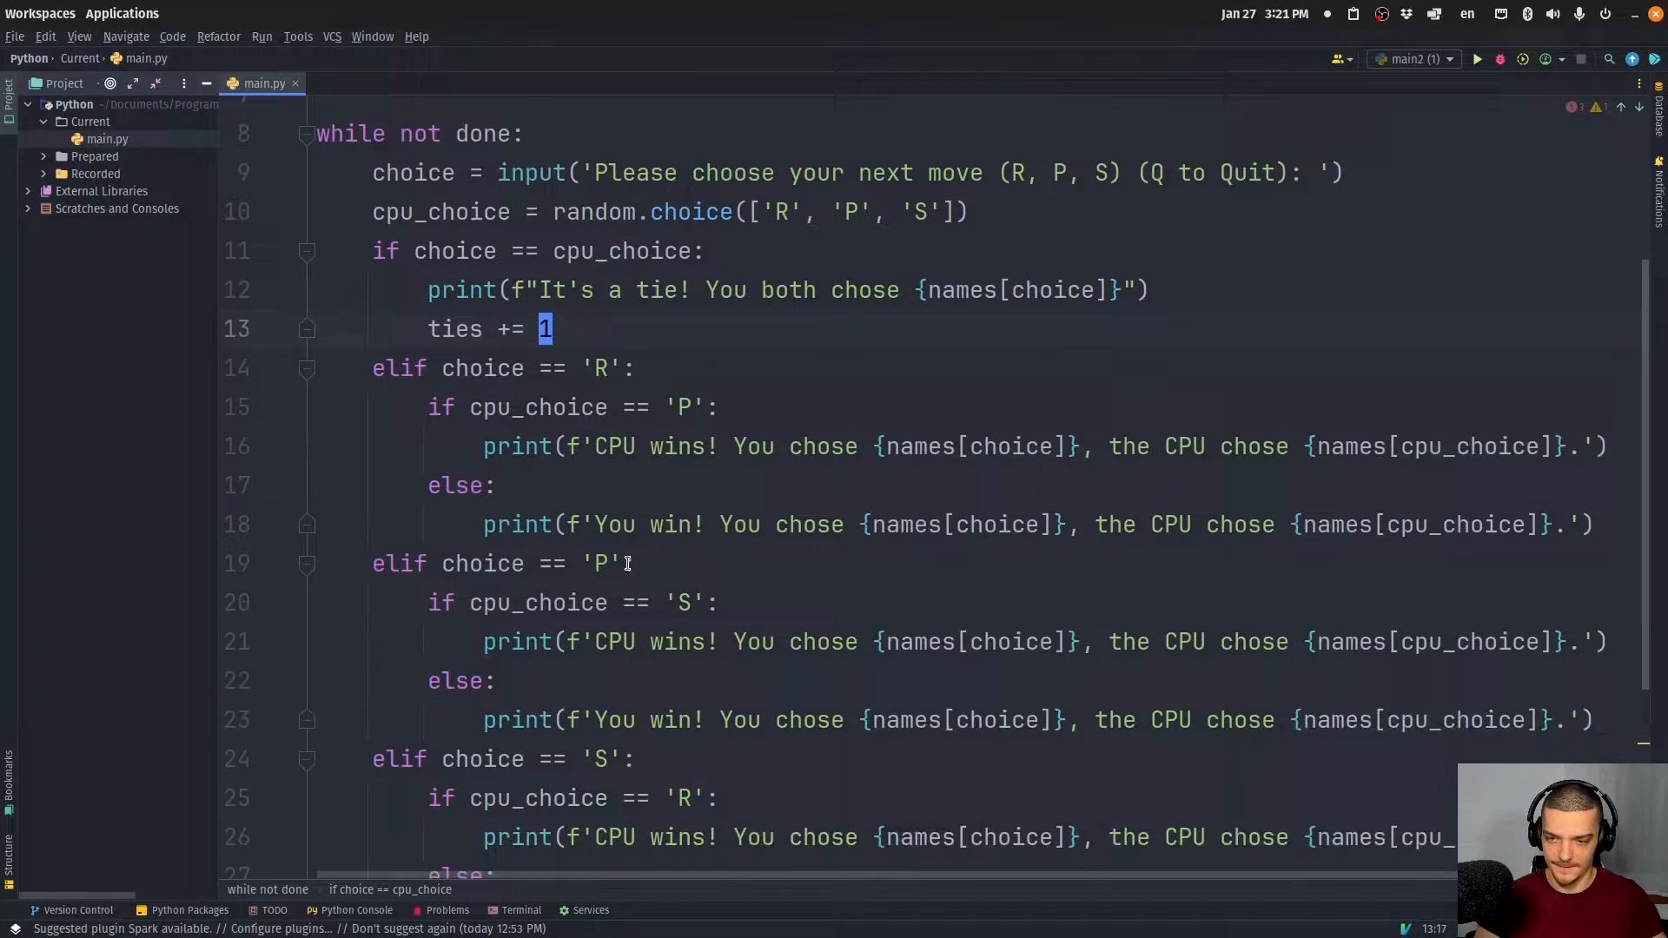
{"action": "type", "text": "wins += 1"}
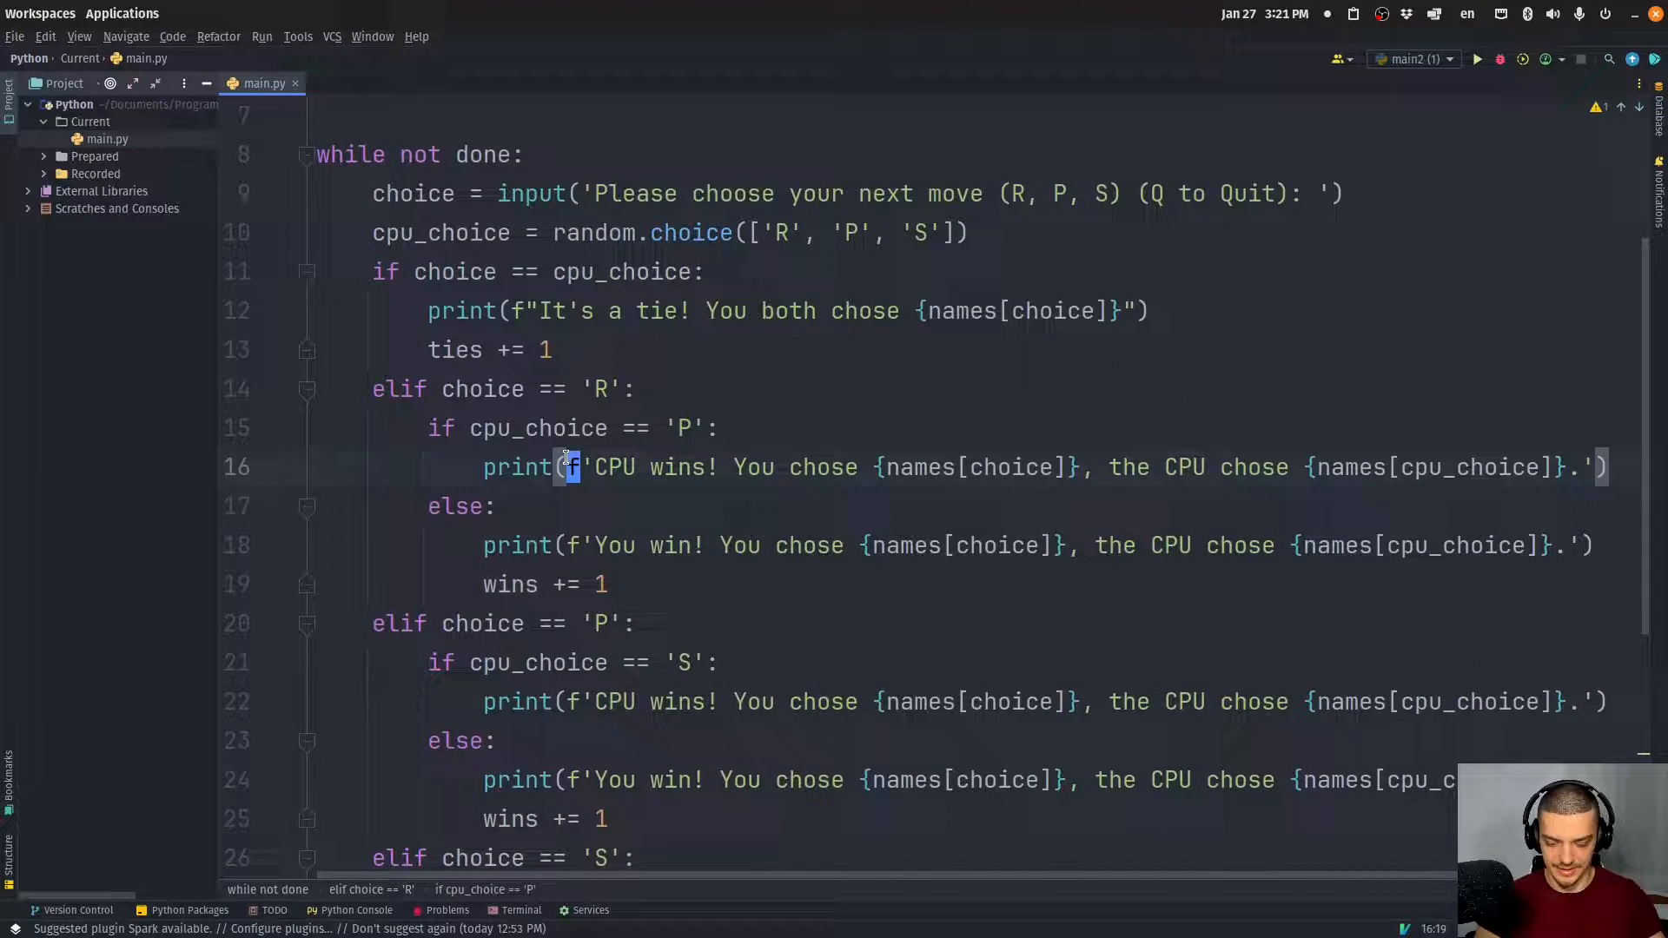
{"action": "type", "text": "losses += 1"}
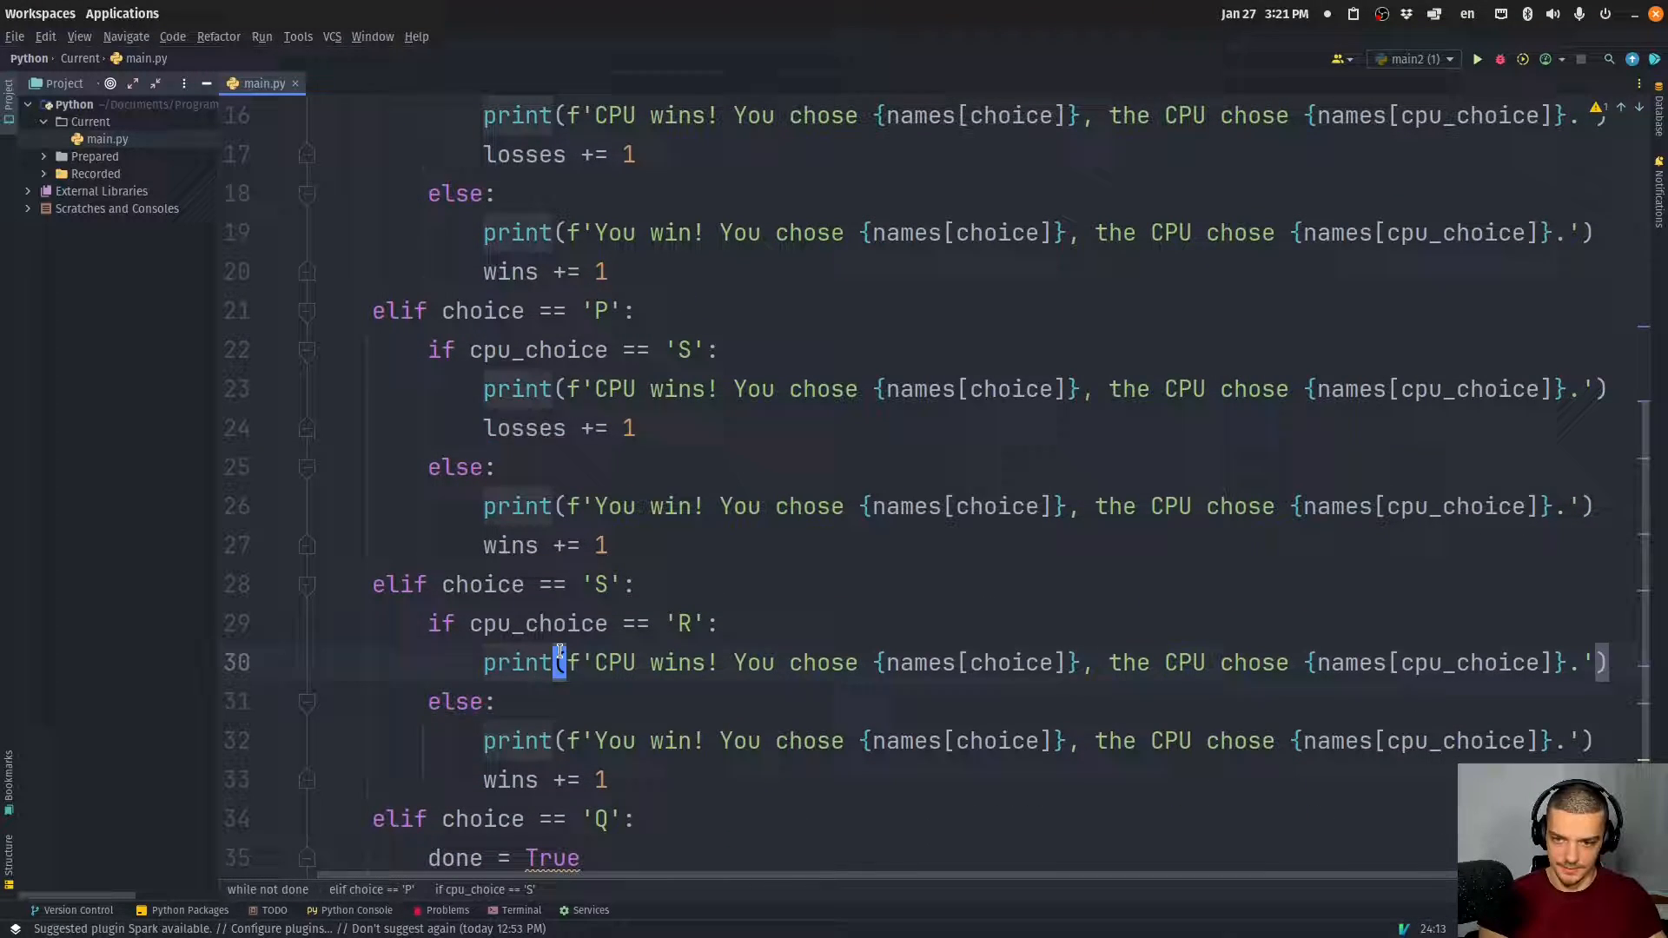
{"action": "scroll", "scroll_direction": "down", "scroll_amount": 3}
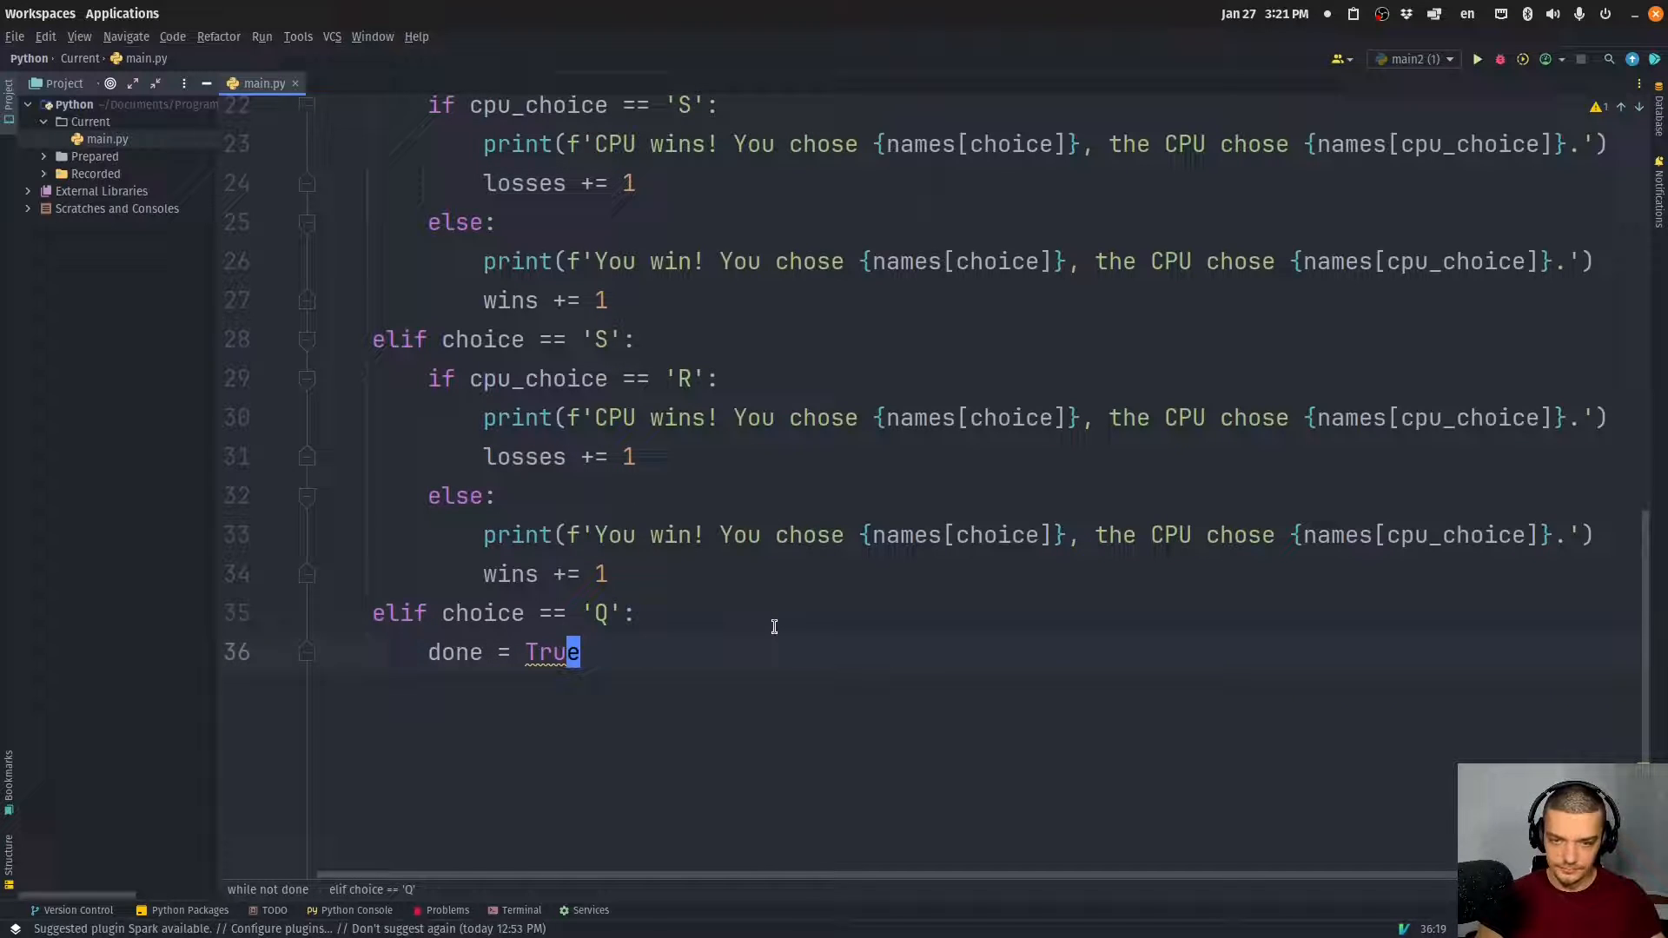
{"action": "type", "text": "else:"}
{"action": "type", "text": "print("}
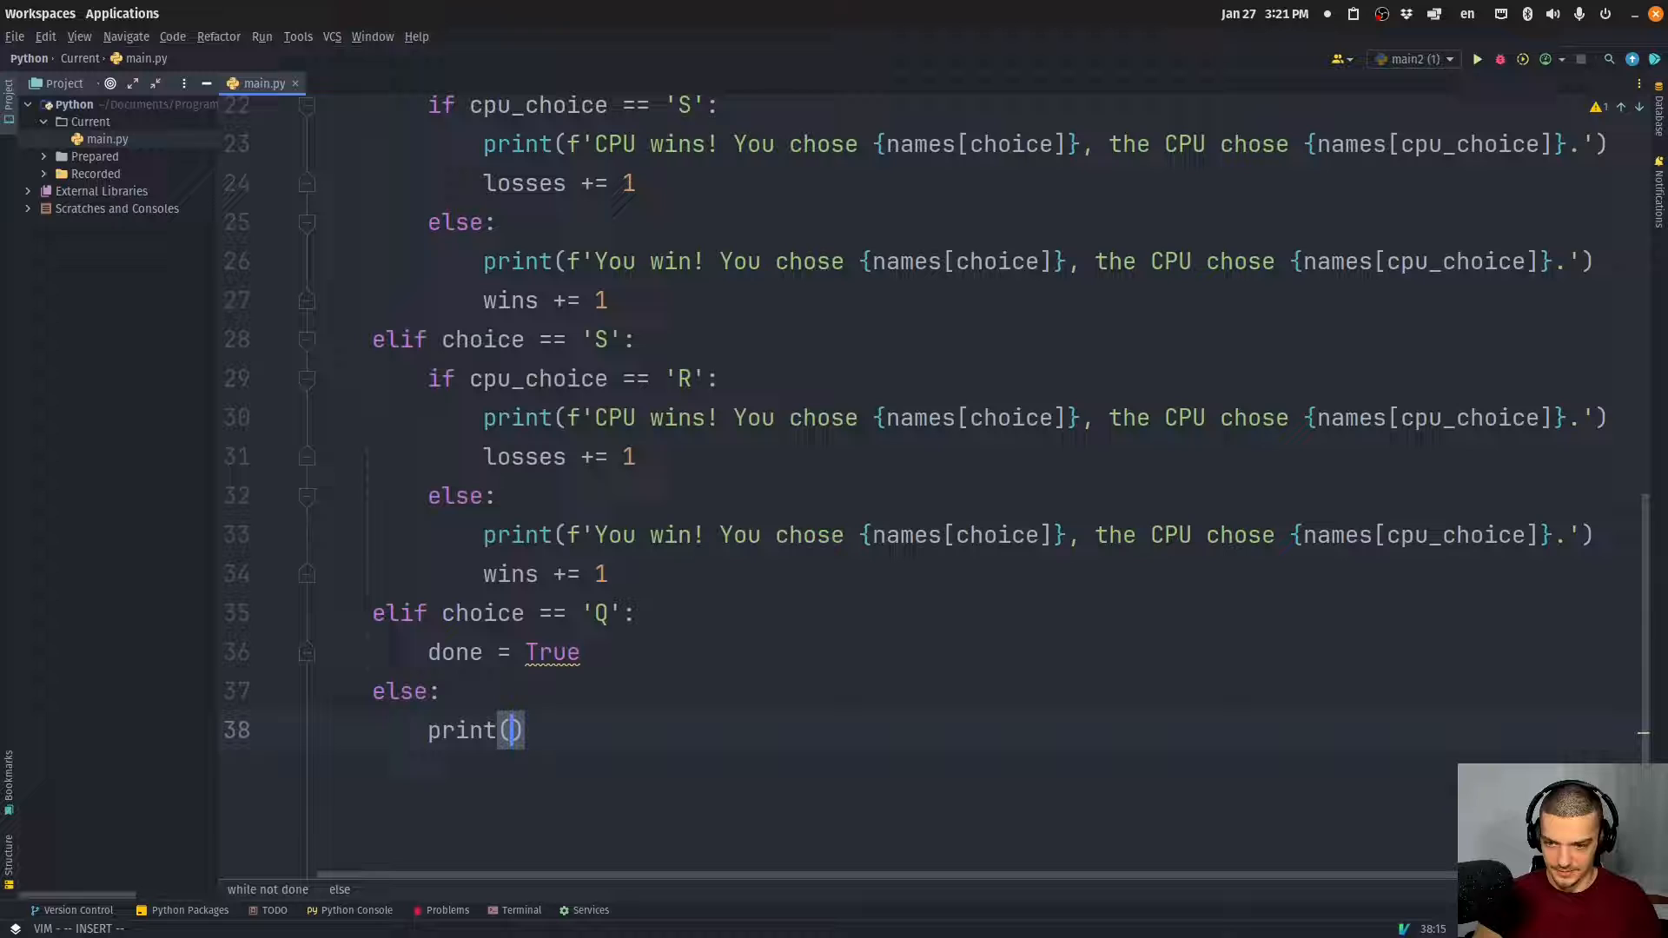
Make the final else branch print 'Invalid Command'
{"action": "type", "text": "'Inva'"}
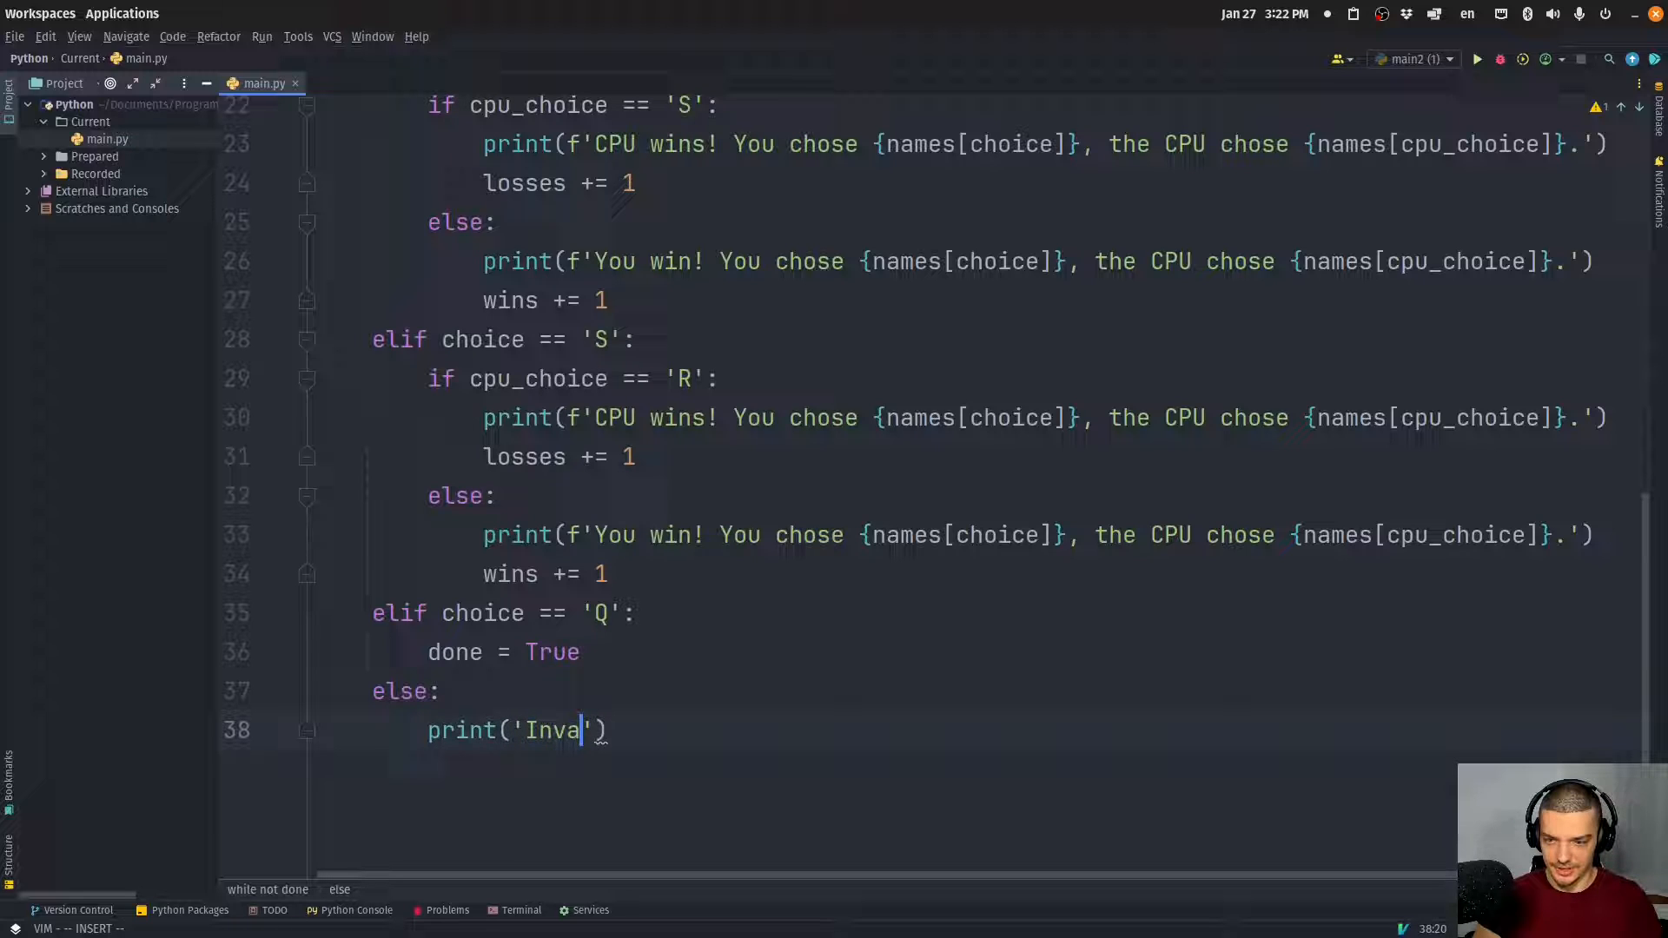
{"action": "type", "text": "lid Command"}
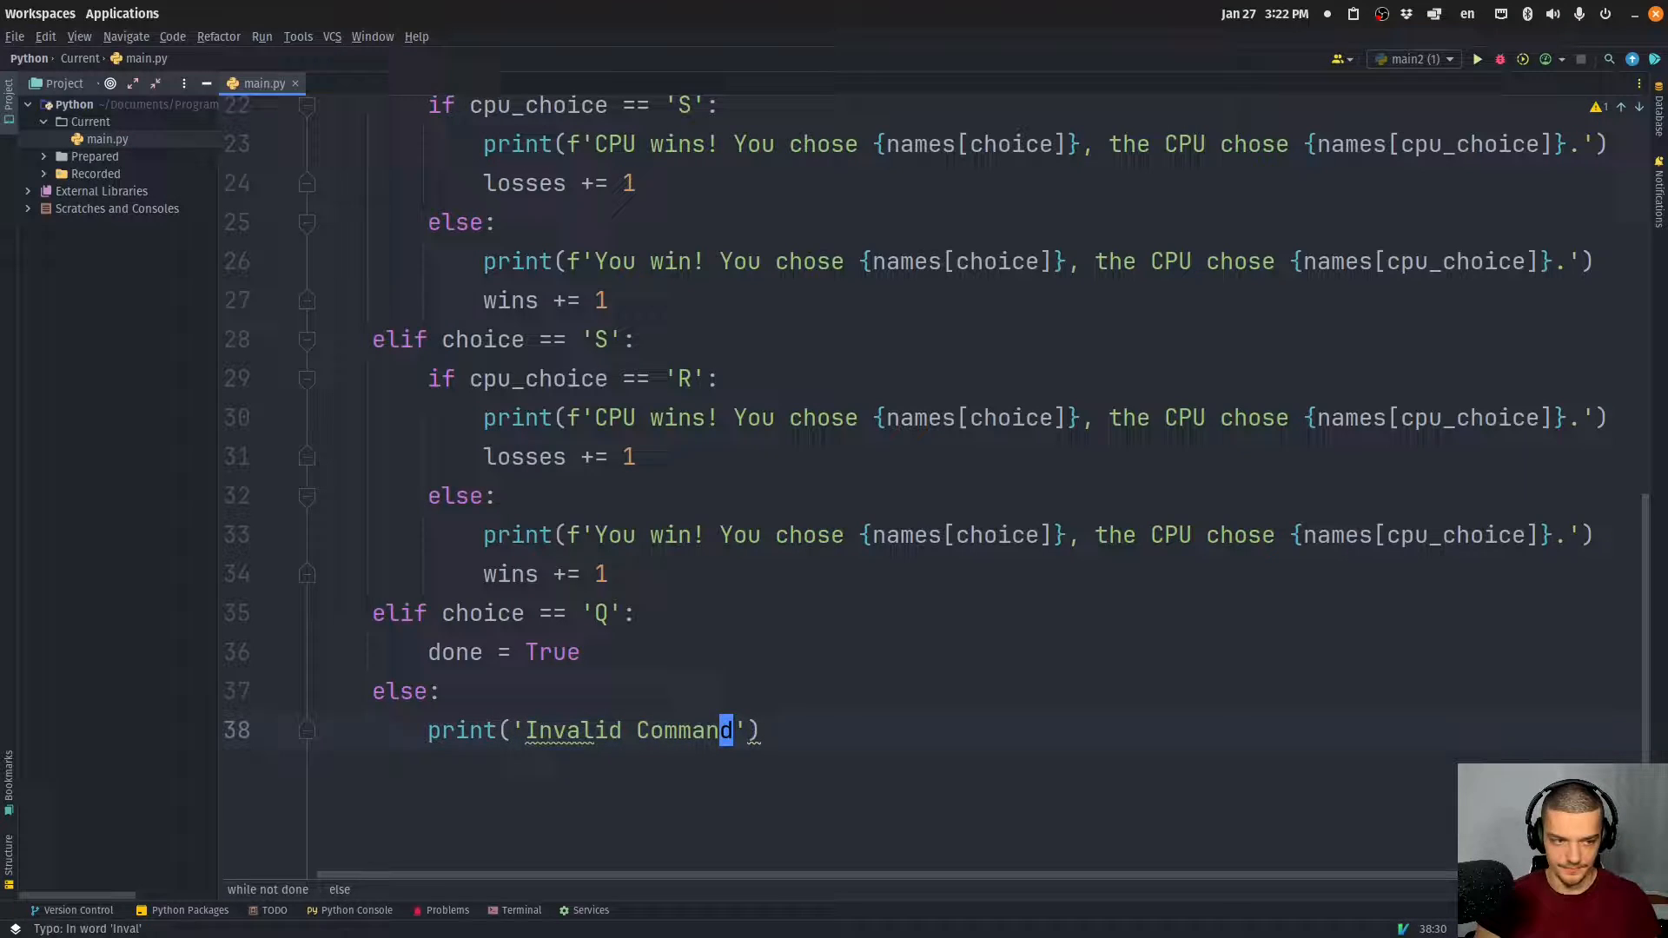
{"action": "type", "text": "print("}
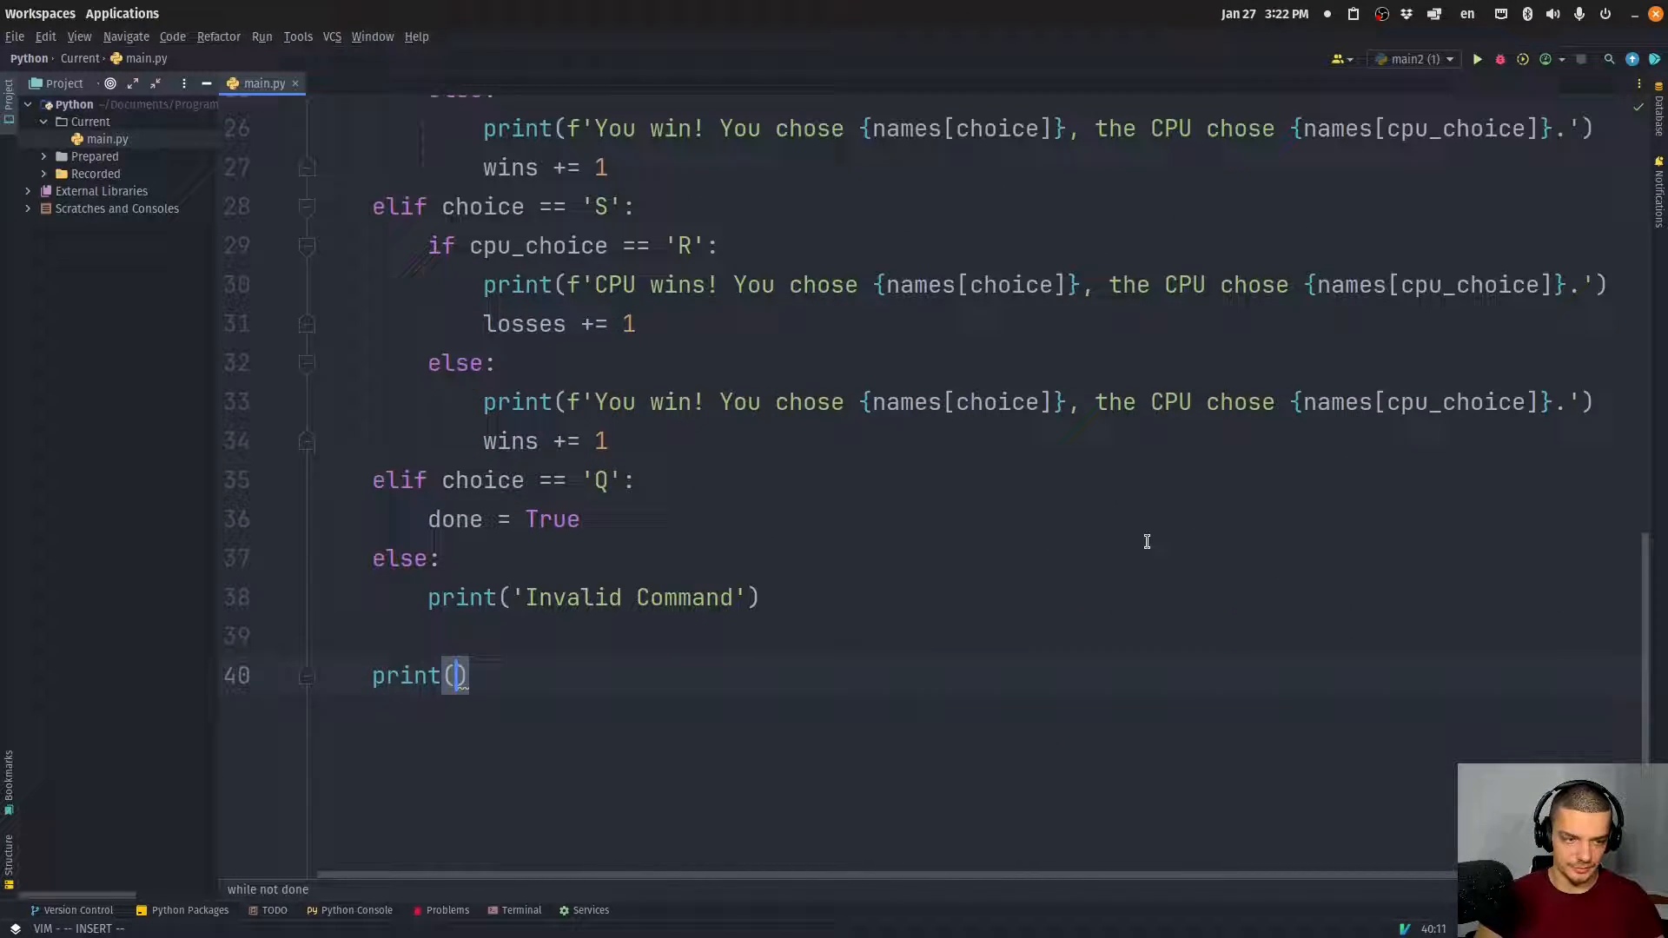
Print f'Current Stats: {wins} Wins, {losses} Losses, {ties} Ties' at the end of each round
{"action": "type", "text": "f''"}
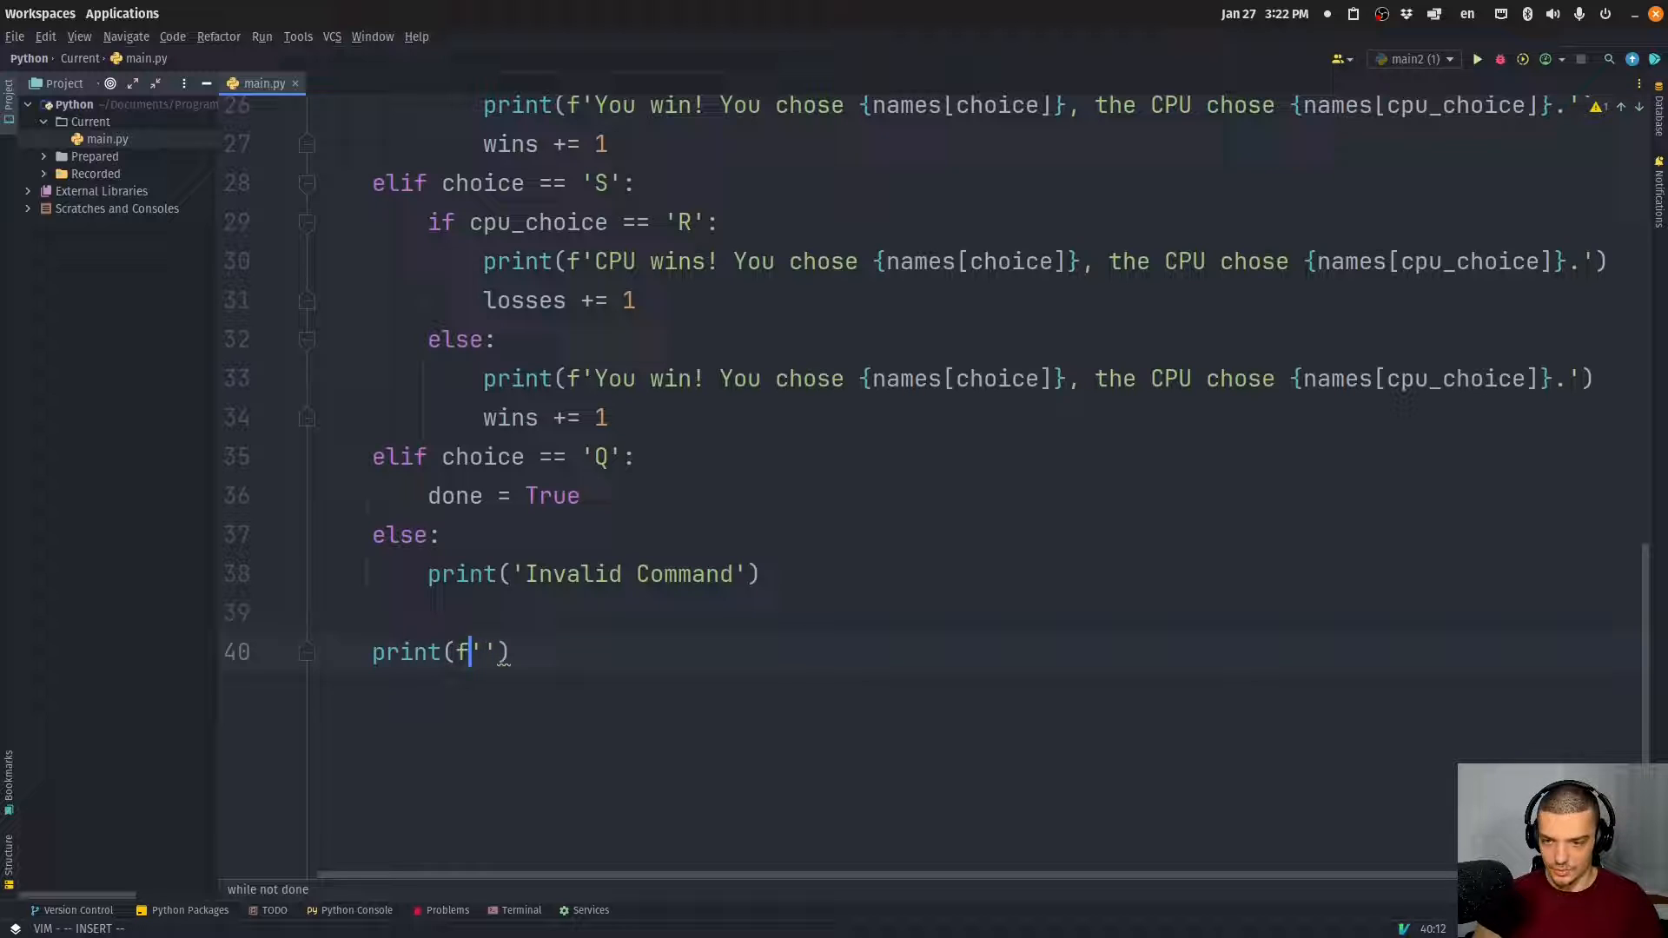
{"action": "type", "text": "Current Stats:"}
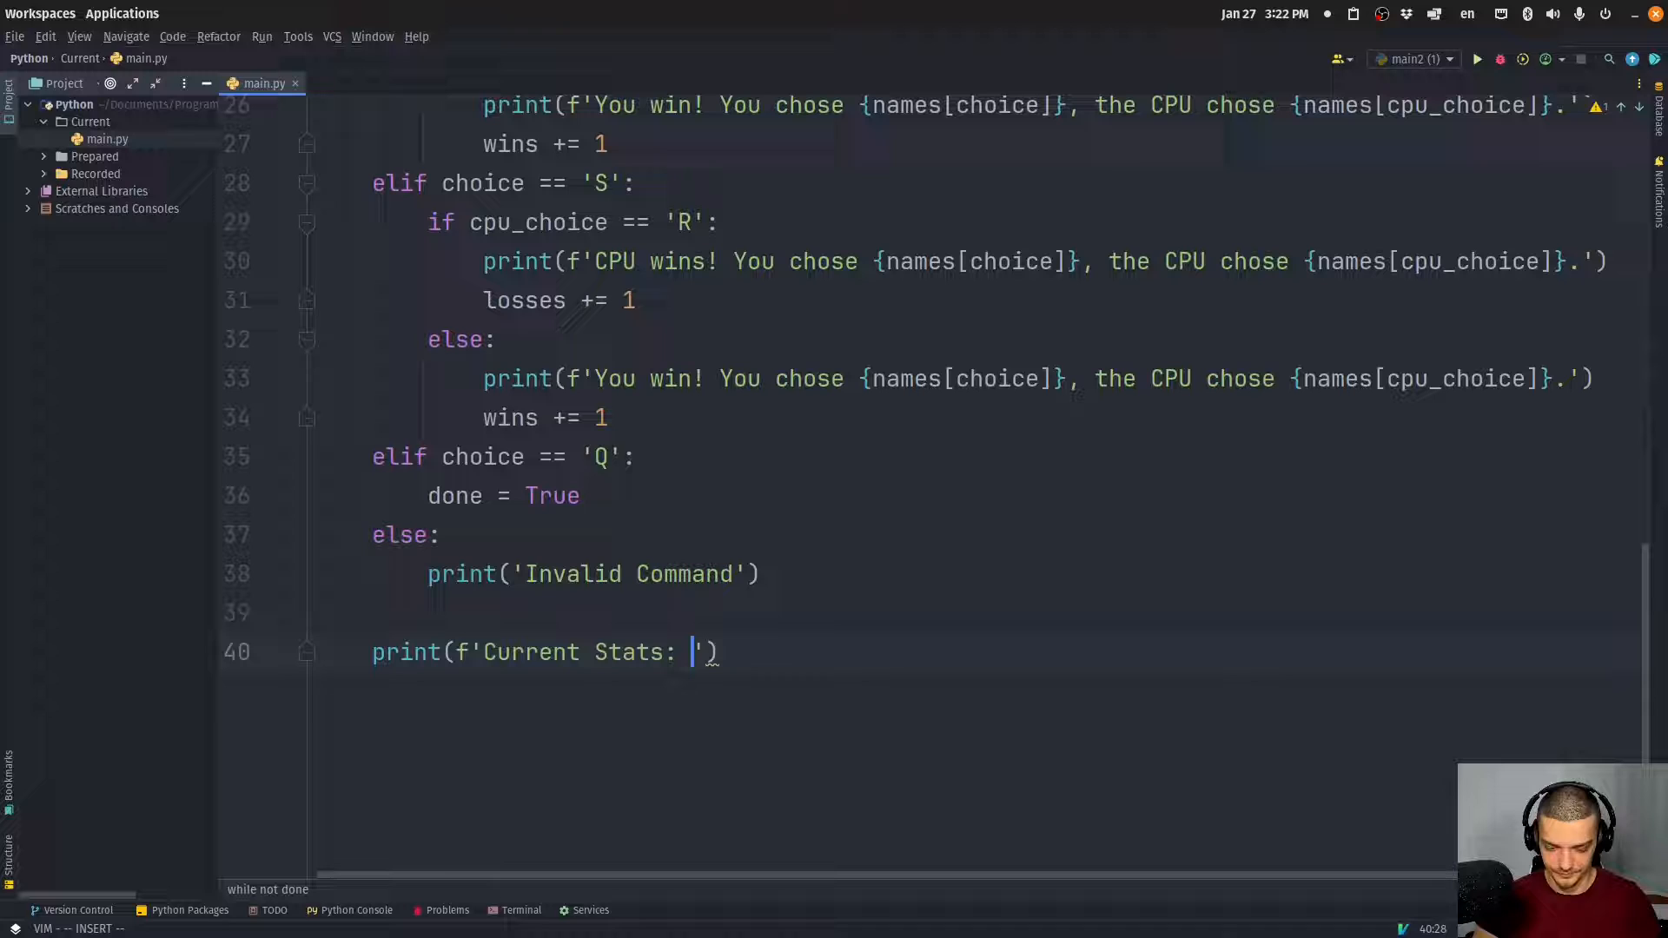
{"action": "type", "text": "Wins"}
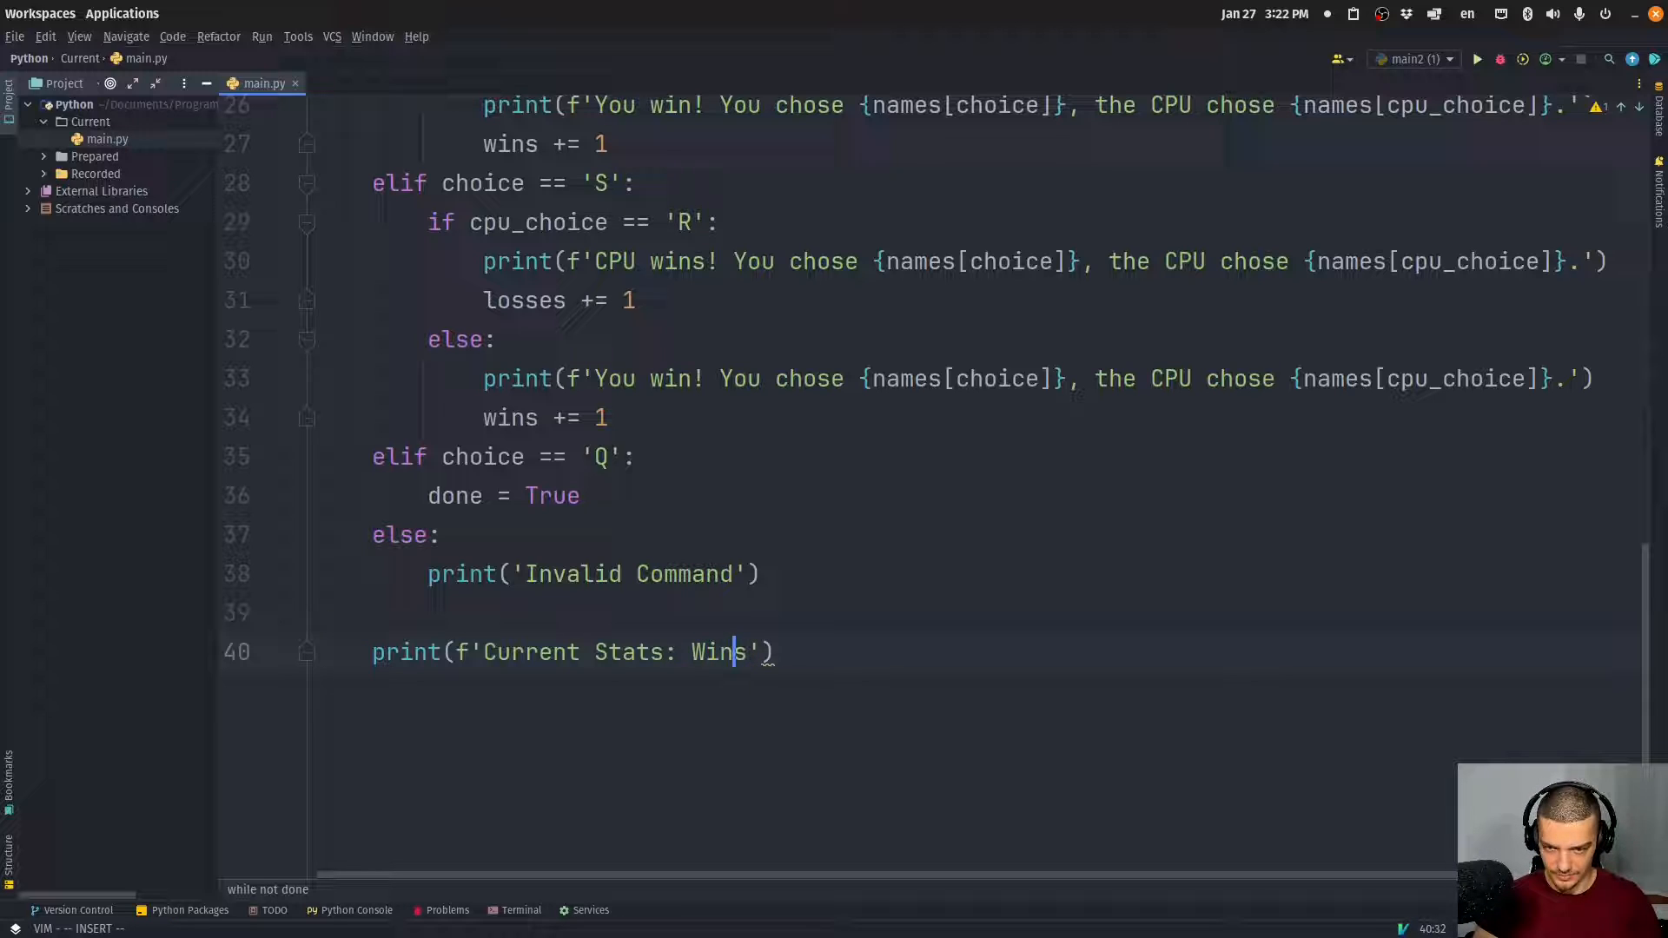
{"action": "type", "text": "{wins}"}
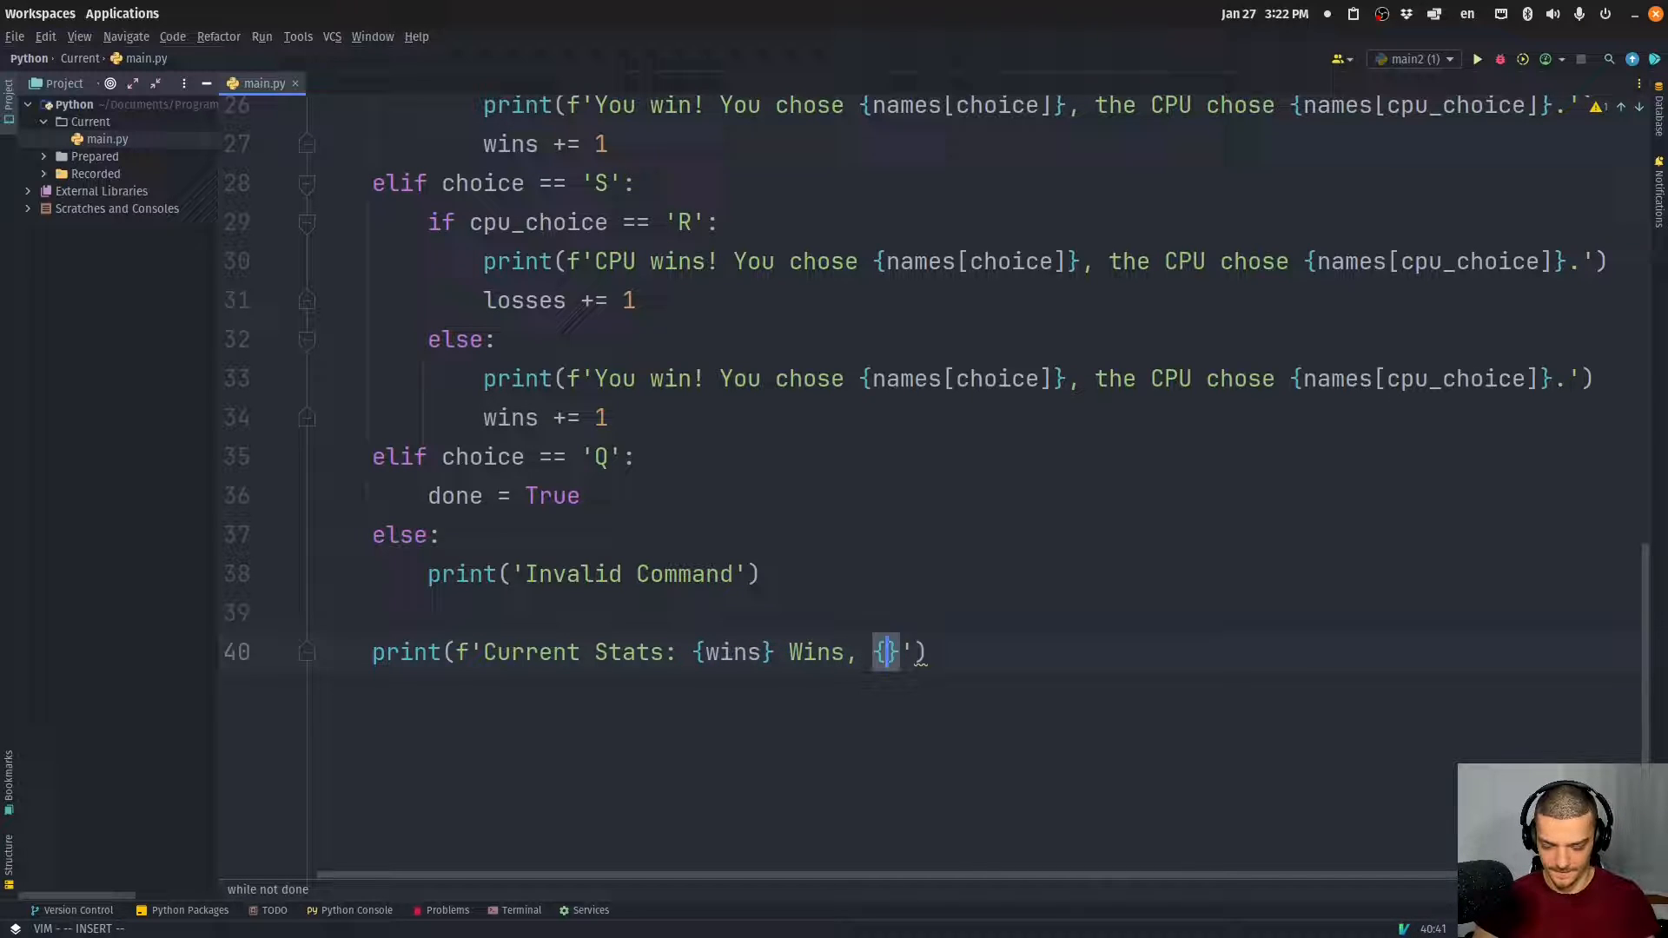
{"action": "type", "text": "losses} L"}
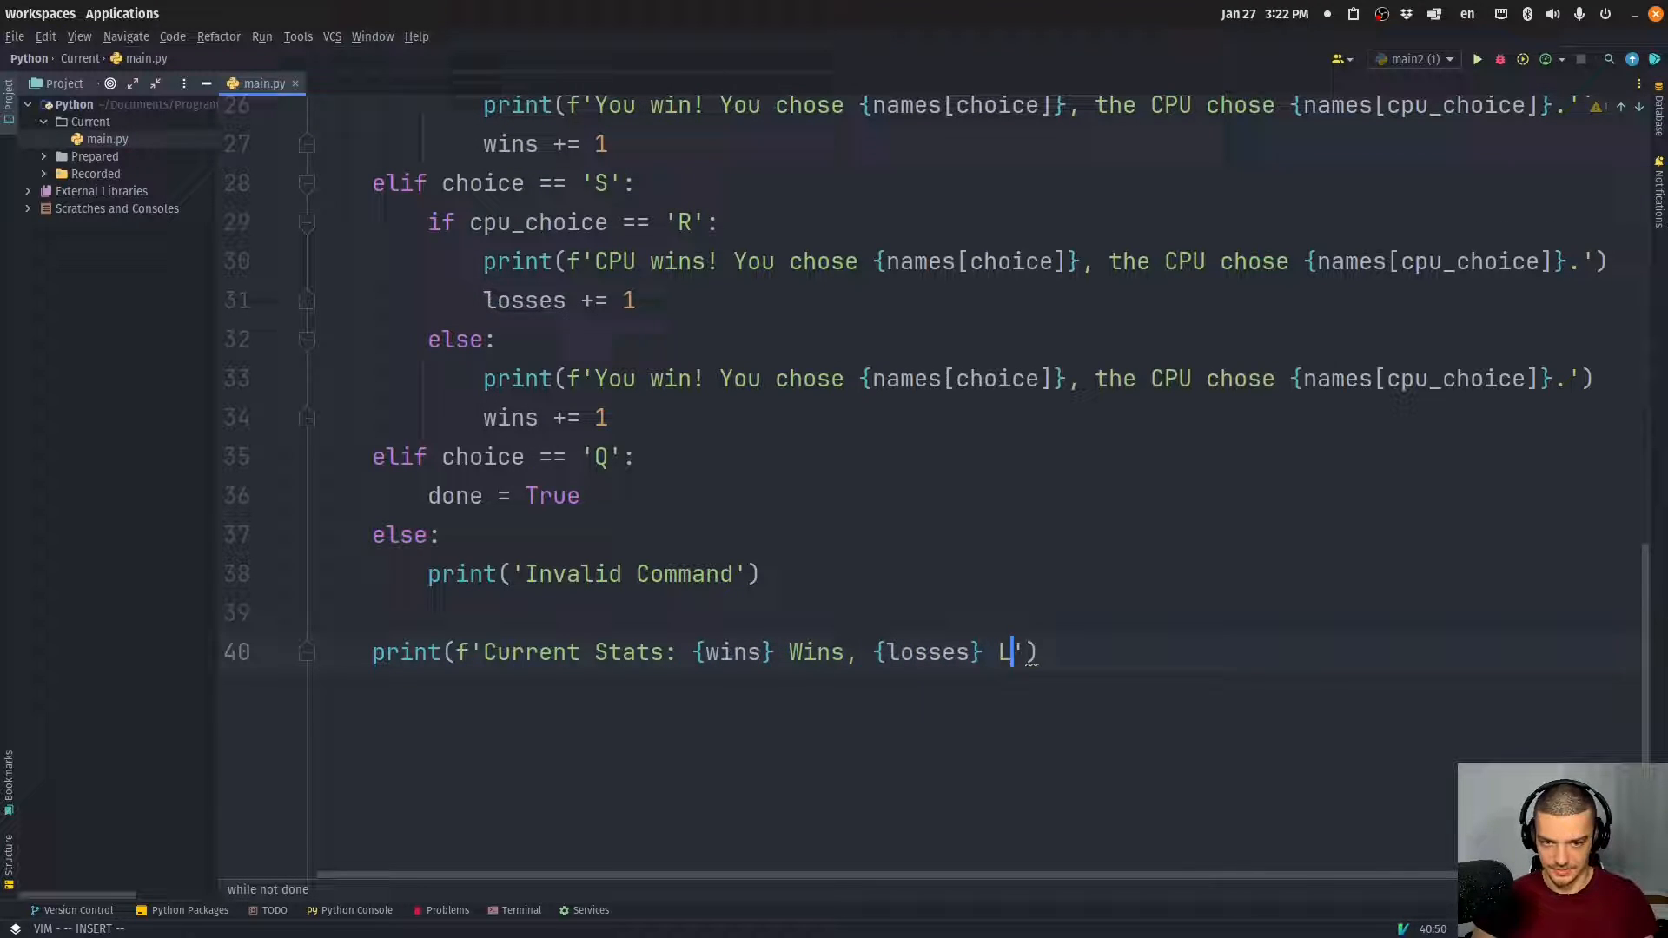
{"action": "type", "text": "osses, {ties}"}
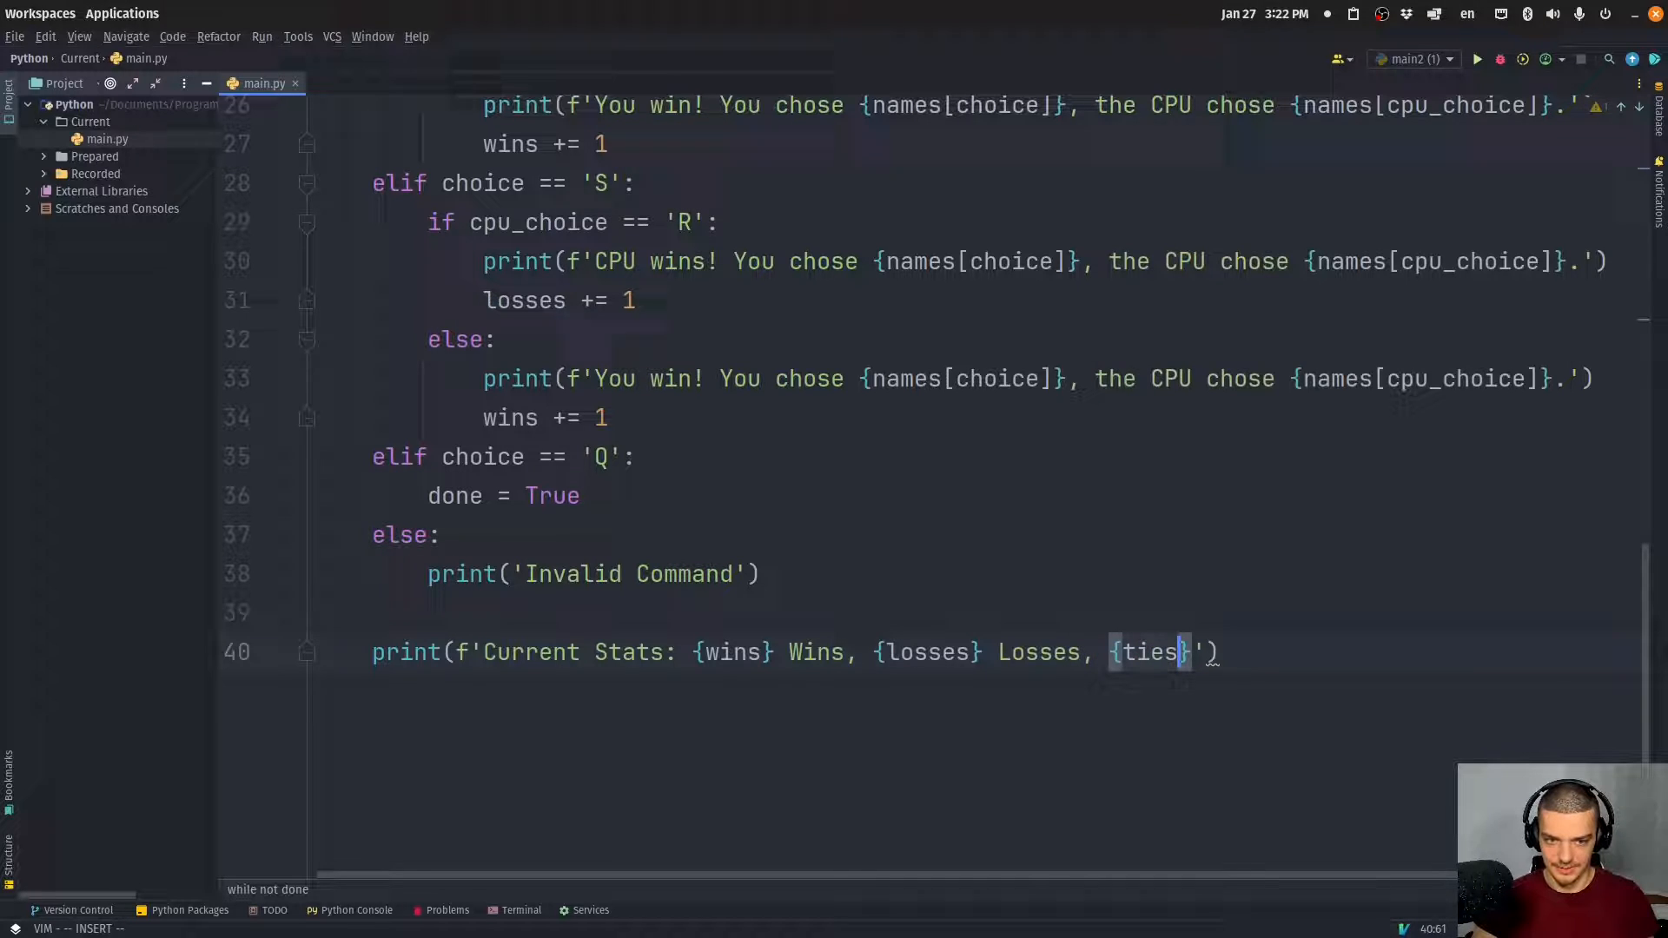
{"action": "type", "text": "Ties"}
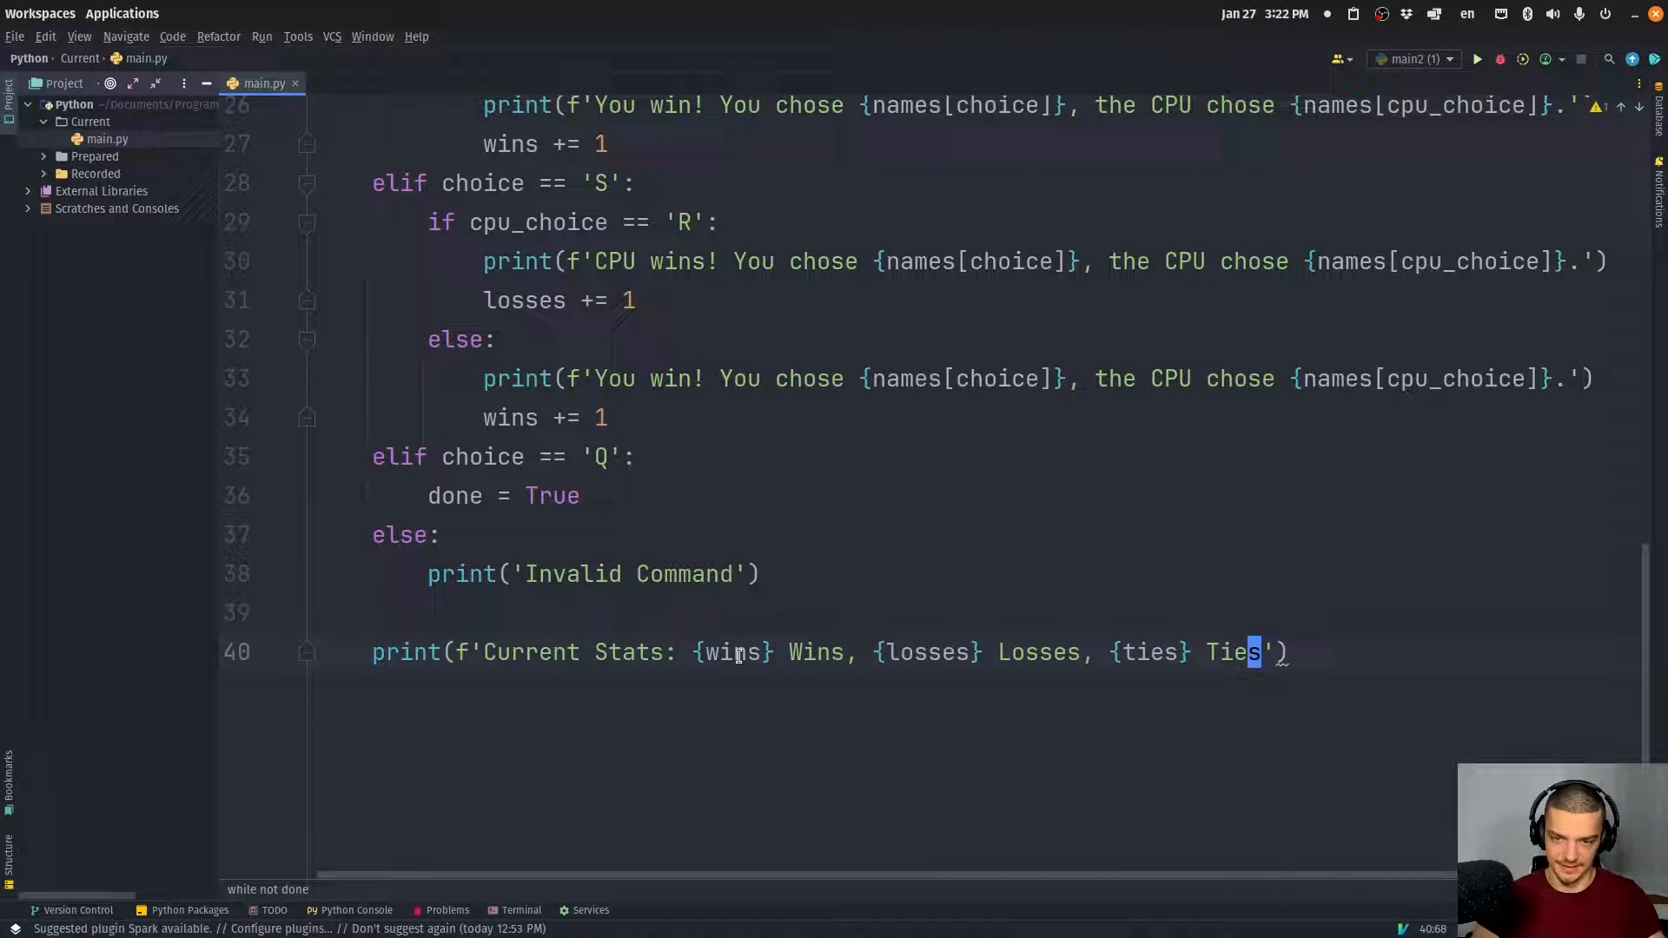
{"action": "left_click", "coordinate": [599, 417]}
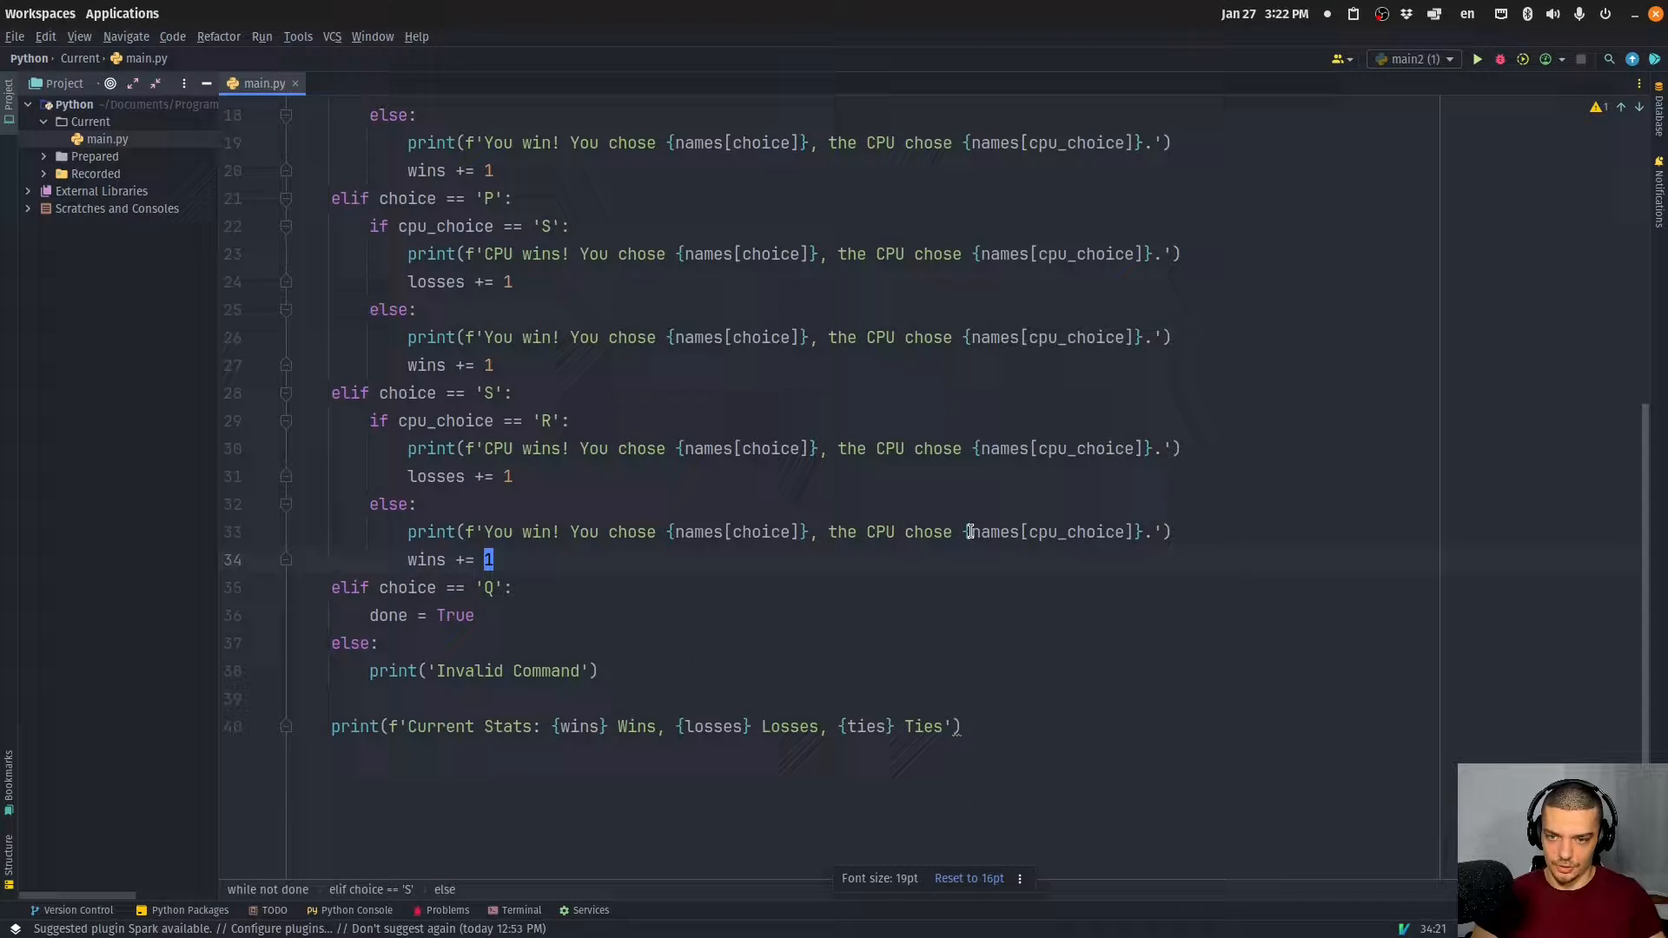
Run main.py, play moves P, P, P, R in the console, then quit with Q
{"action": "left_click", "coordinate": [1476, 59]}
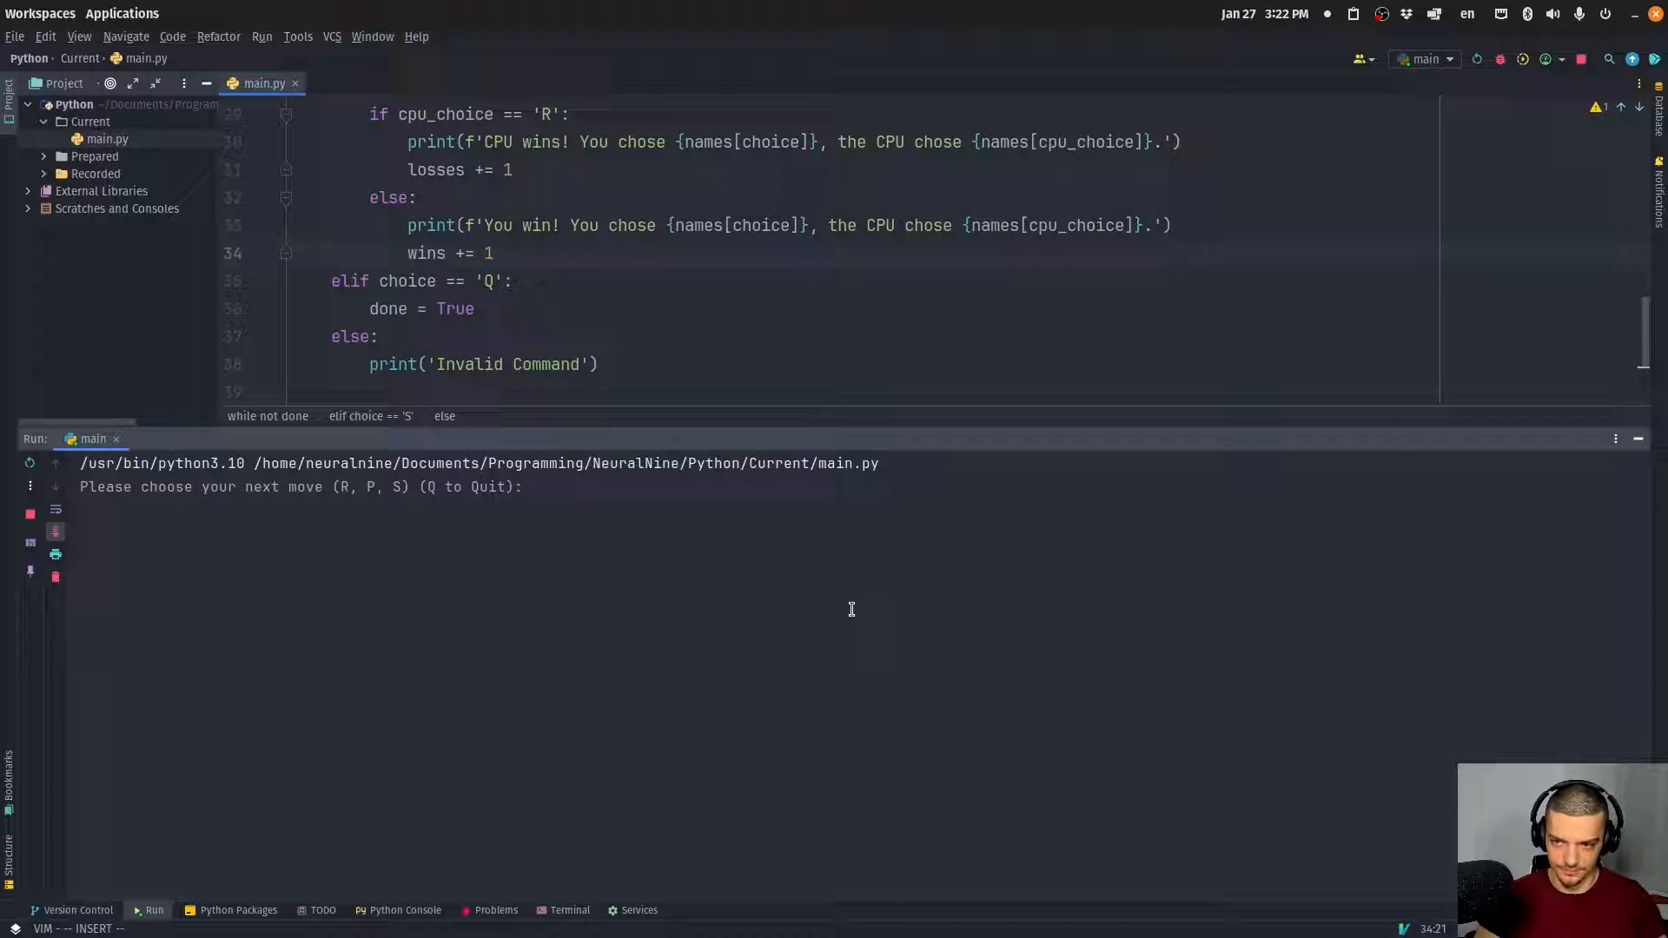
{"action": "type", "text": "P"}
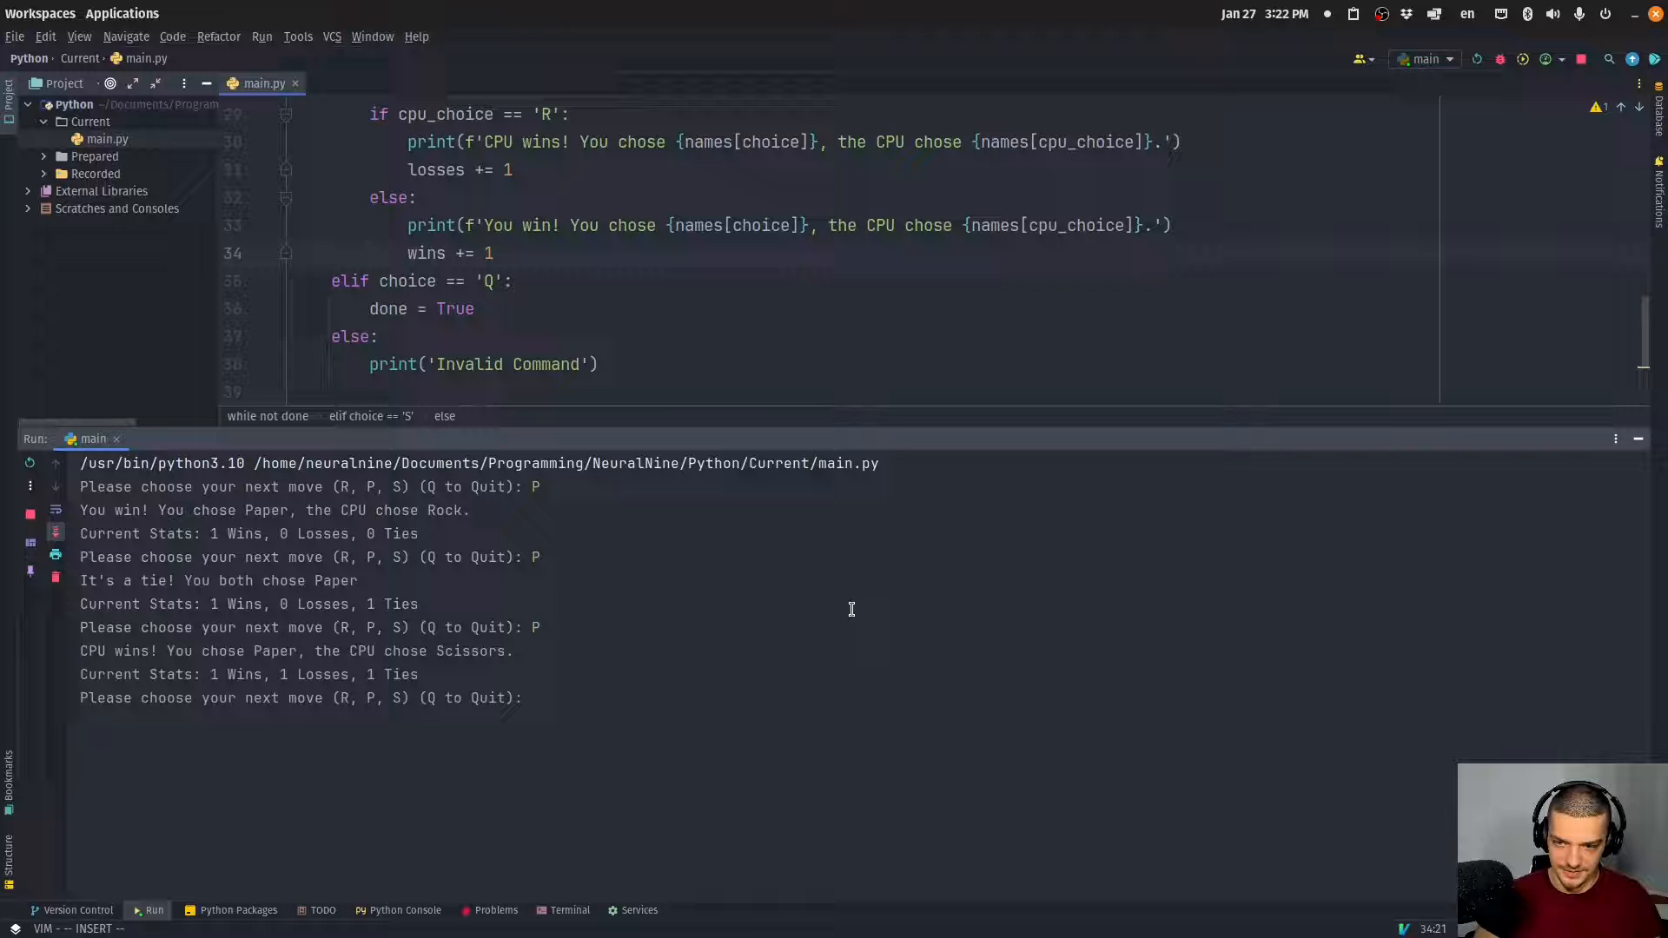
{"action": "type", "text": "P"}
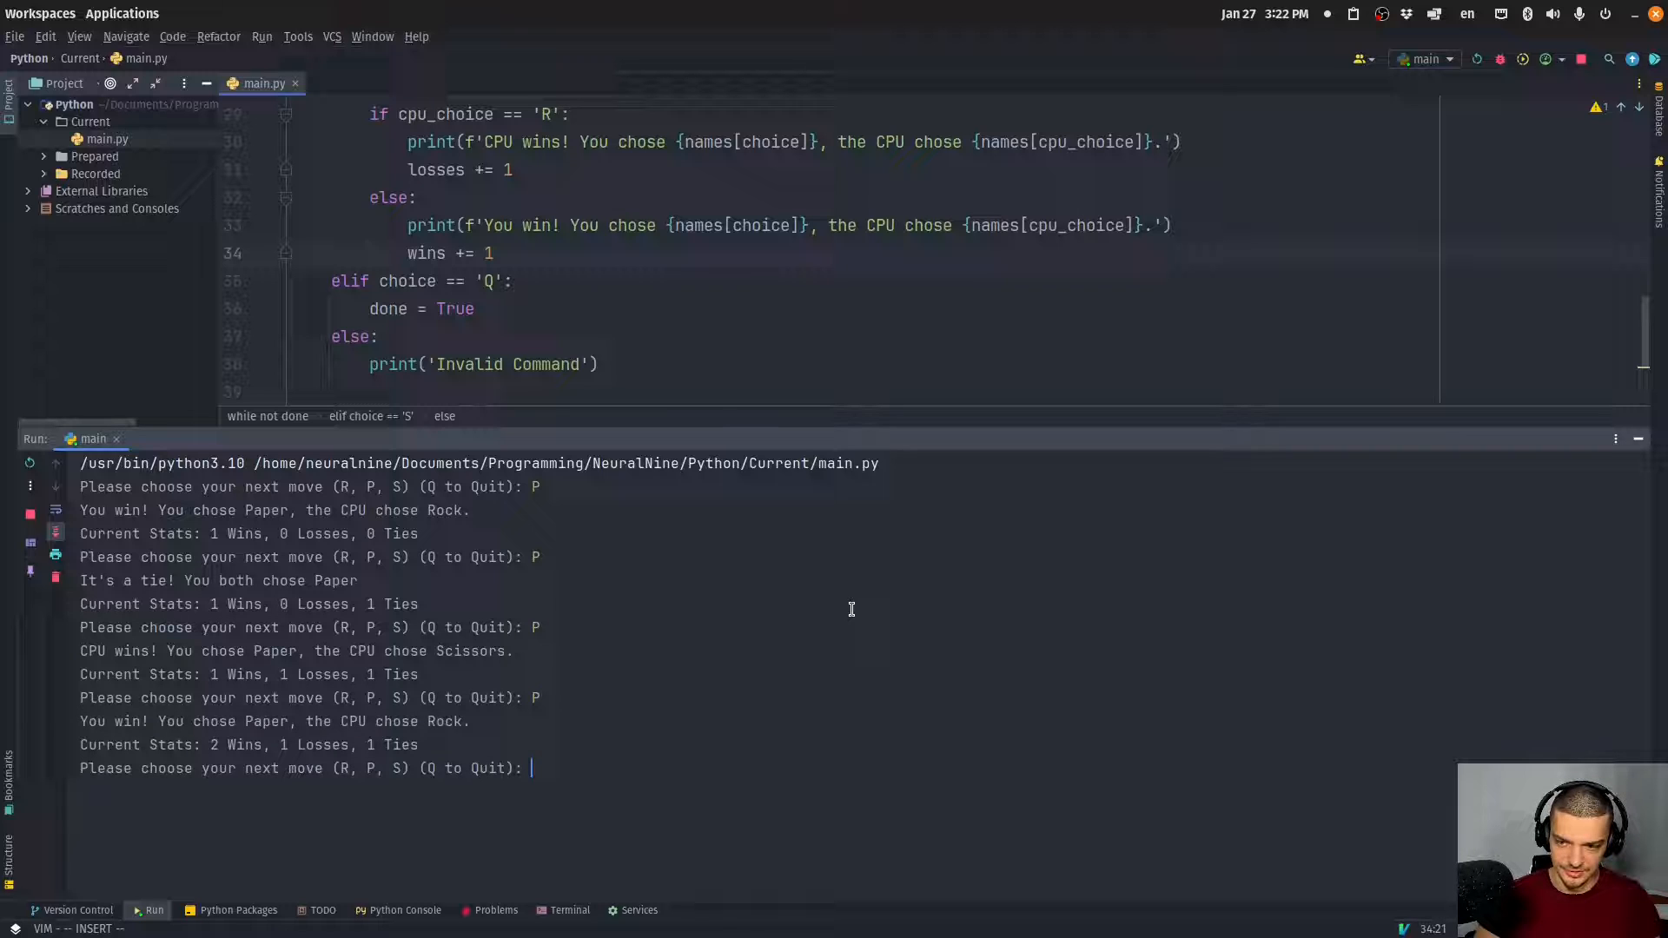
{"action": "type", "text": "P"}
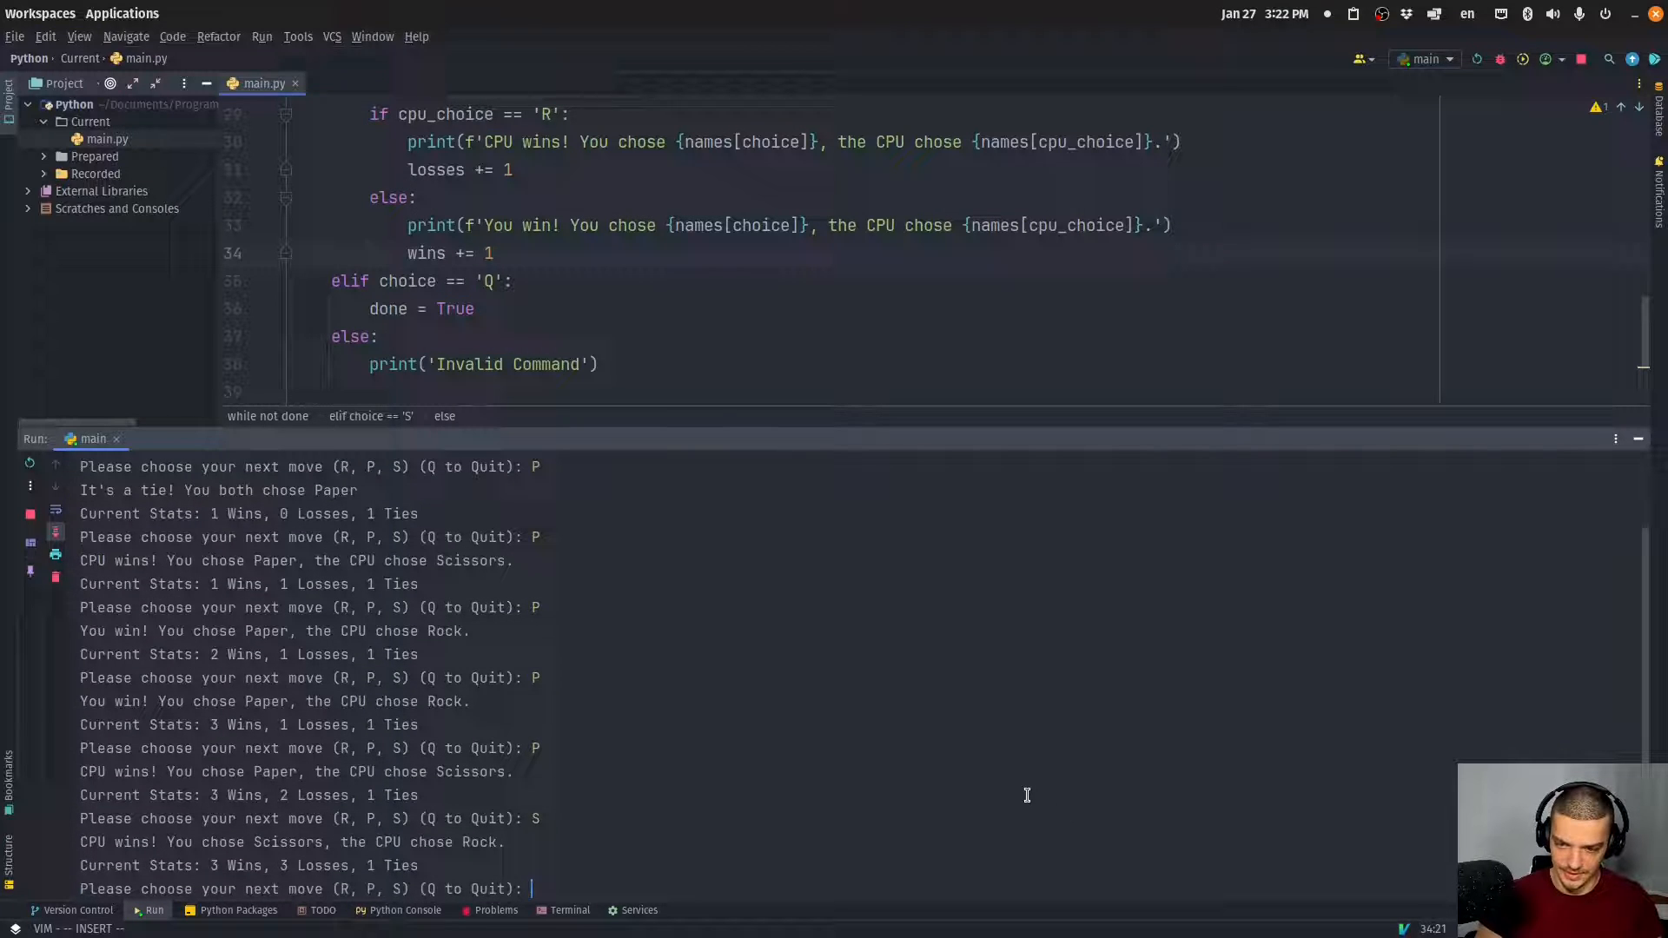
{"action": "type", "text": "R"}
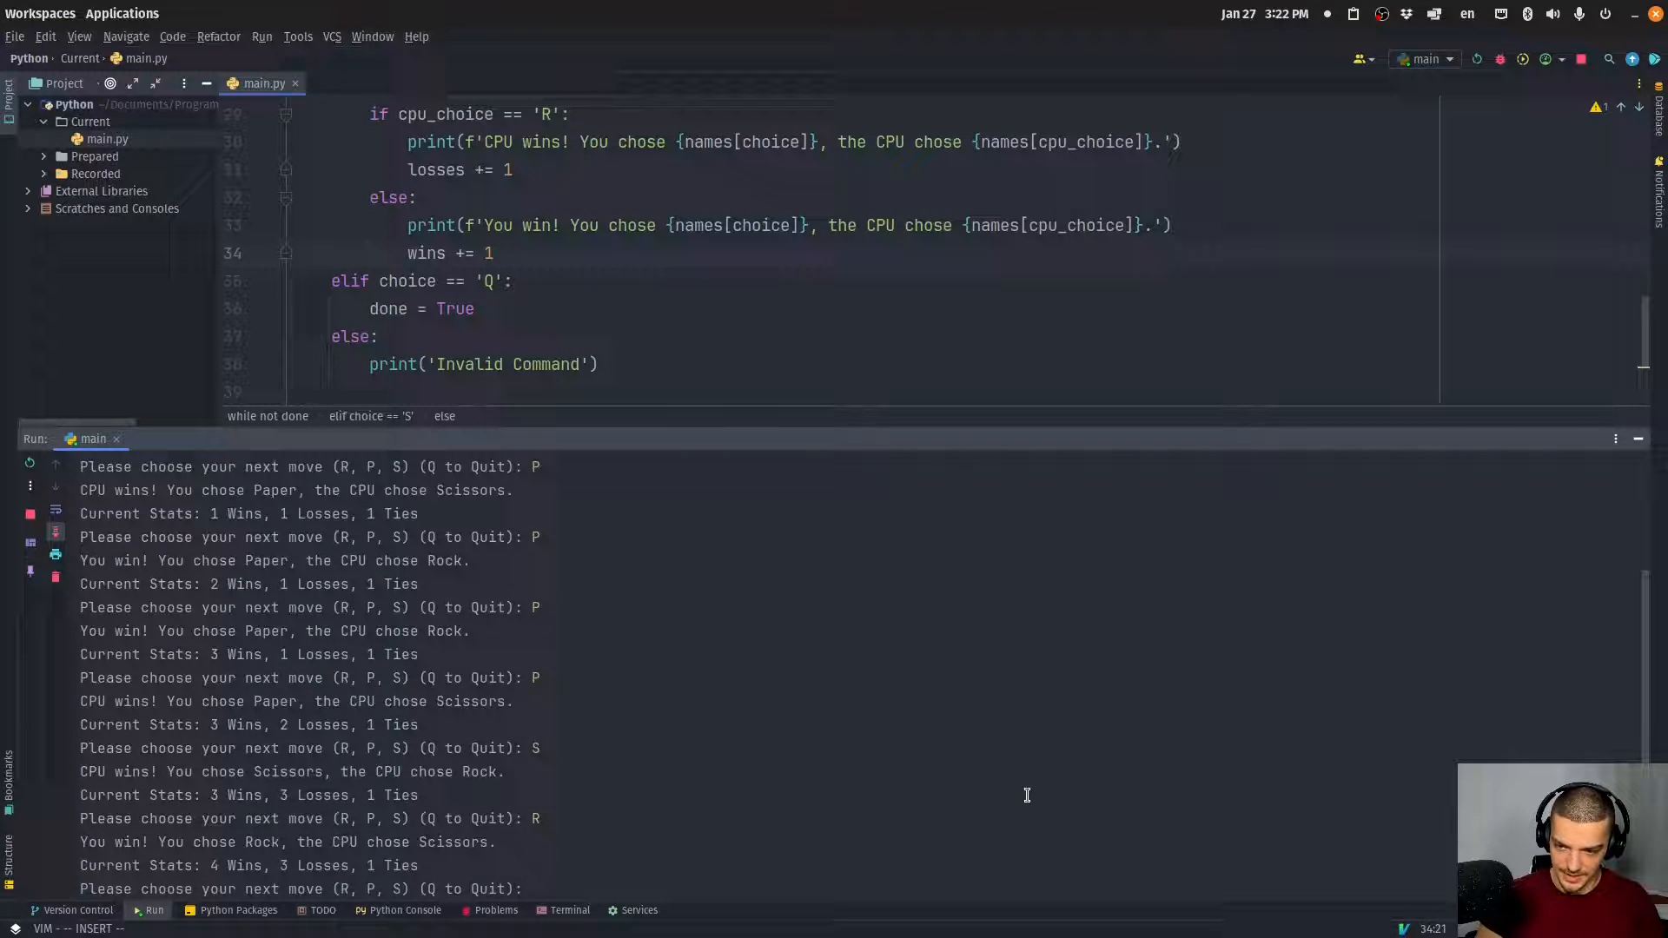
{"action": "type", "text": "Q"}
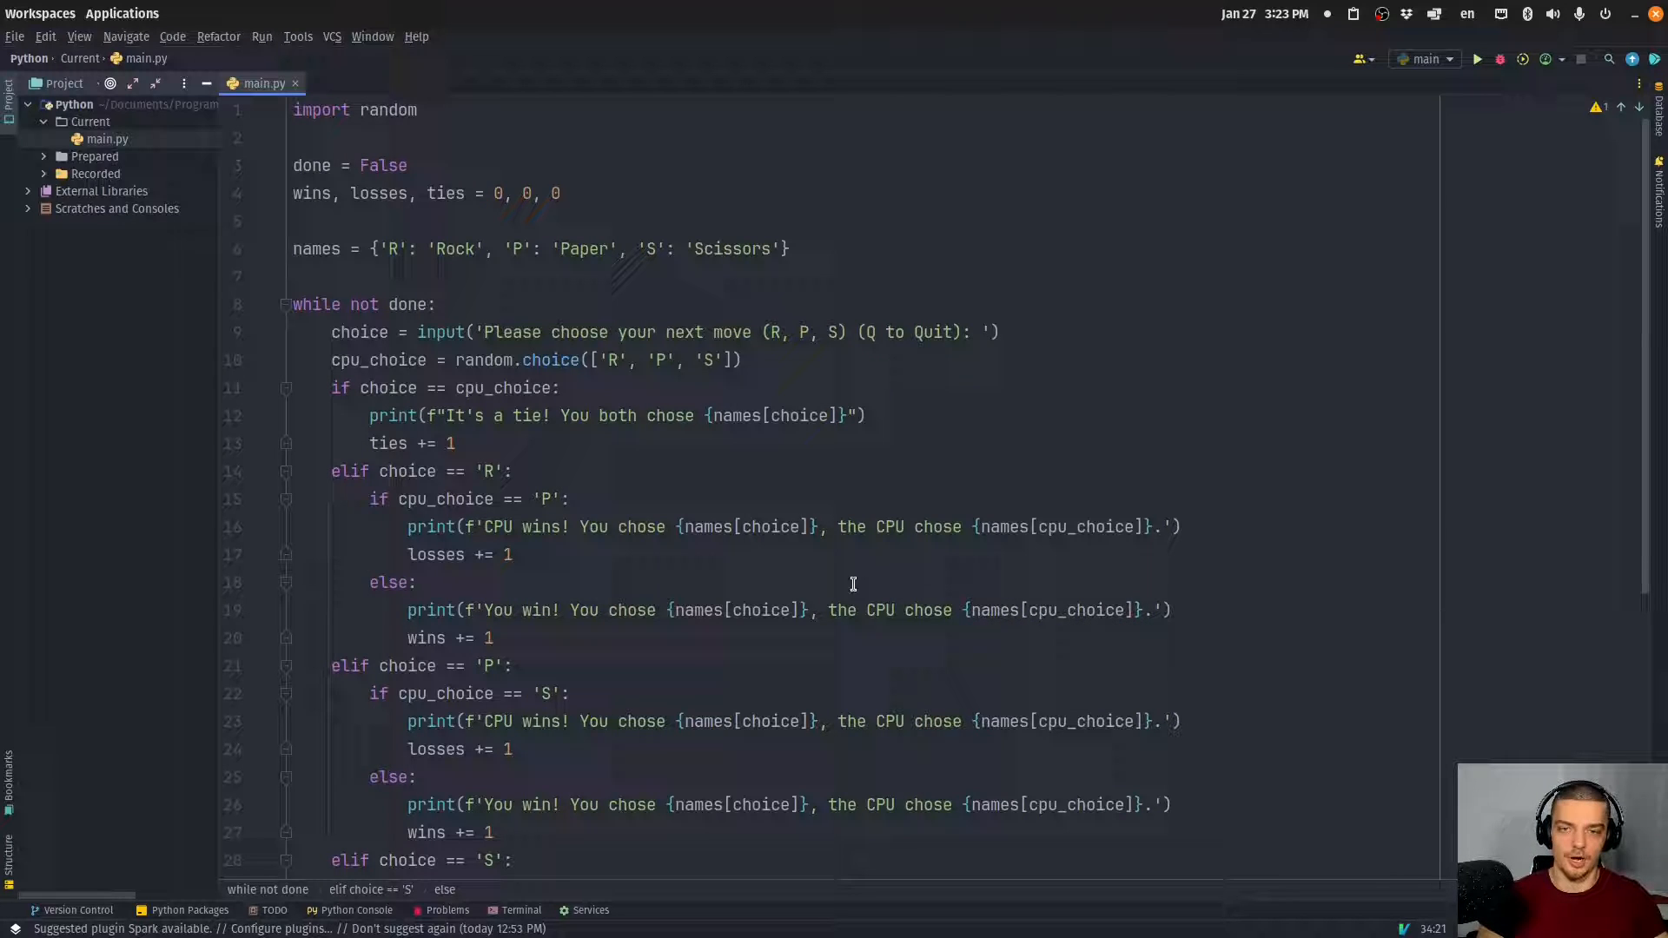
Scroll through main.py to the names dictionary to insert a blank line below it
{"action": "scroll", "scroll_direction": "down", "scroll_amount": 3}
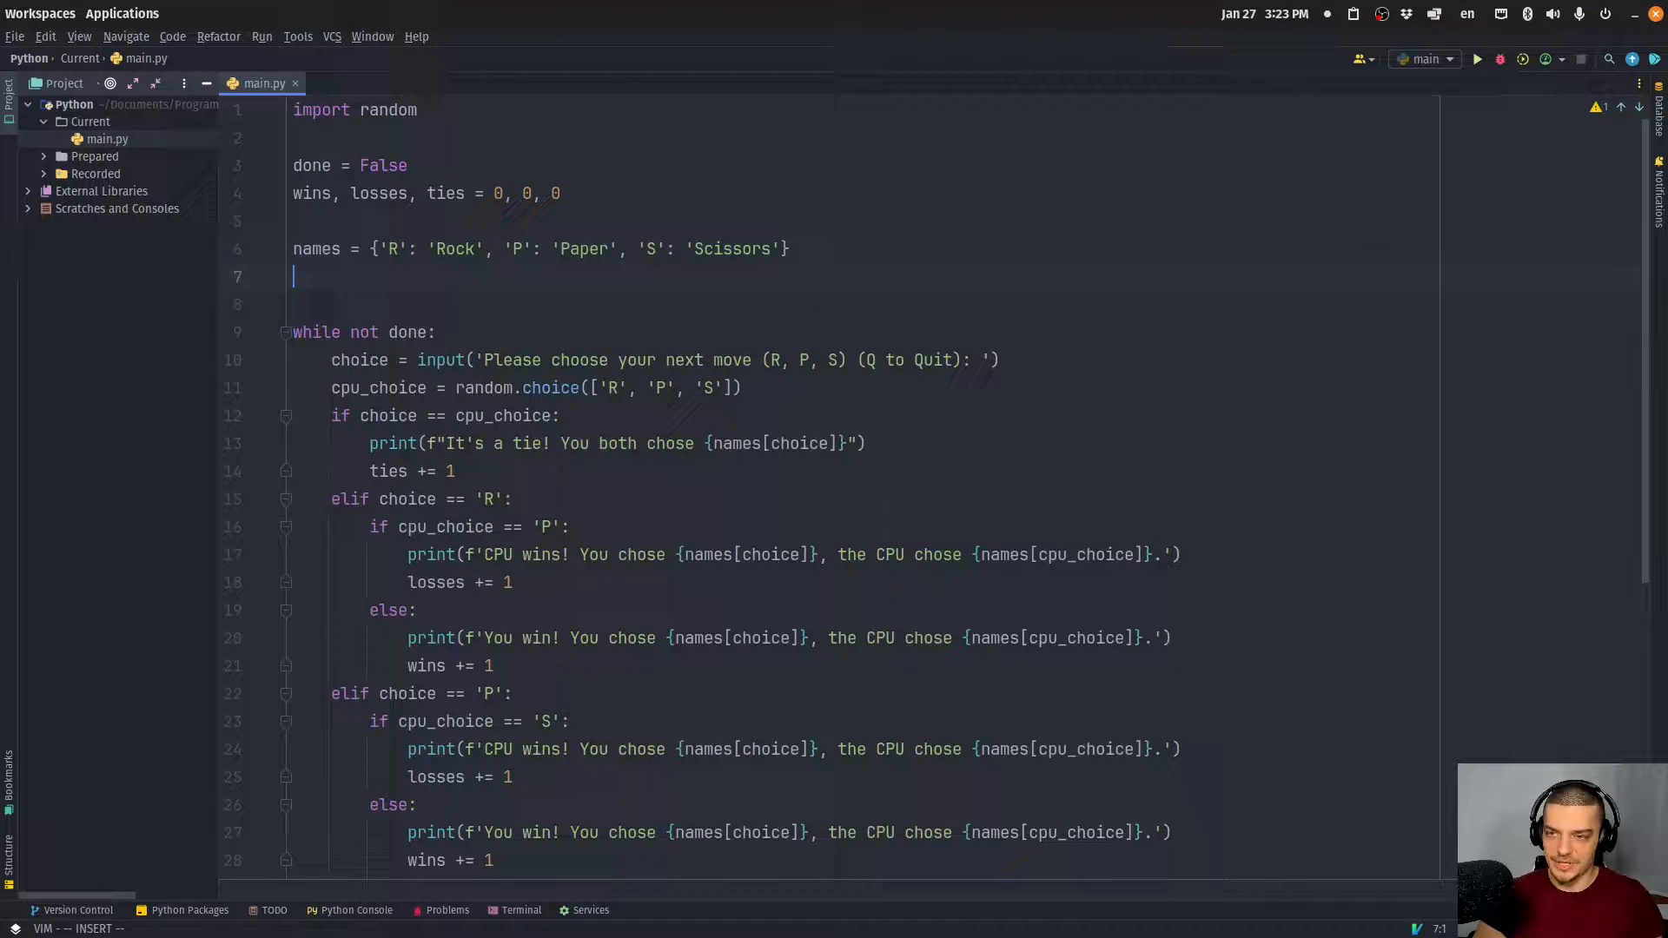
Define loses = {'R': 'P', 'P': 'S', 'S': 'R'} below the names dictionary
{"action": "type", "text": "loses"}
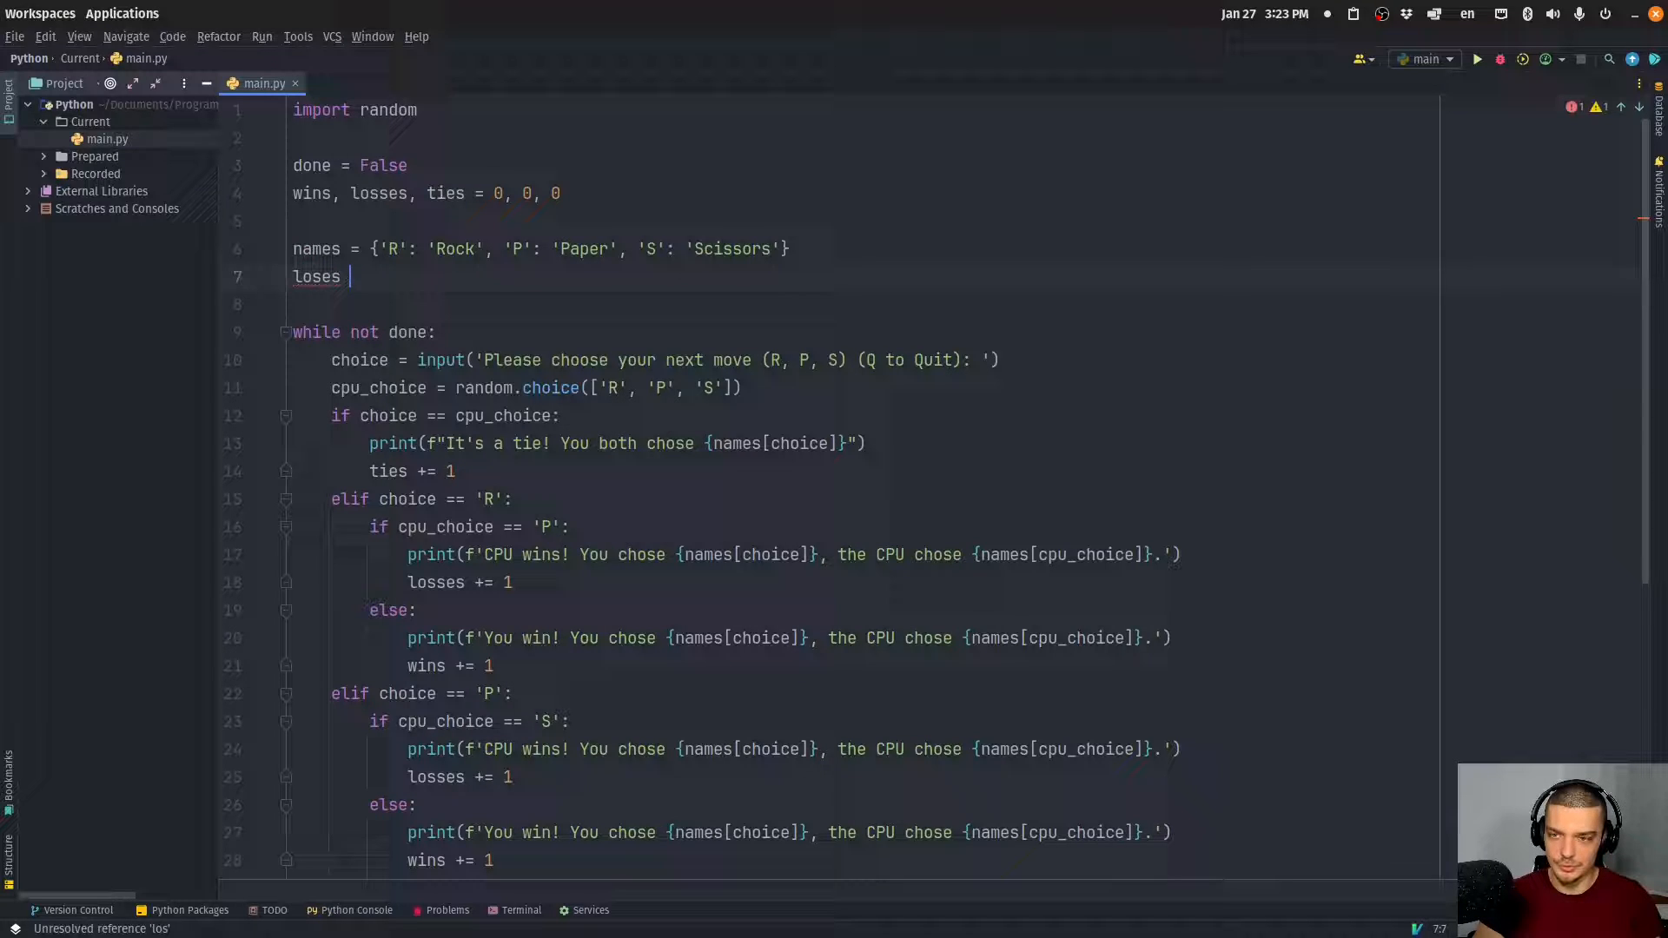
{"action": "type", "text": "= {"}
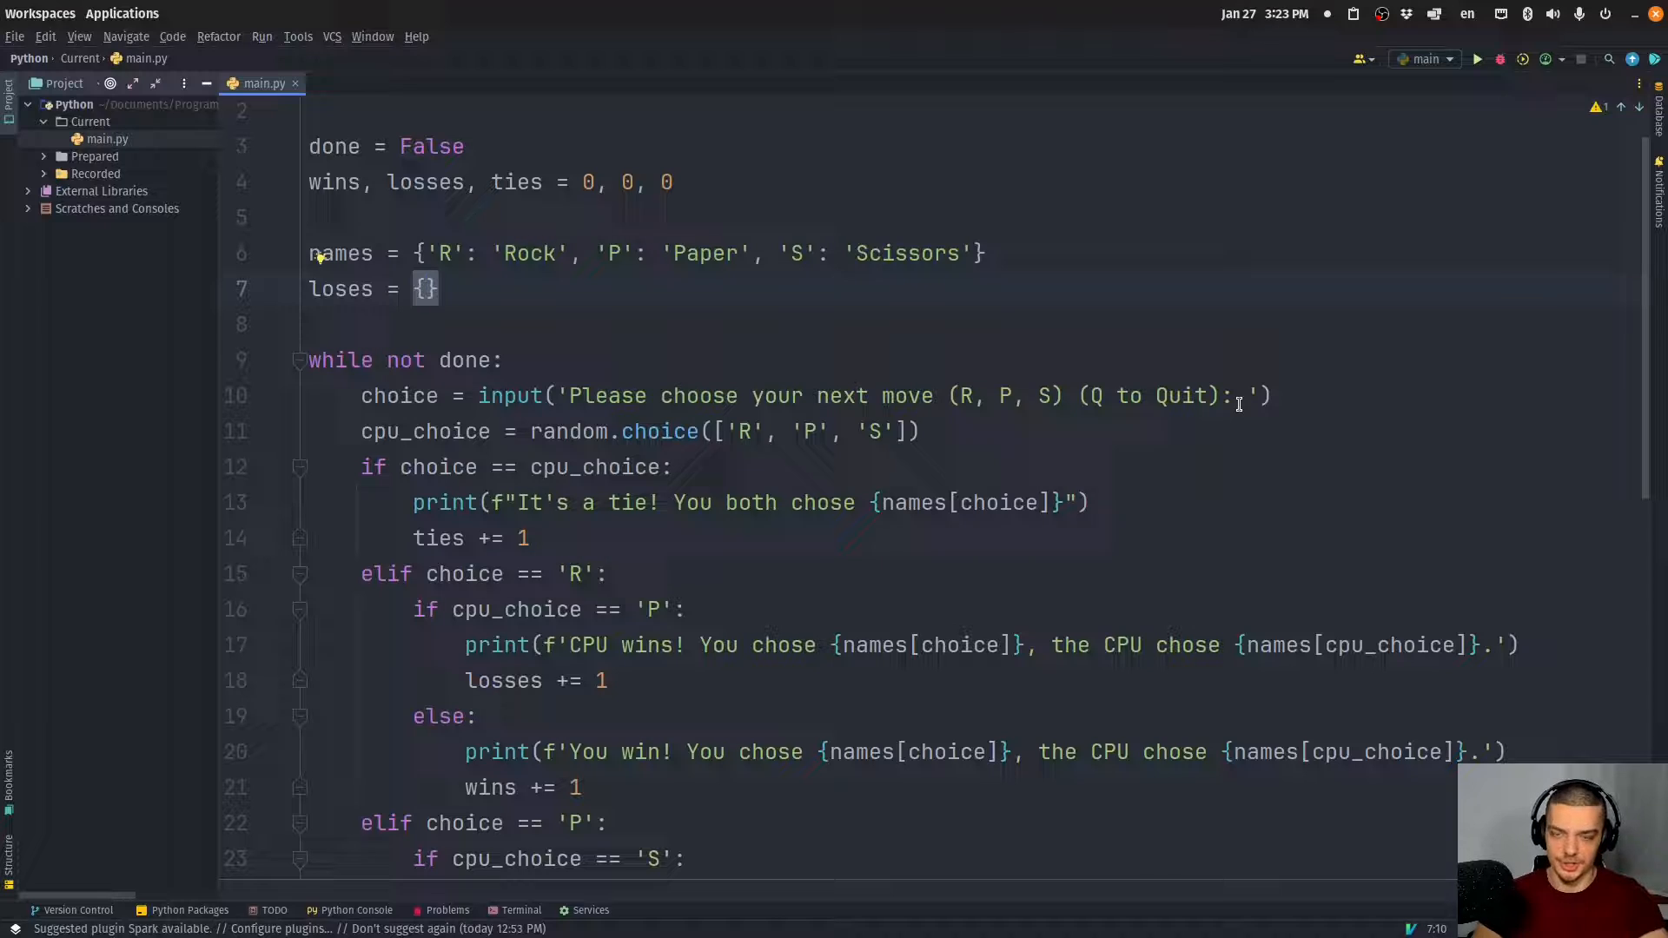
{"action": "type", "text": "'R':"}
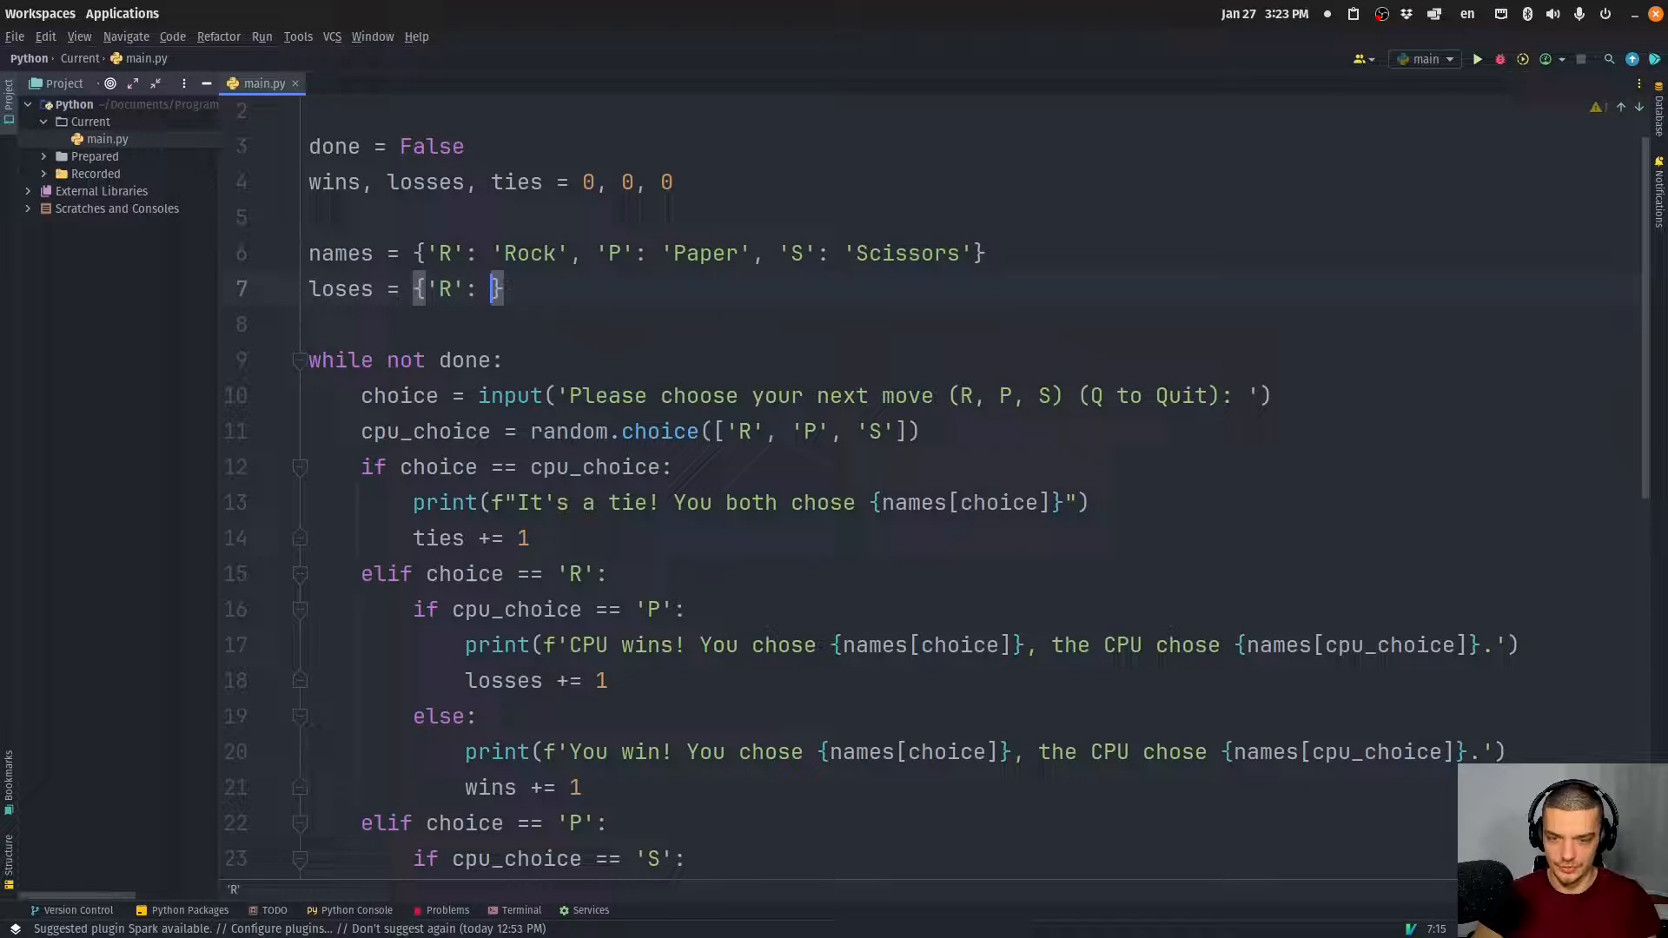
{"action": "type", "text": "'S'"}
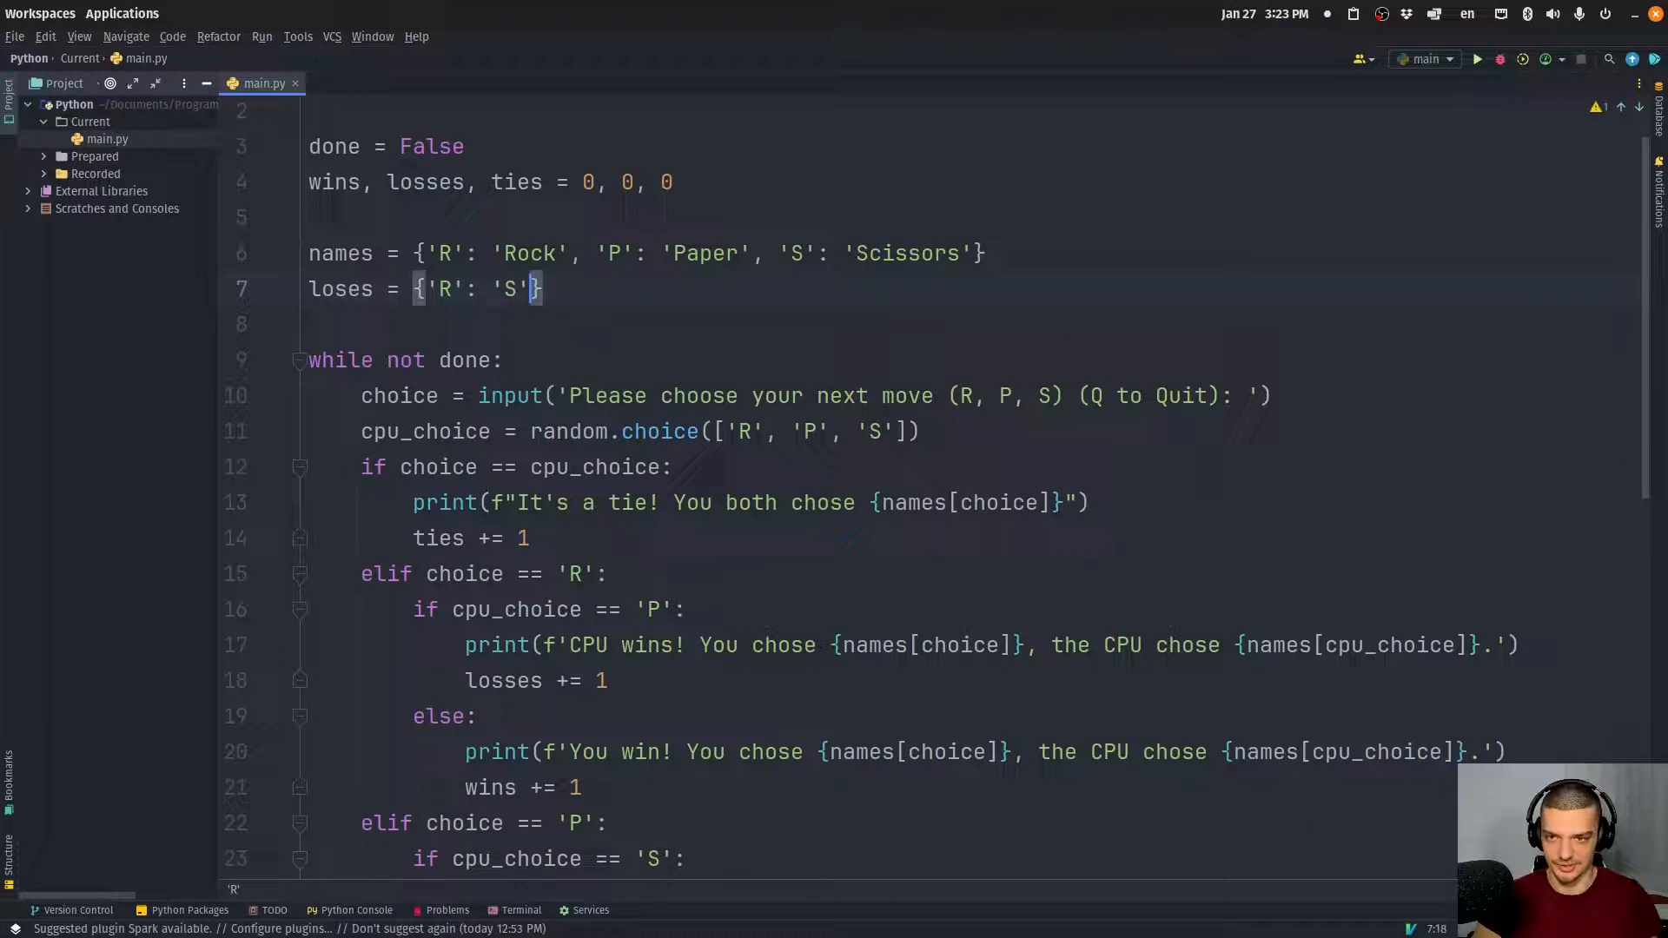
{"action": "type", "text": "P,"}
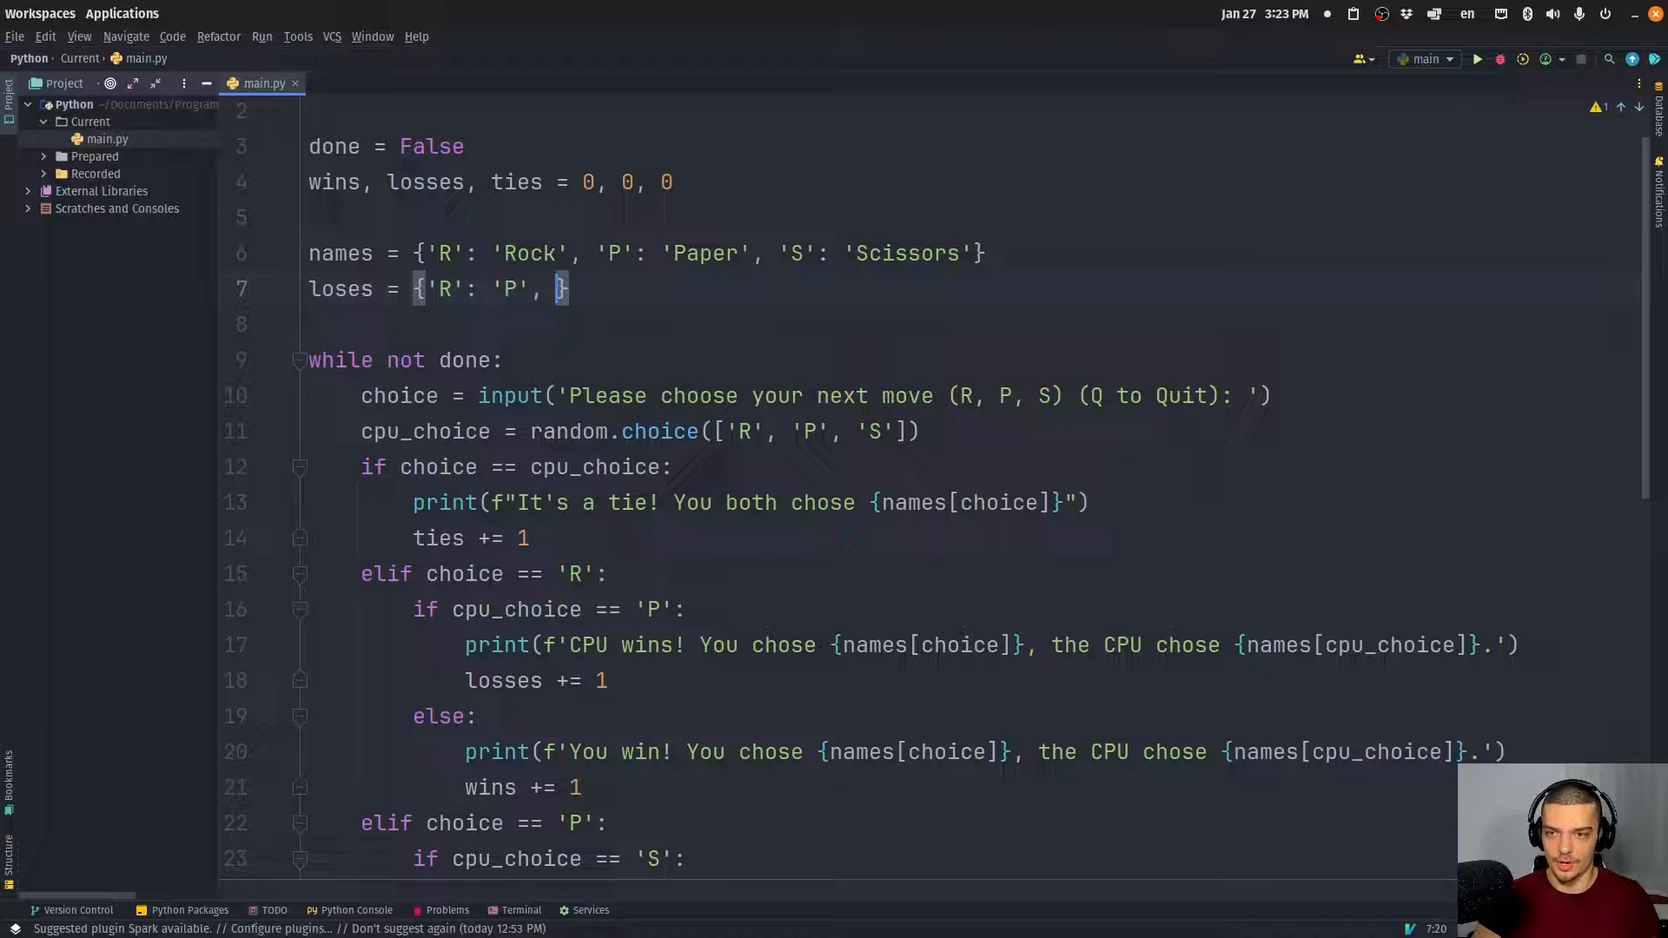
{"action": "type", "text": "'P'"}
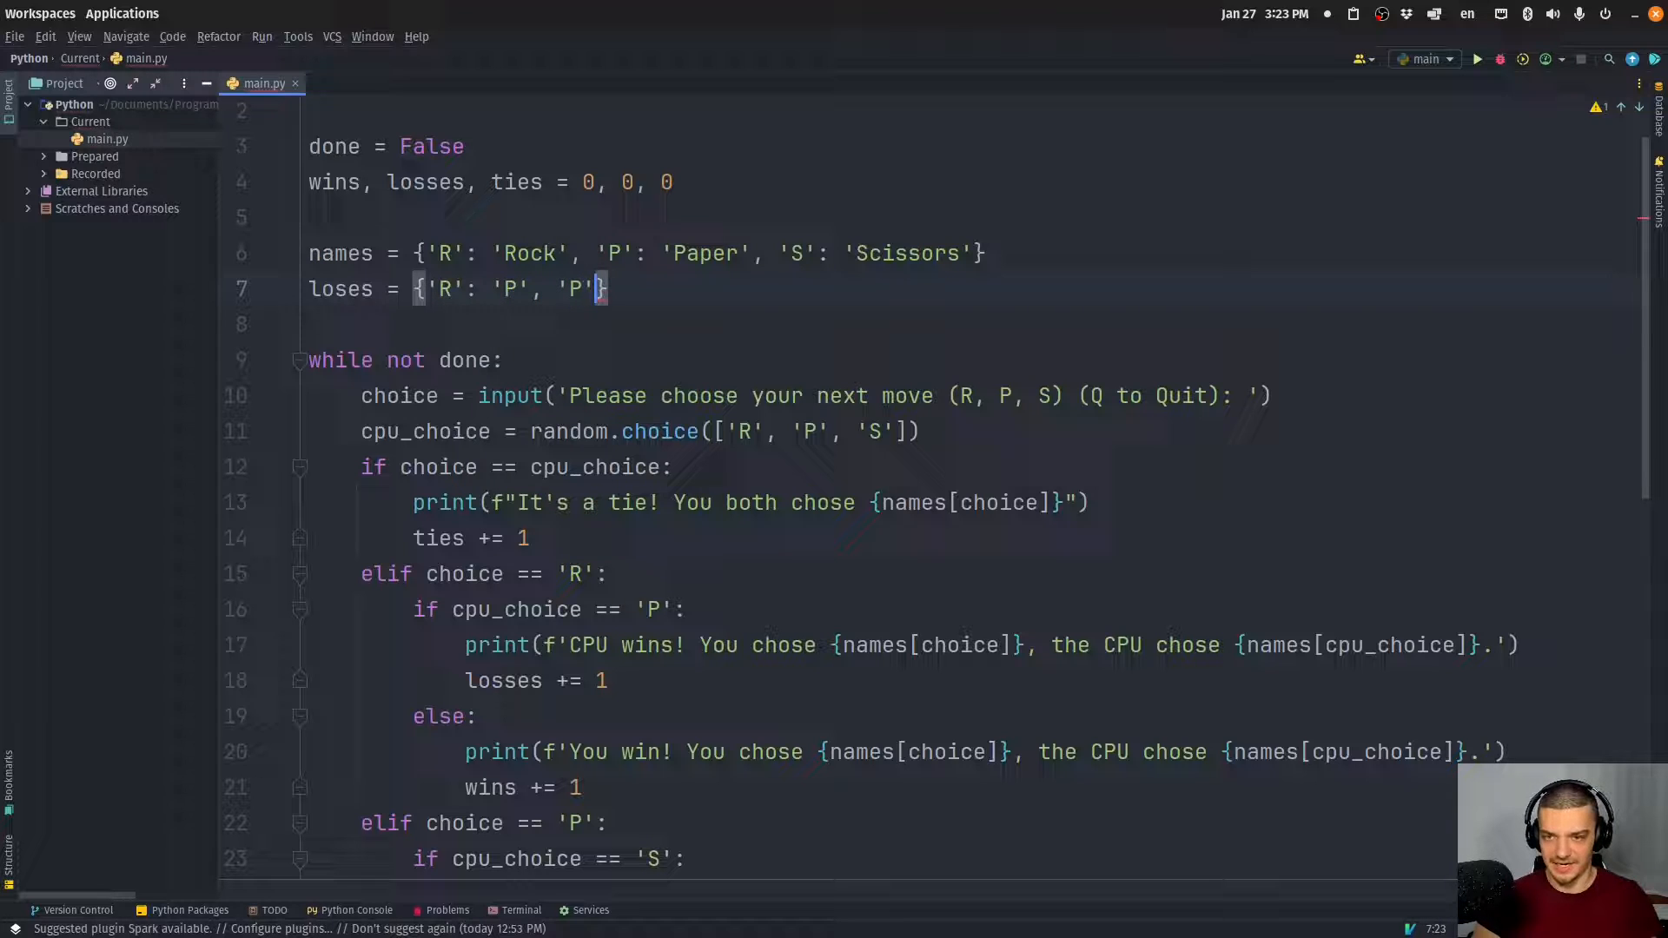
{"action": "type", "text": ": '"}
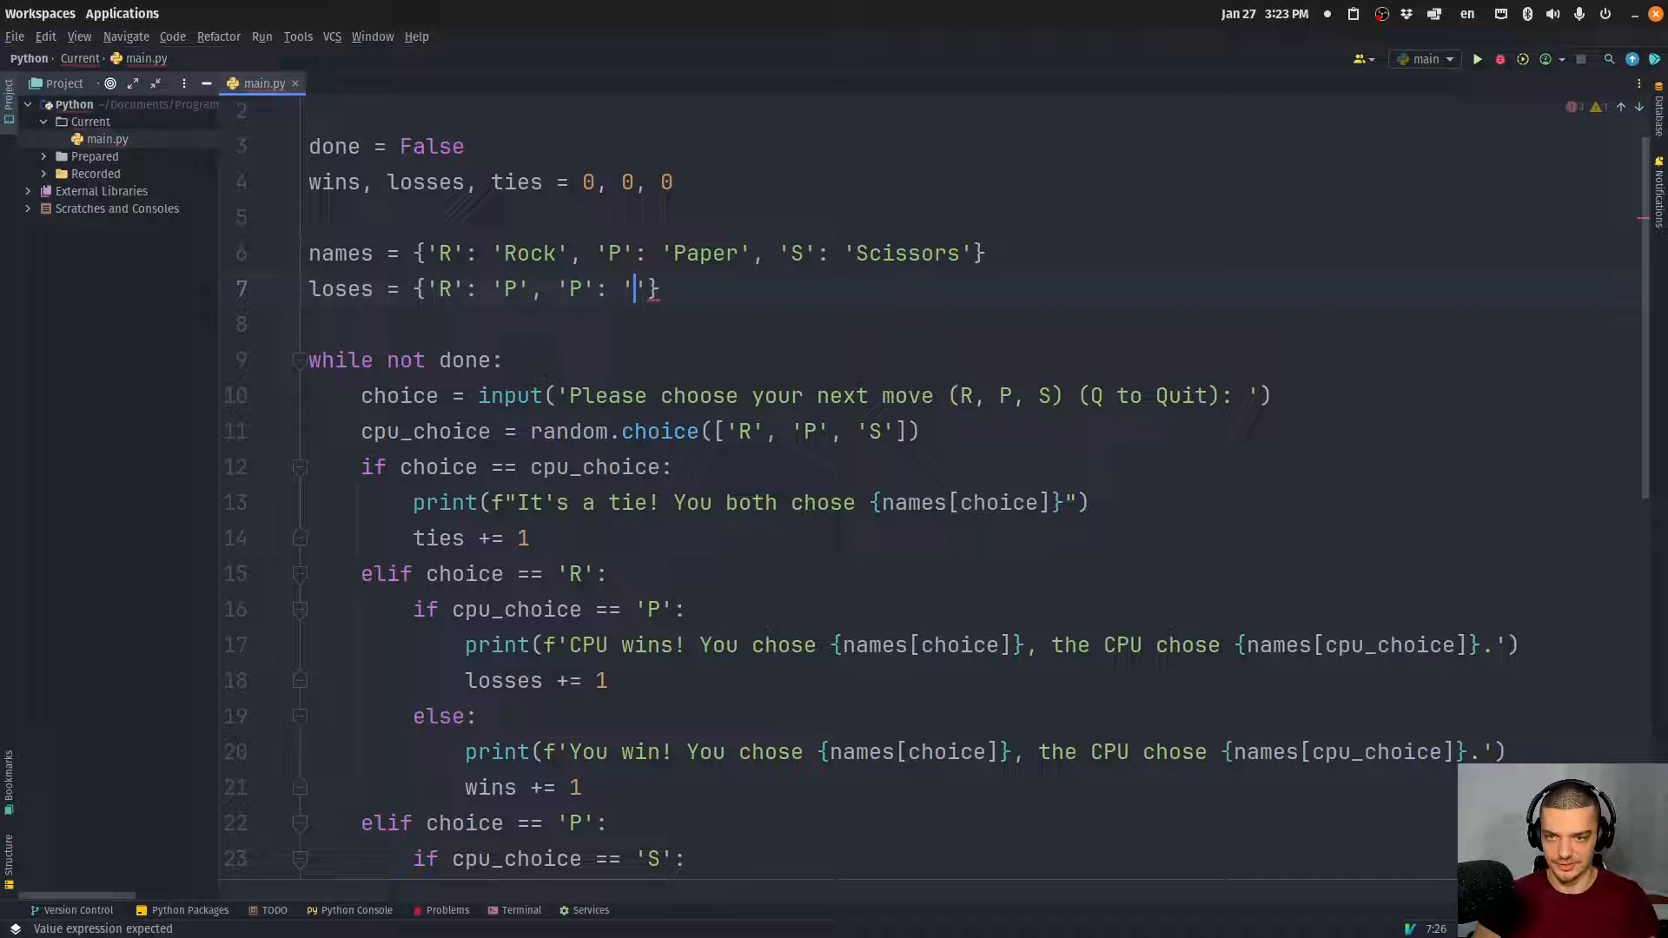
{"action": "type", "text": "S', 'S"}
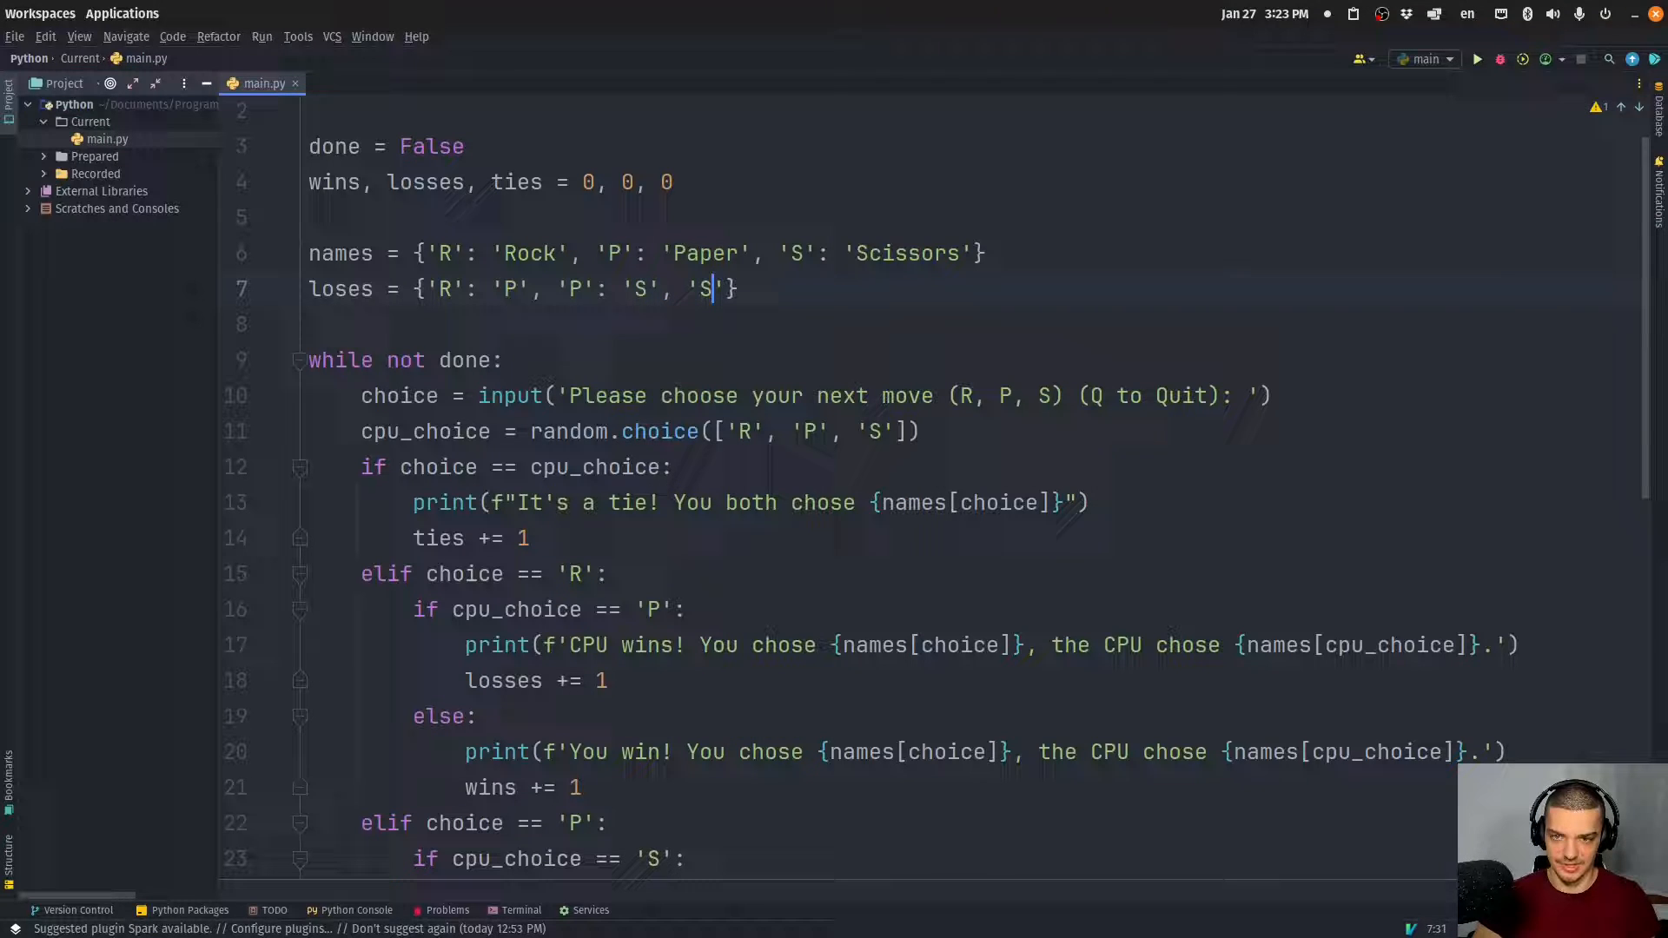
{"action": "type", "text": ": 'R'"}
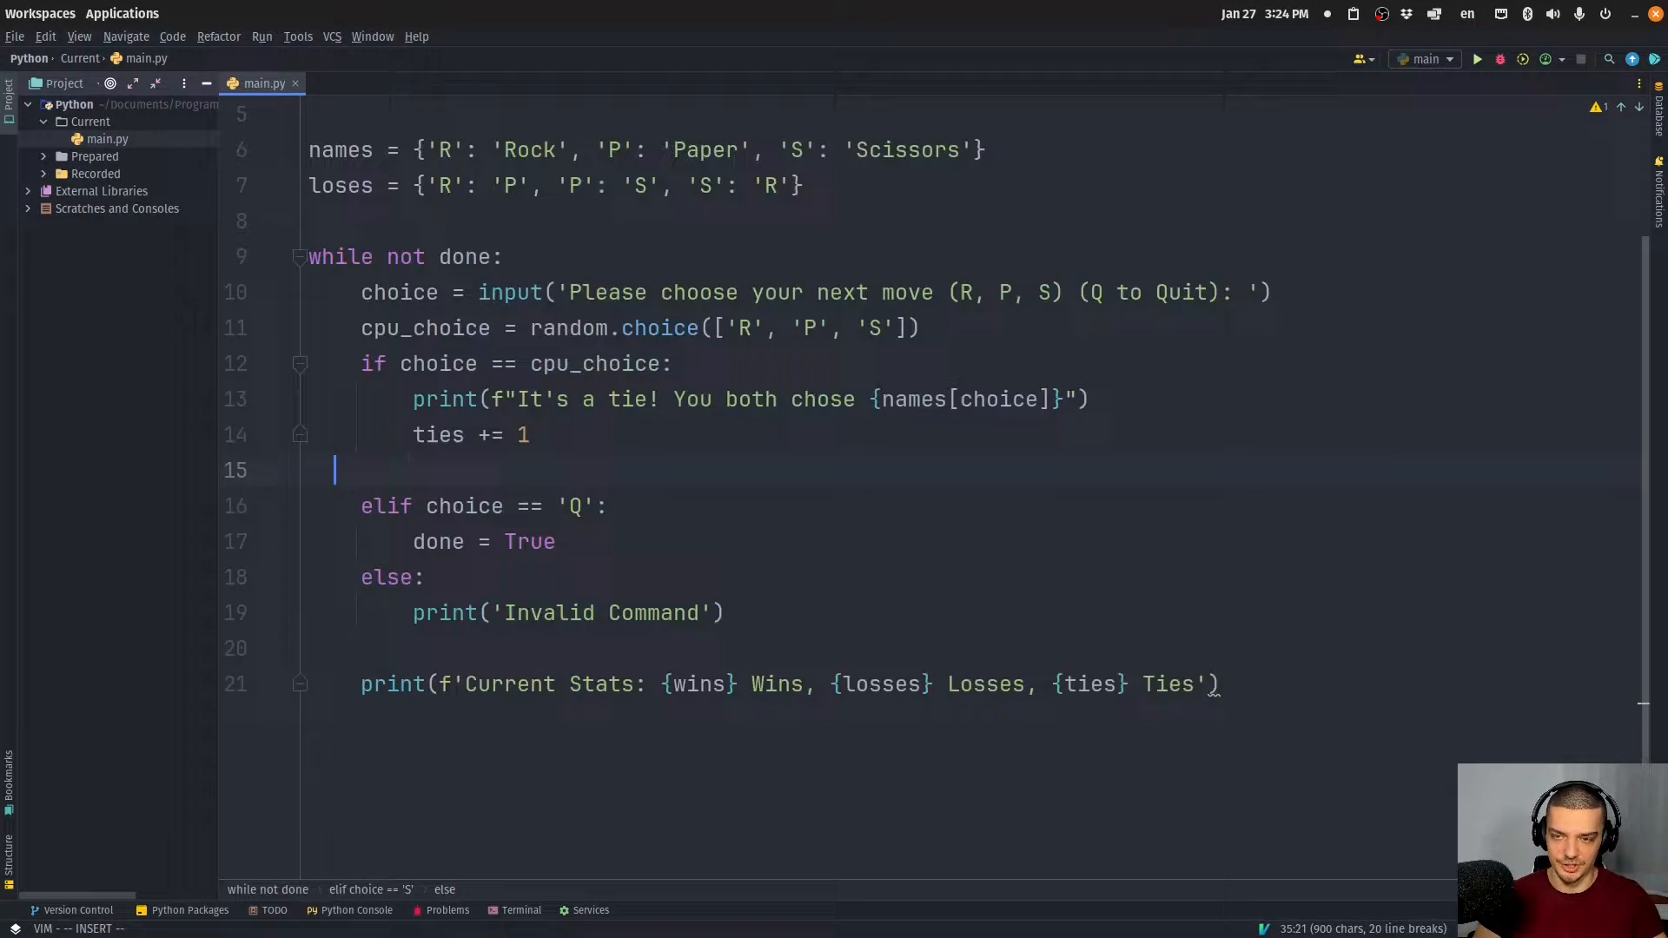
Add the combined branch elif choice in ['R', 'P', 'S']:
{"action": "type", "text": "elif"}
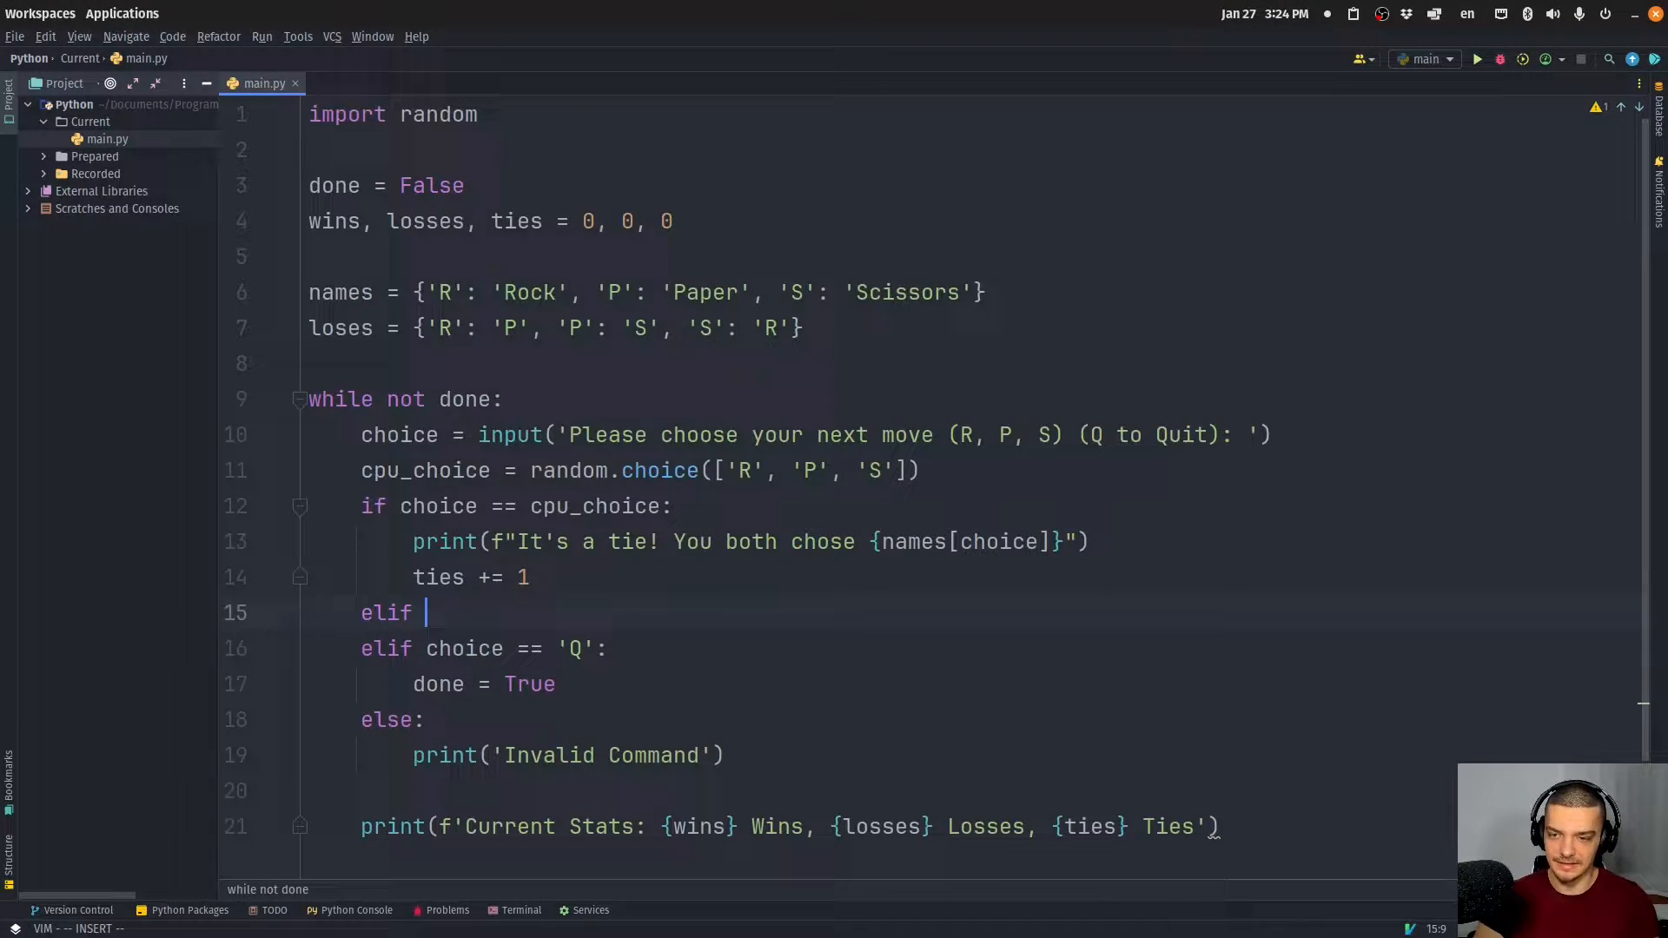
{"action": "type", "text": "choice in"}
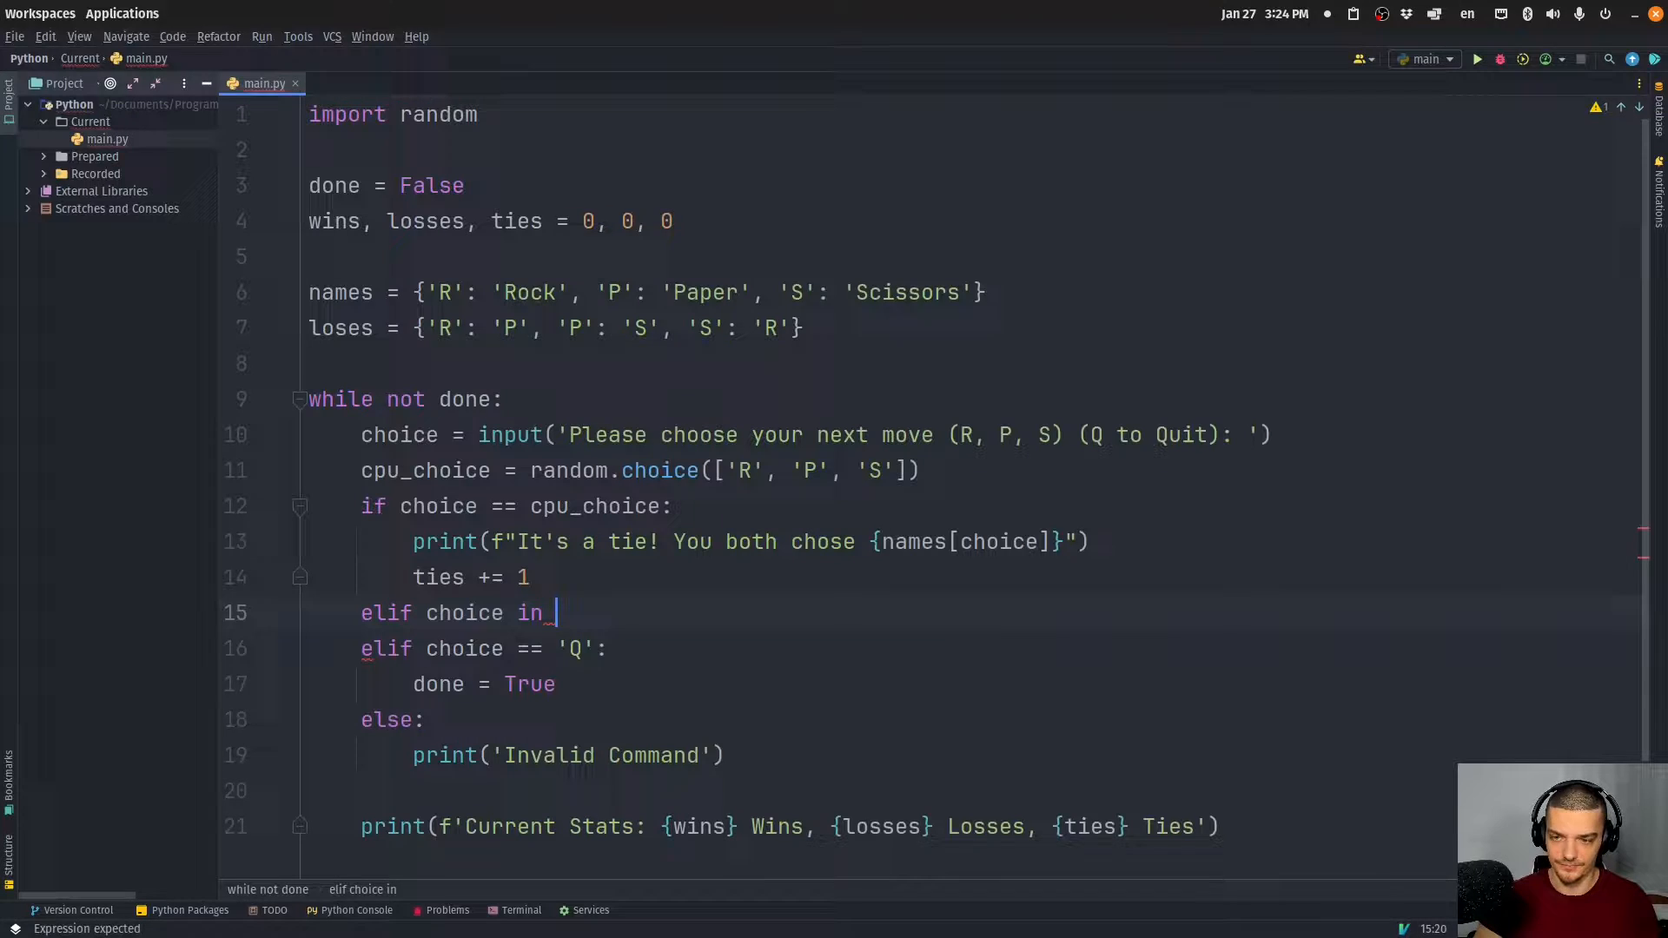
{"action": "type", "text": "[]"}
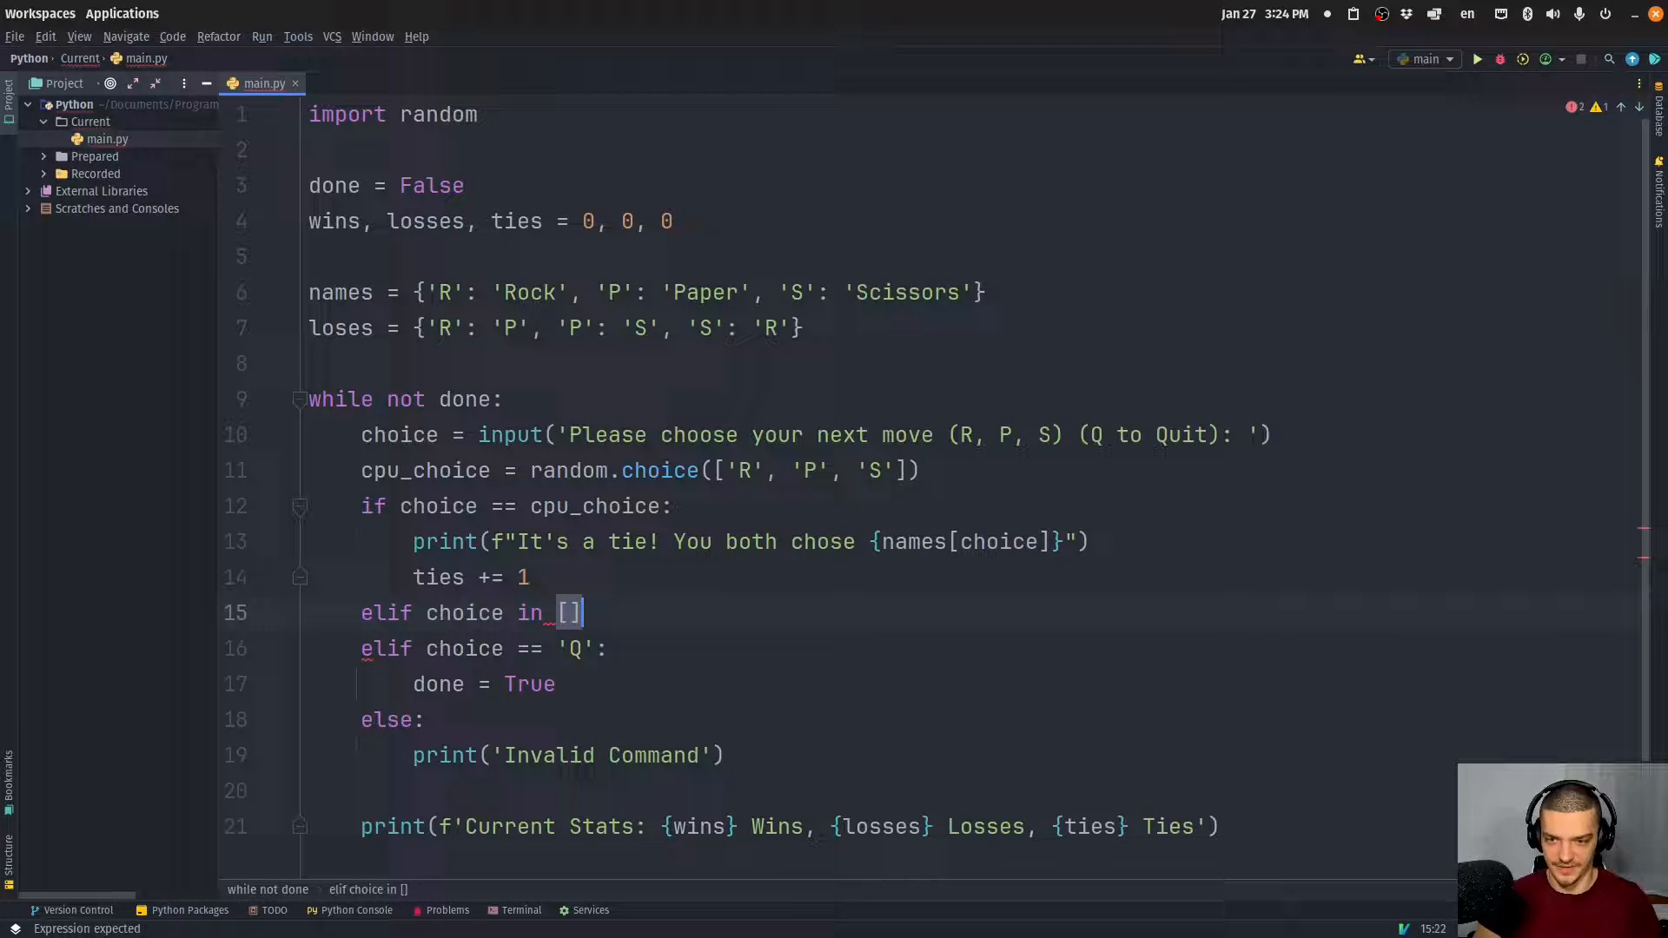
{"action": "type", "text": "'R'."}
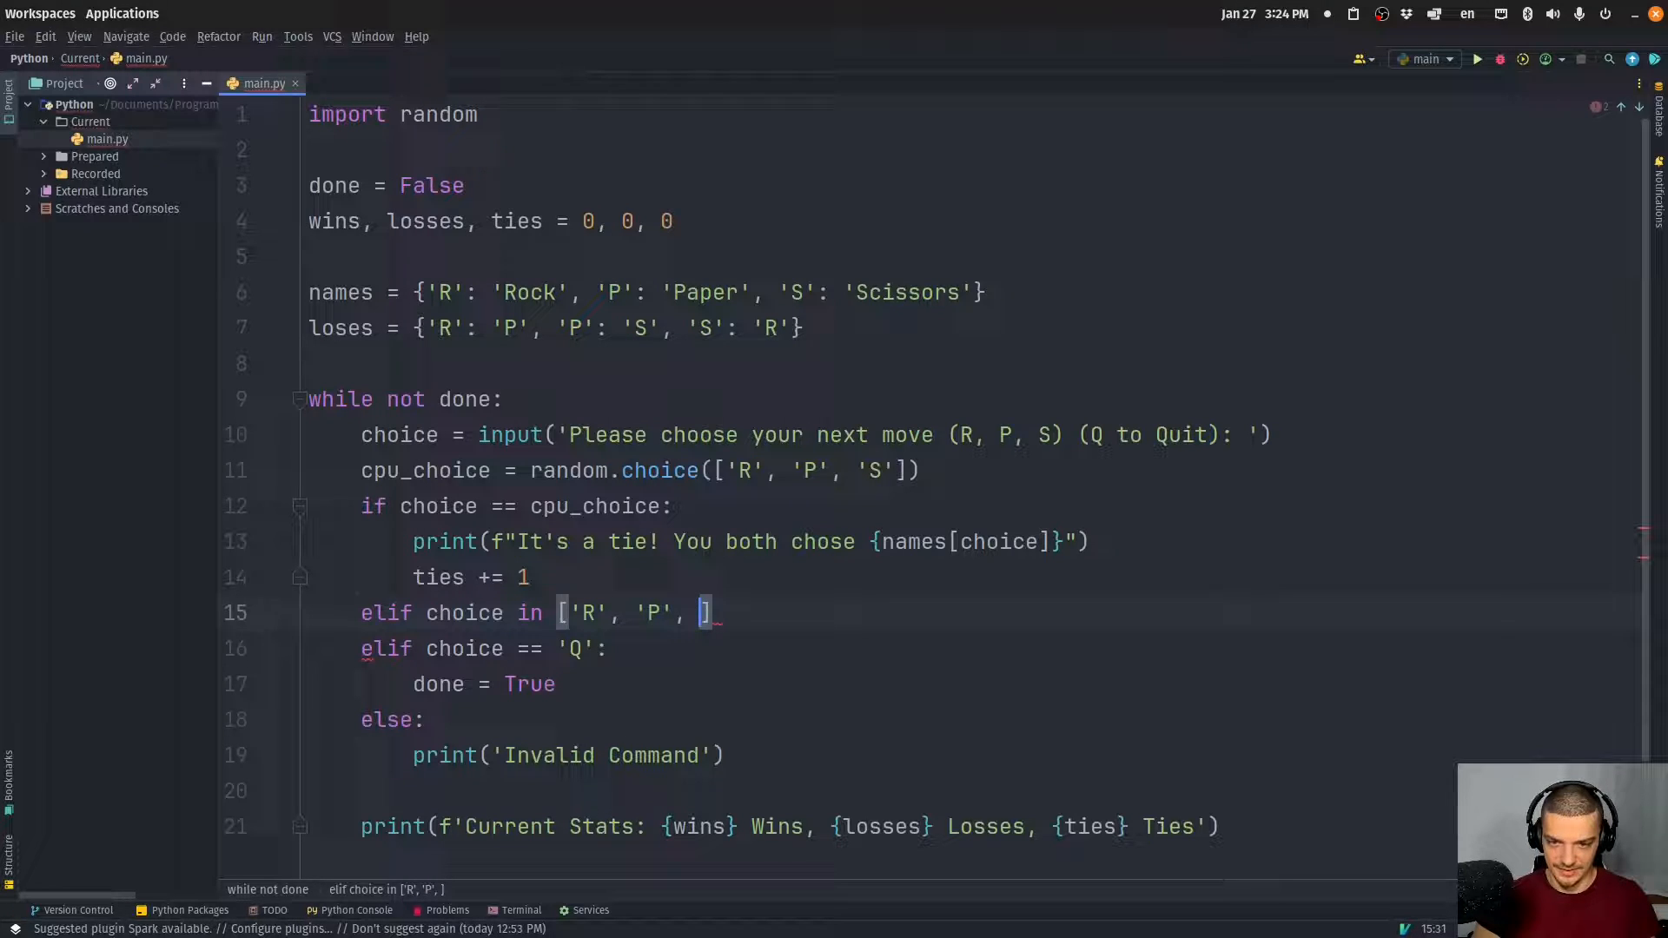
{"action": "type", "text": "'S']:"}
{"action": "type", "text": "if cpu_choice"}
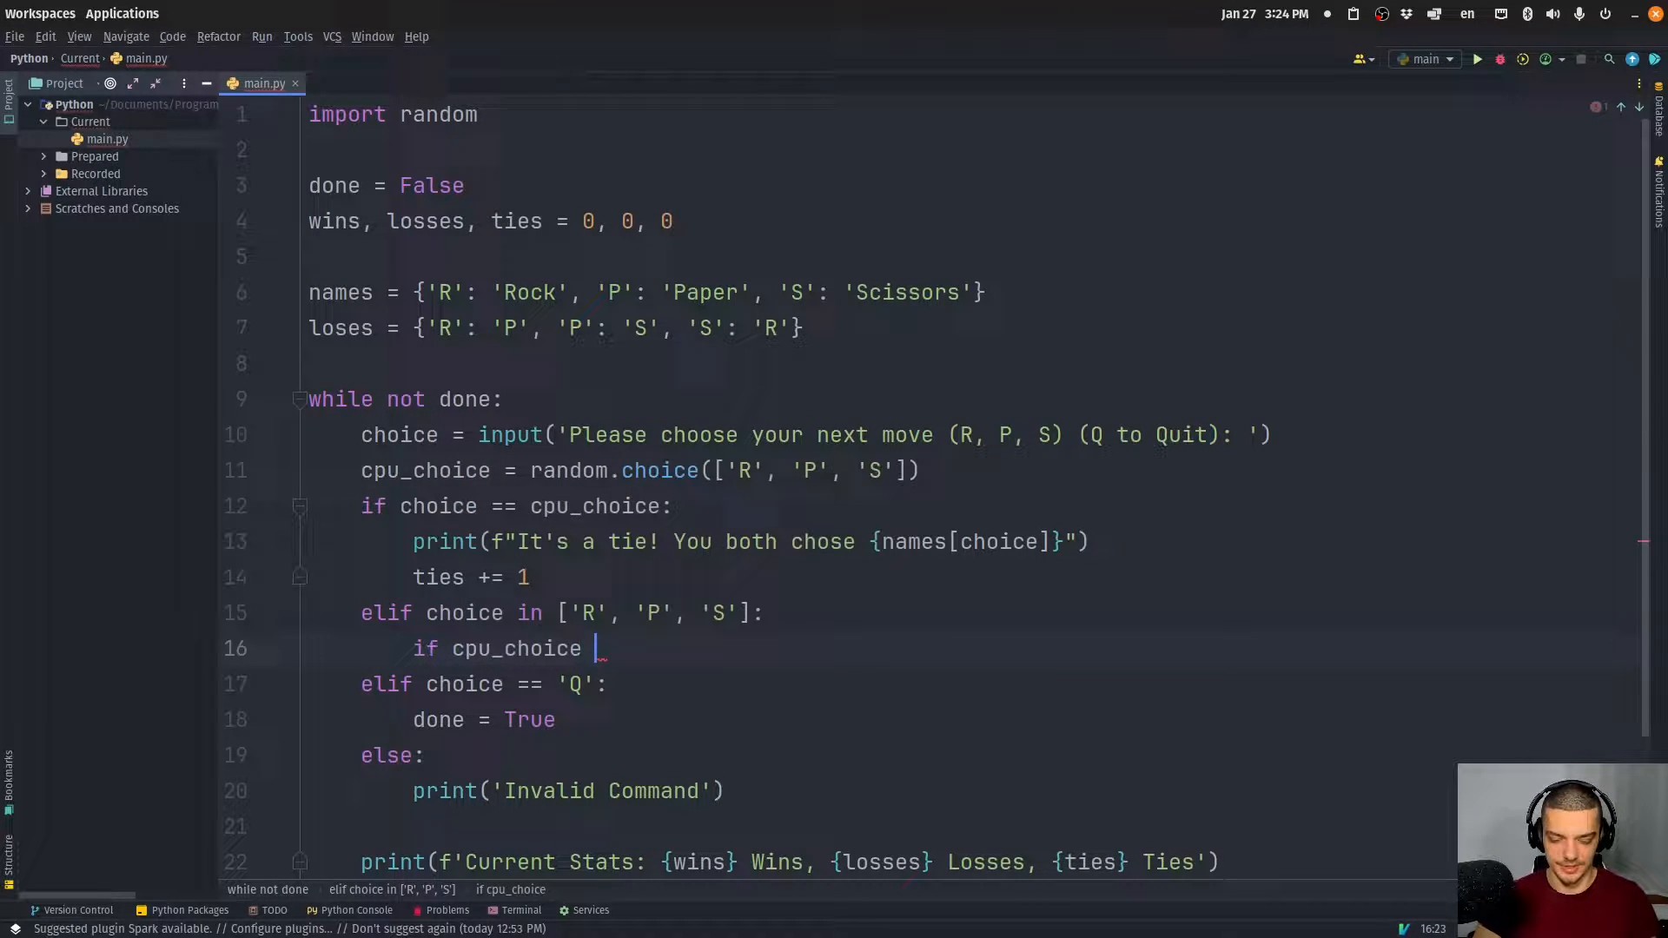
Nest the check if cpu_choice == loses[choice]: inside the combined branch
{"action": "type", "text": "== '"}
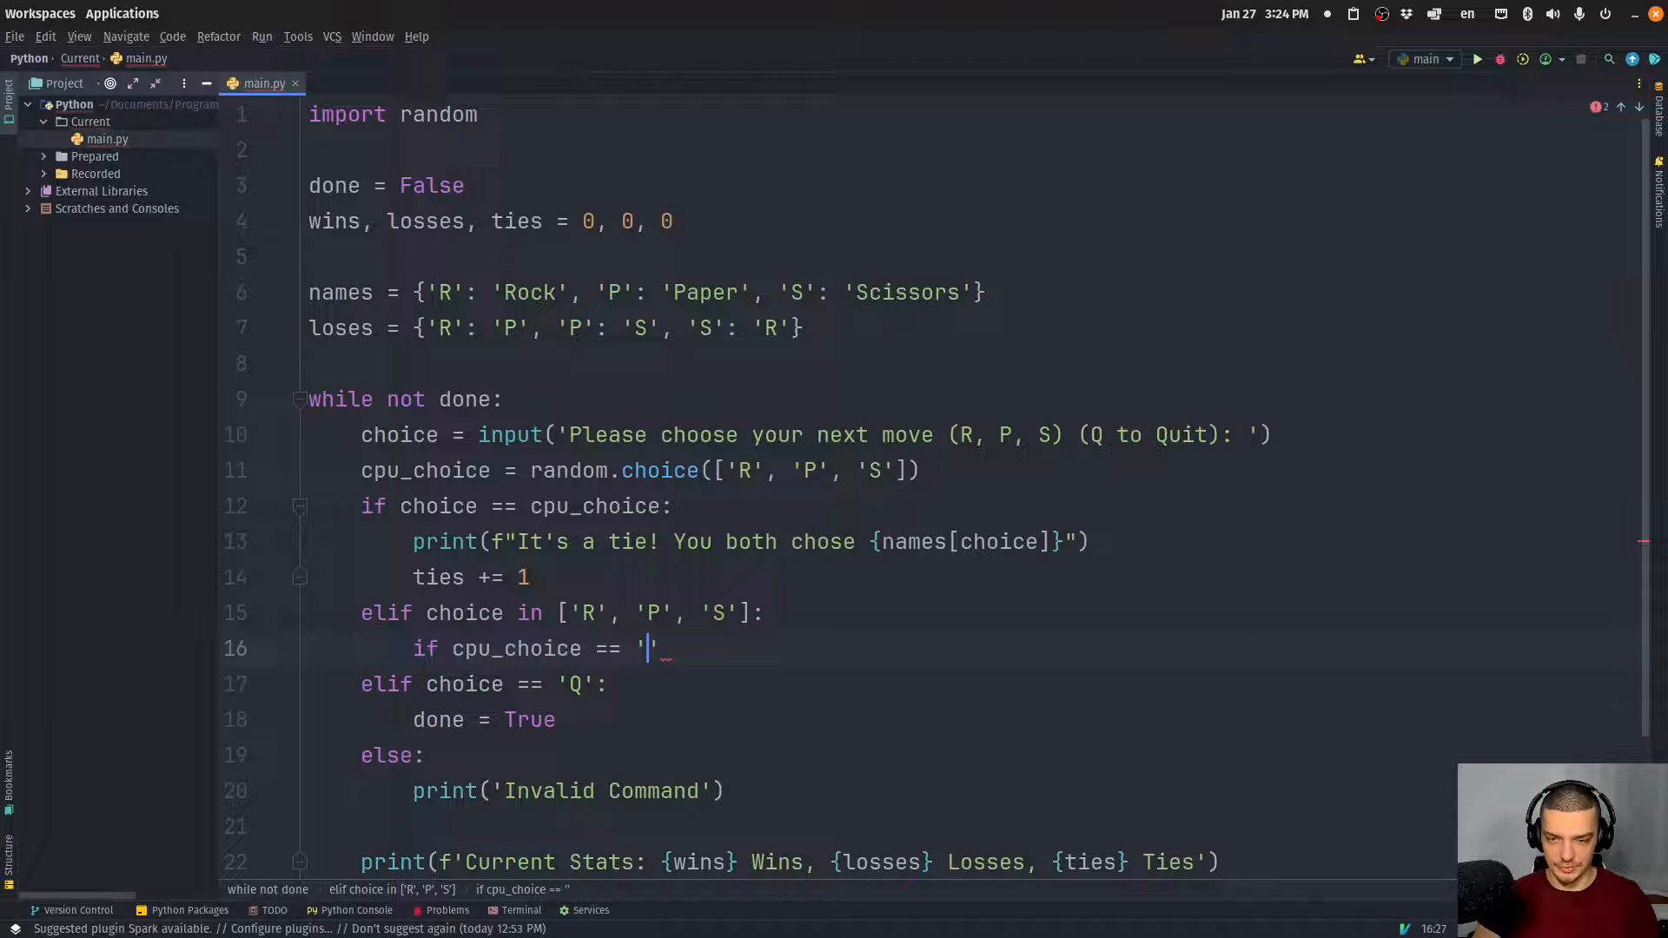
{"action": "key", "text": "BackSpace"}
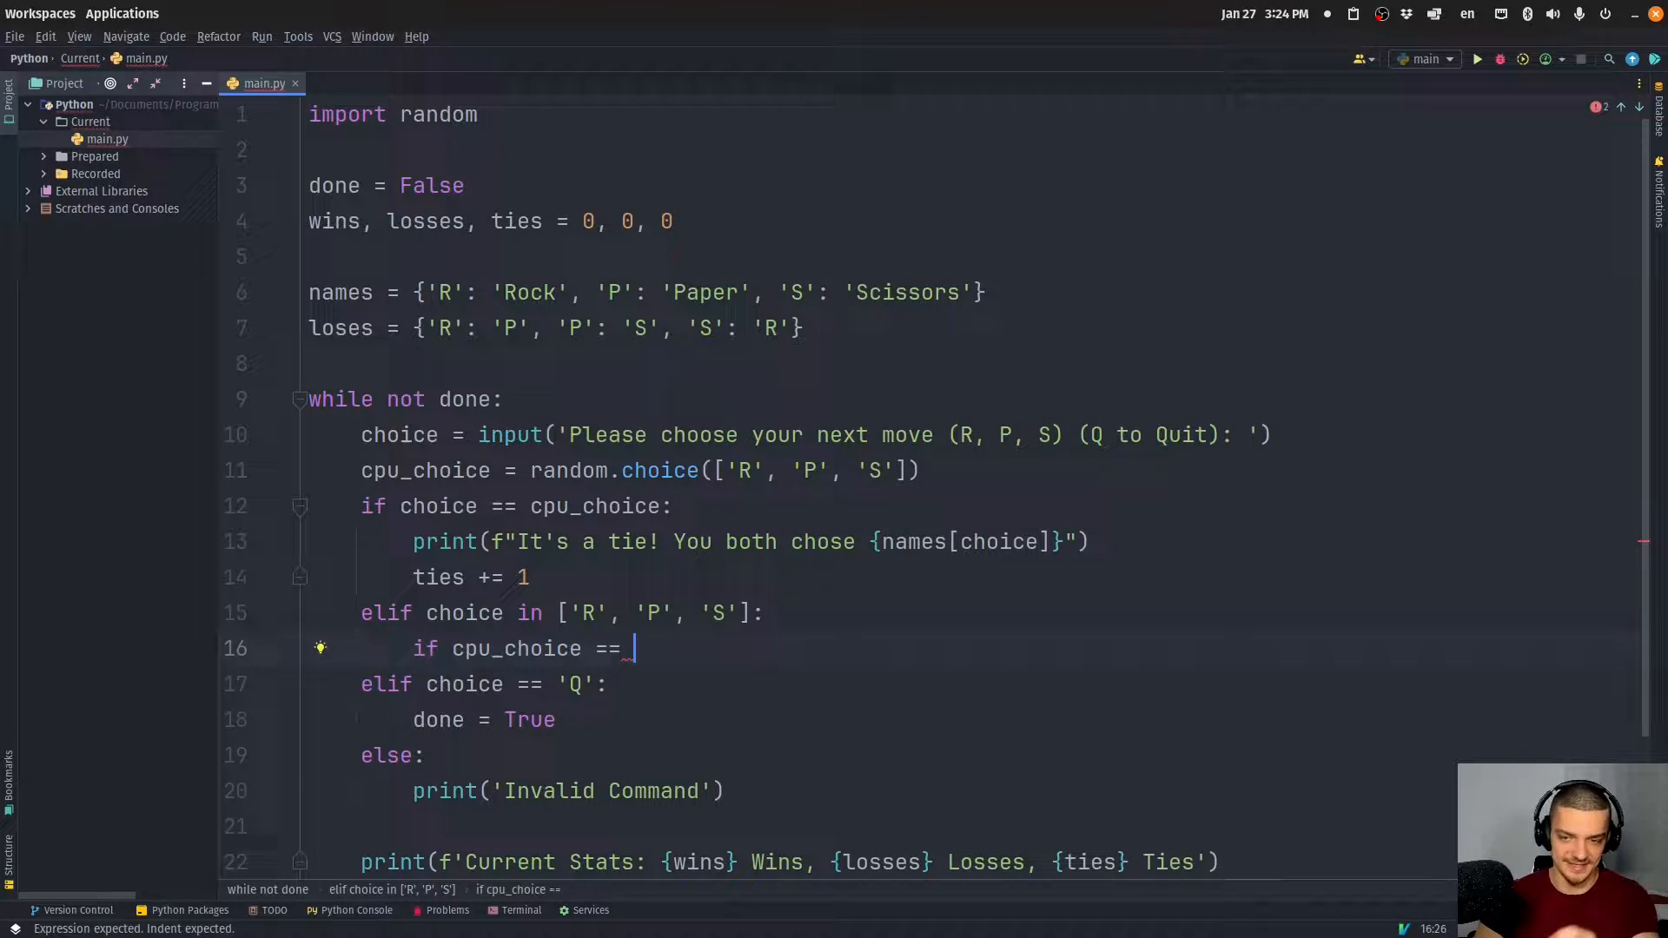
{"action": "type", "text": "loses"}
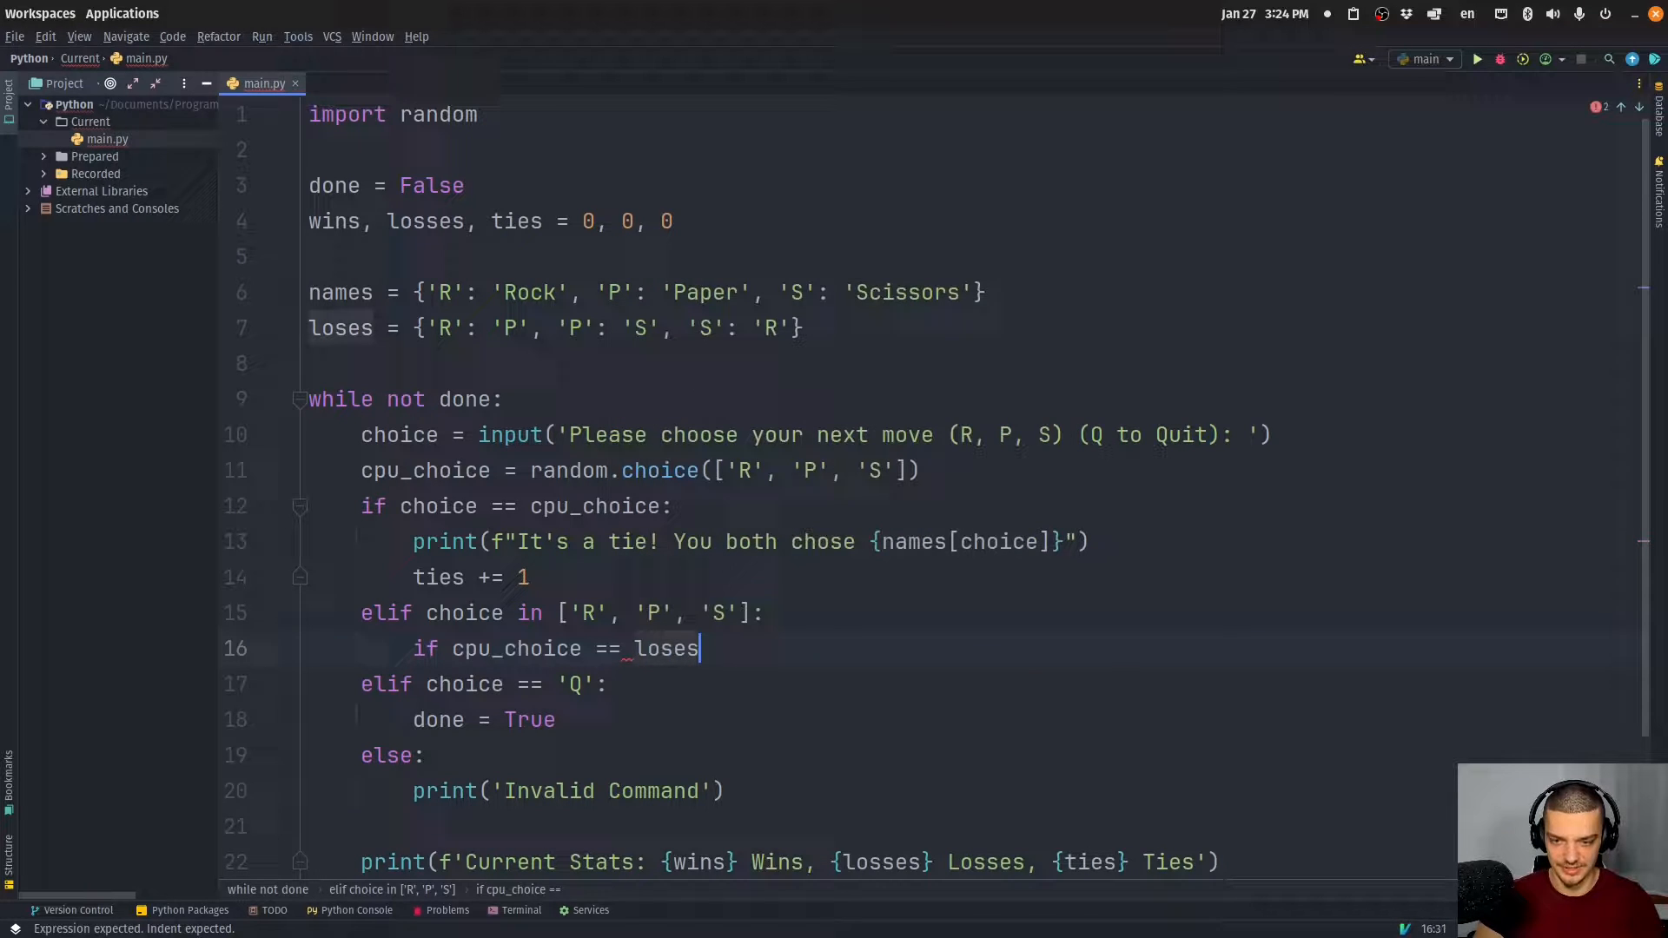
{"action": "type", "text": "[choice]:"}
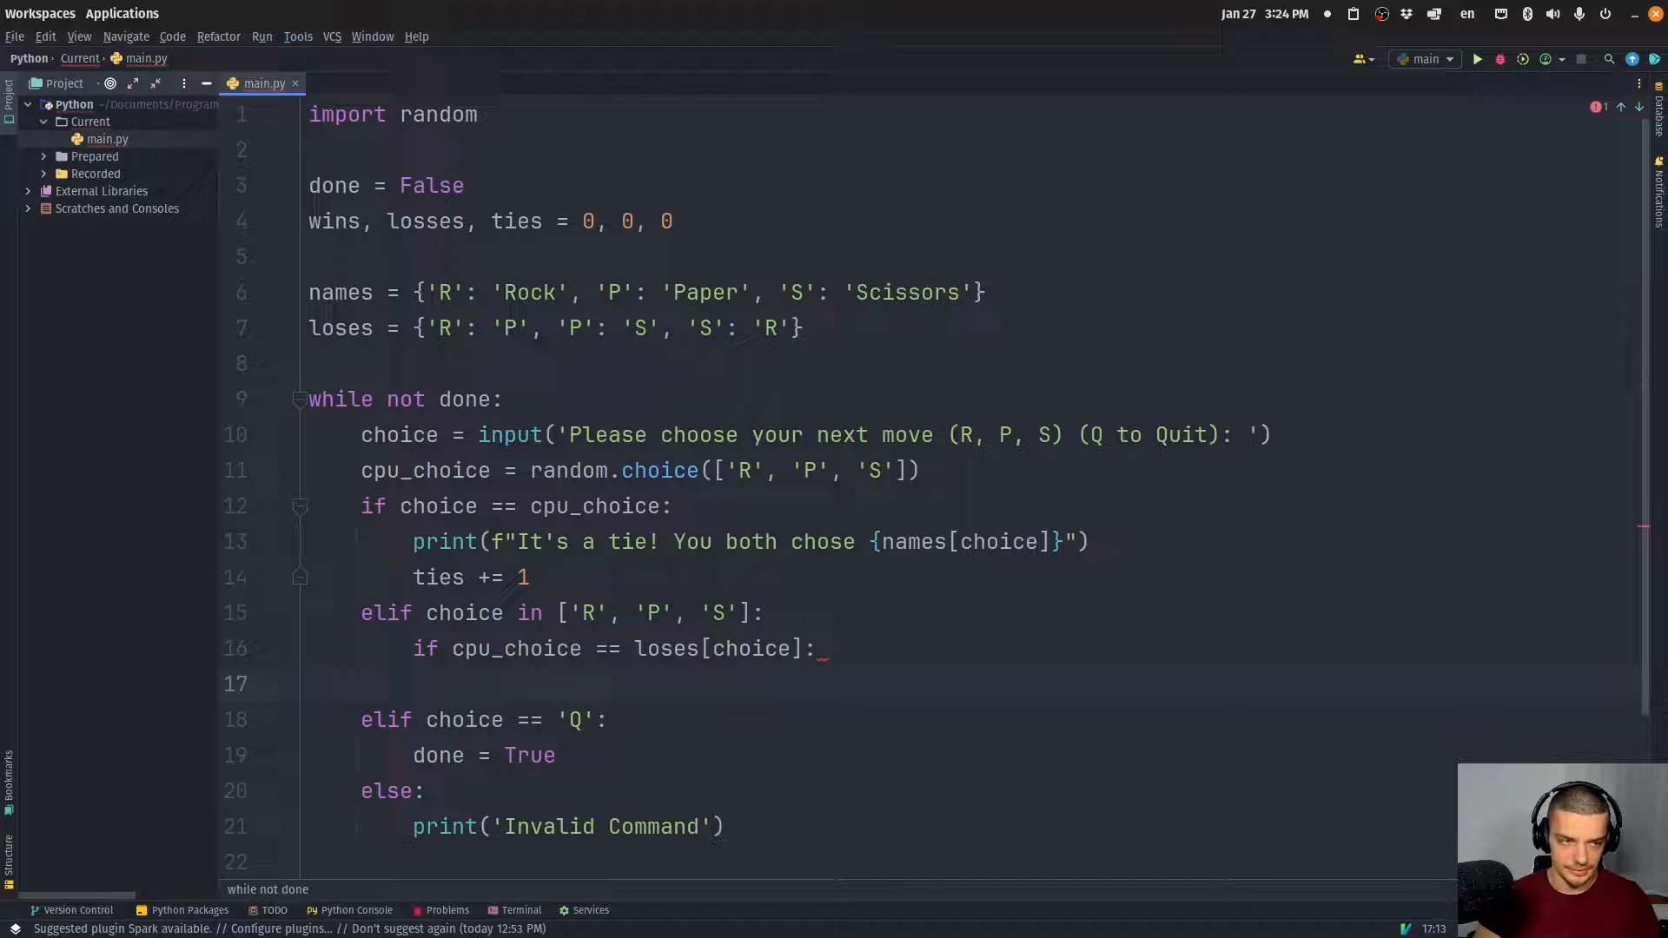
Print the chose/CPU chose message with 'CPU Wins' in the if body
{"action": "type", "text": "print(f'CPU Wins! Y"}
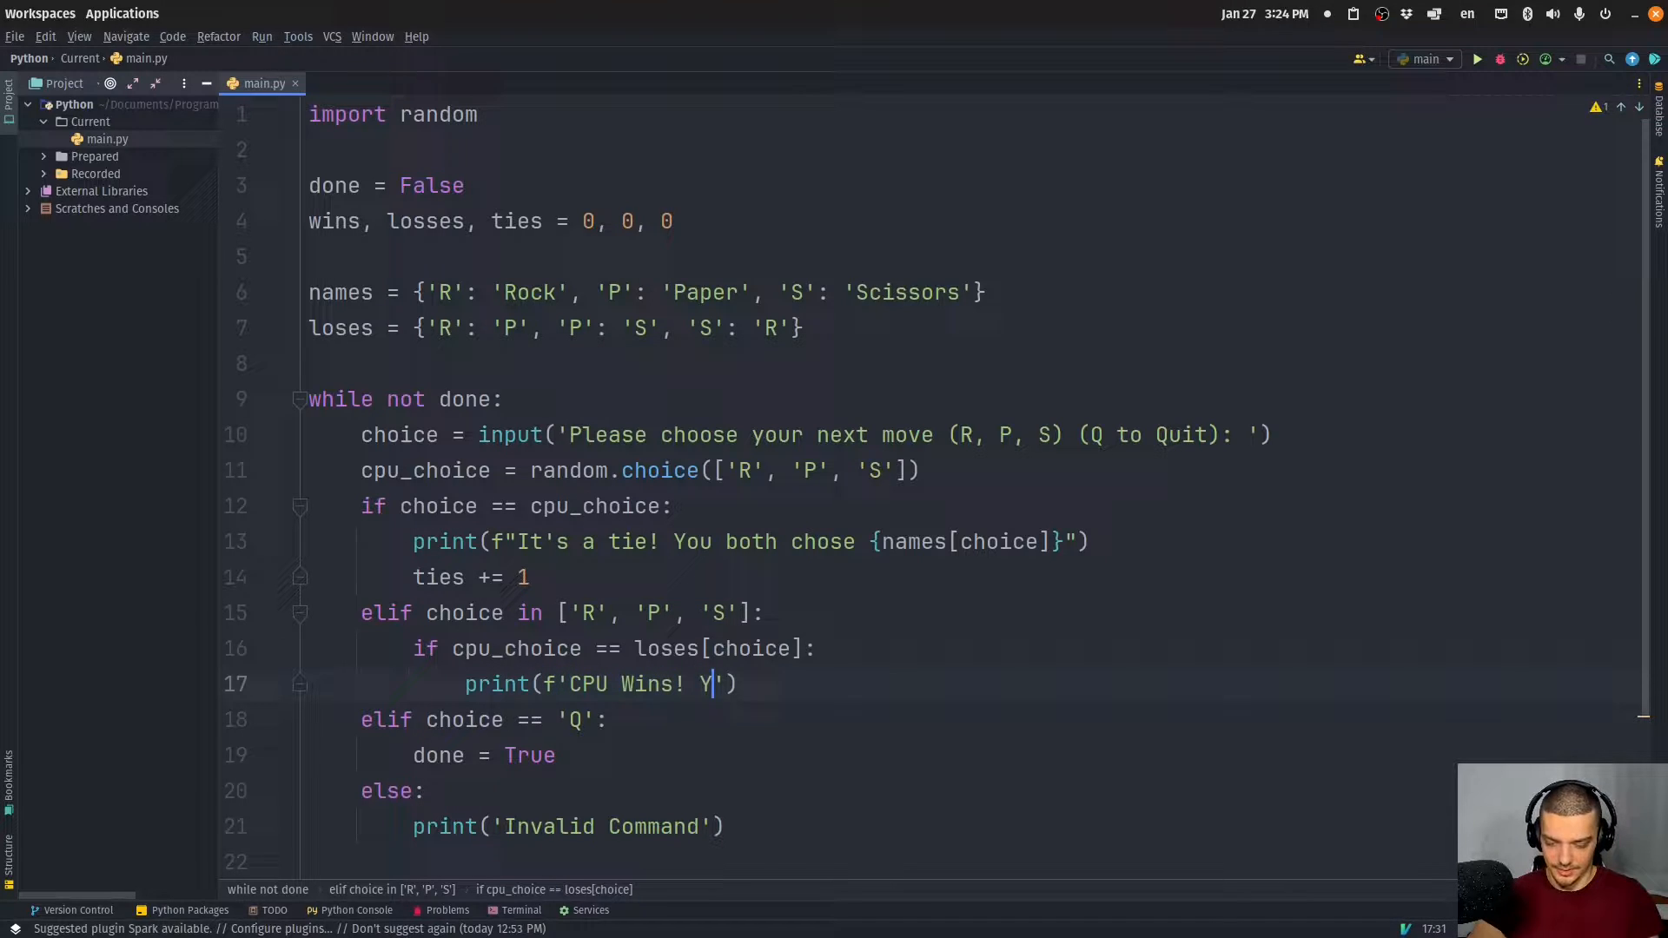
{"action": "type", "text": "ou chose {names[choice], the c"}
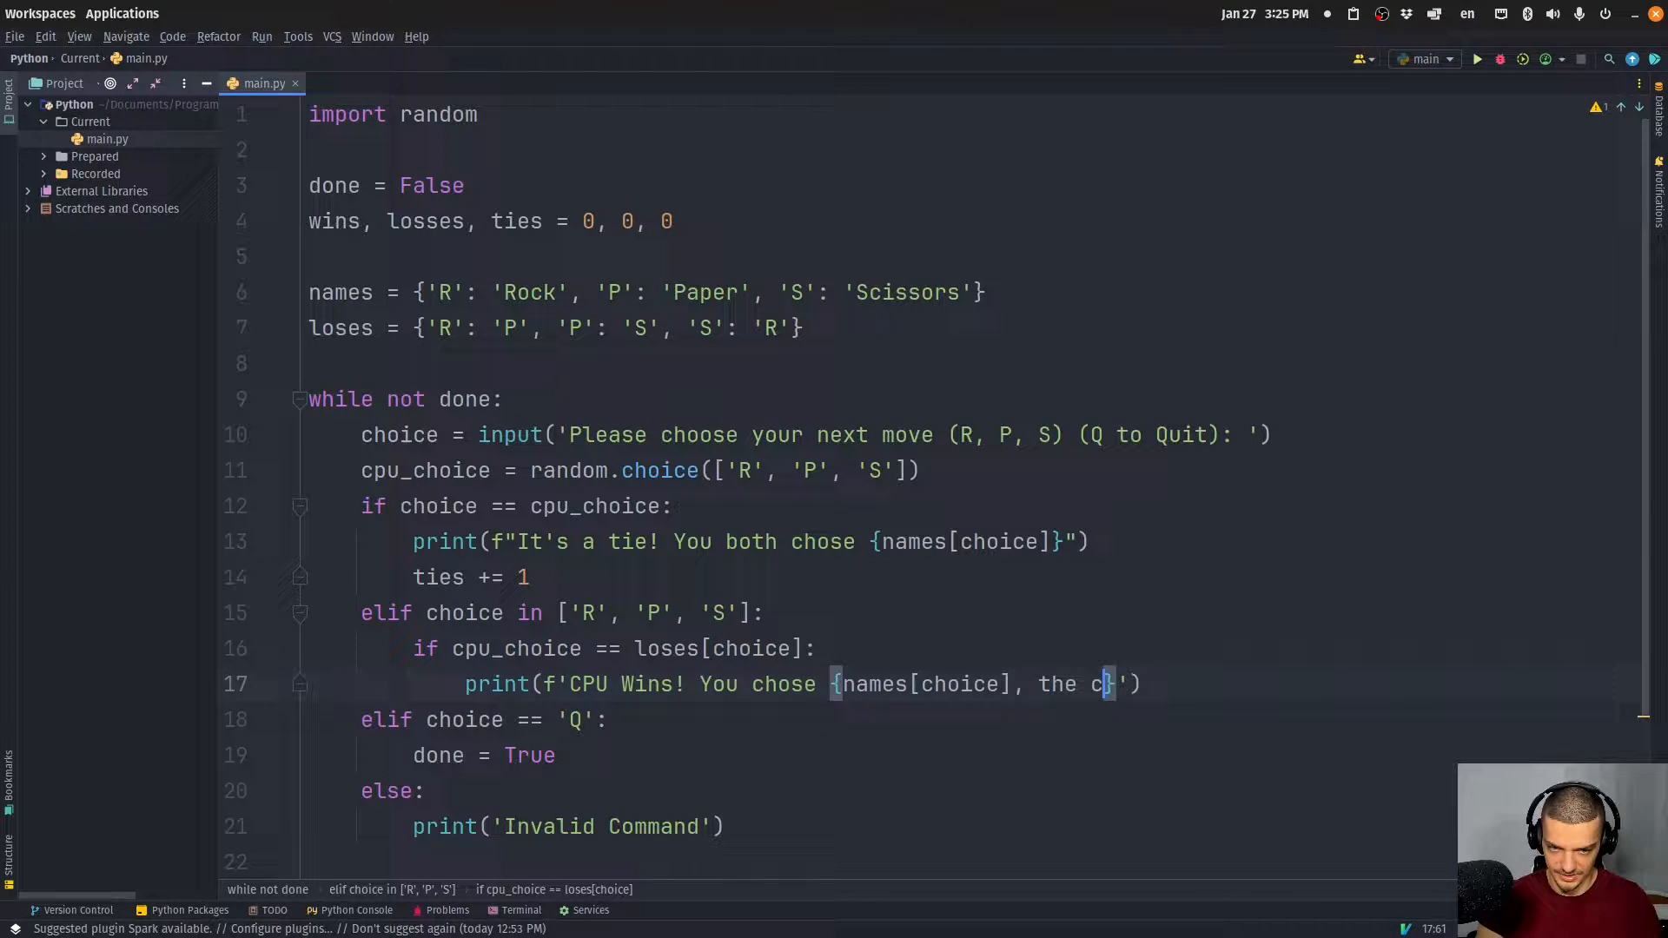
{"action": "type", "text": "PU chose"}
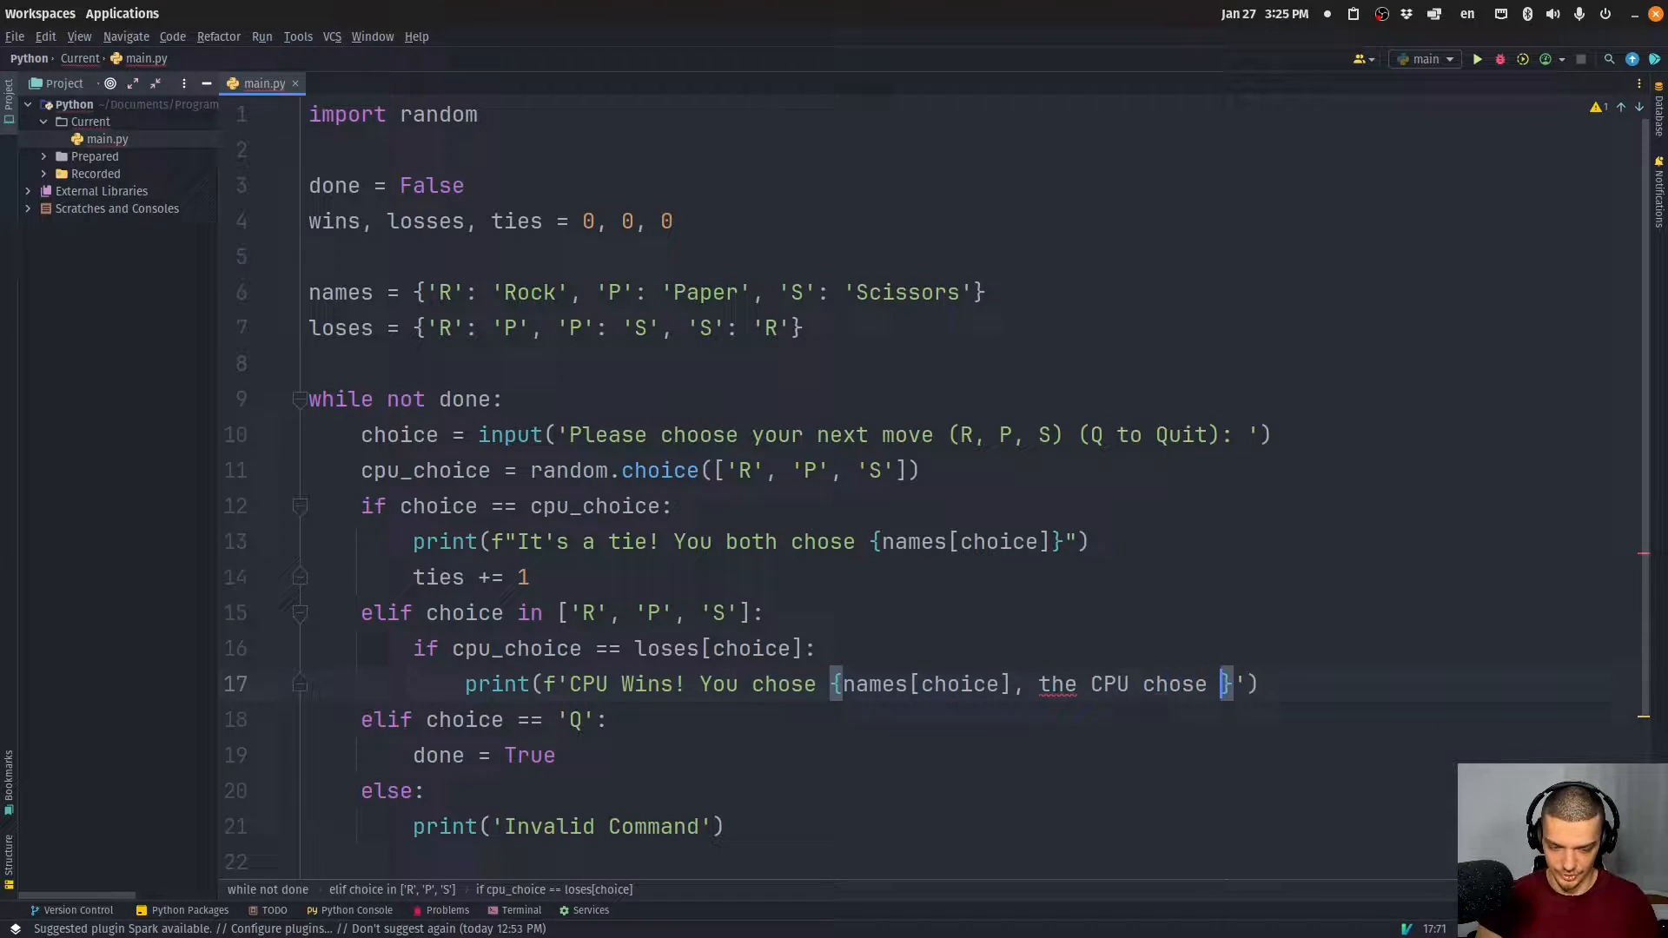
{"action": "type", "text": "{names"}
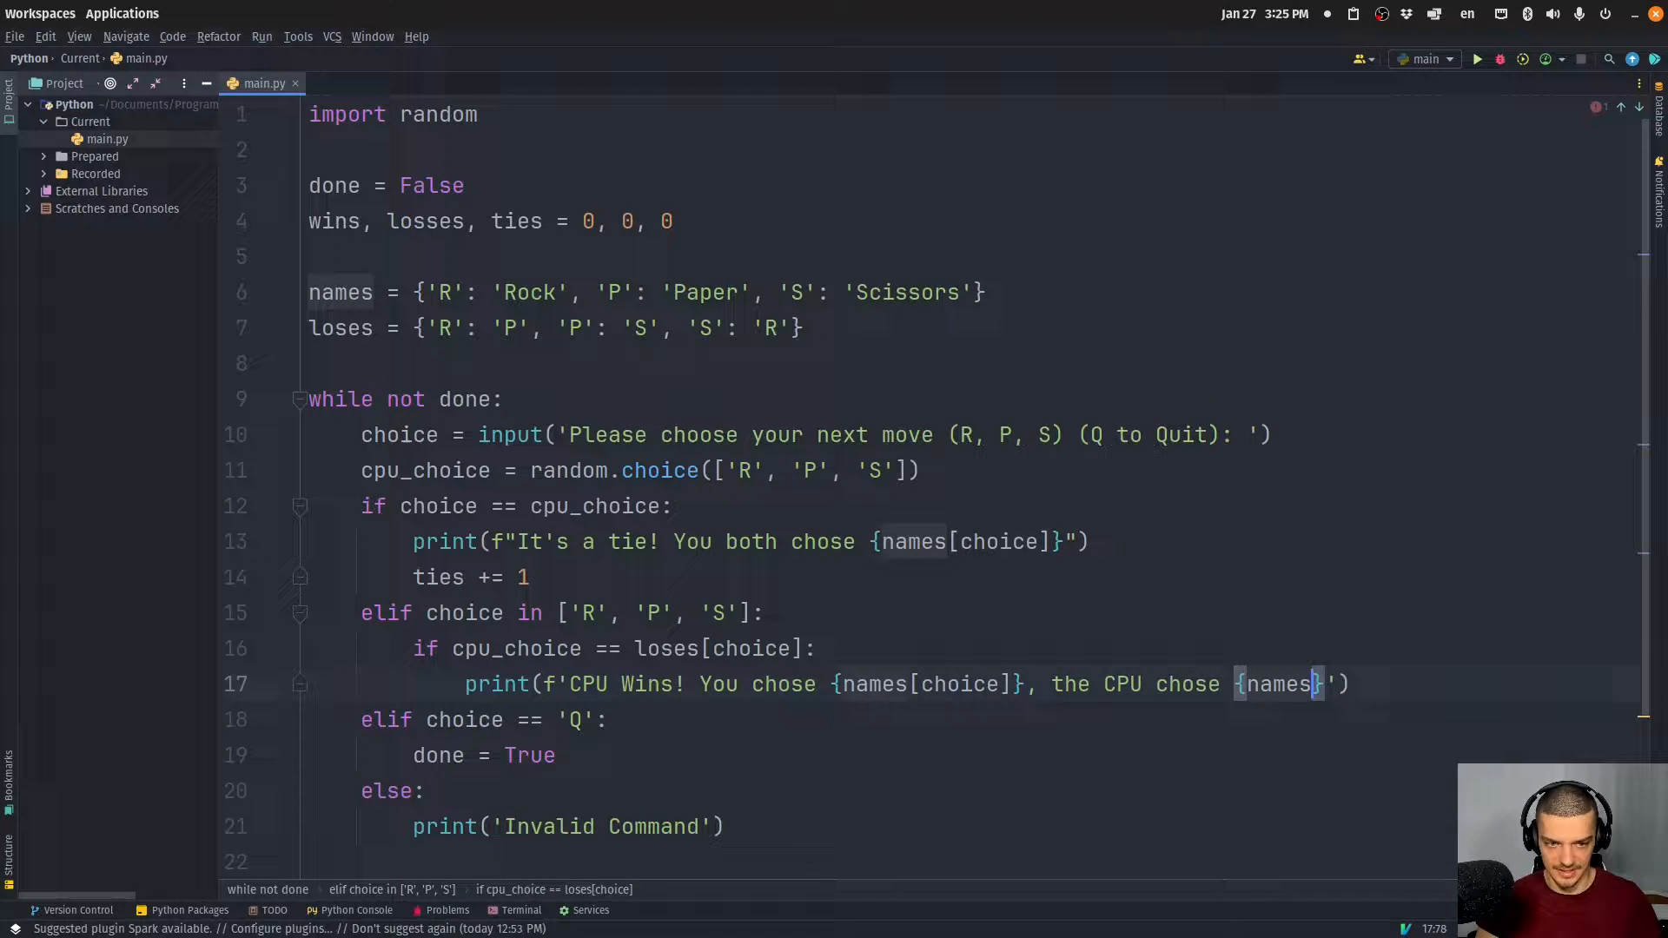
{"action": "type", "text": "cpu_choice"}
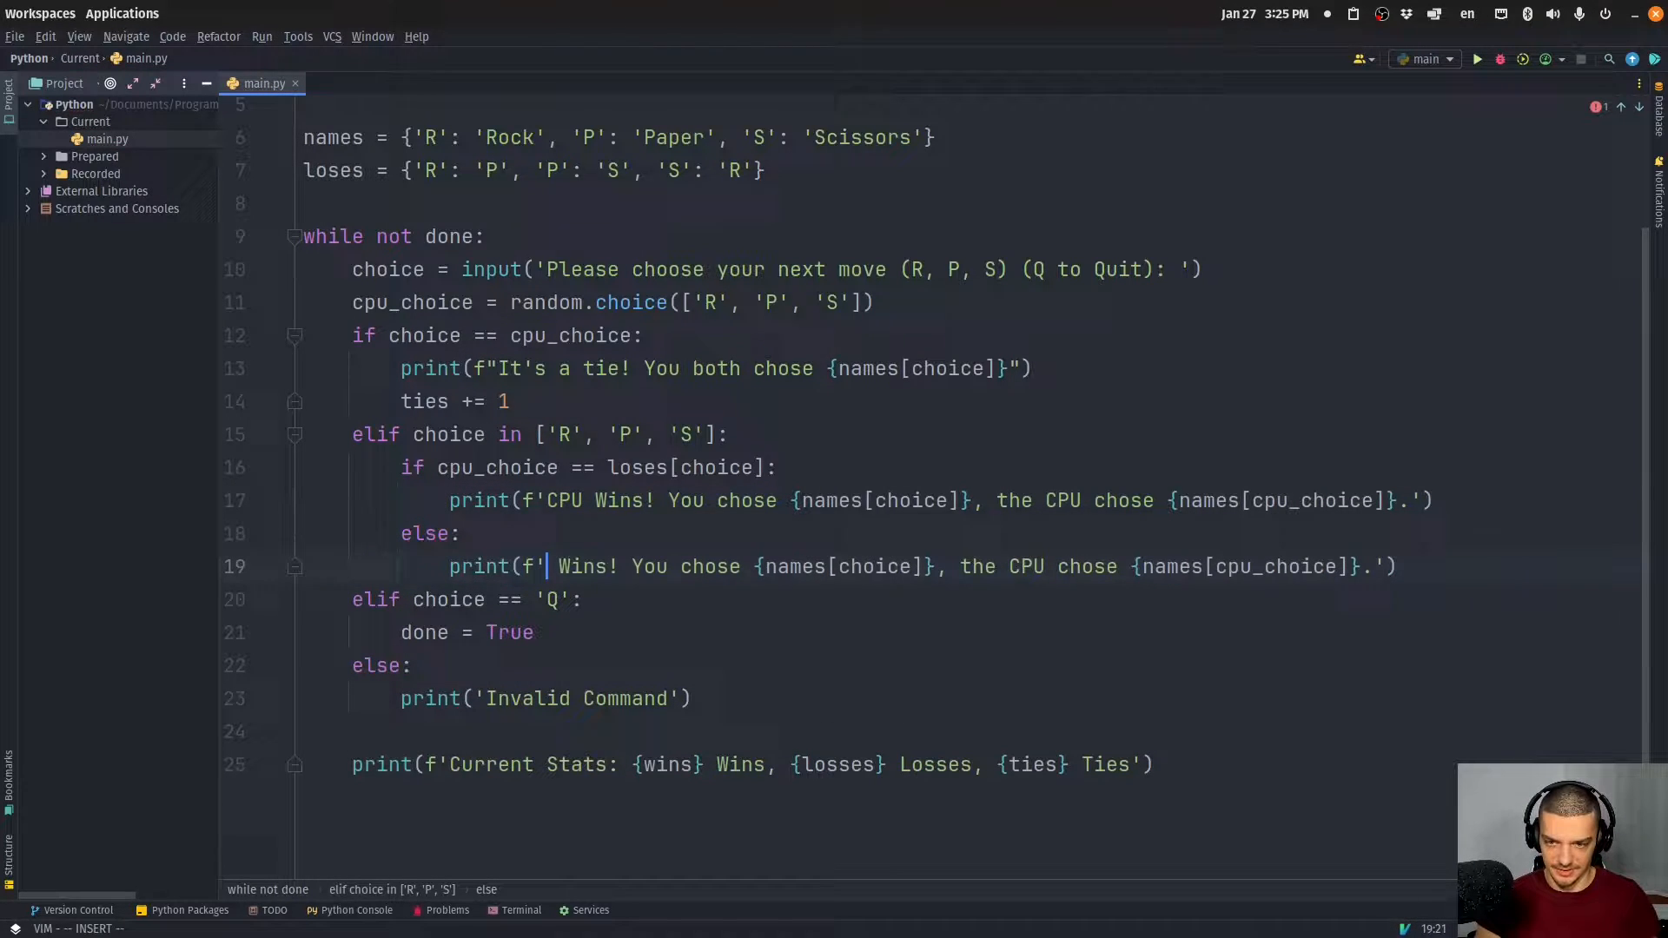
Add losses += 1 and an else branch printing 'You Win!' with wins += 1
{"action": "type", "text": "You Win!"}
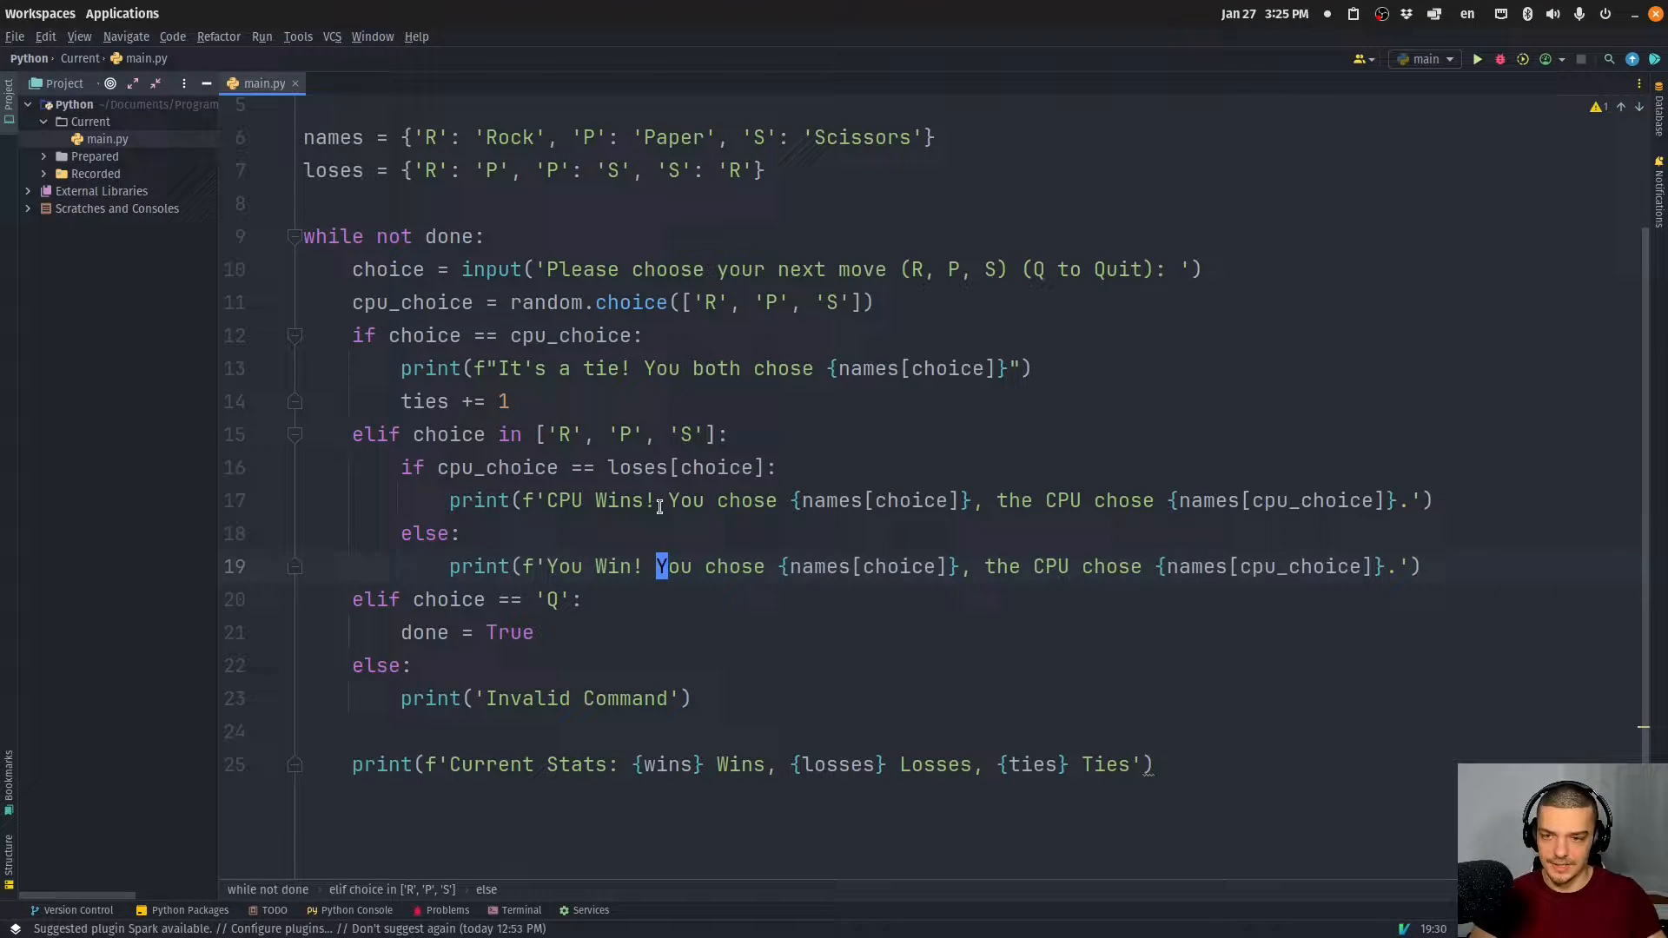
{"action": "type", "text": "losses += 1"}
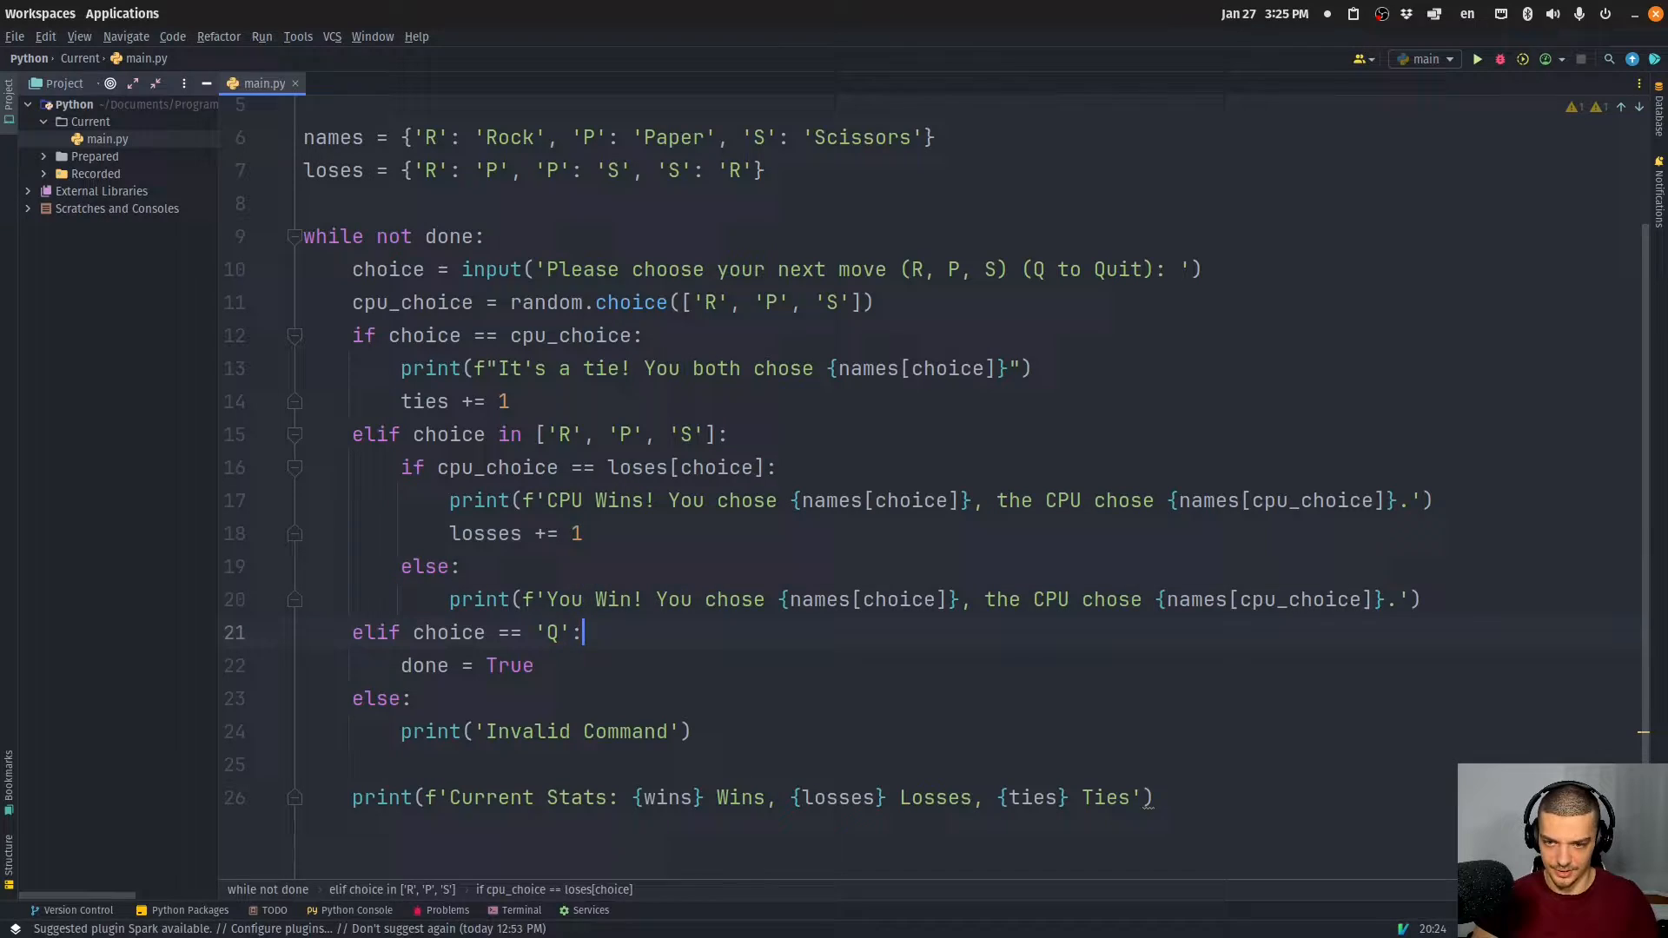
{"action": "type", "text": "wins +="}
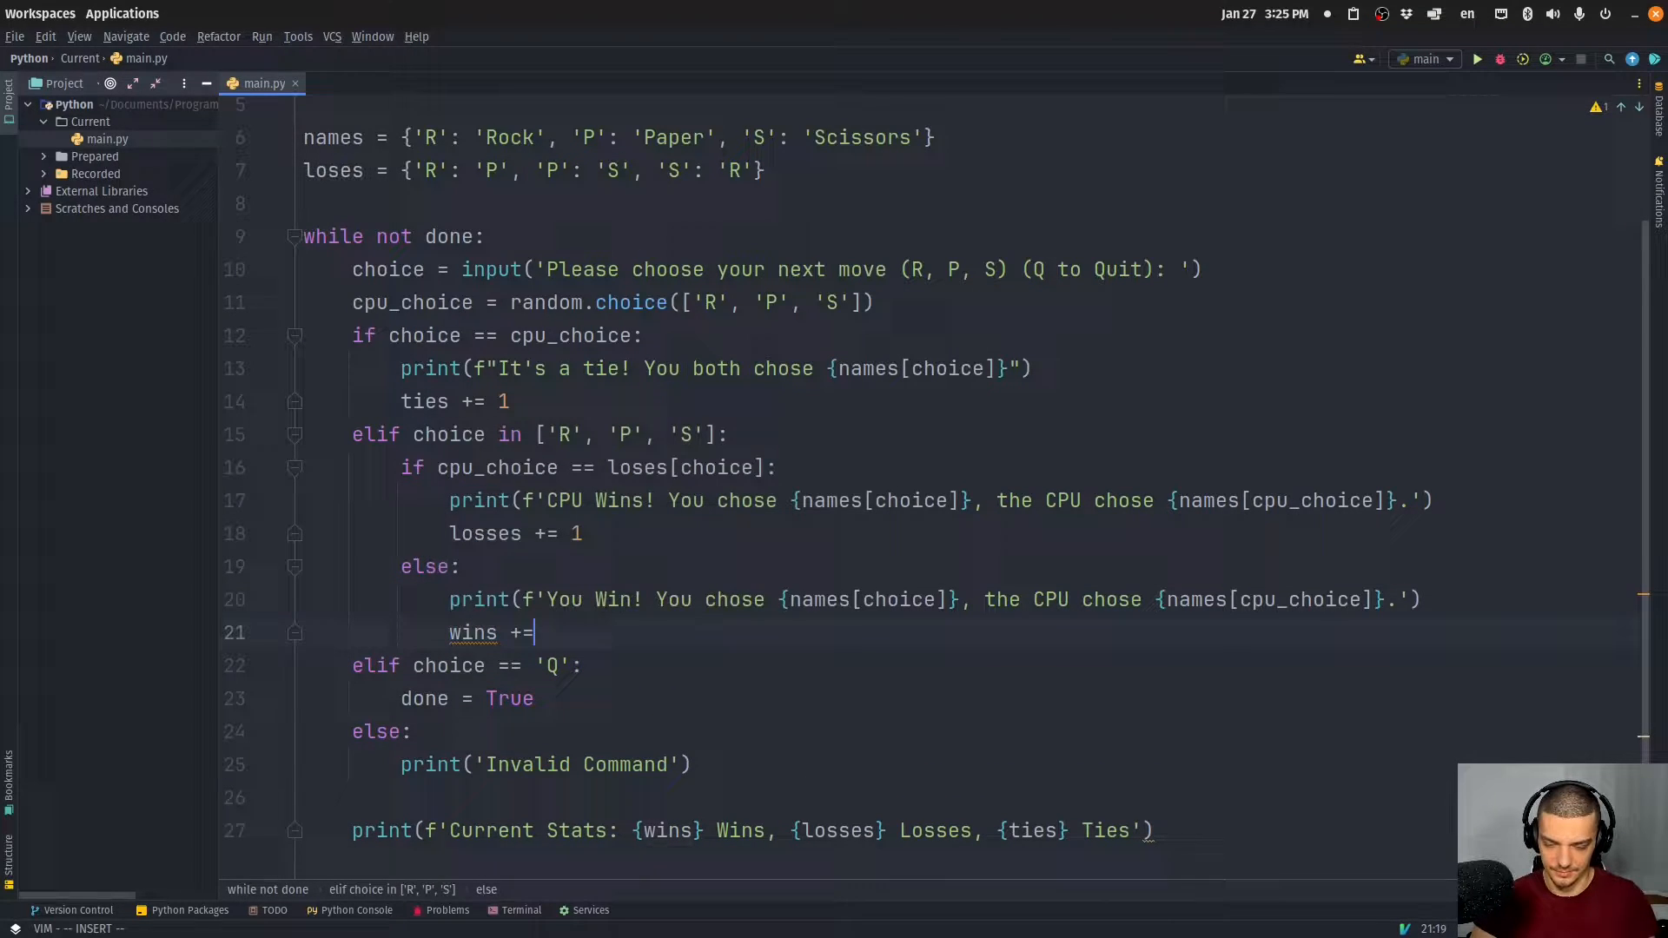
{"action": "type", "text": "1"}
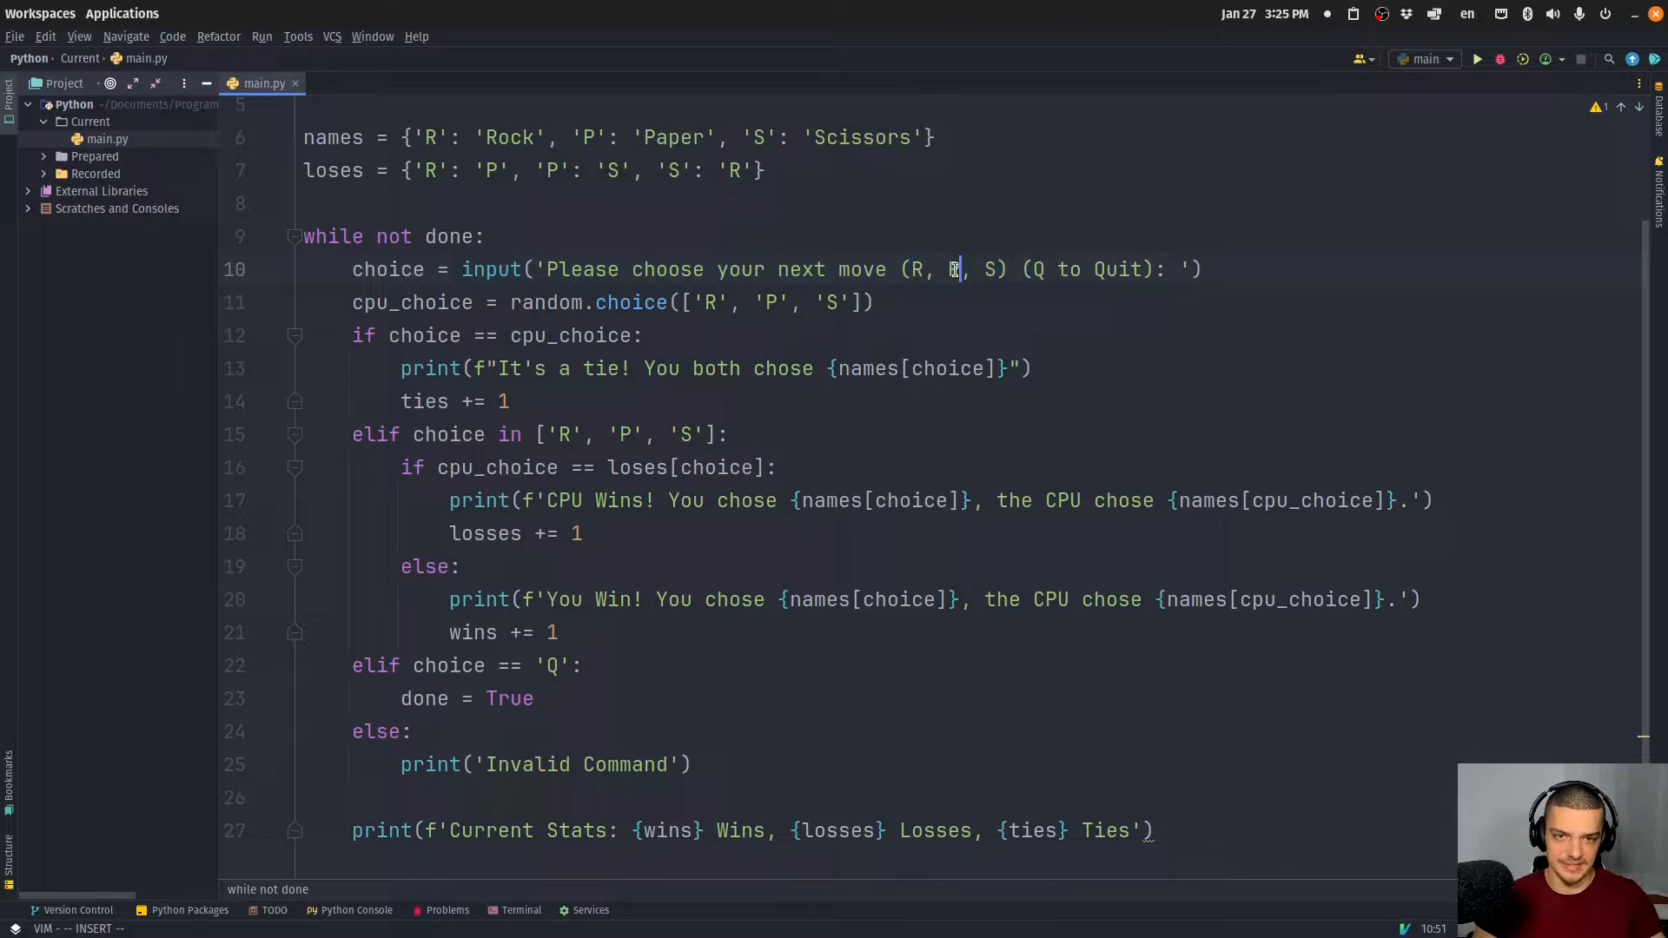
Append .upper() to the input() call and run the refactored script
{"action": "type", "text": ".upper("}
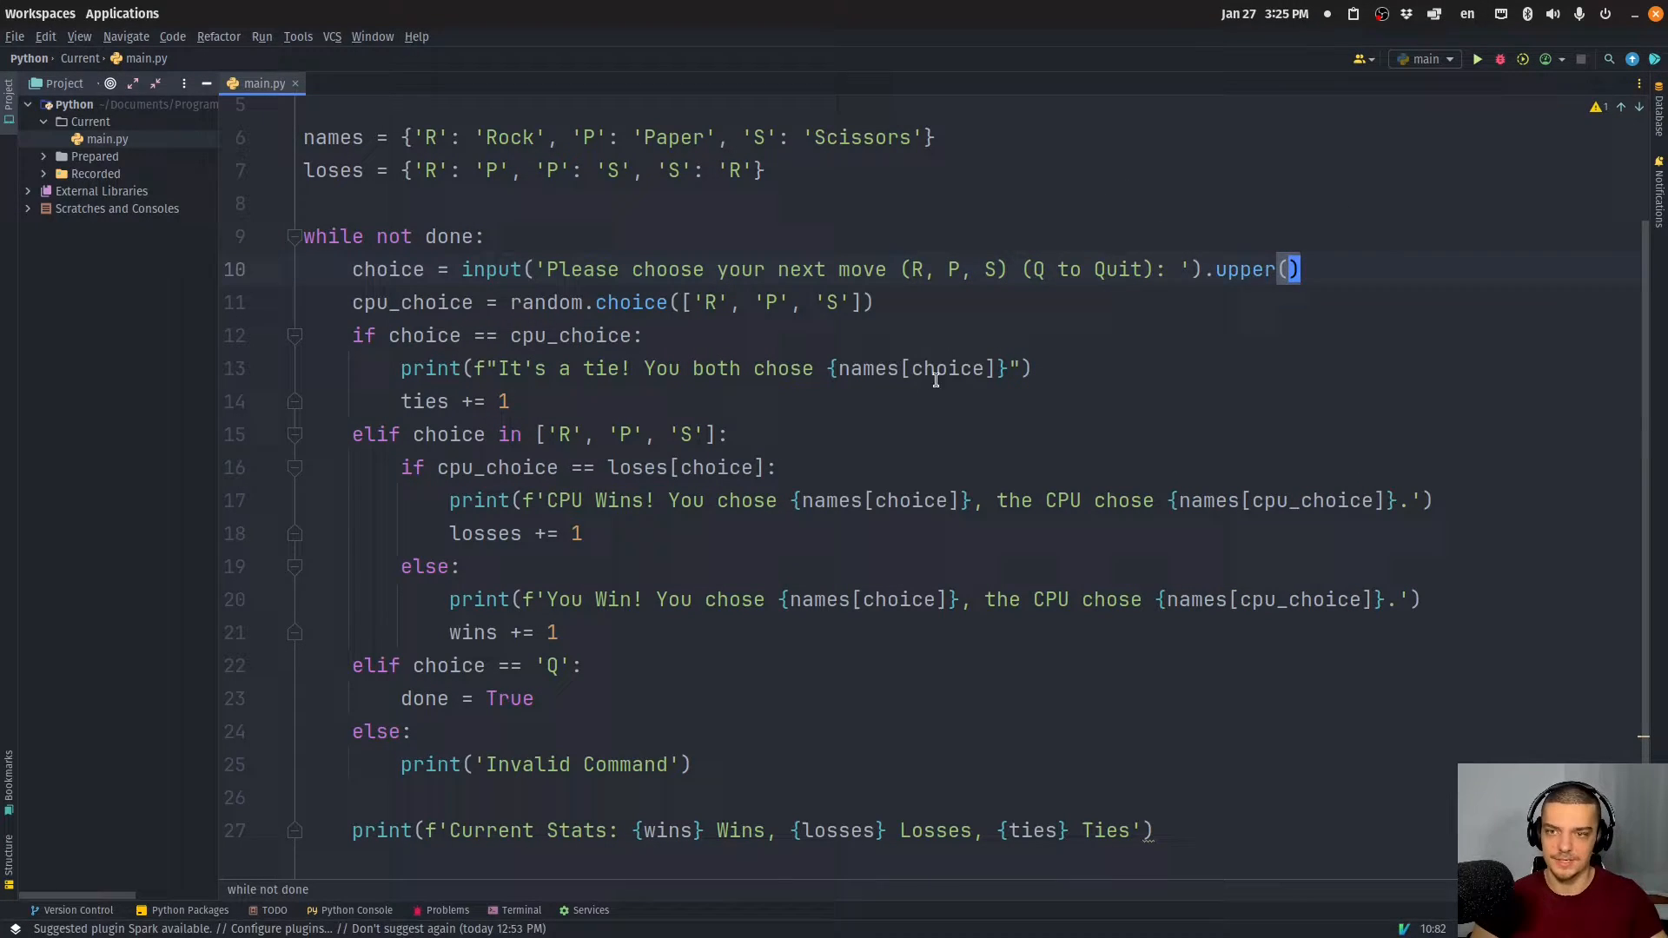
{"action": "left_click", "coordinate": [1477, 59]}
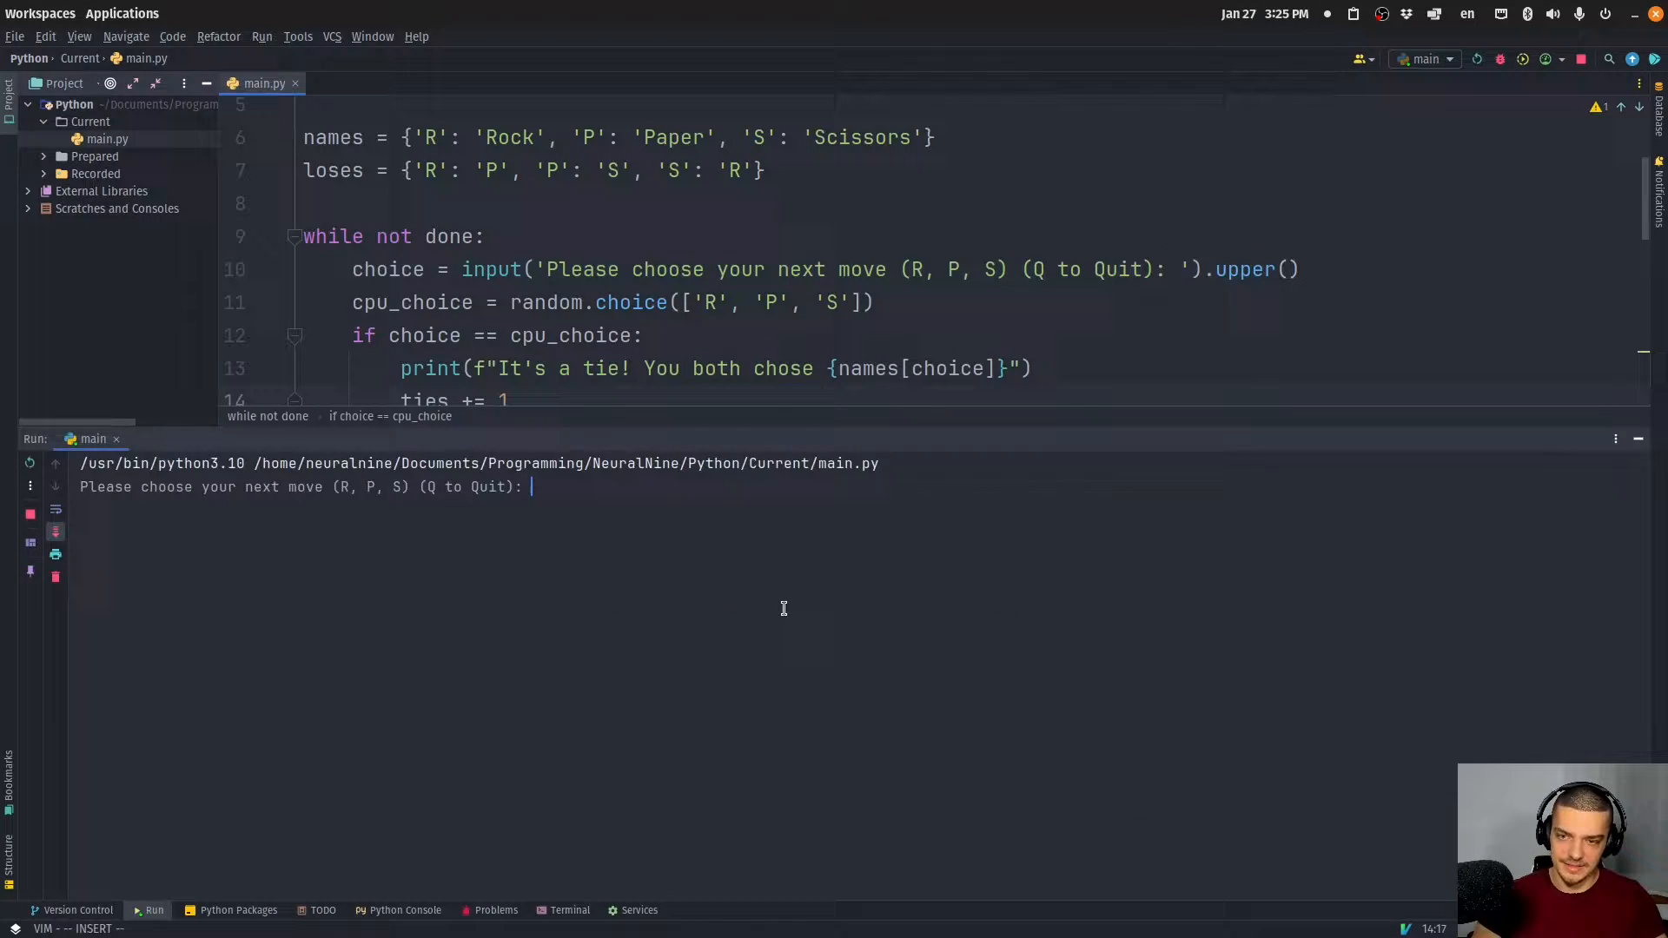
Play moves r, R, p and junk text dsgasfg to test wins, ties and Invalid Command
{"action": "type", "text": "r"}
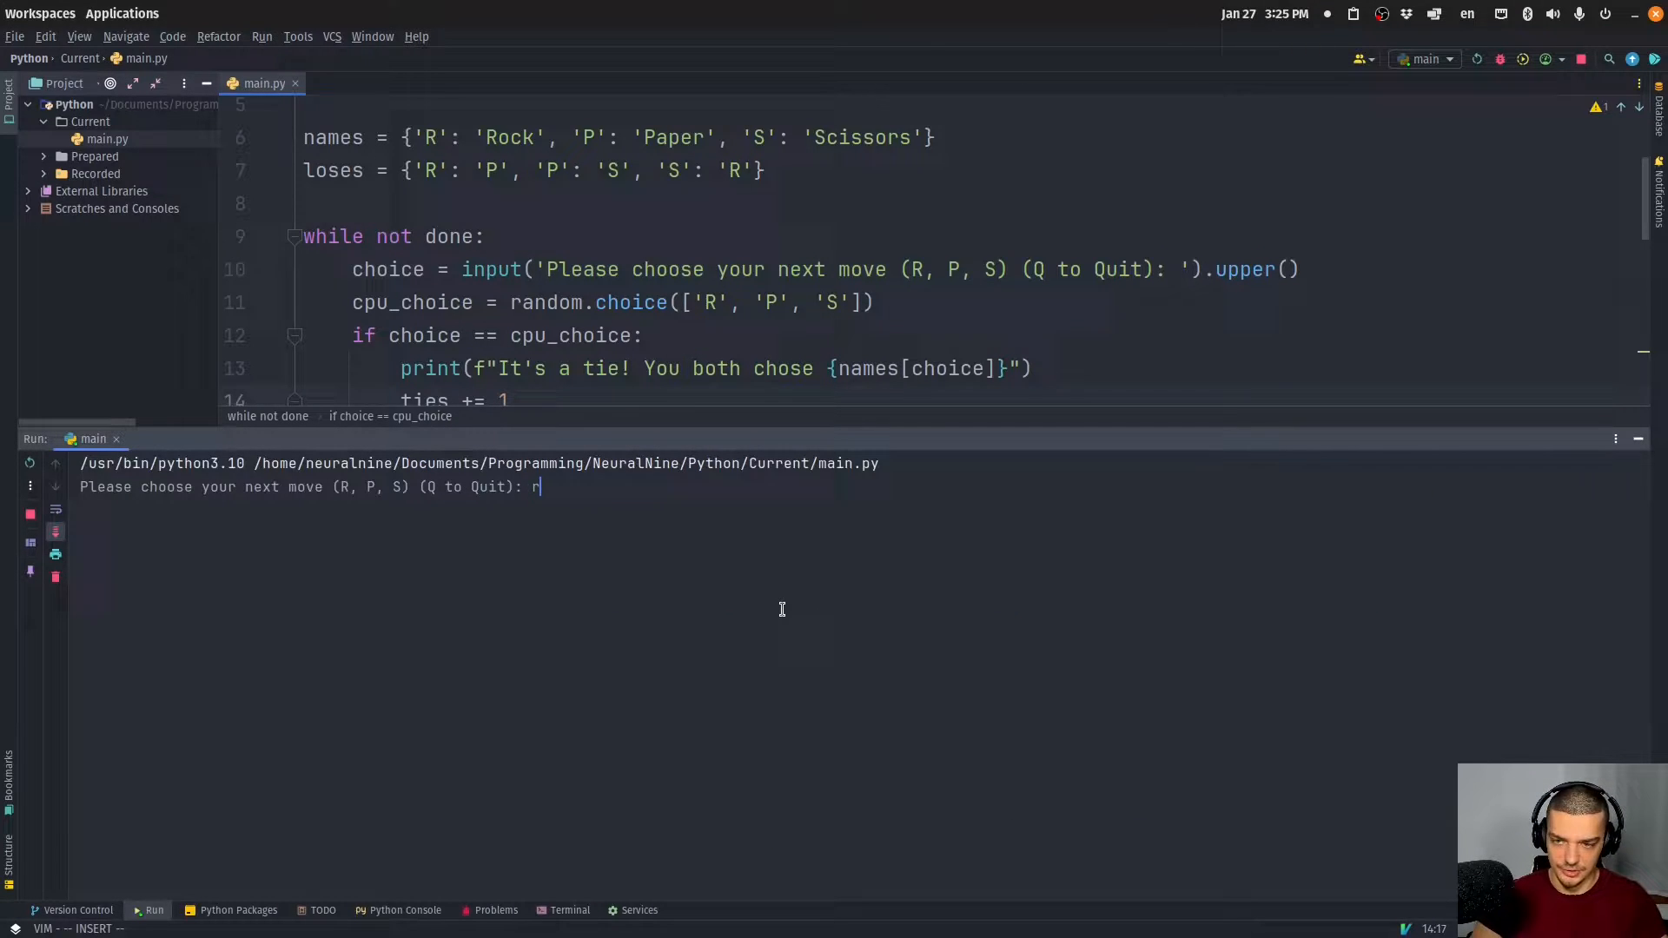
{"action": "key", "text": "enter"}
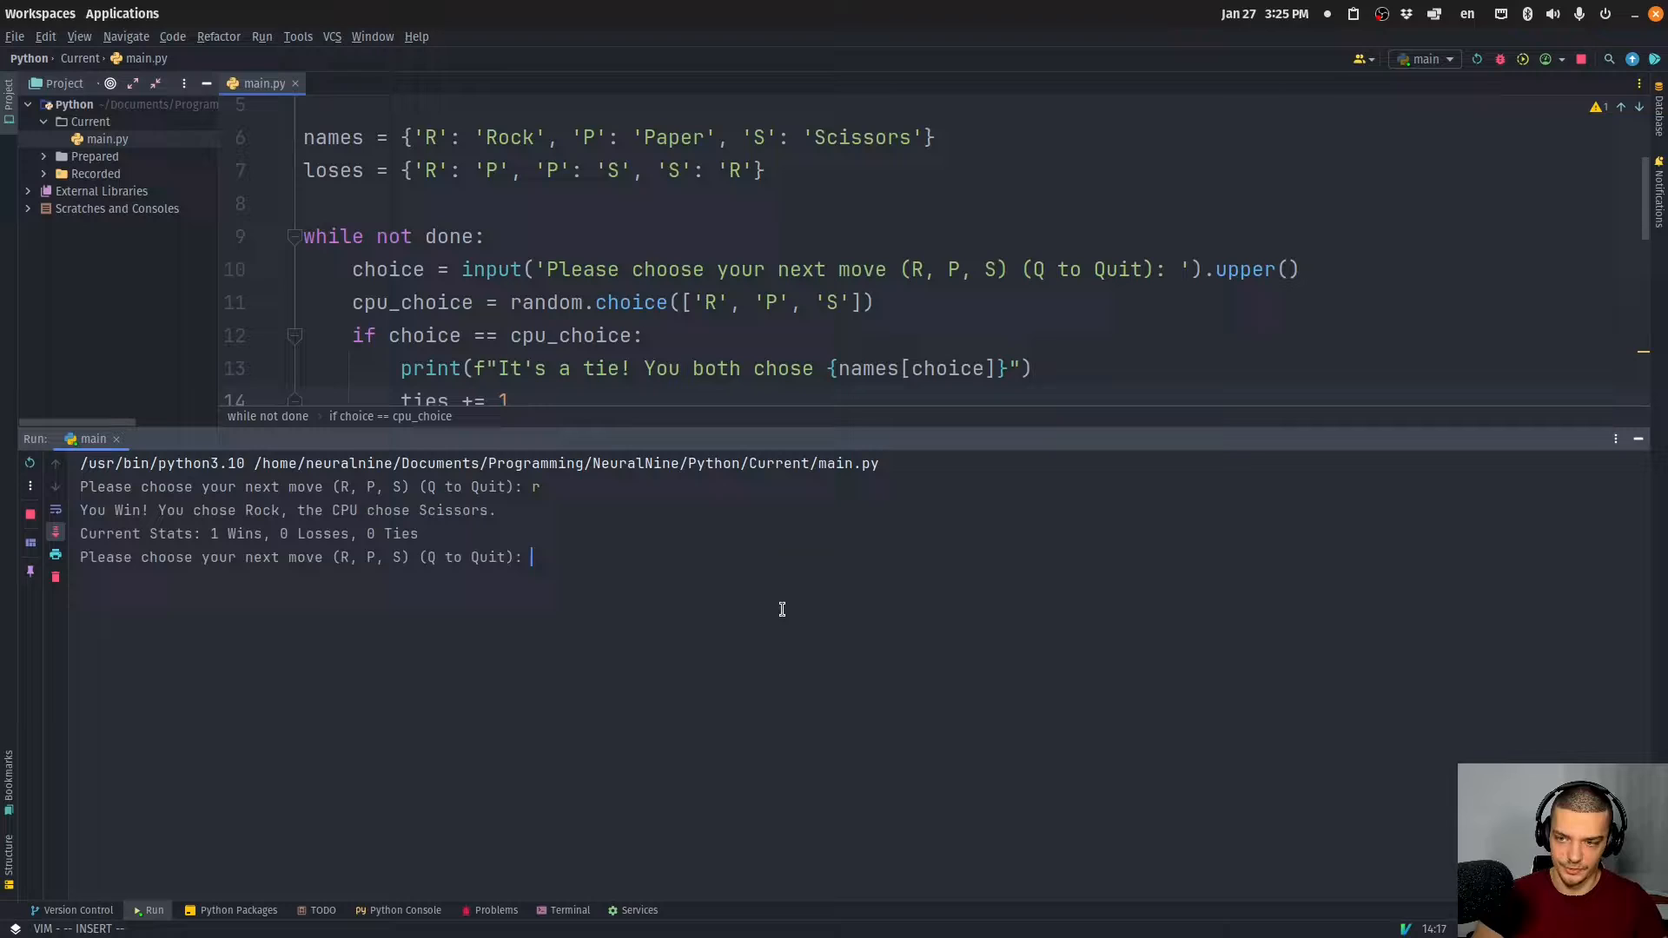
{"action": "type", "text": "R"}
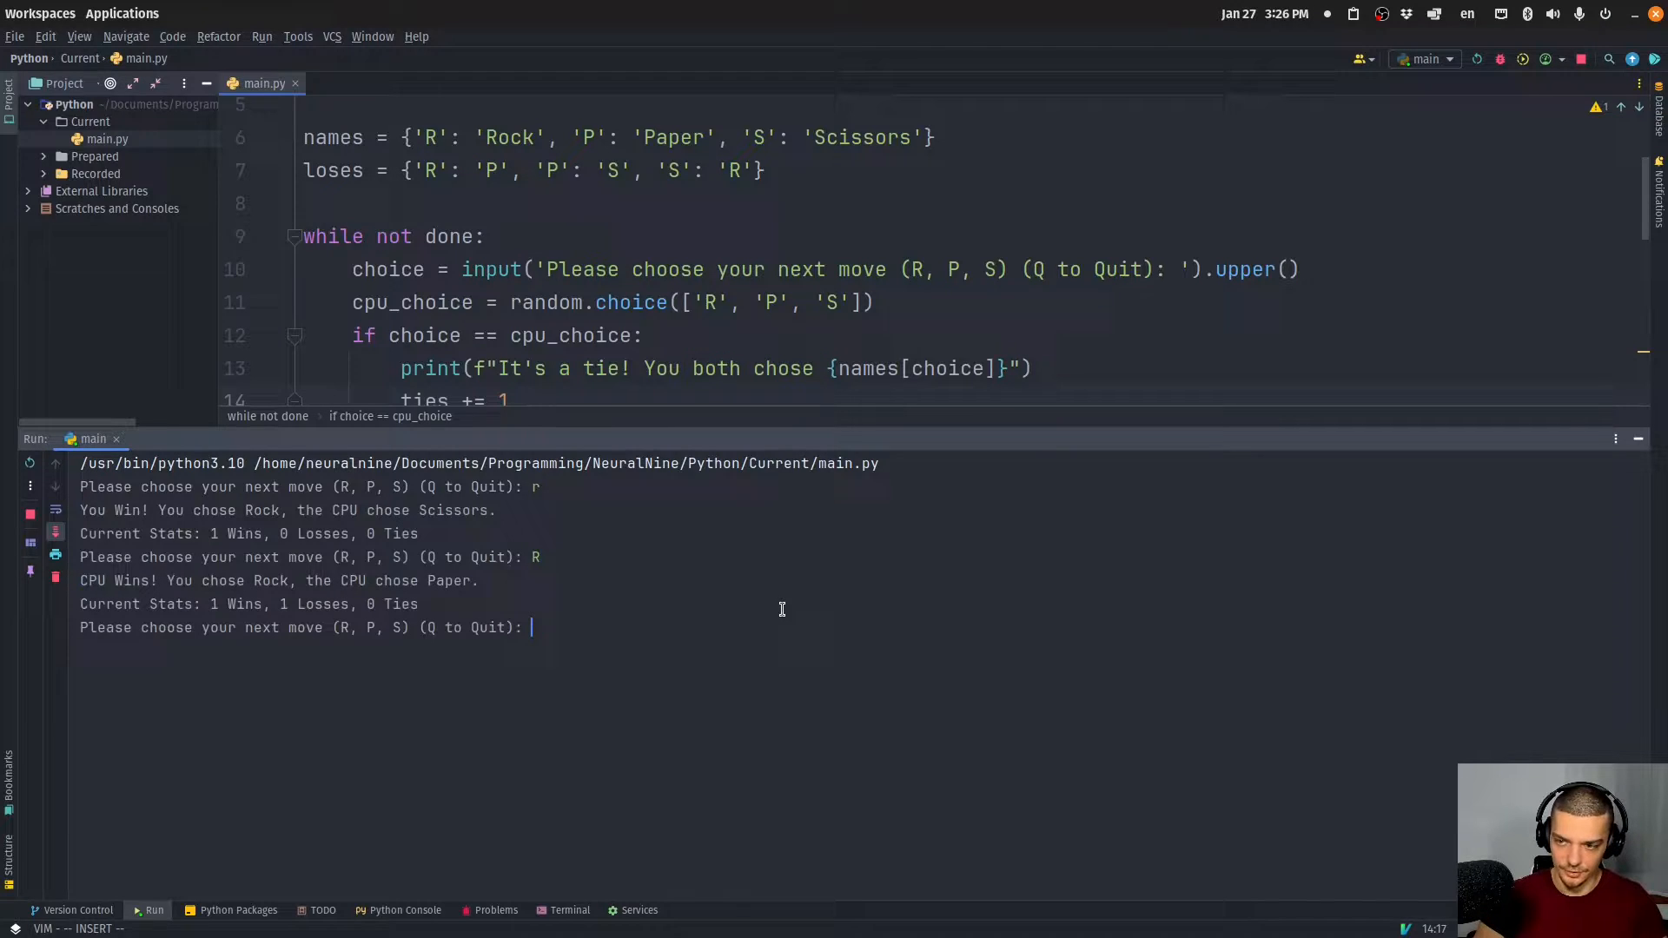
{"action": "type", "text": "p"}
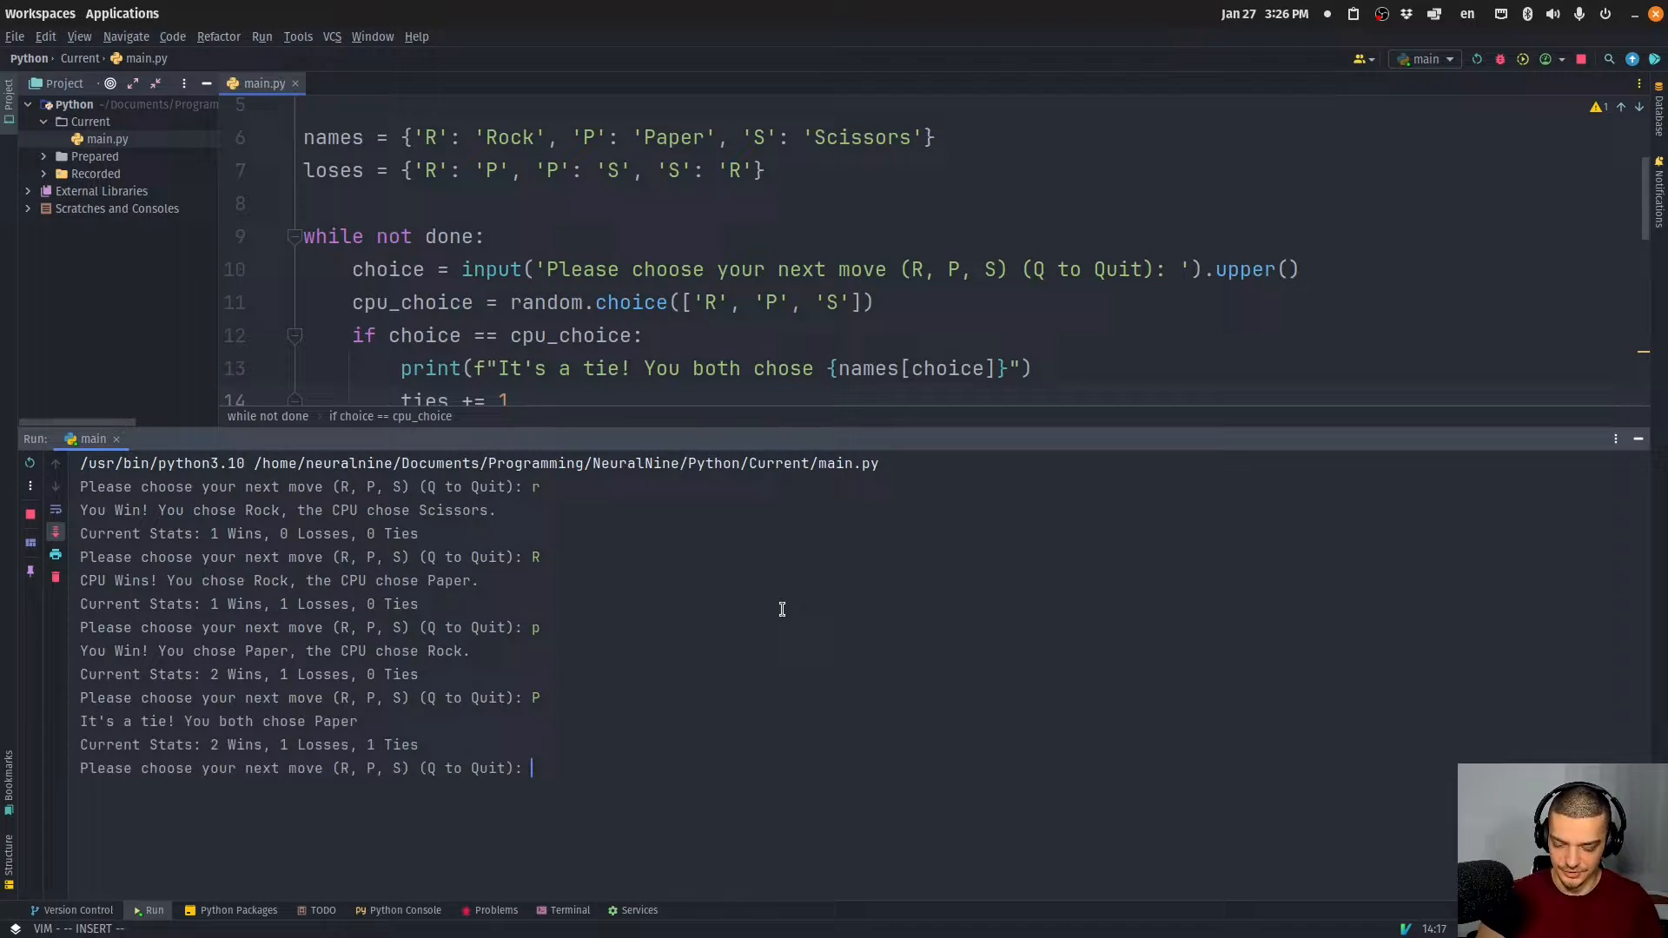
{"action": "type", "text": "dsgasfg"}
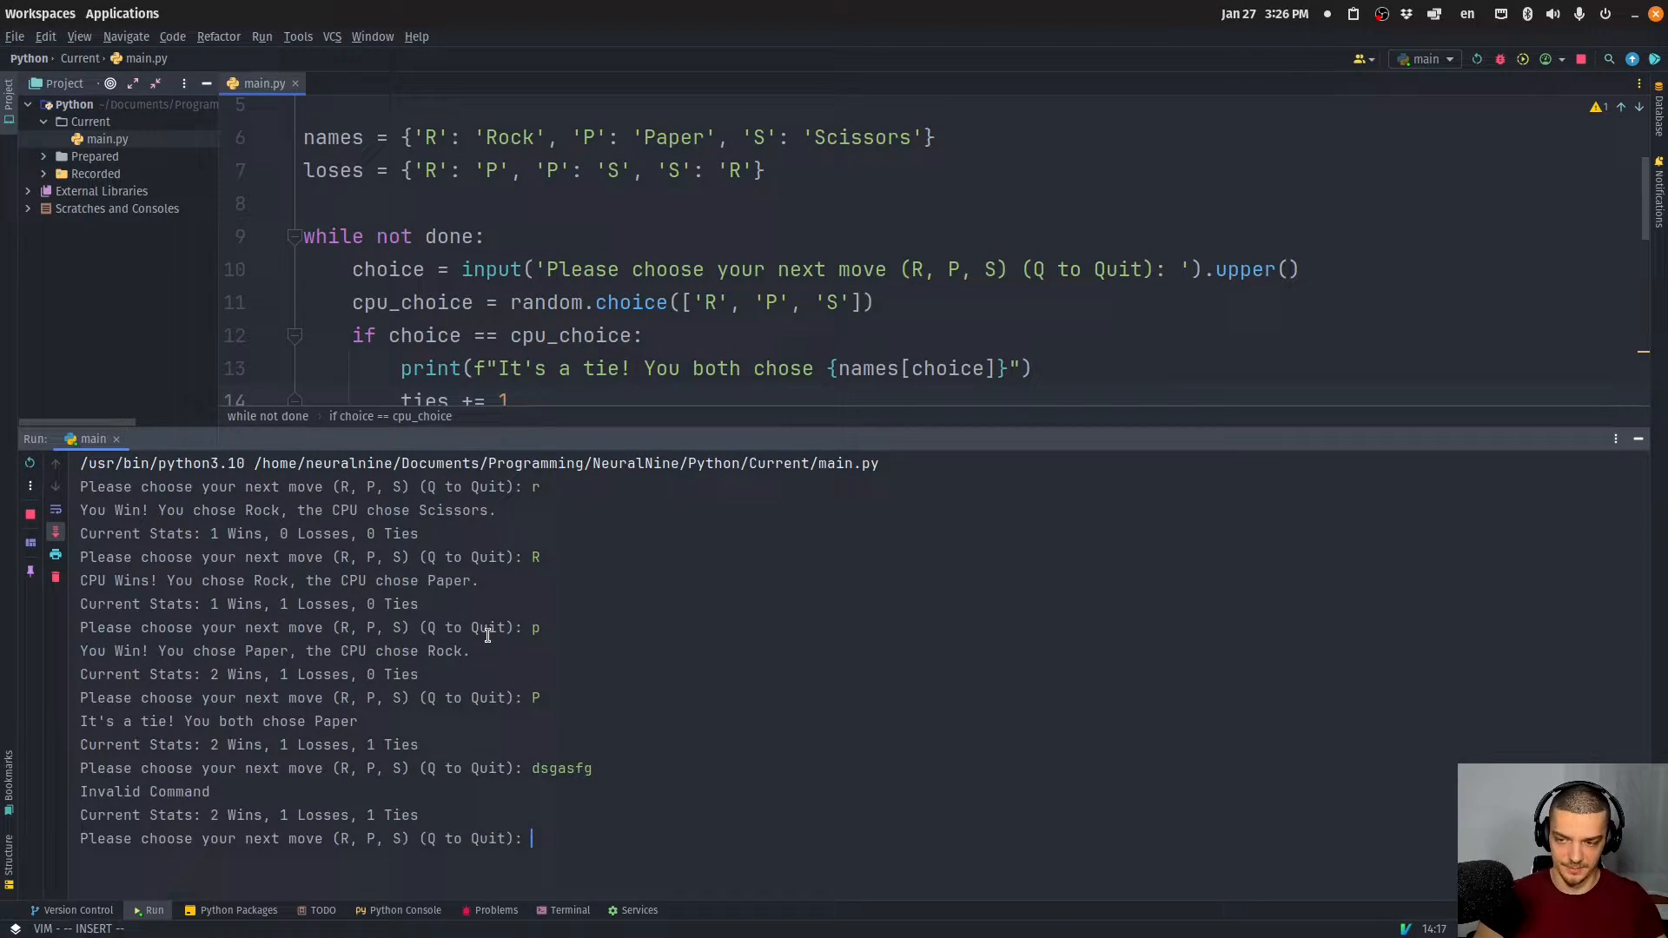
Quit the game with lowercase q, ending the run with exit code 0
{"action": "type", "text": "Q"}
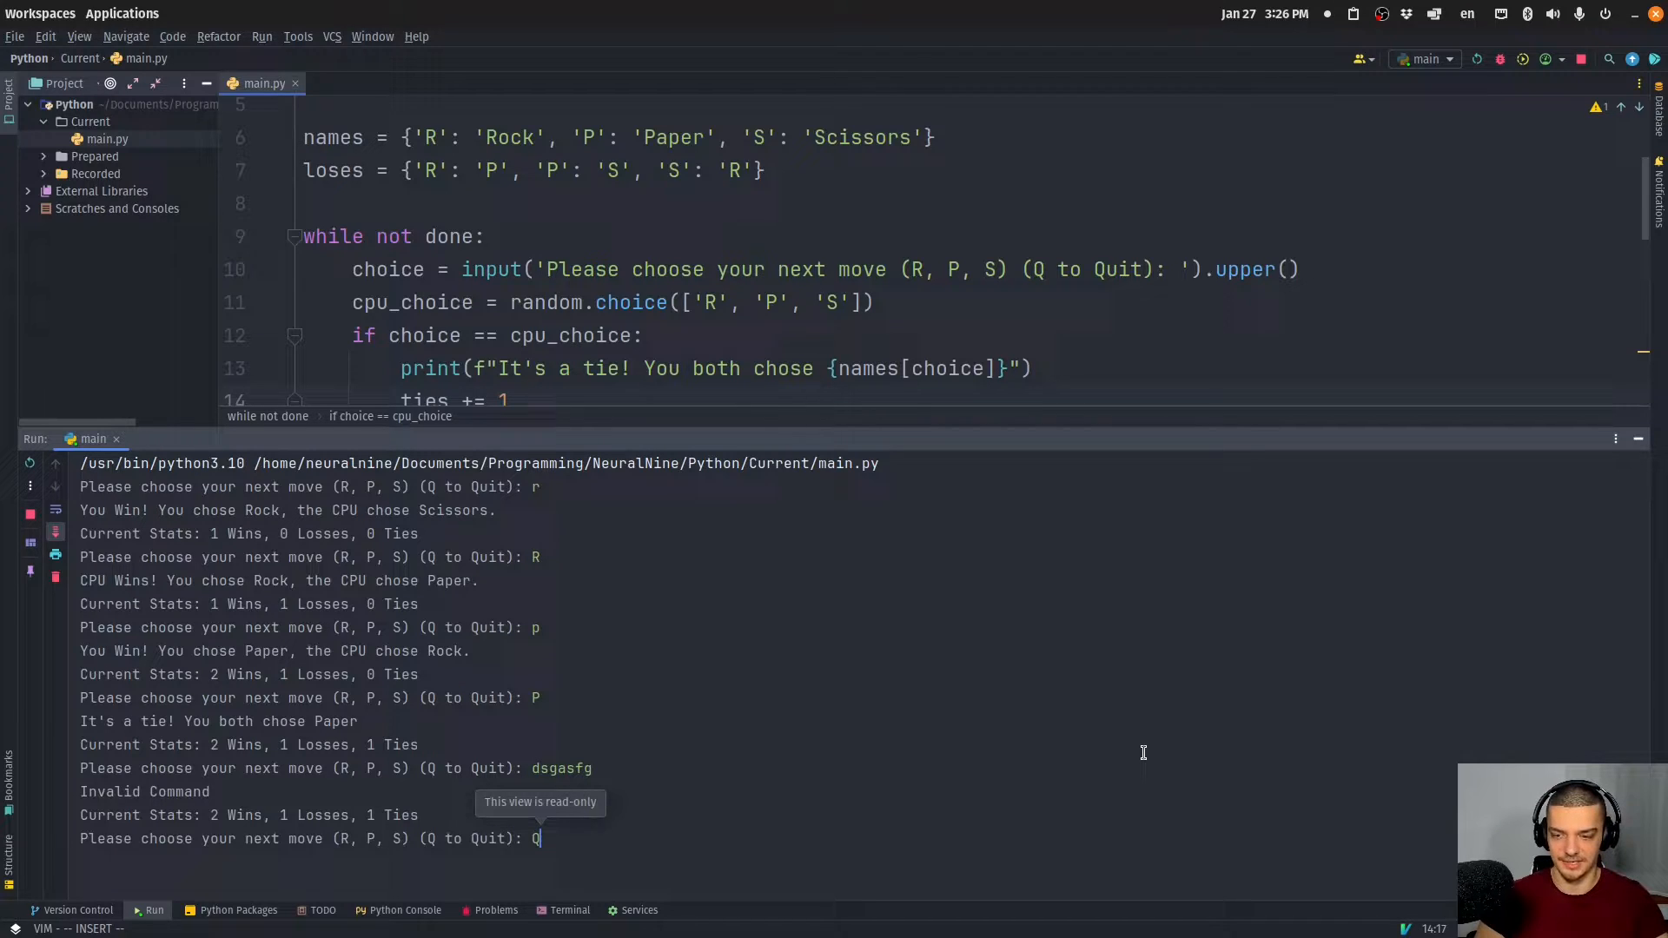
{"action": "key", "text": "BackSpace"}
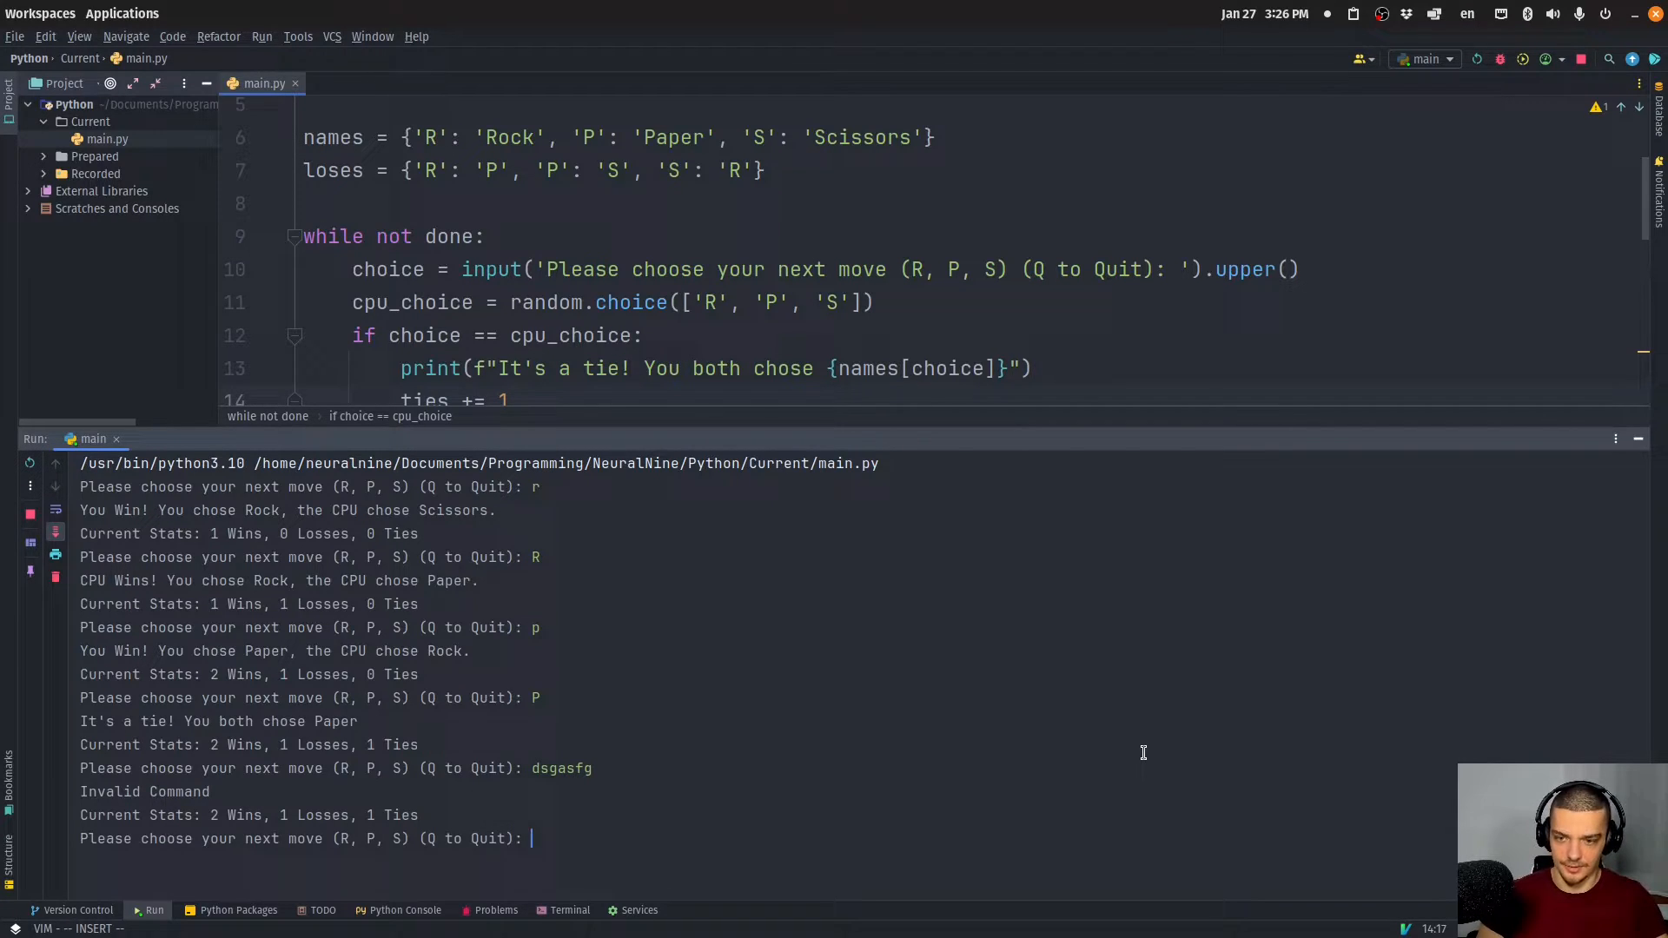
{"action": "type", "text": "q"}
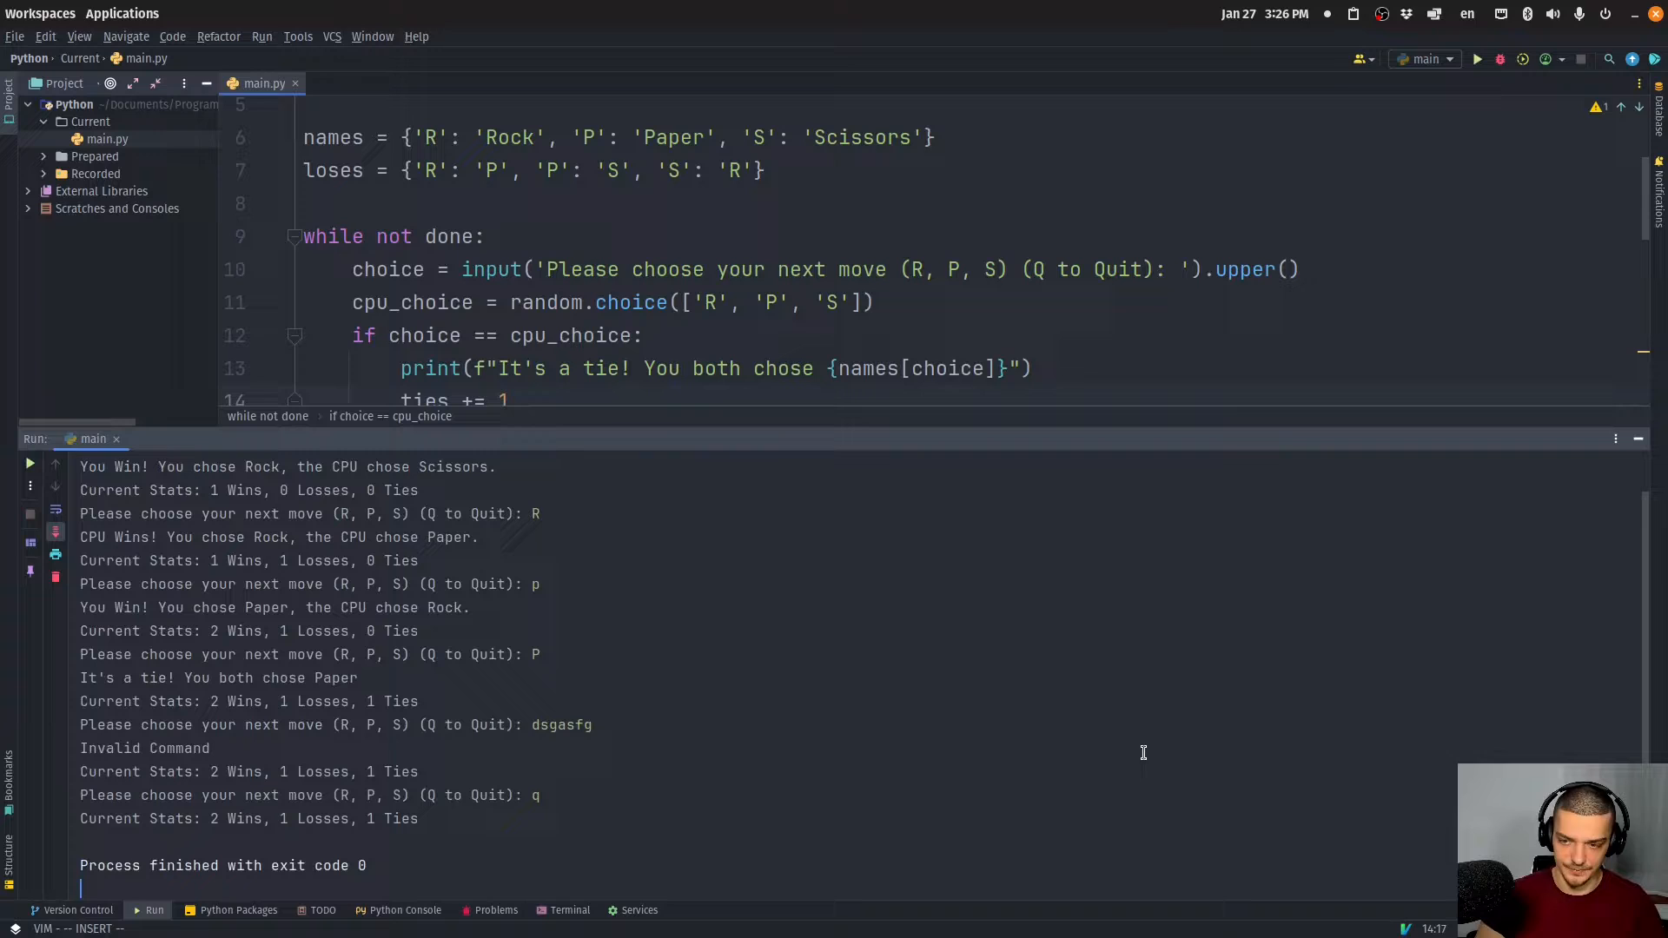